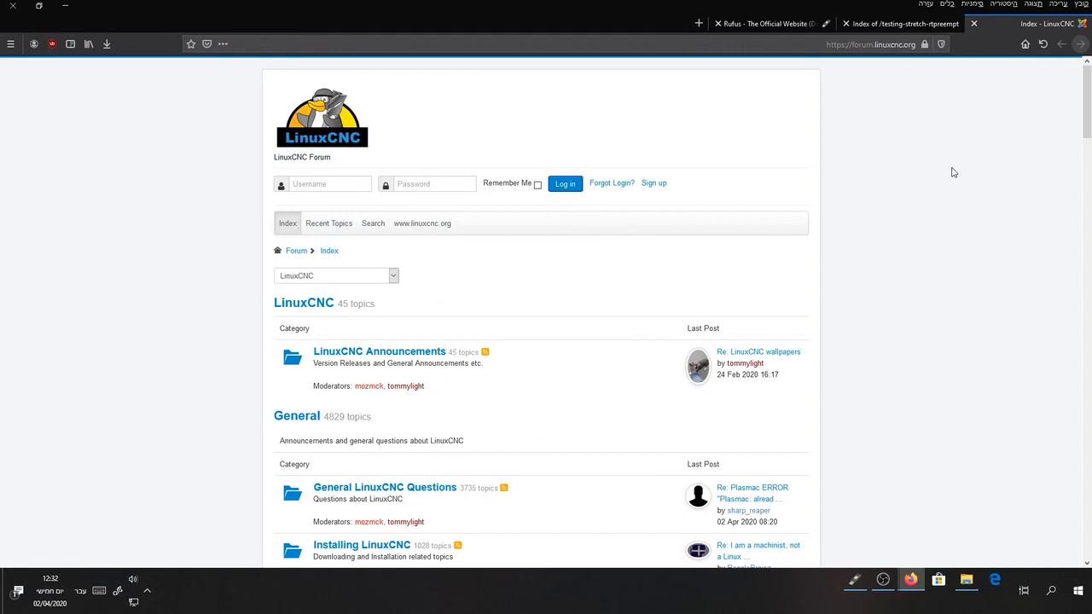
{"action": "mouse_move", "coordinate": [945, 167]}
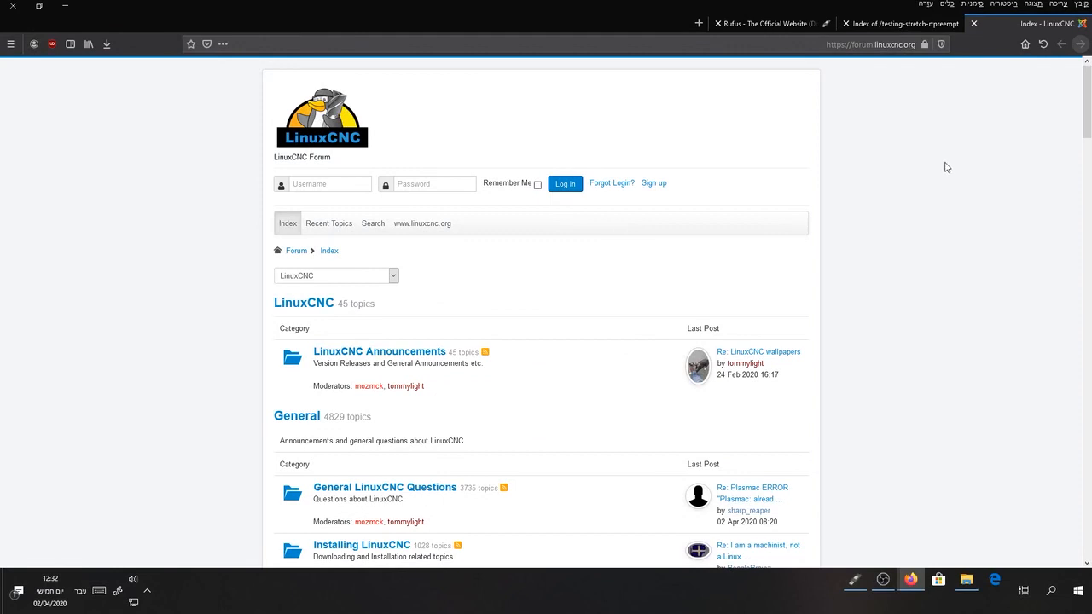
- View the LinuxCNC Stretch live image index, then go to the Rufus download page
{"action": "left_click", "coordinate": [902, 24]}
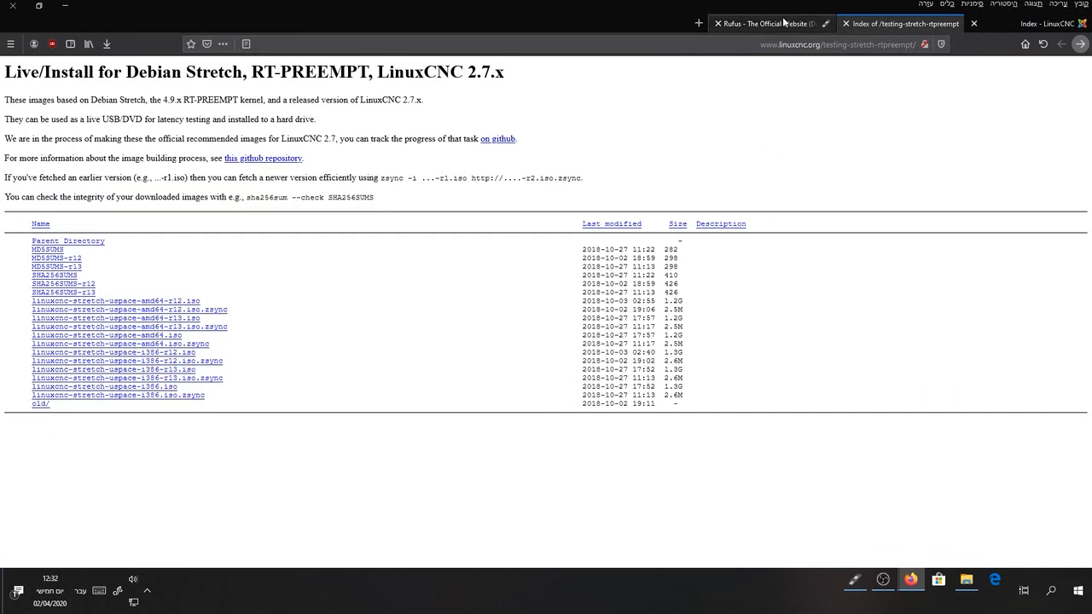
{"action": "left_click", "coordinate": [765, 24]}
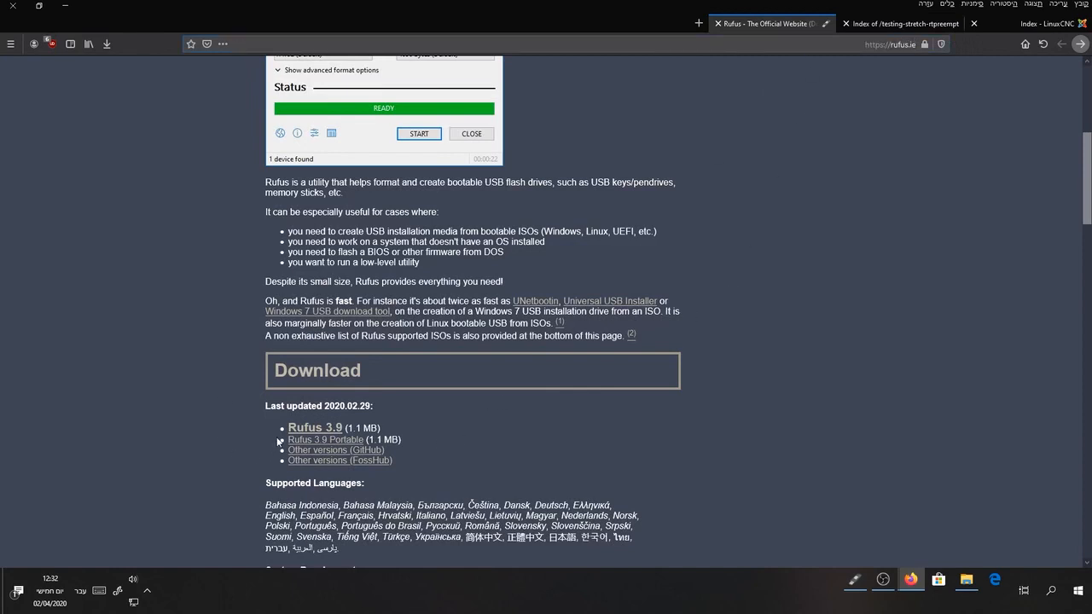
{"action": "mouse_move", "coordinate": [417, 444]}
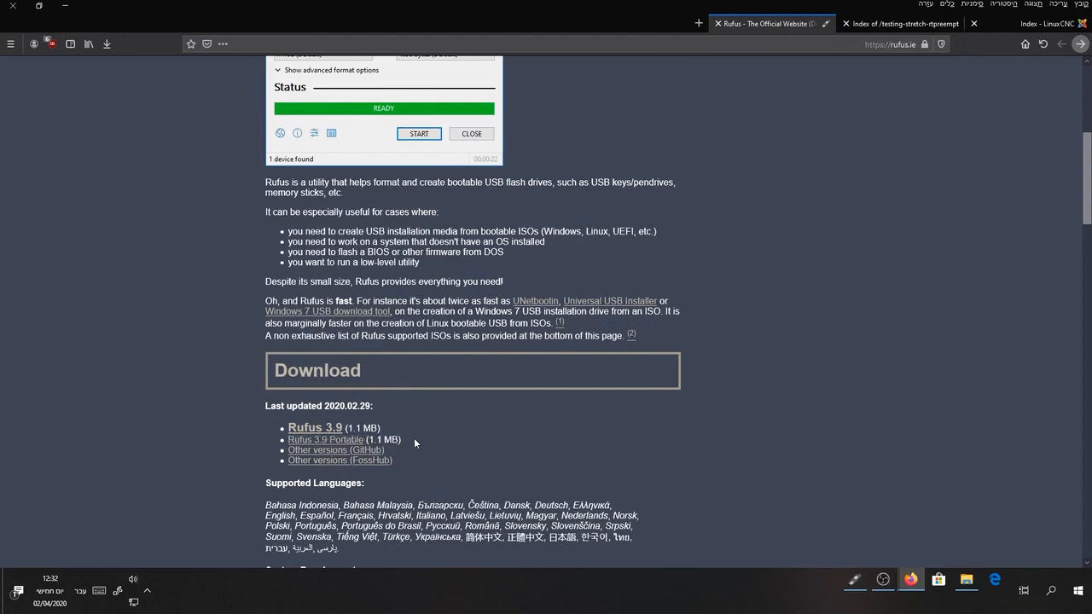
{"action": "mouse_move", "coordinate": [573, 440]}
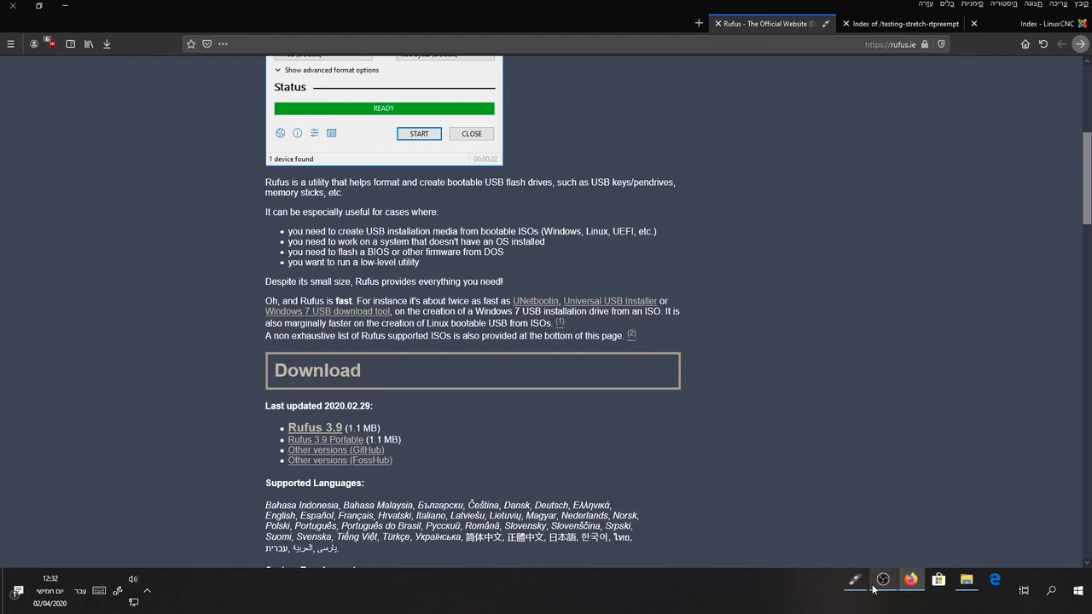
{"action": "mouse_move", "coordinate": [855, 580]}
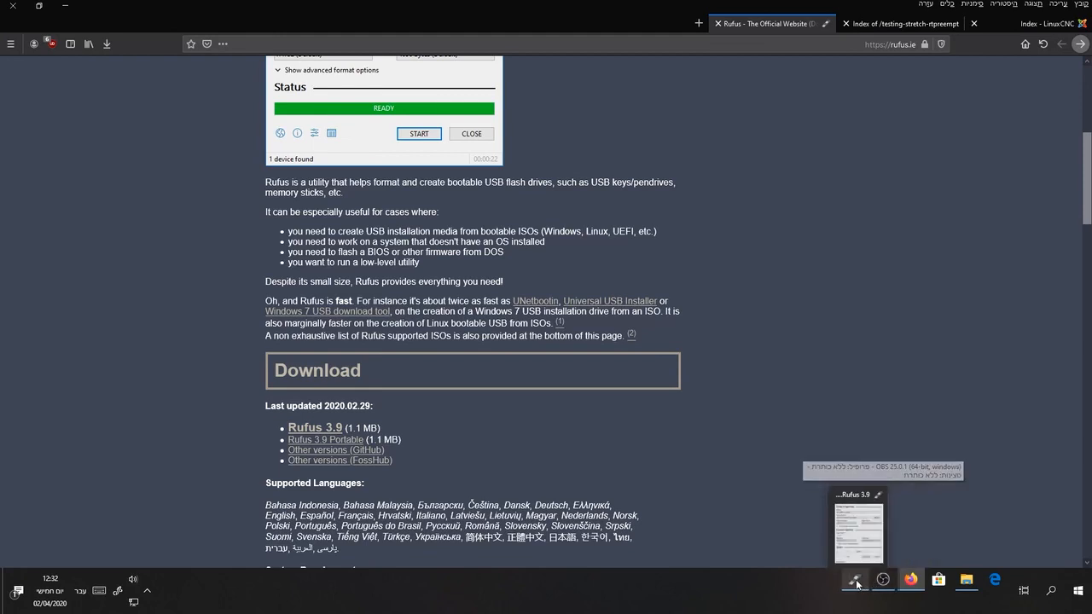
- In Rufus portable, choose the 32 GB USB device and load the linuxcnc-stretch amd64 ISO
{"action": "left_click", "coordinate": [855, 581]}
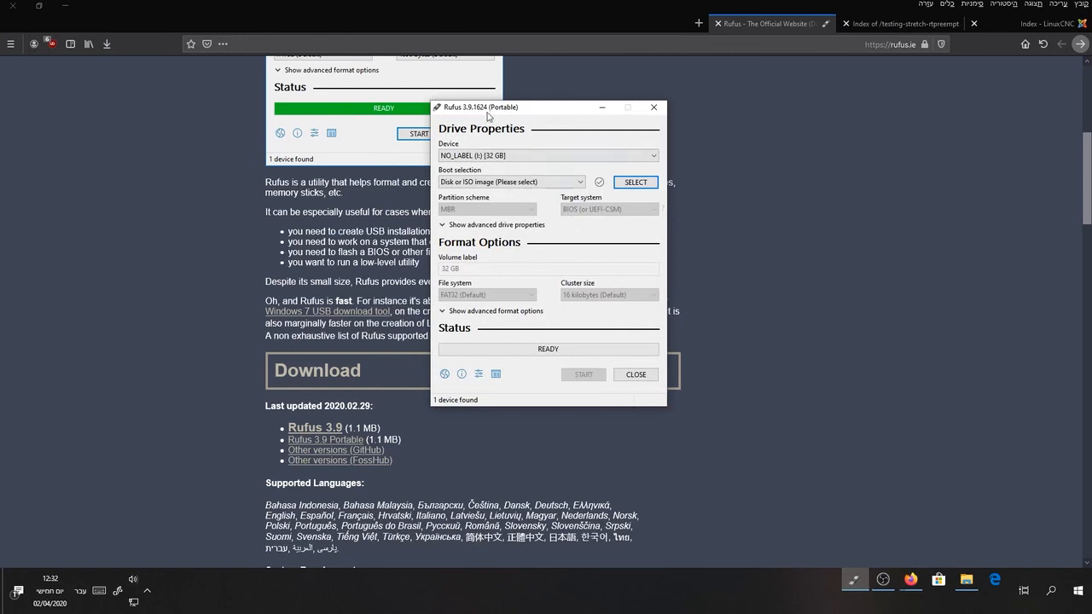
{"action": "left_click", "coordinate": [549, 156]}
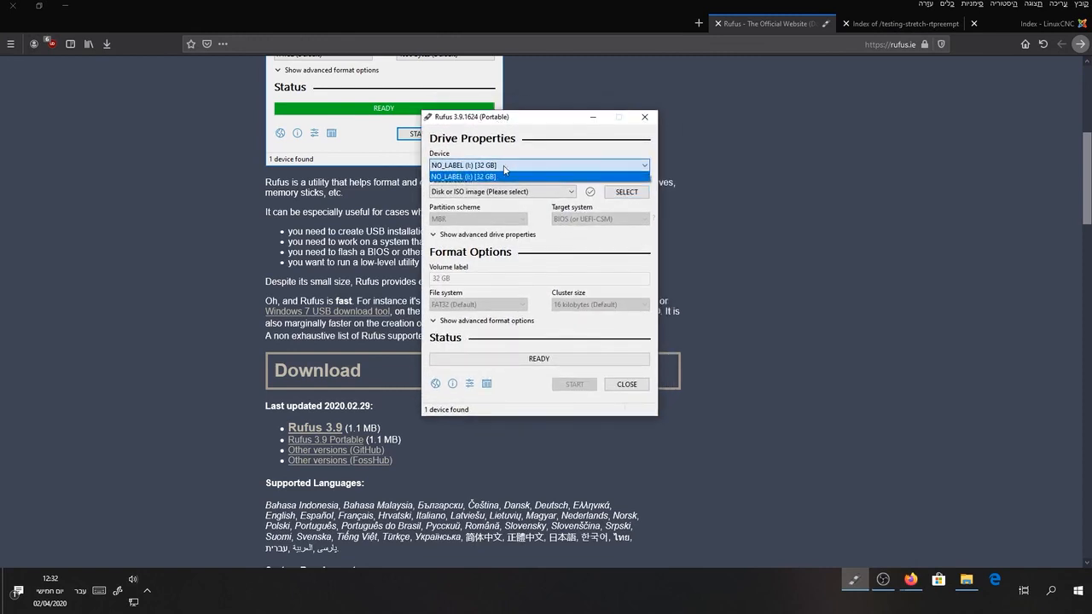
{"action": "left_click", "coordinate": [461, 176]}
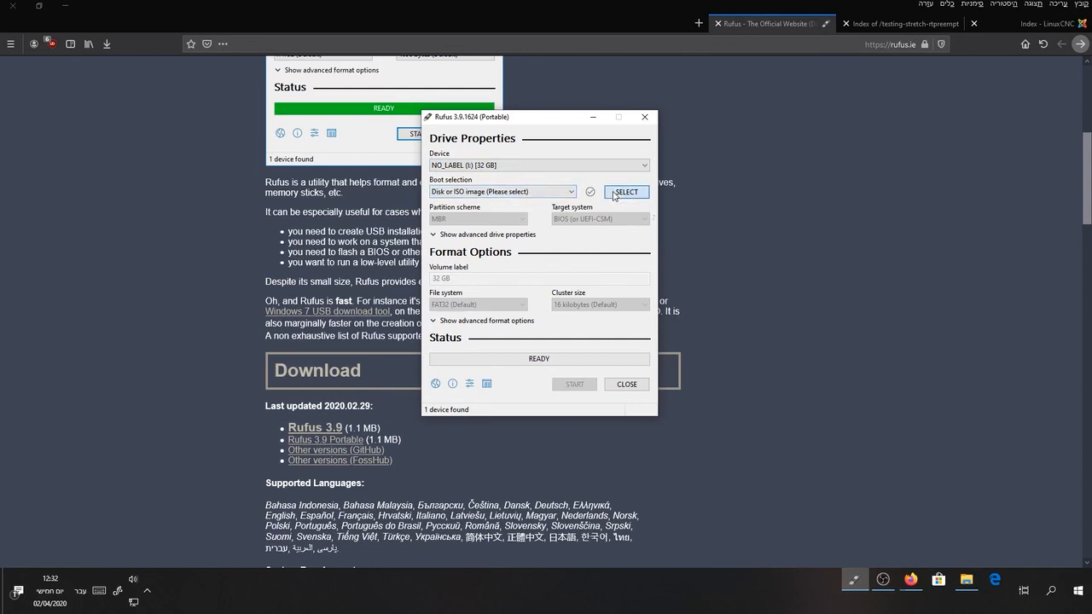
{"action": "left_click", "coordinate": [625, 192]}
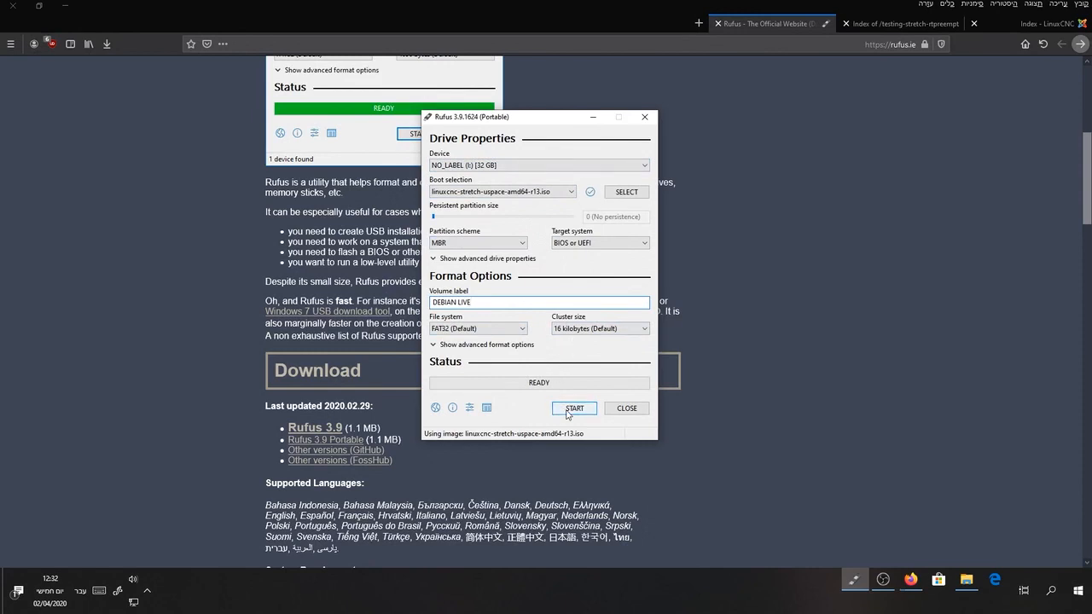
{"action": "mouse_move", "coordinate": [573, 408]}
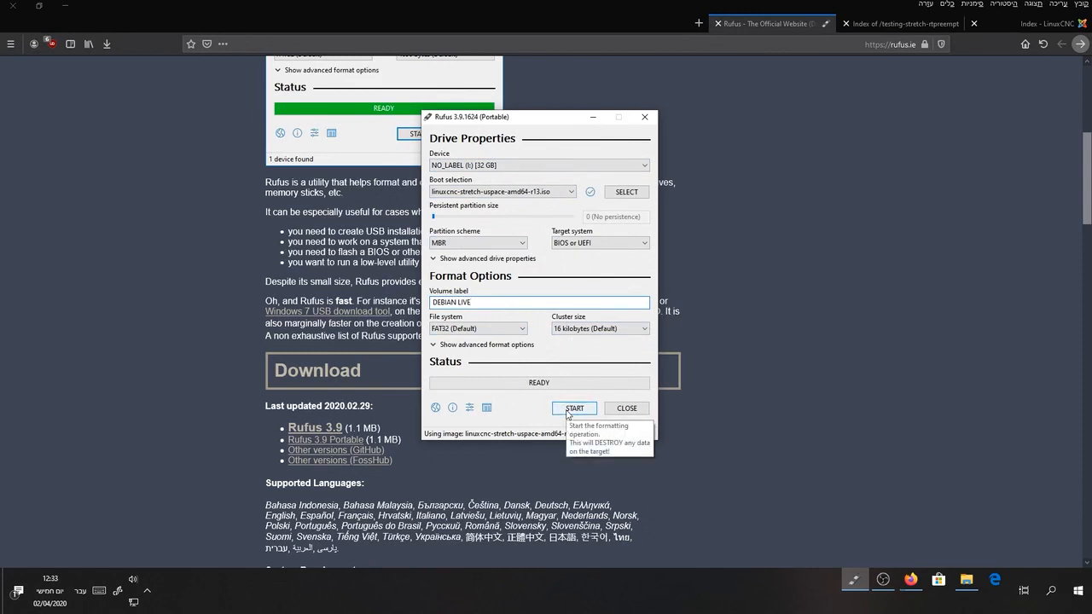
- Start writing in ISO image mode and accept erasing the USB drive
{"action": "left_click", "coordinate": [574, 408]}
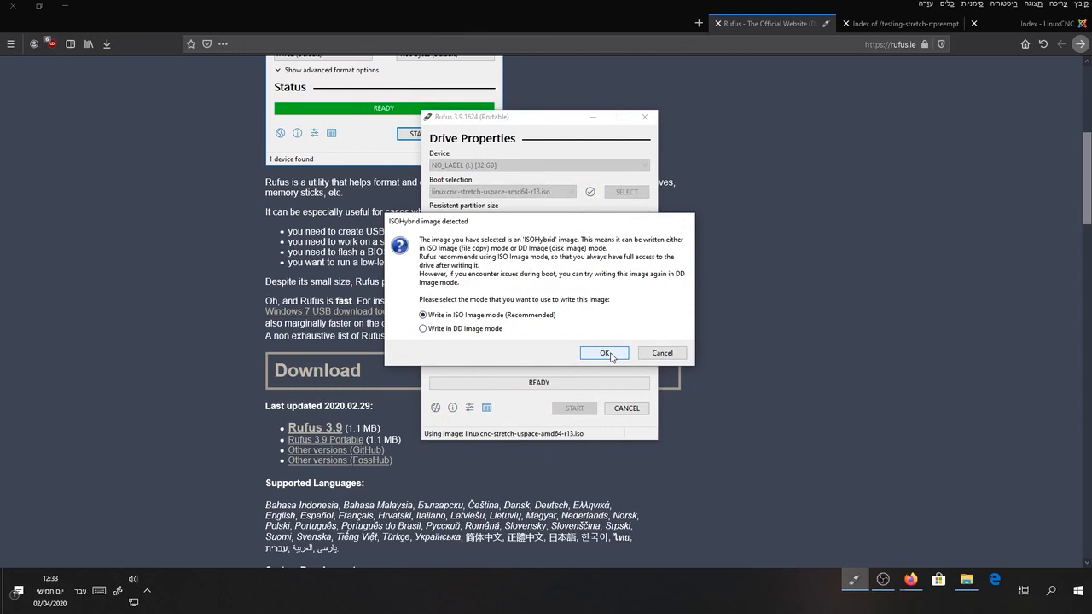
{"action": "left_click", "coordinate": [604, 352]}
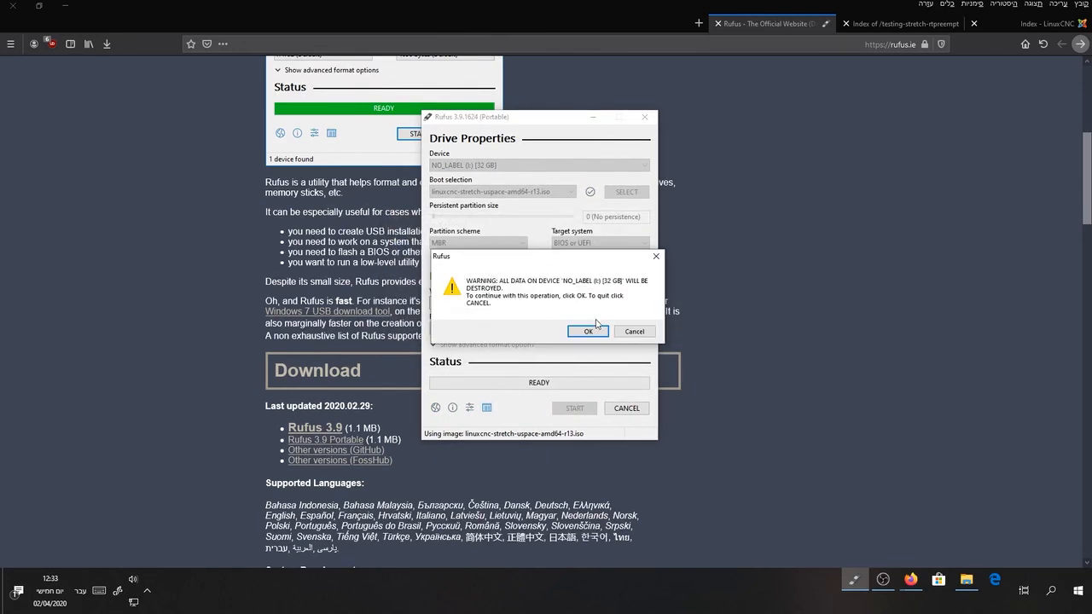
{"action": "mouse_move", "coordinate": [563, 321]}
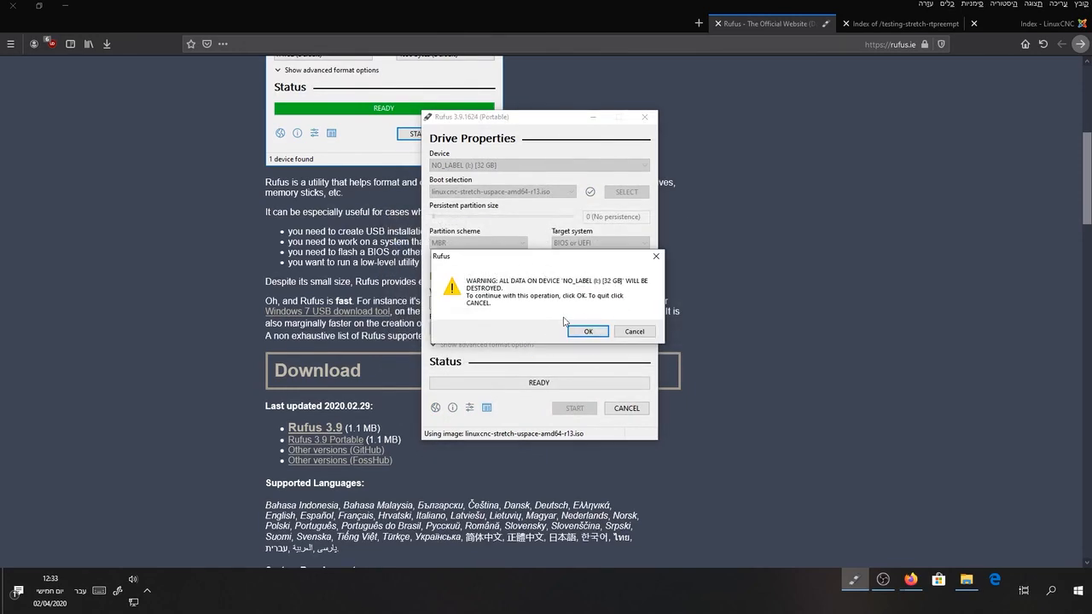
{"action": "mouse_move", "coordinate": [587, 271]}
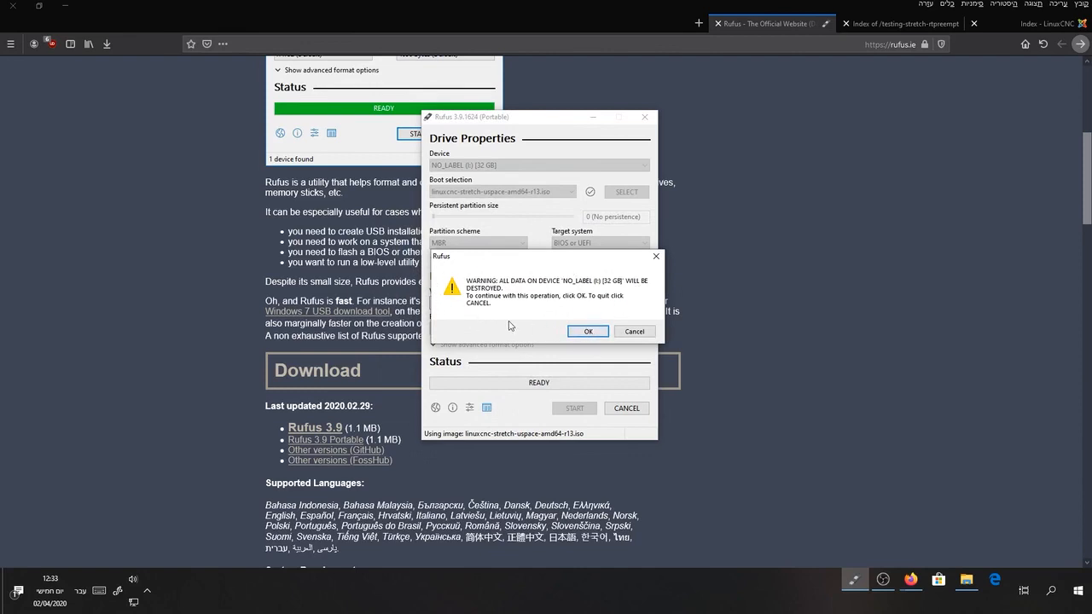
{"action": "mouse_move", "coordinate": [557, 337]}
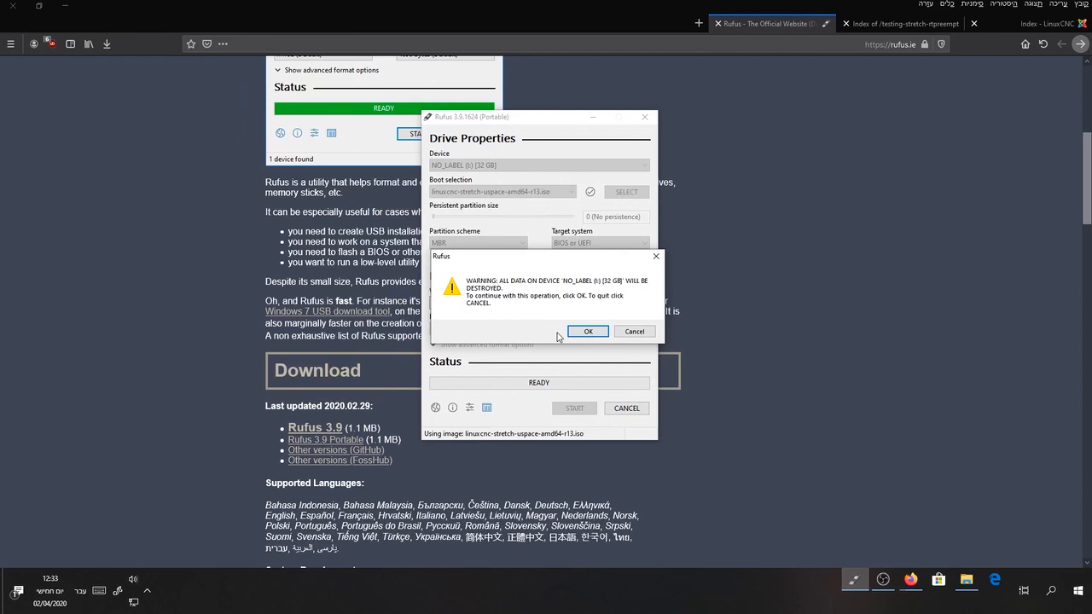
{"action": "mouse_move", "coordinate": [587, 331]}
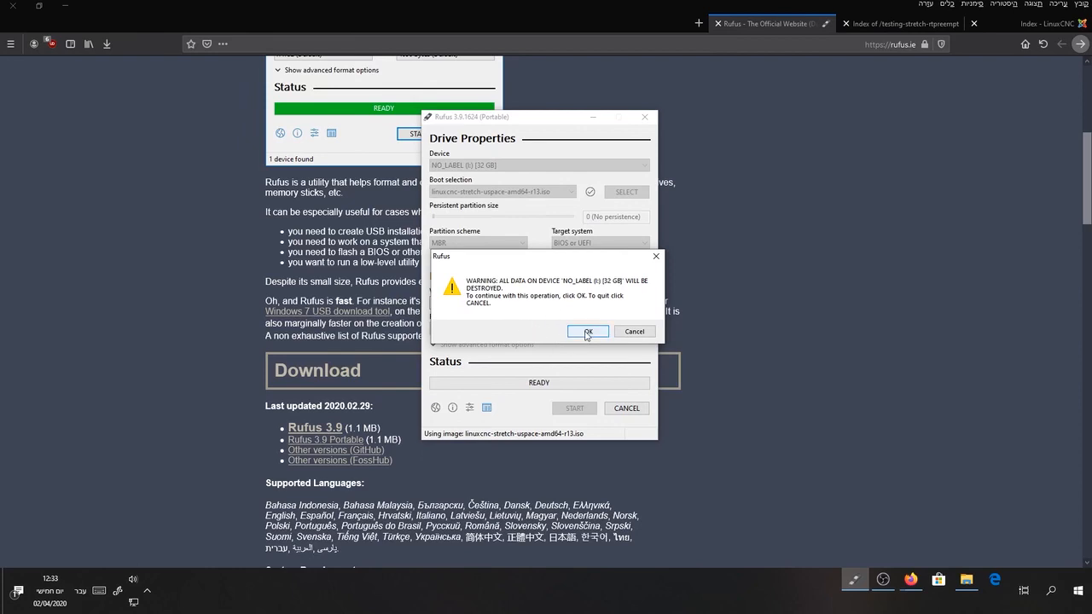
{"action": "left_click", "coordinate": [587, 331]}
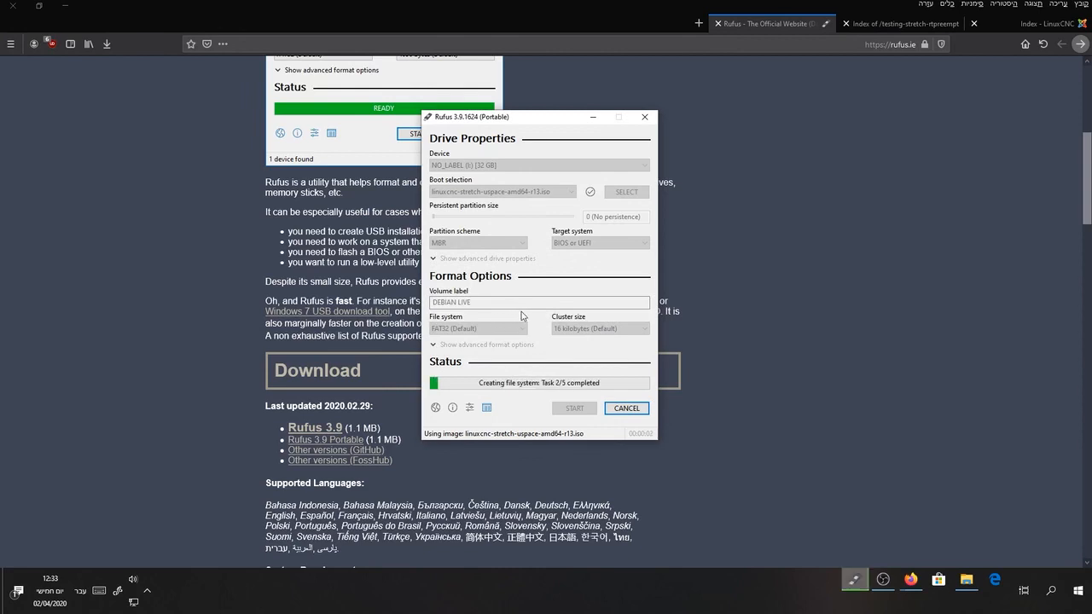
{"action": "mouse_move", "coordinate": [558, 348]}
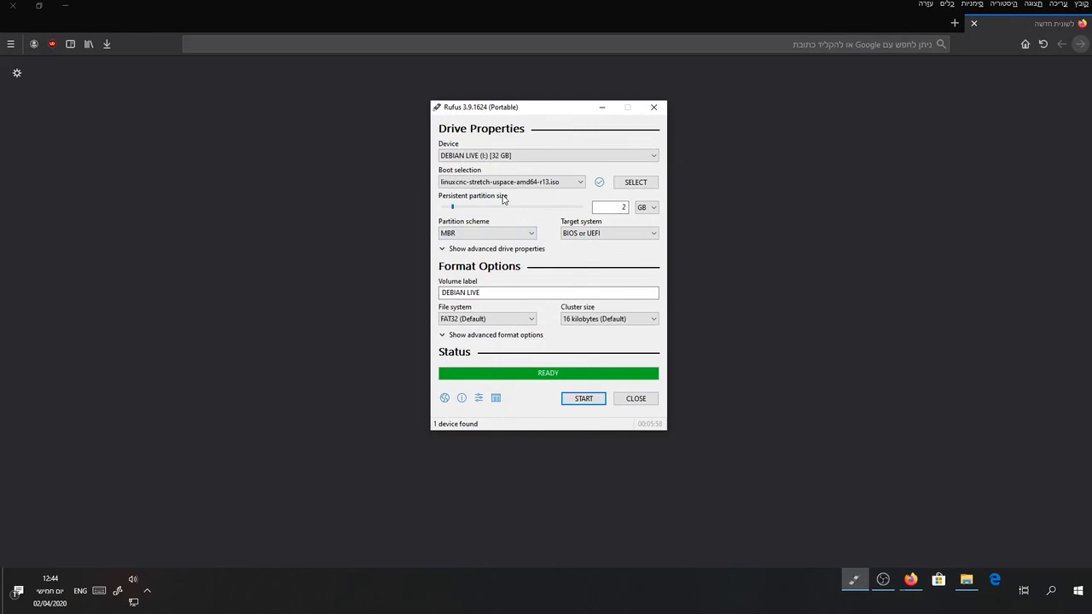
{"action": "mouse_move", "coordinate": [523, 196]}
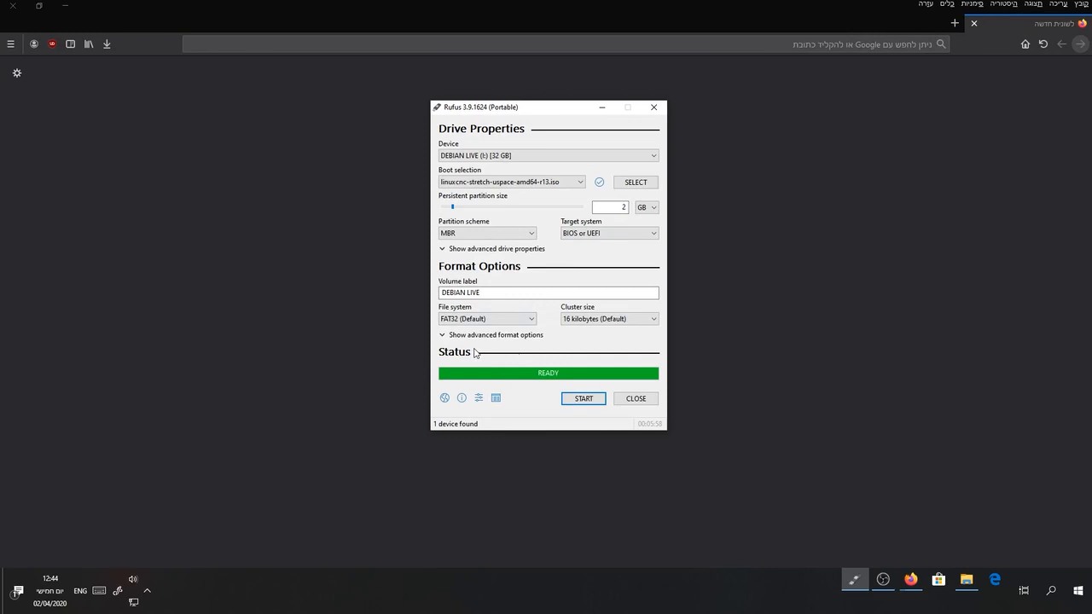
{"action": "mouse_move", "coordinate": [555, 355]}
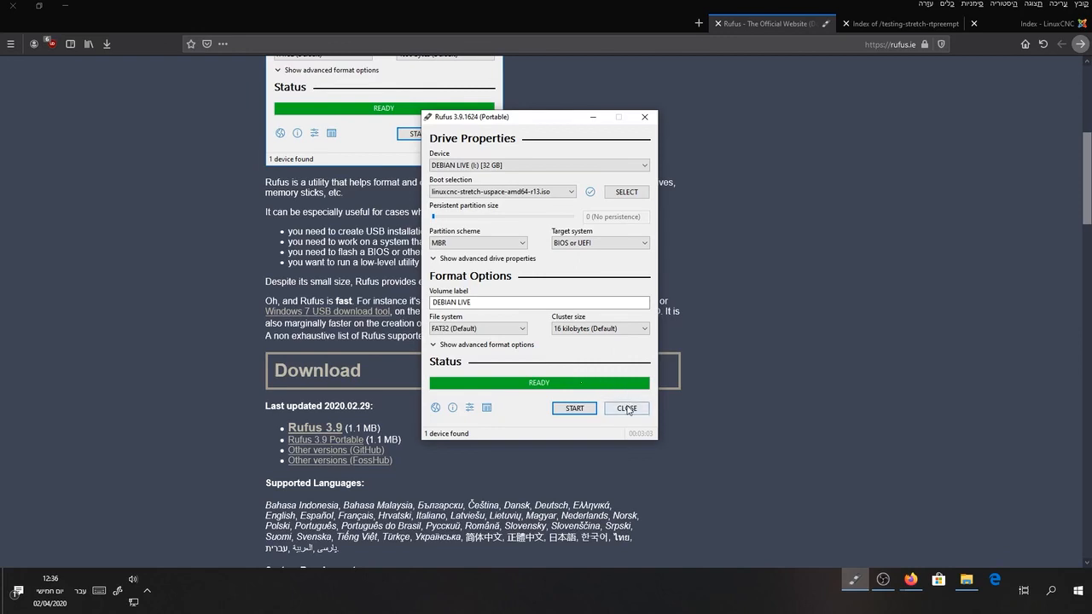
{"action": "mouse_move", "coordinate": [613, 393]}
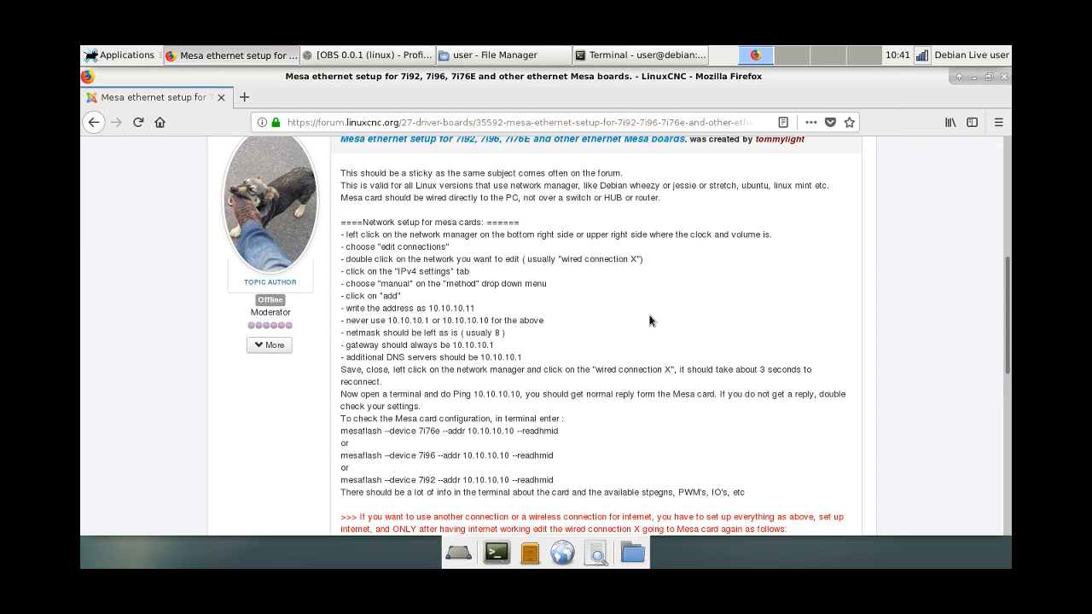
{"action": "mouse_move", "coordinate": [670, 280]}
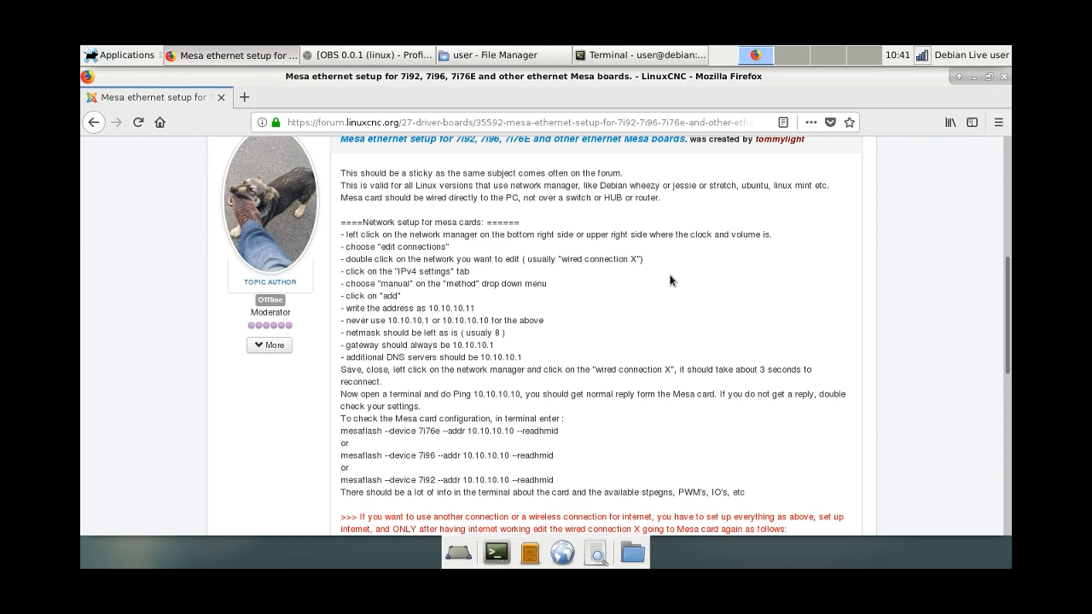
{"action": "mouse_move", "coordinate": [730, 335]}
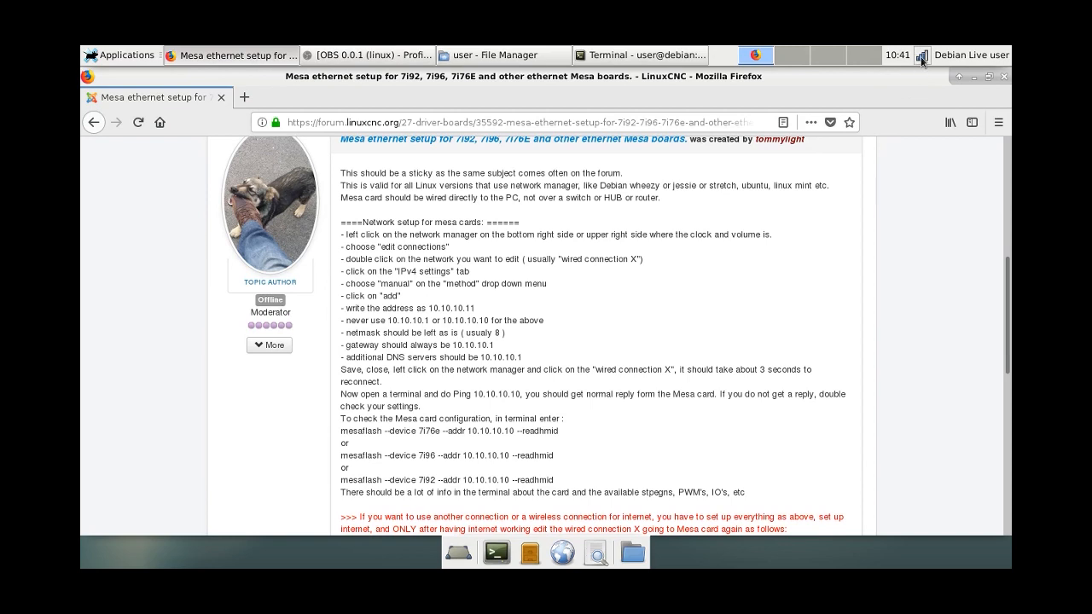
- Bring up the network manager tray menu with the Edit Connections option
{"action": "left_click", "coordinate": [922, 54]}
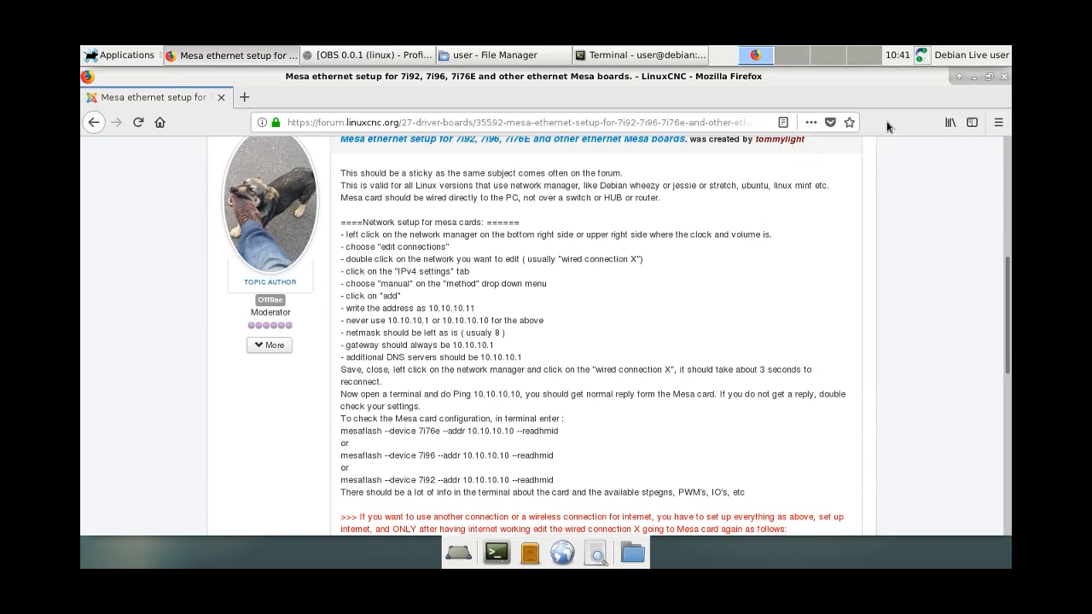
{"action": "left_click", "coordinate": [922, 55]}
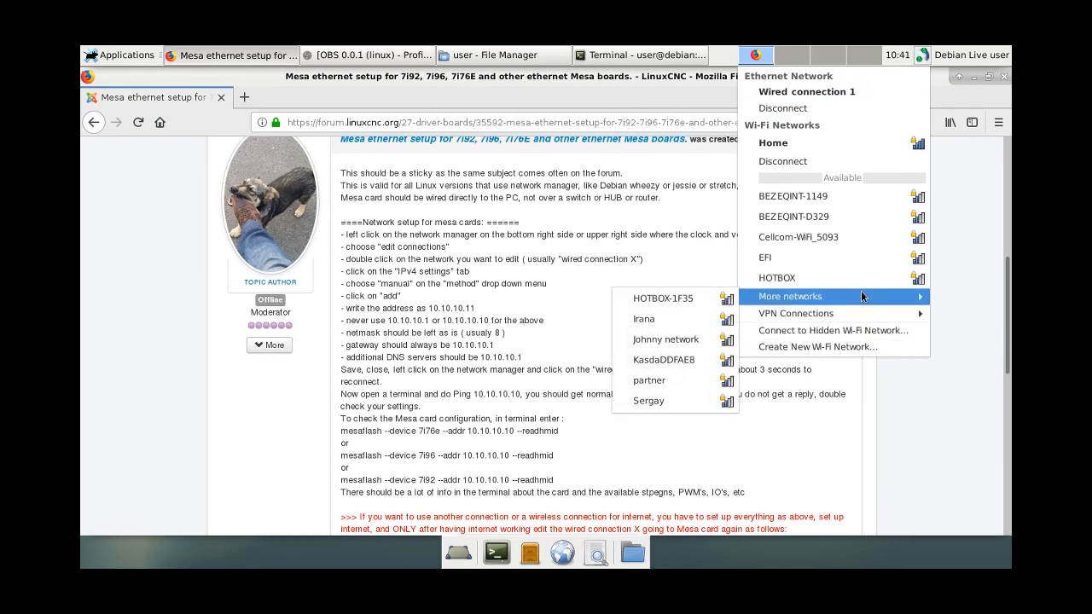
{"action": "mouse_move", "coordinate": [920, 60]}
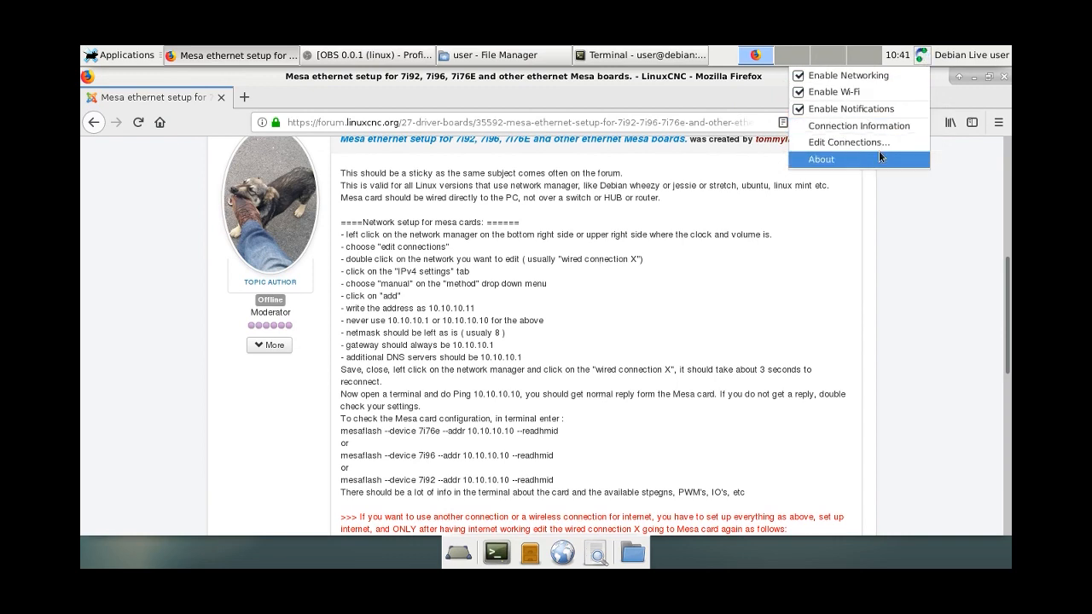
{"action": "mouse_move", "coordinate": [850, 109]}
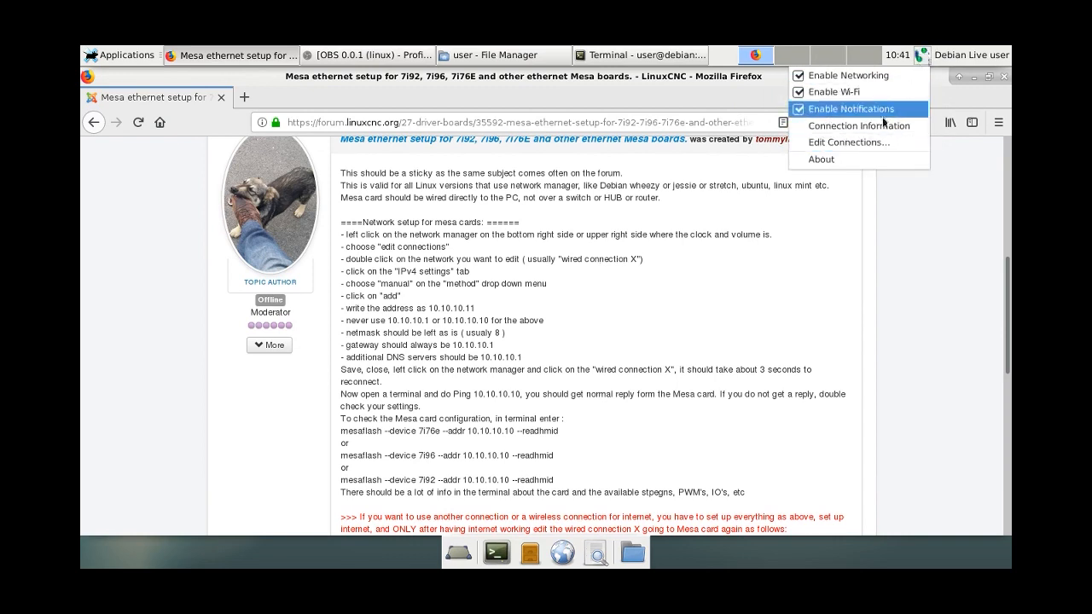
{"action": "mouse_move", "coordinate": [861, 144]}
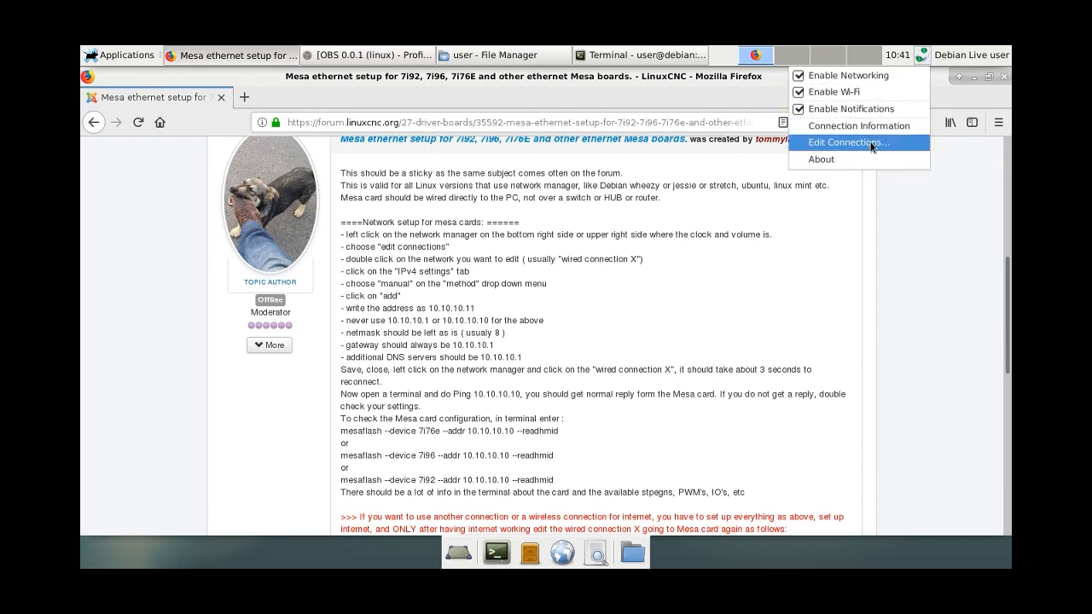
- Edit Wired connection 1 and show its IPv4 addressing method choices
{"action": "left_click", "coordinate": [846, 143]}
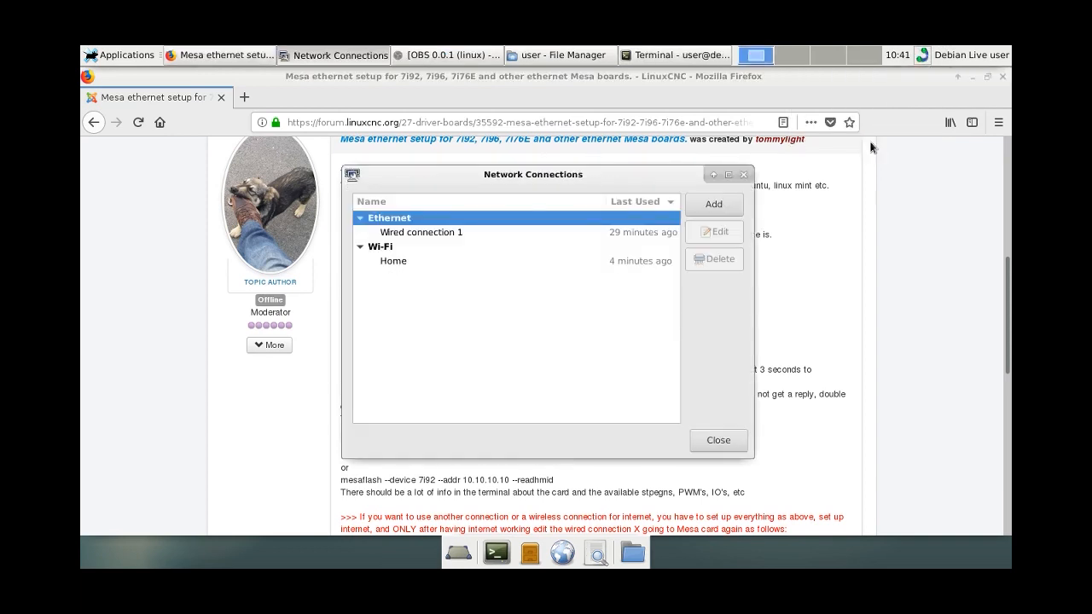
{"action": "left_click", "coordinate": [422, 232]}
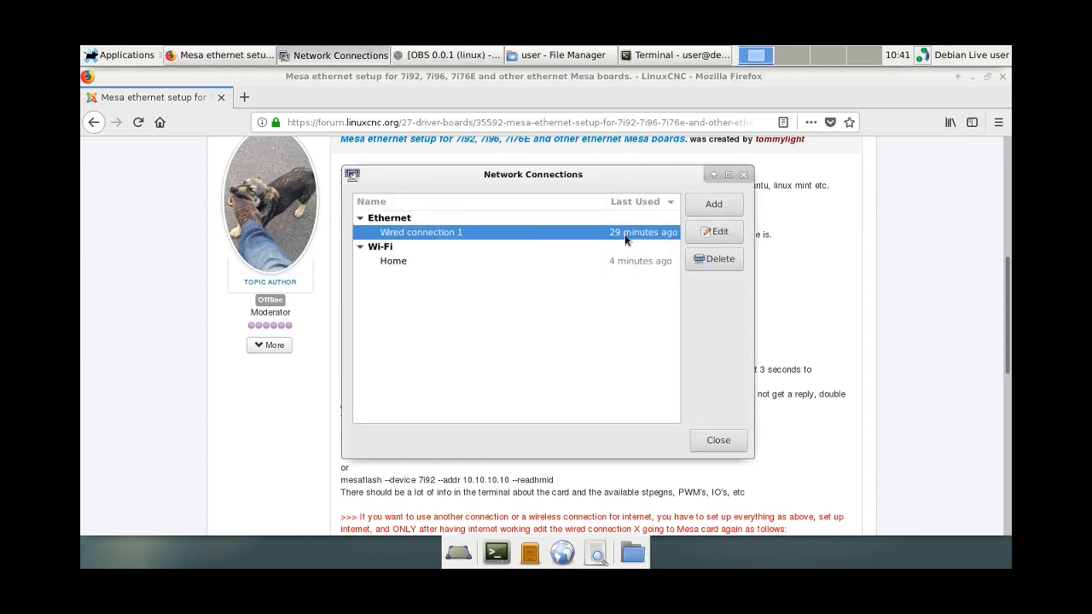
{"action": "mouse_move", "coordinate": [713, 233]}
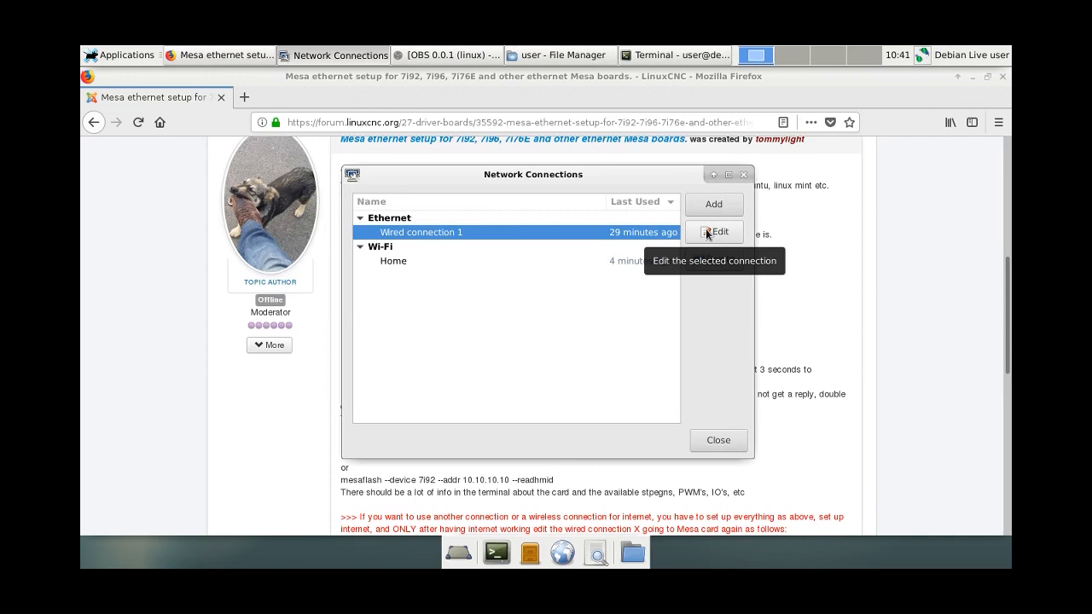
{"action": "left_click", "coordinate": [714, 232]}
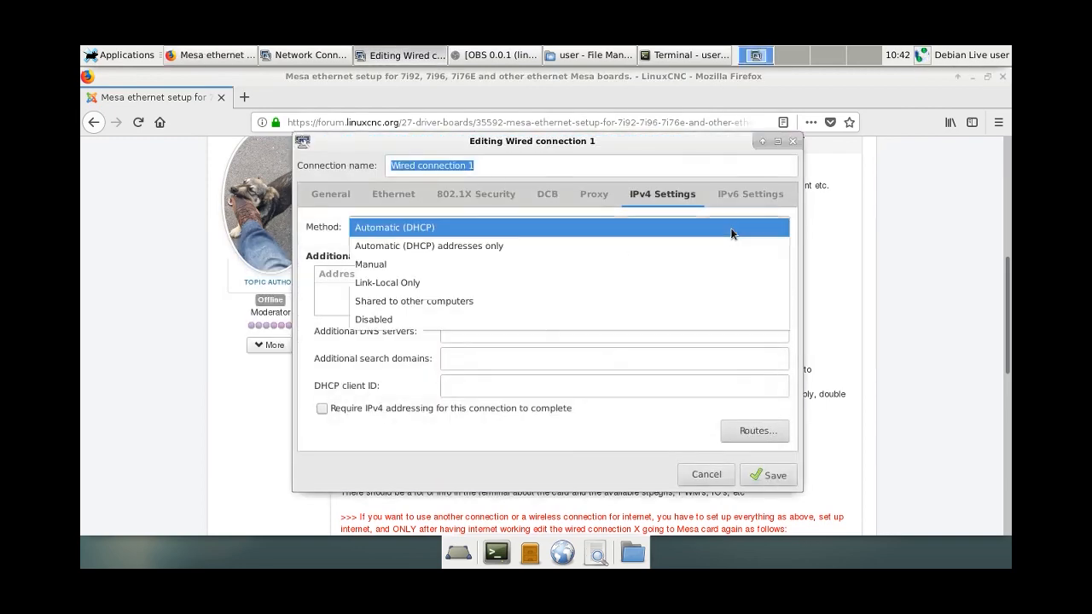
- Choose Manual IPv4 addressing and enter the address 10.10.10.11
{"action": "left_click", "coordinate": [370, 263]}
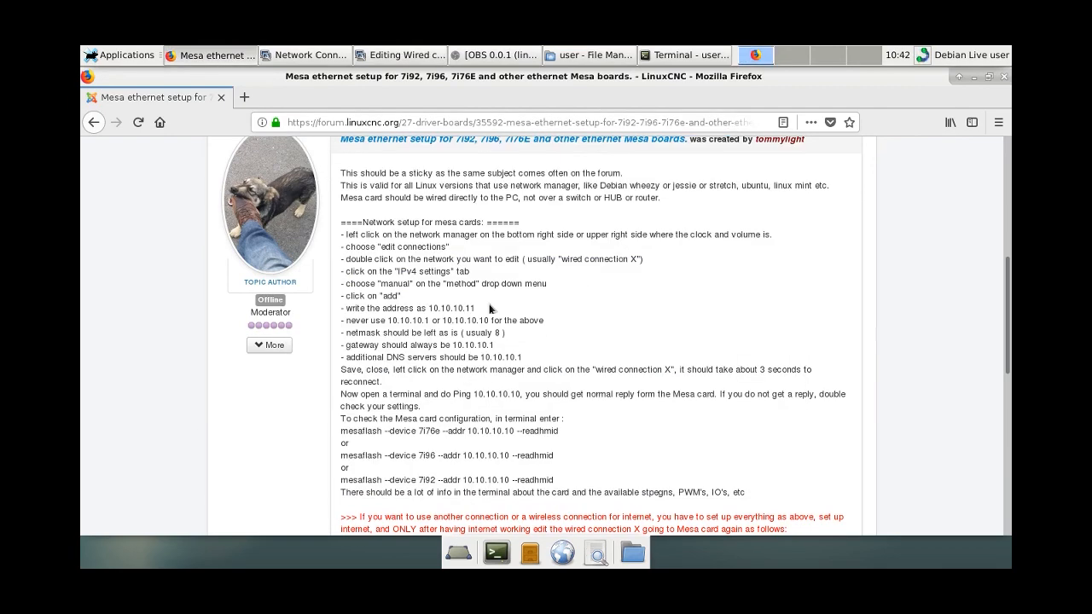
{"action": "mouse_move", "coordinate": [481, 311]}
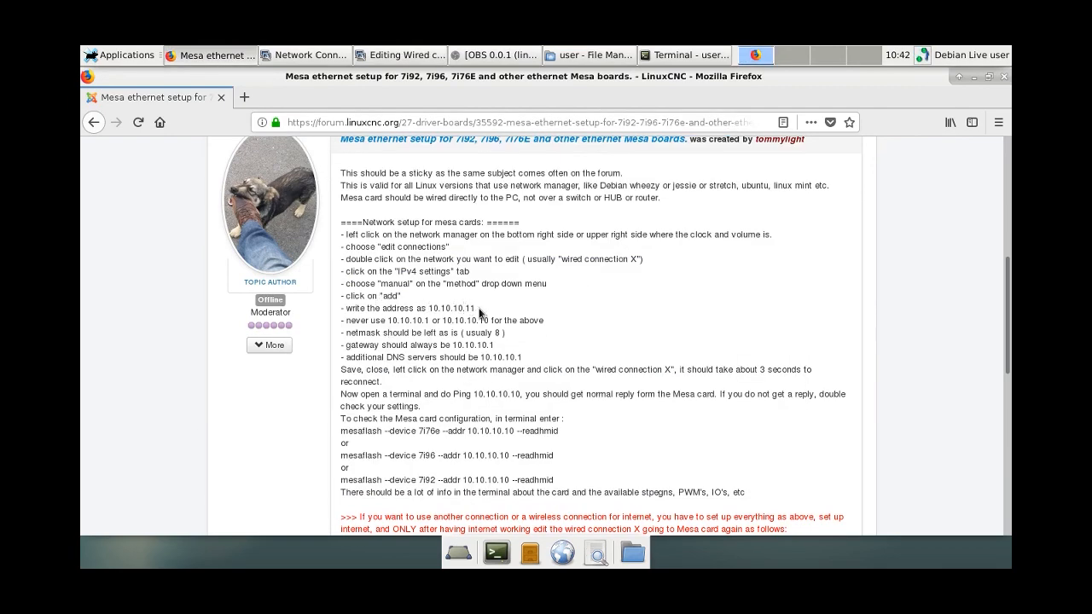
{"action": "double_click", "coordinate": [447, 307]}
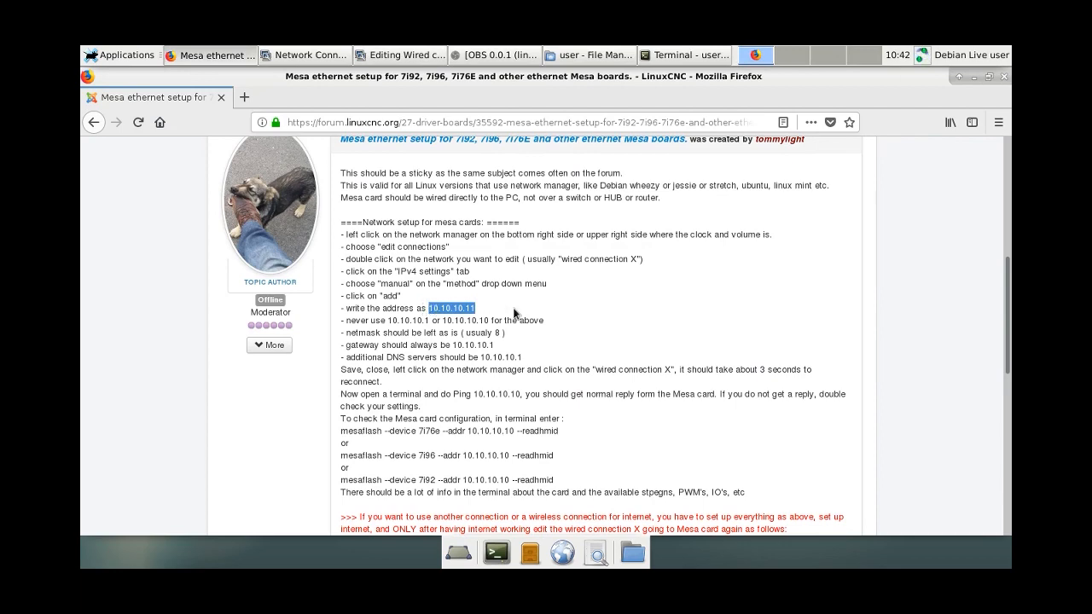
{"action": "mouse_move", "coordinate": [532, 307]}
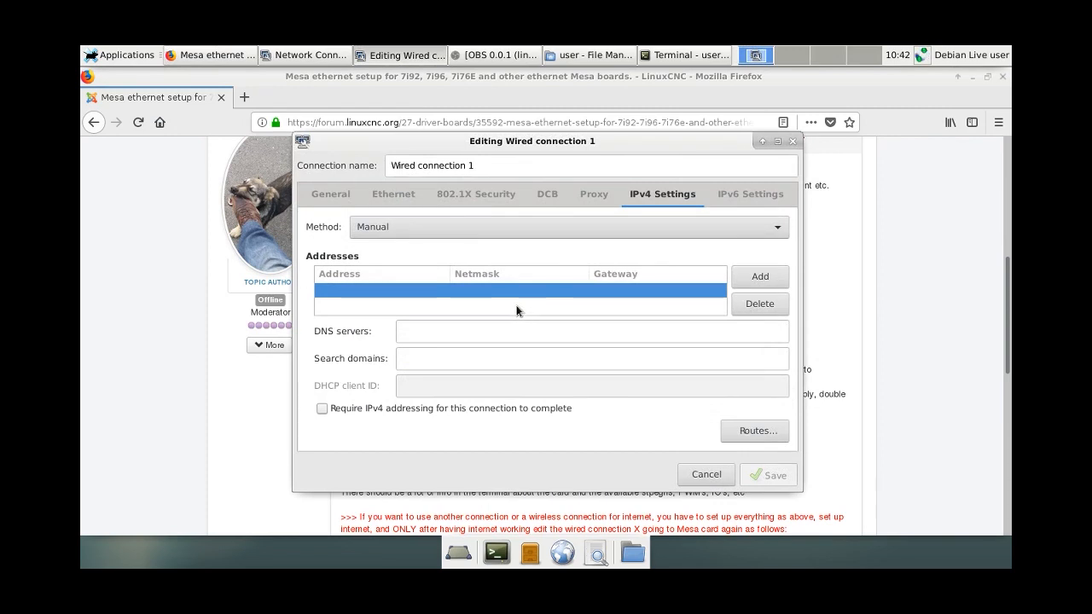
{"action": "type", "text": "10."}
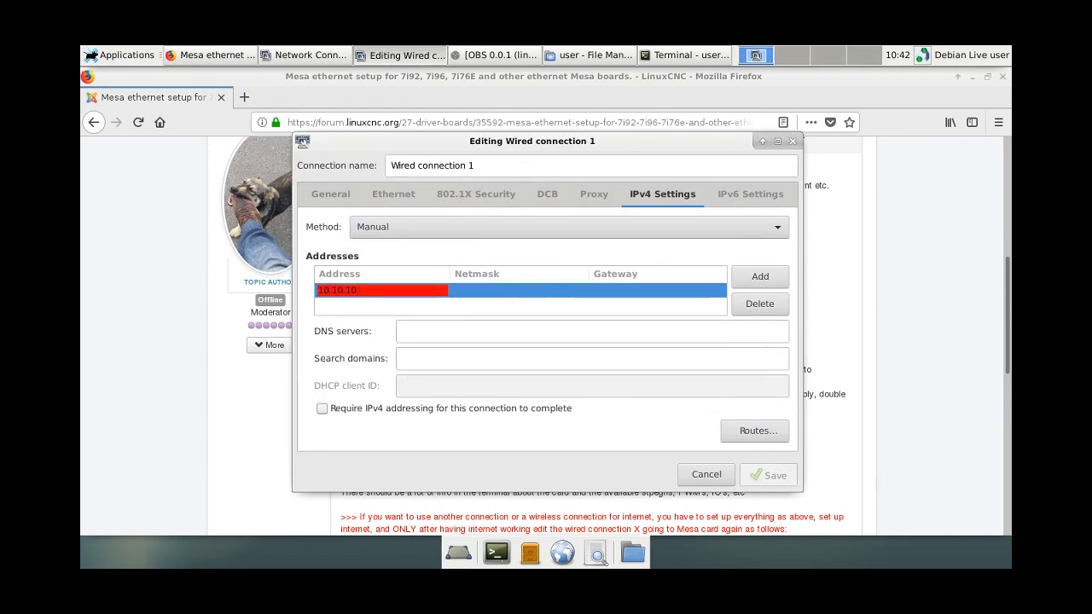
{"action": "type", "text": "10.10.10.11"}
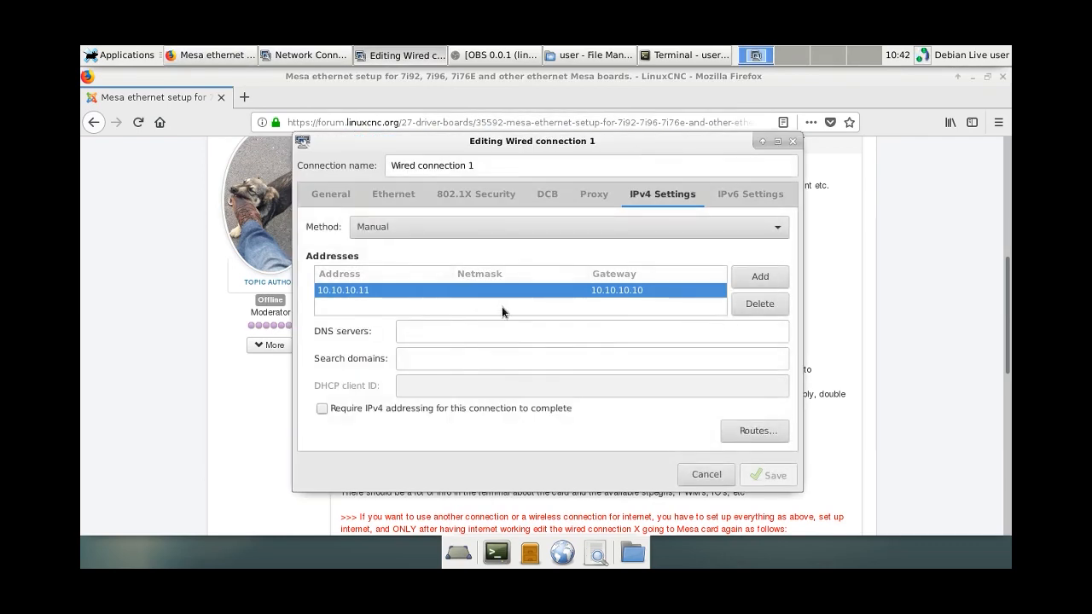
- Fill in DNS 10.10.10.1 and the netmask, then save the wired connection
{"action": "left_click", "coordinate": [521, 290]}
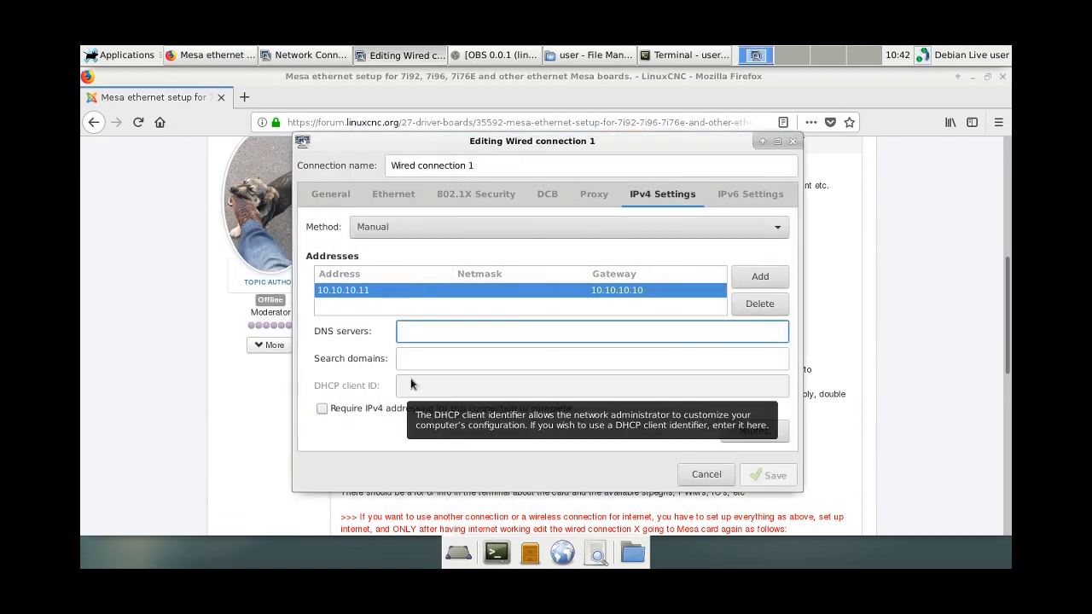
{"action": "type", "text": "10.10.10.1"}
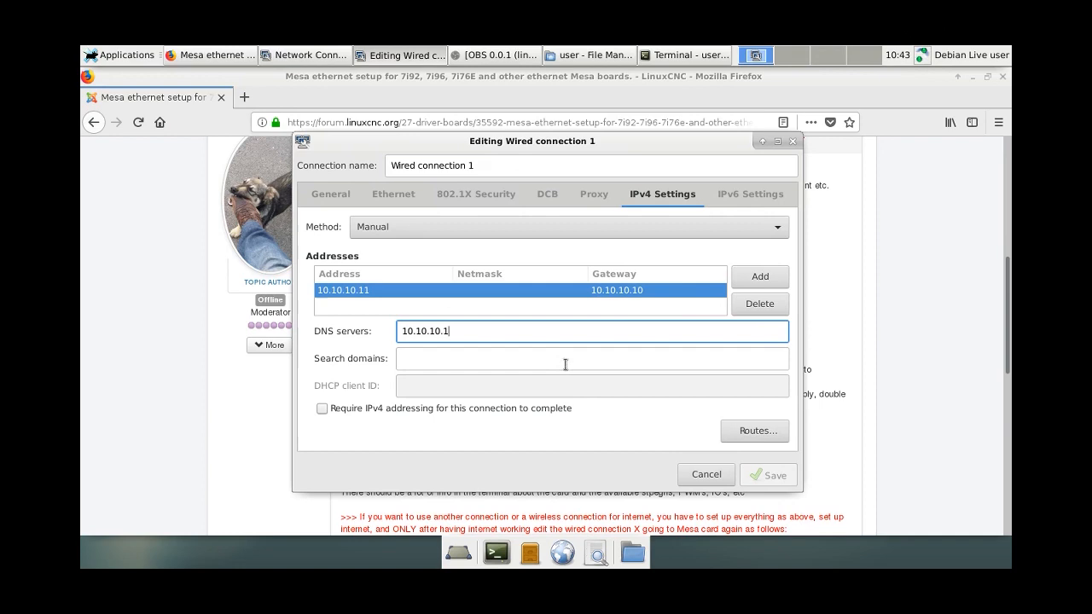
{"action": "left_click", "coordinate": [592, 359]}
{"action": "type", "text": "8"}
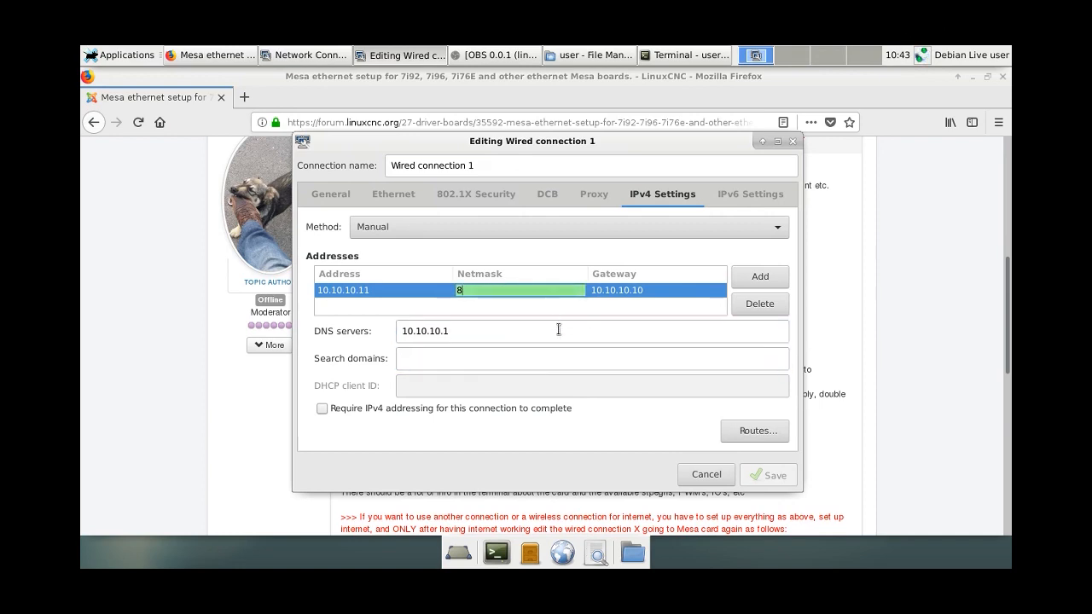
{"action": "left_click", "coordinate": [590, 331]}
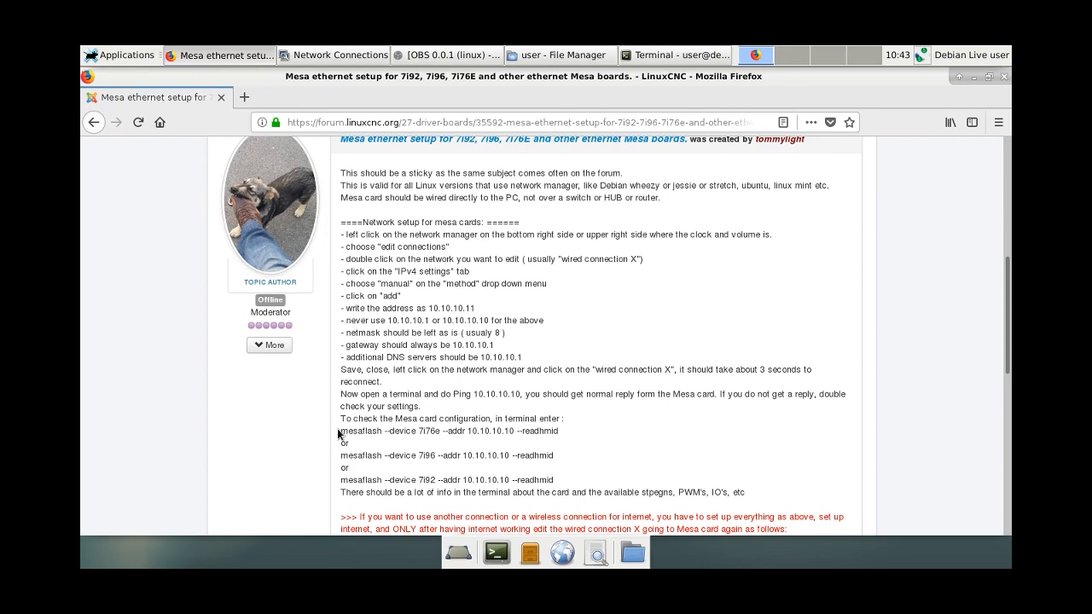
- Copy the mesaflash readhmid command line from the forum post
{"action": "triple_click", "coordinate": [447, 430]}
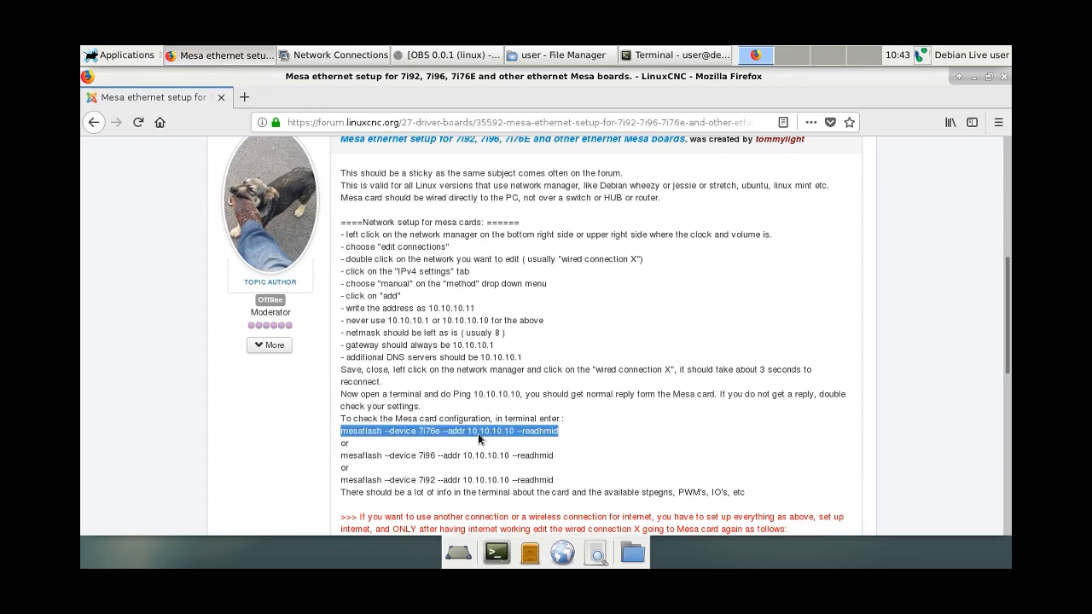
{"action": "right_click", "coordinate": [478, 437]}
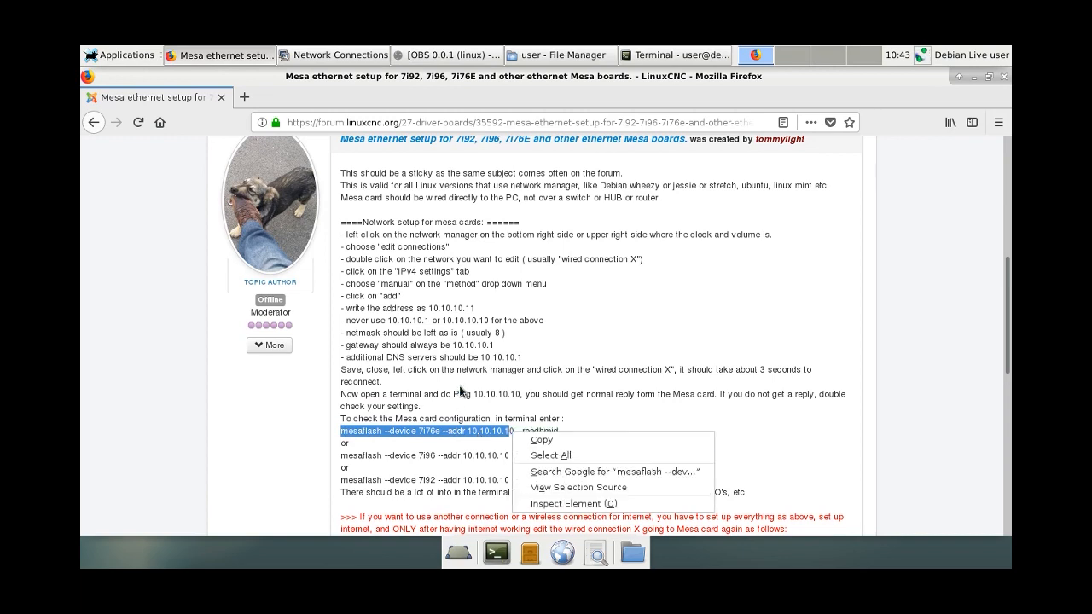
{"action": "left_click", "coordinate": [567, 442]}
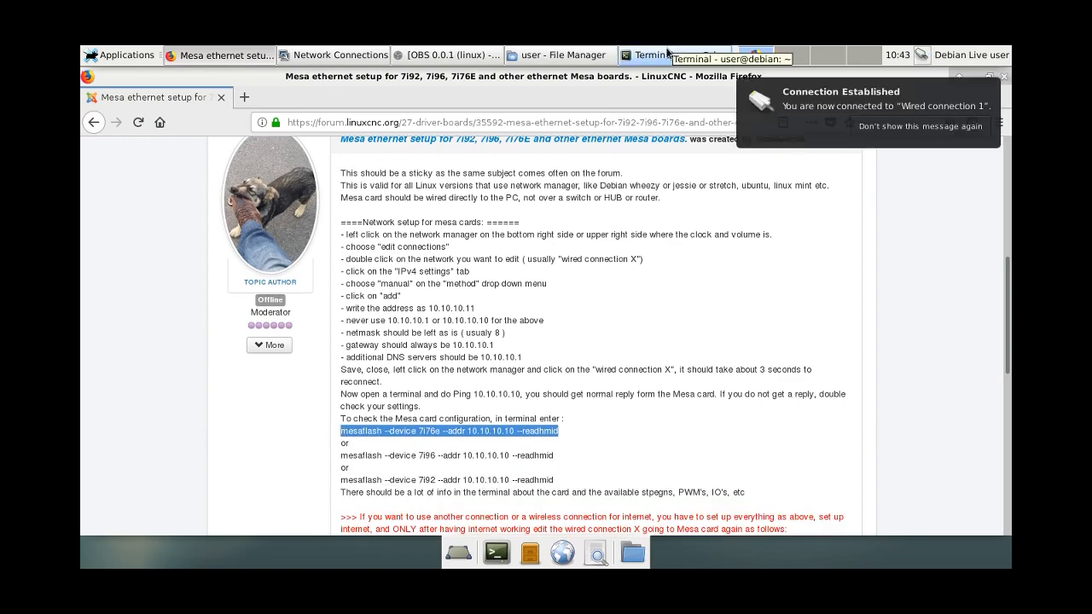
- Run mesaflash --device 7i76e --addr 10.10.10.10 --readhmid in the terminal
{"action": "left_click", "coordinate": [674, 54]}
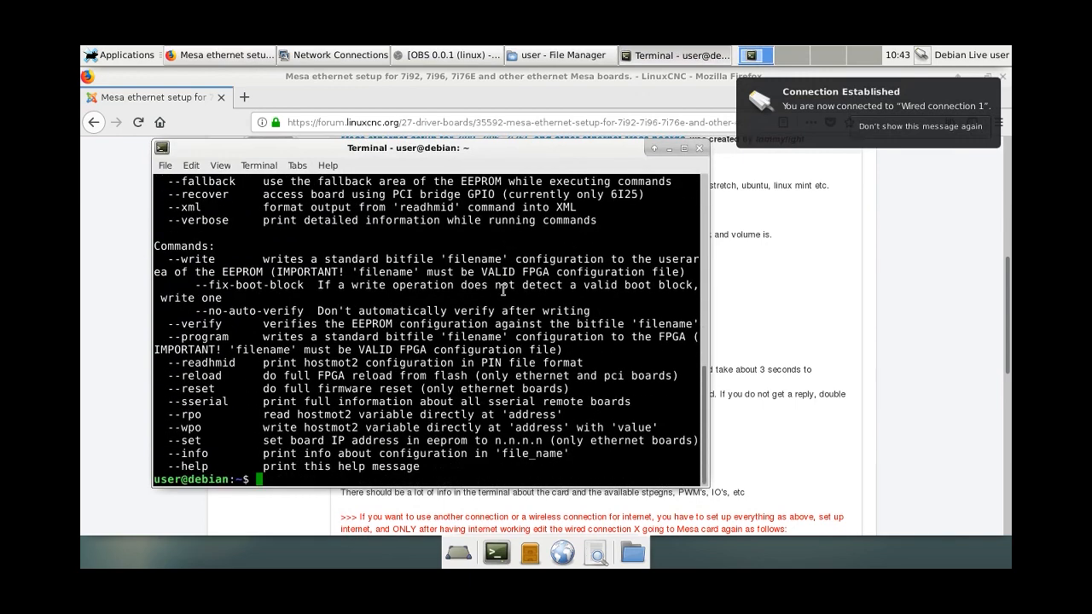
{"action": "type", "text": "mesaflash --device 7i76e --addr 10.10.10.10 --readhmid"}
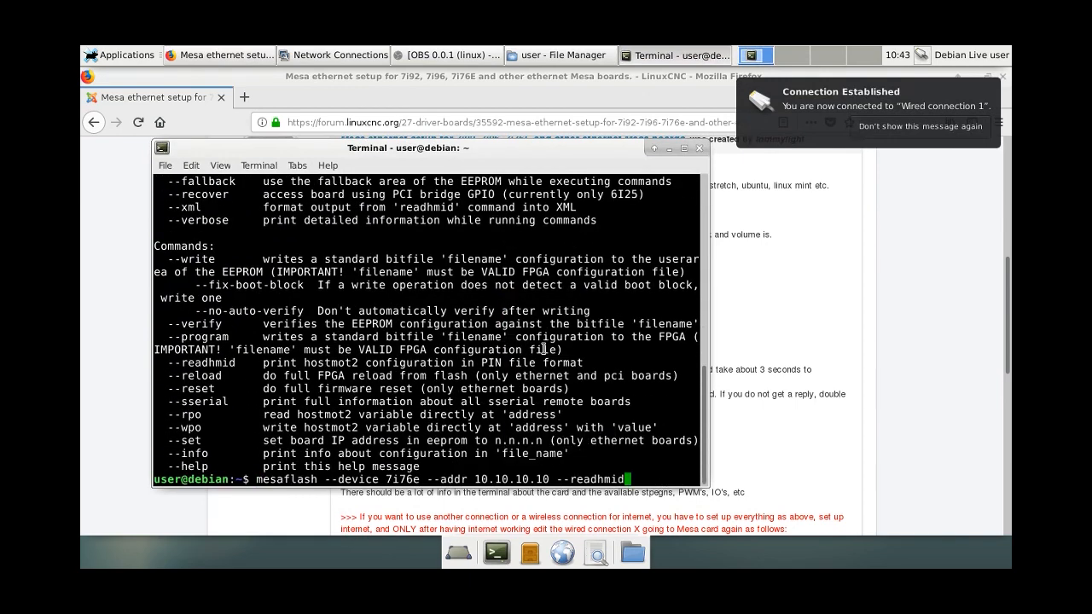
{"action": "key", "text": "Return"}
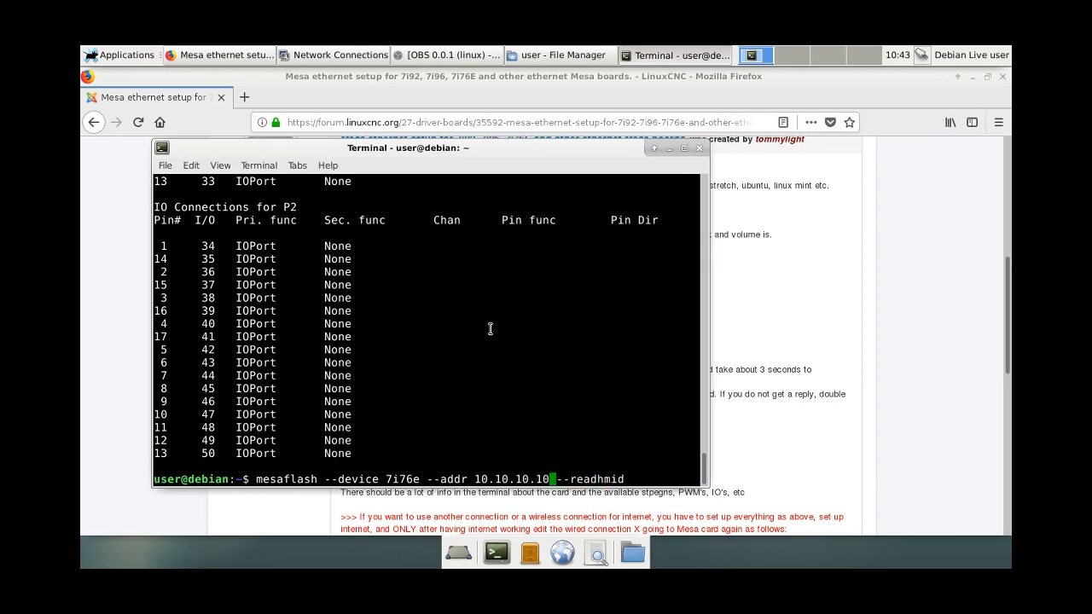
{"action": "key", "text": "BackSpace"}
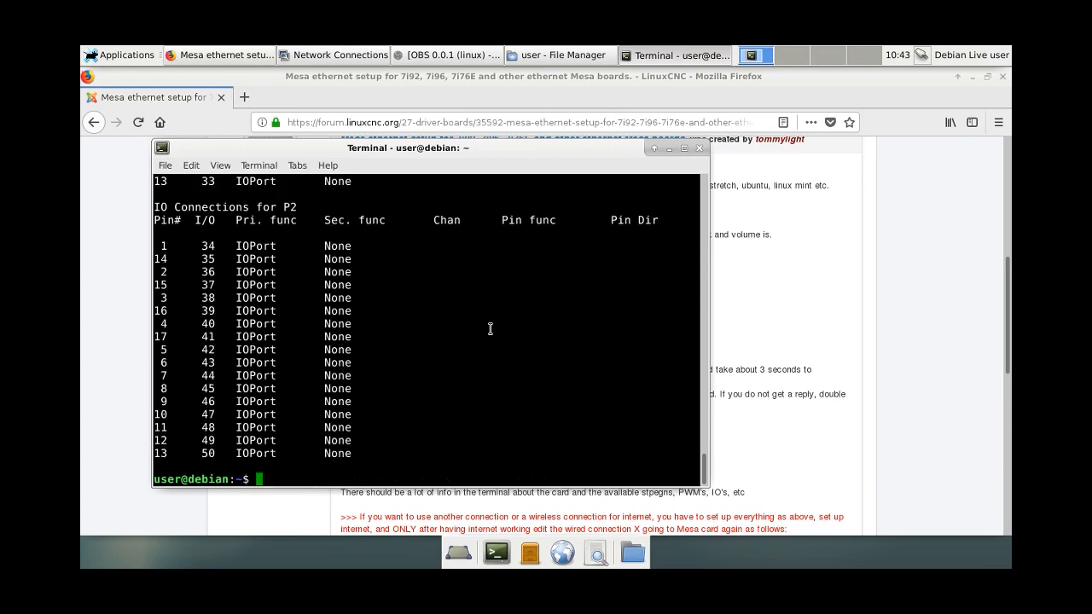
{"action": "mouse_move", "coordinate": [581, 208]}
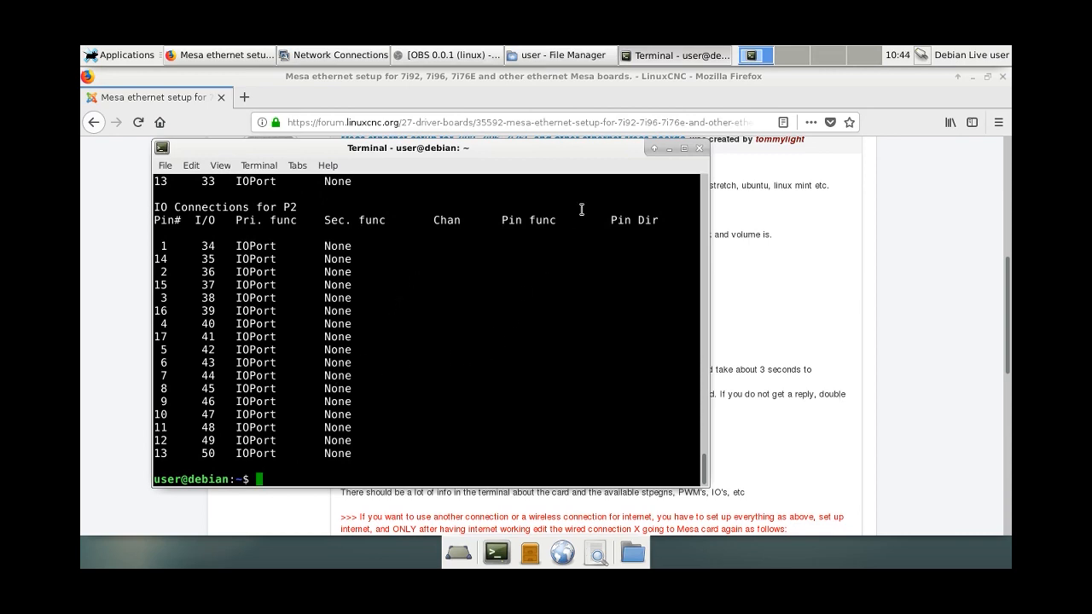
{"action": "mouse_move", "coordinate": [529, 245]}
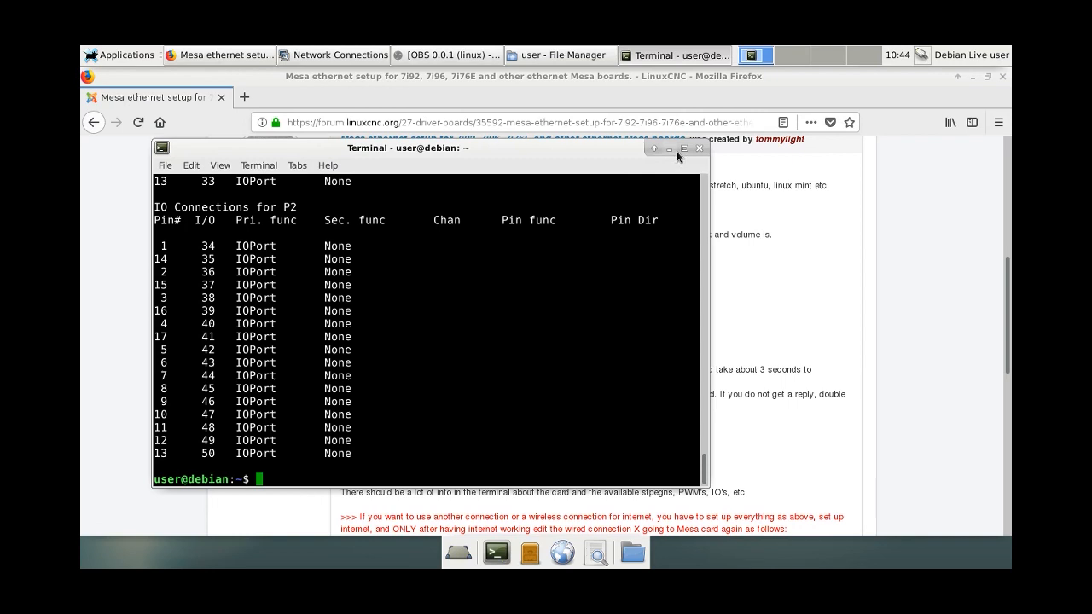
{"action": "mouse_move", "coordinate": [515, 382]}
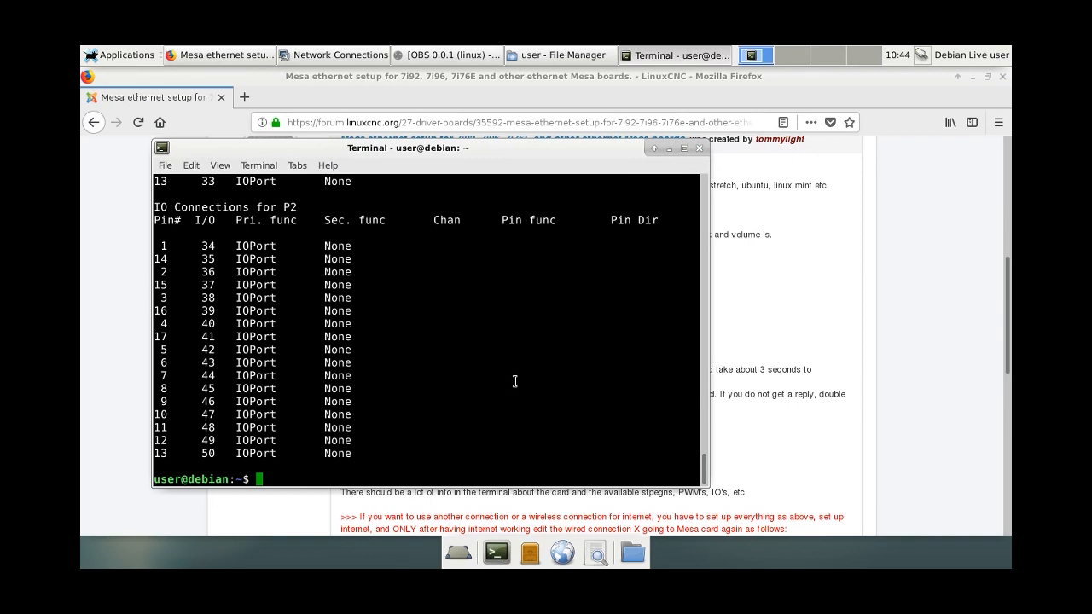
{"action": "mouse_move", "coordinate": [485, 406]}
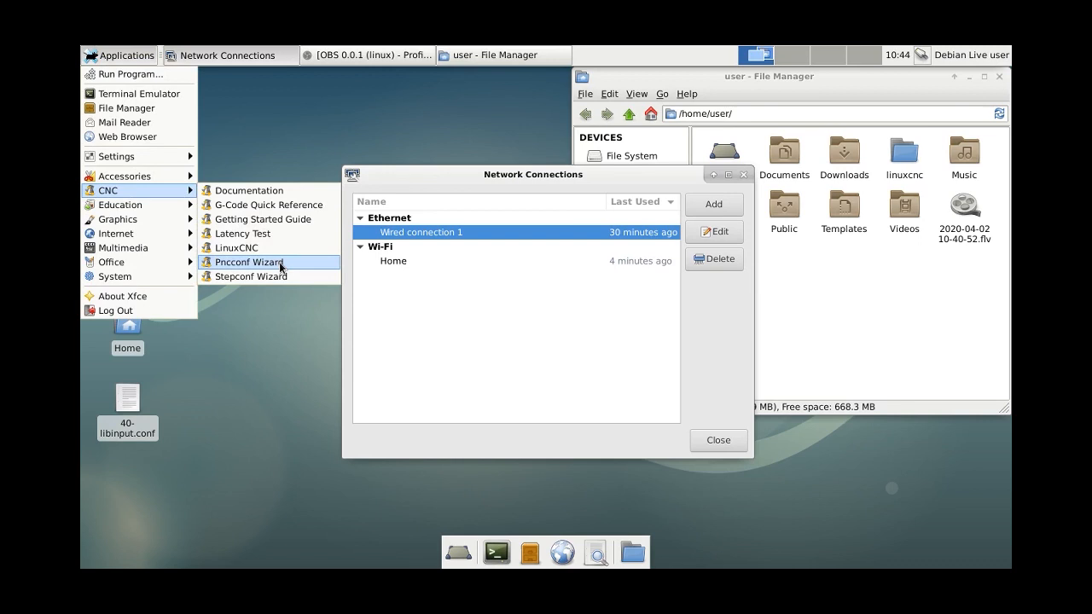
- Start a new PNCconf configuration with machine units set to mm
{"action": "left_click", "coordinate": [290, 268]}
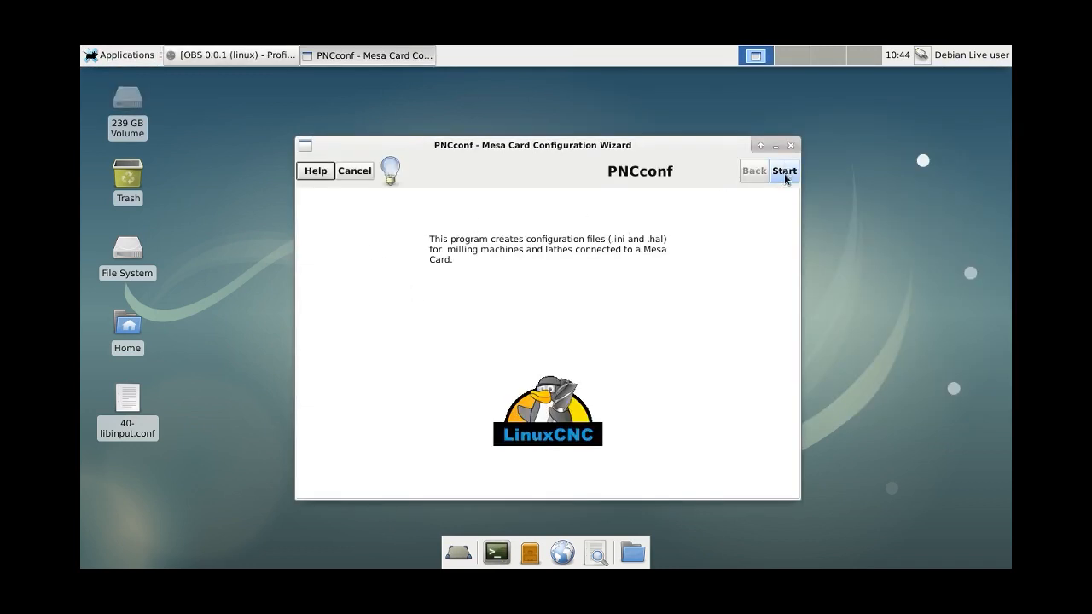
{"action": "left_click", "coordinate": [782, 171]}
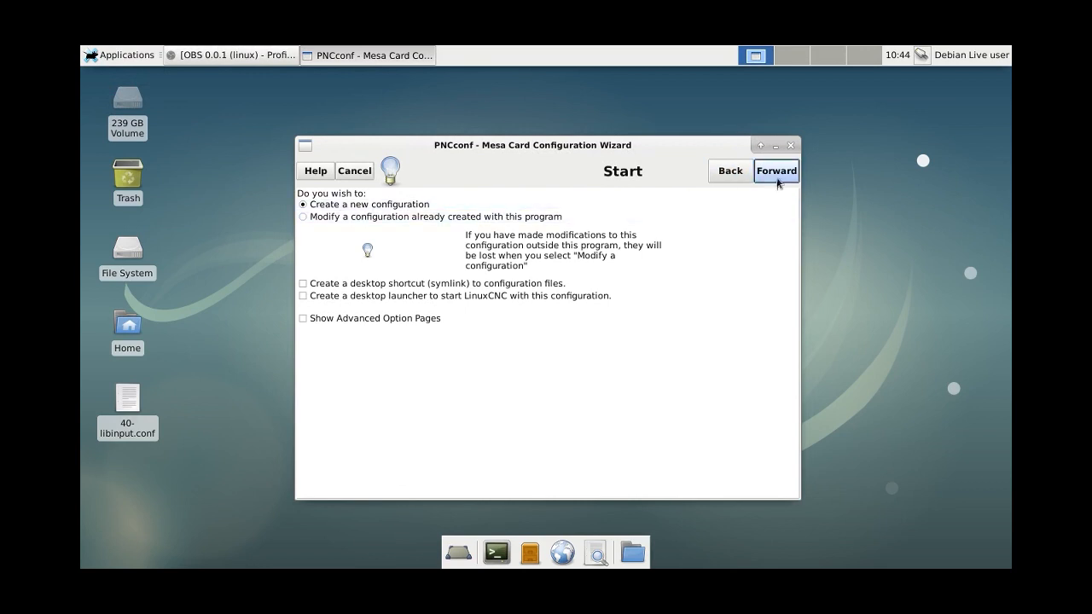
{"action": "left_click", "coordinate": [775, 171]}
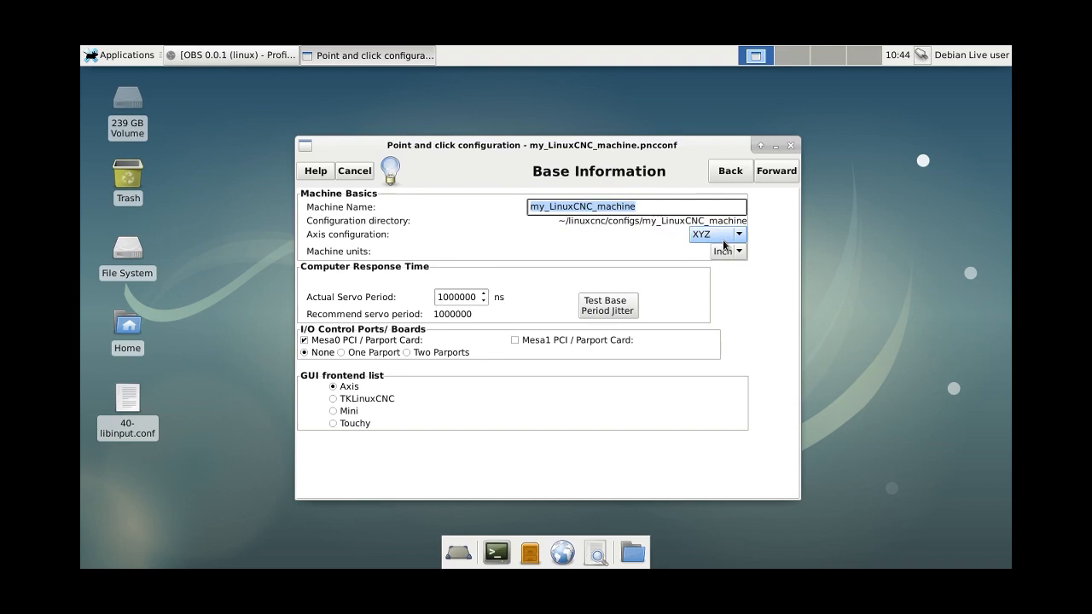
{"action": "left_click", "coordinate": [716, 234]}
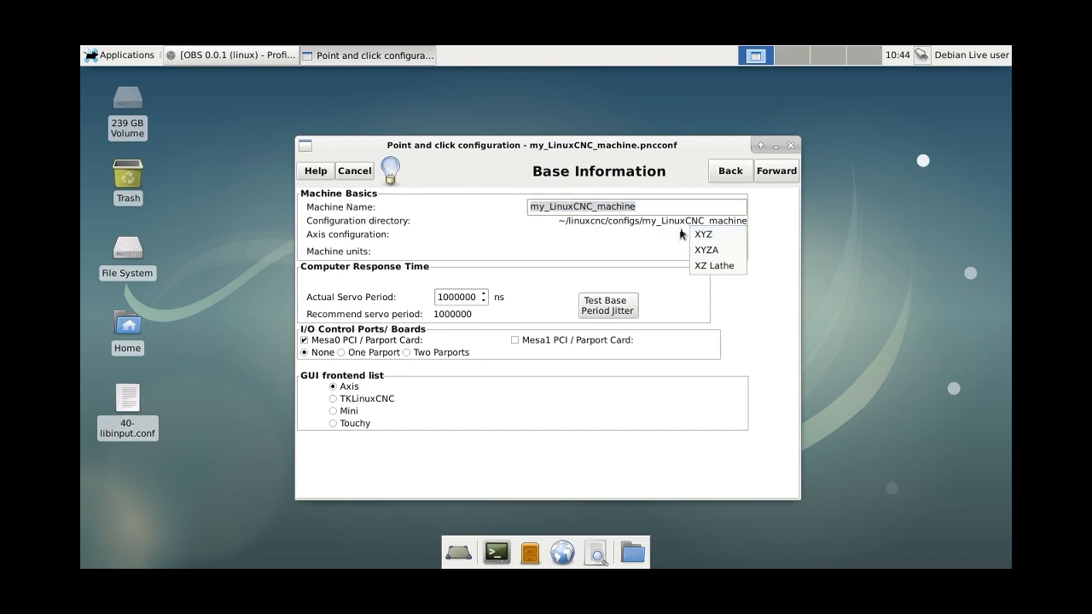
{"action": "mouse_move", "coordinate": [669, 225]}
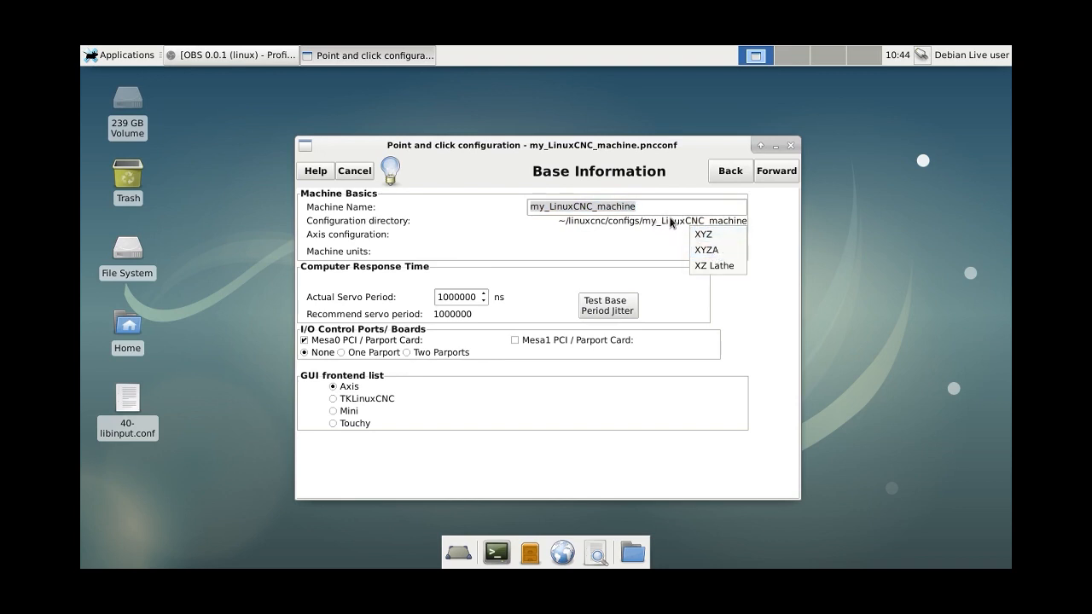
{"action": "left_click", "coordinate": [703, 234]}
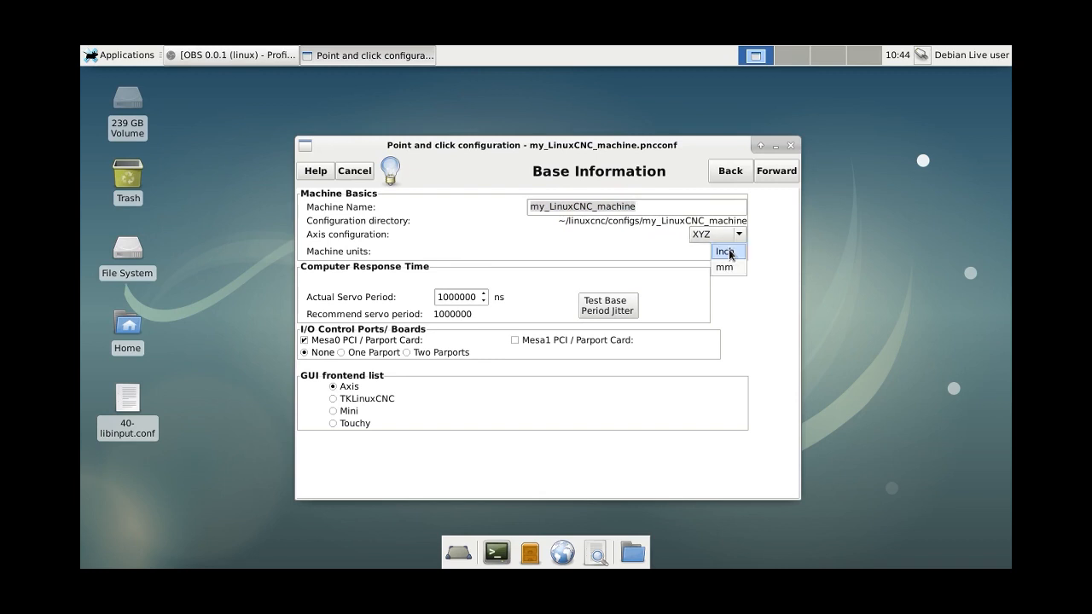
{"action": "left_click", "coordinate": [724, 267]}
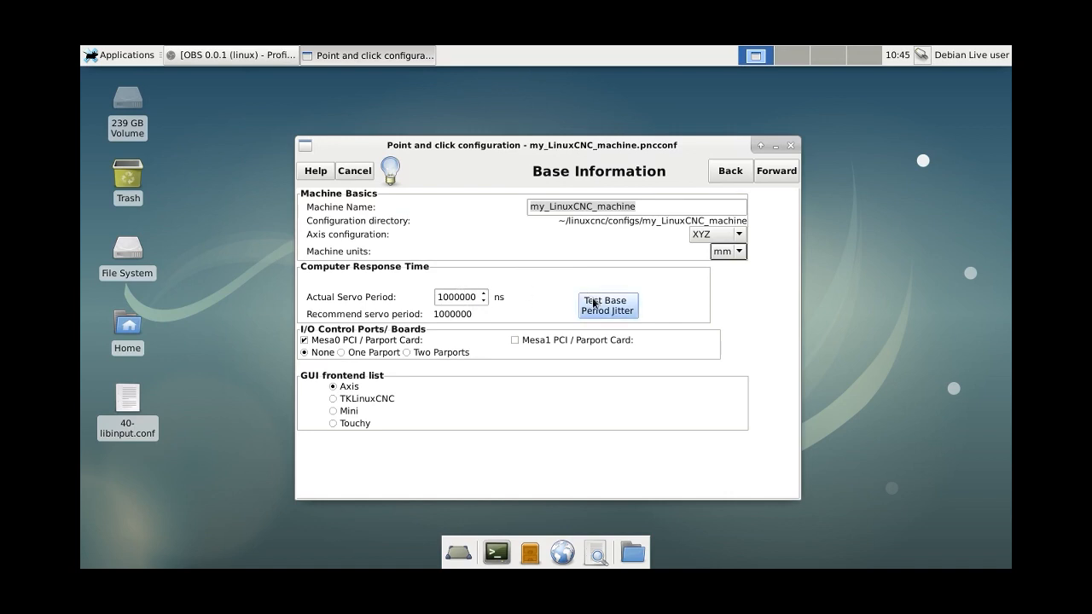
- Run the base period jitter test, read Max Jitter and close the latency test
{"action": "left_click", "coordinate": [607, 304]}
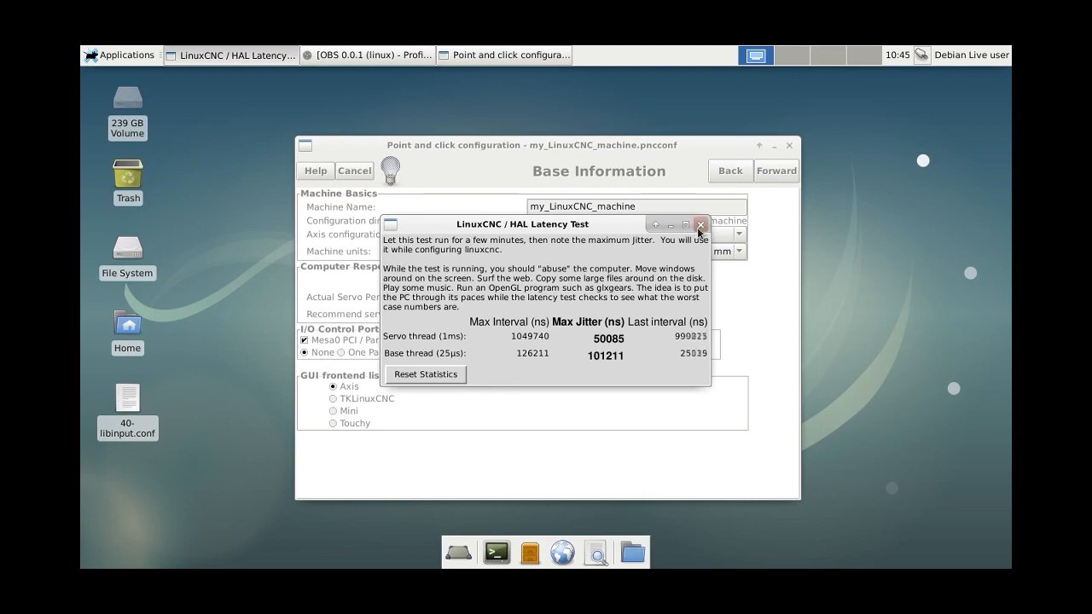
{"action": "left_click", "coordinate": [700, 226]}
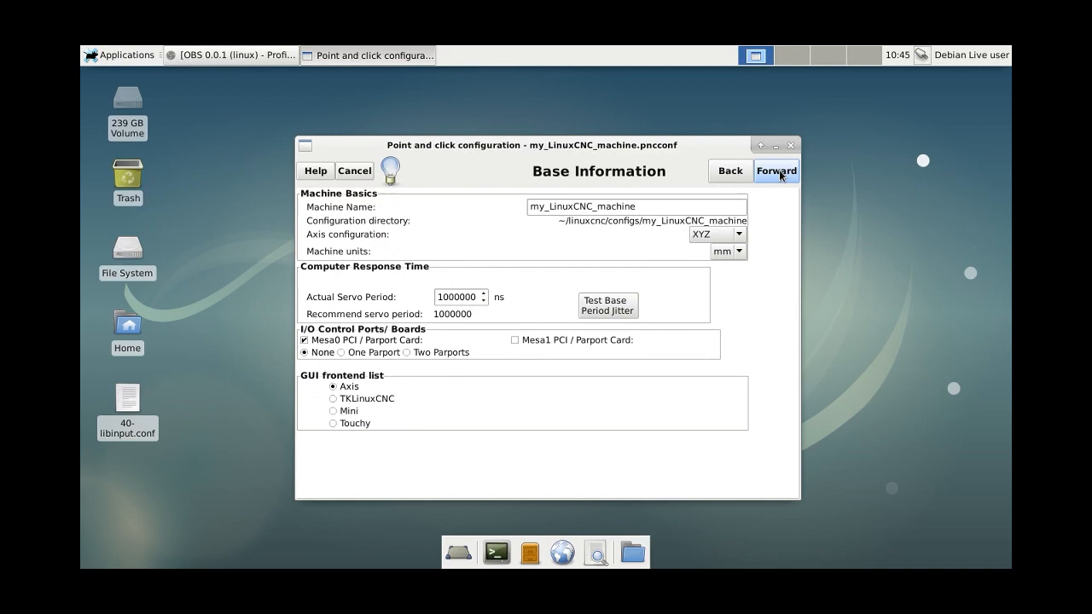
- Advance to the Mesa Card 0 page and look through the firmware choices
{"action": "left_click", "coordinate": [775, 170]}
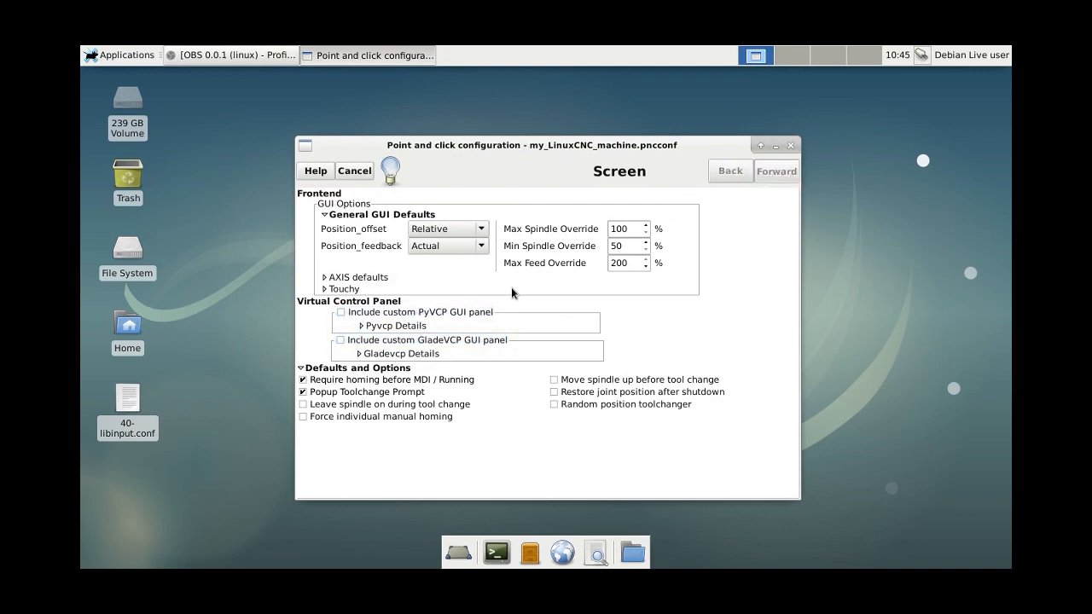
{"action": "left_click", "coordinate": [775, 171]}
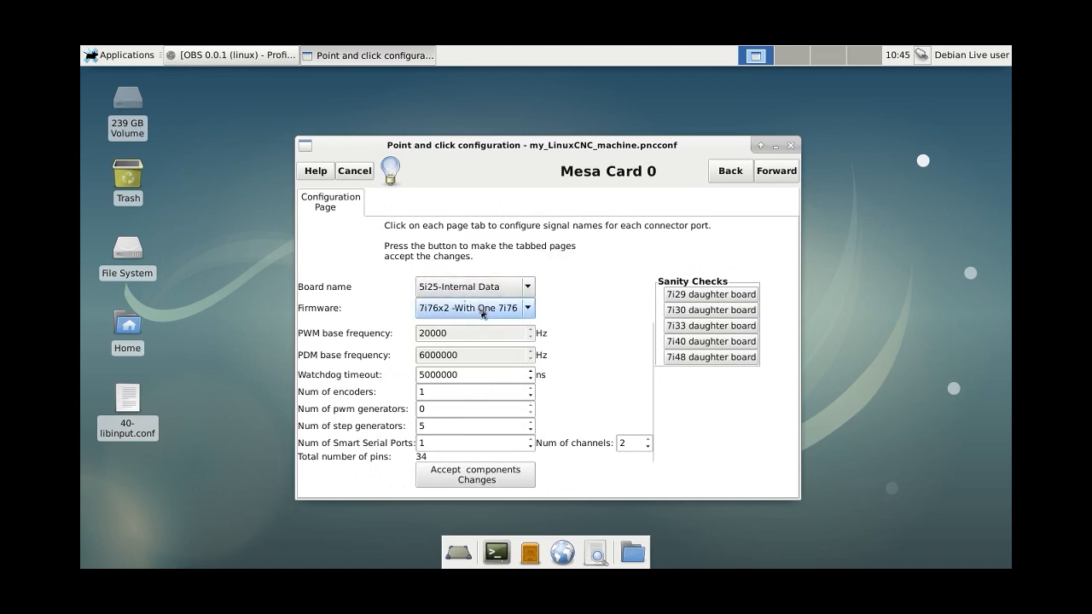
{"action": "left_click", "coordinate": [526, 307]}
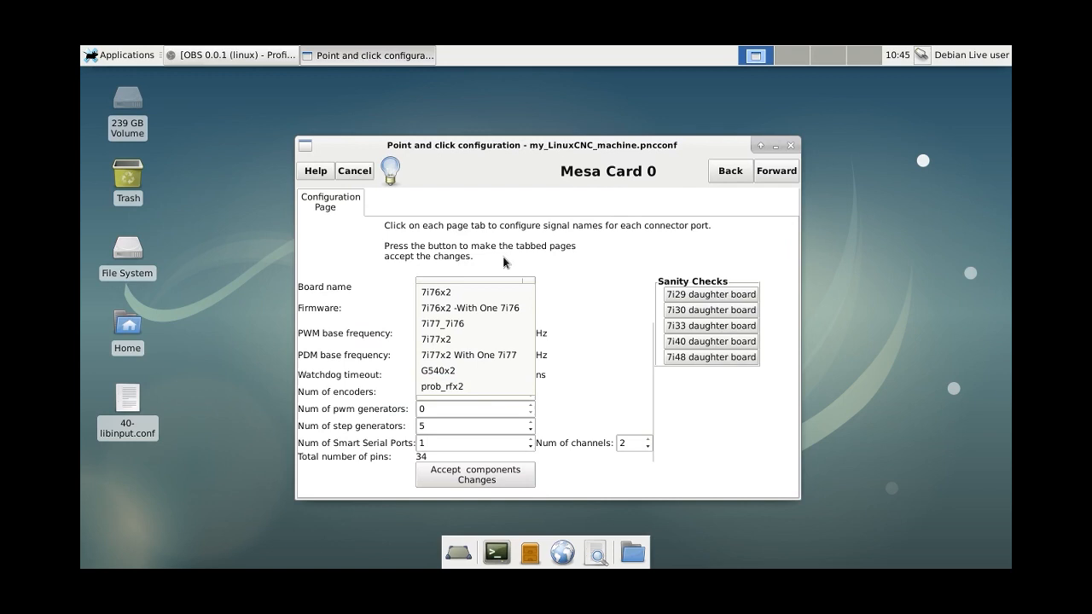
{"action": "mouse_move", "coordinate": [396, 414]}
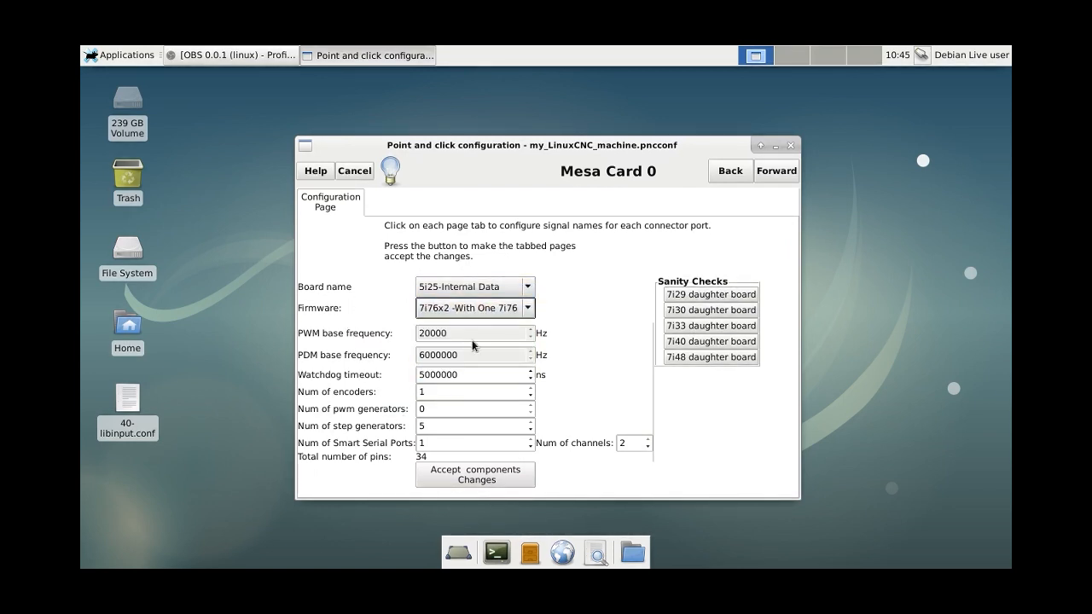
{"action": "left_click", "coordinate": [469, 307]}
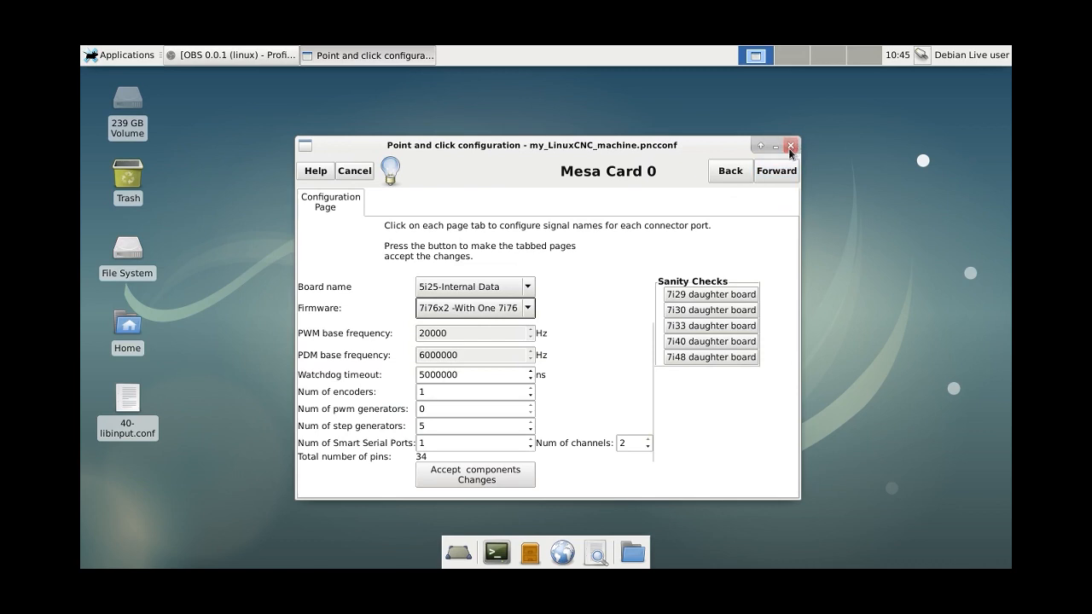
- Quit the wizard, confirming that changes are discarded
{"action": "left_click", "coordinate": [790, 145]}
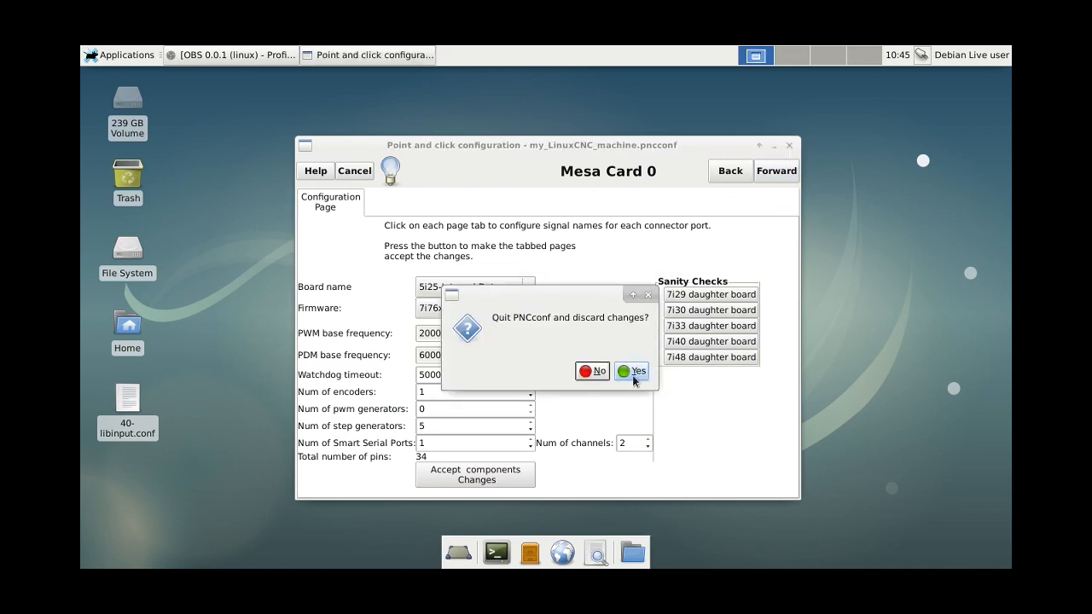
{"action": "left_click", "coordinate": [639, 370]}
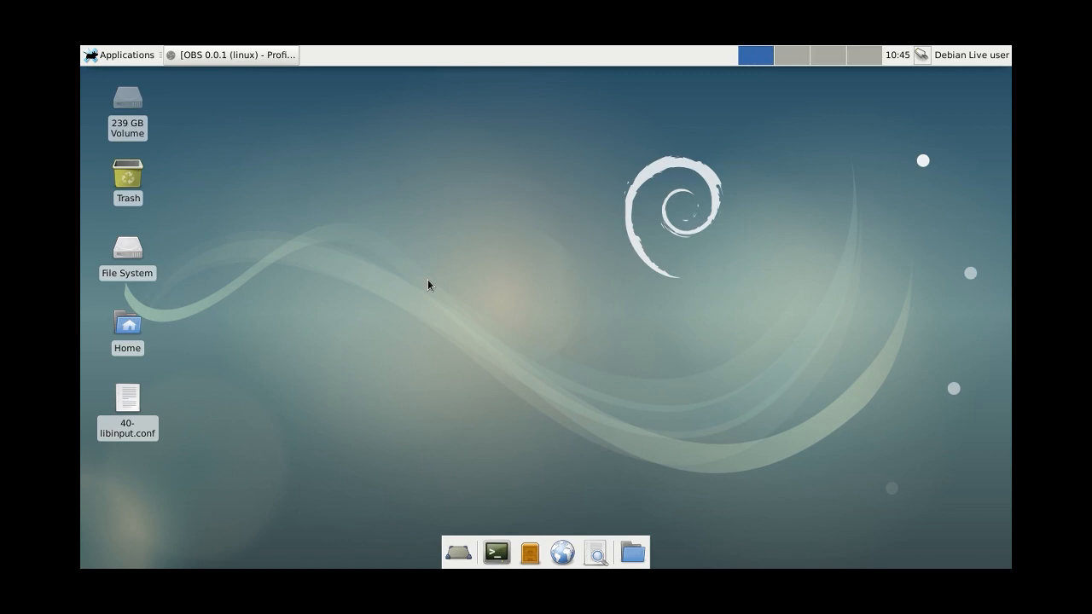
- In Synaptic repositories, set the buildbot entry's section to master-rtpreempt and confirm to reload
{"action": "left_click", "coordinate": [120, 55]}
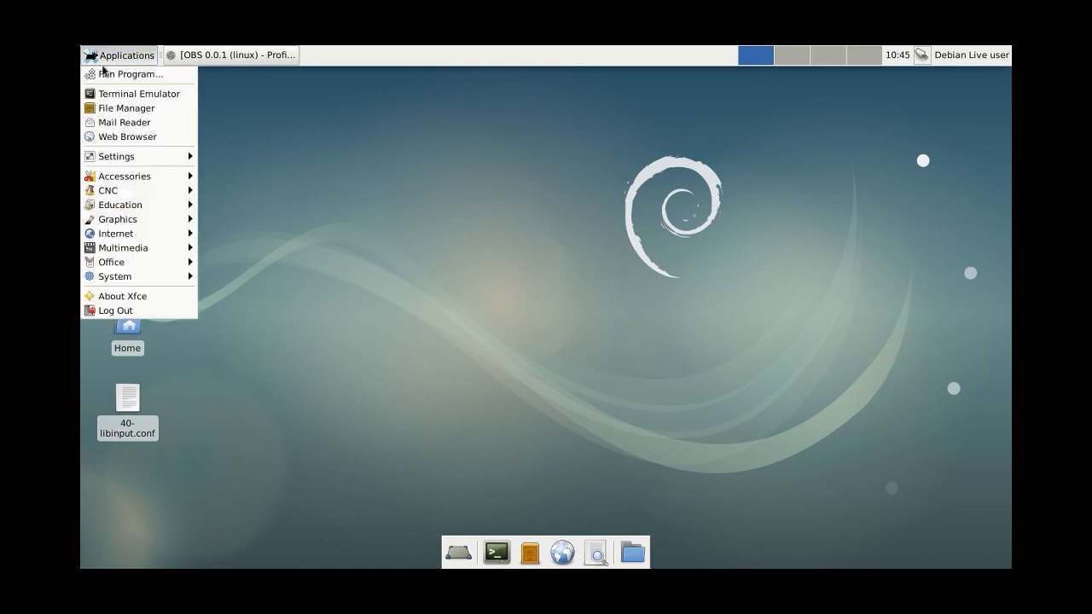
{"action": "mouse_move", "coordinate": [116, 233]}
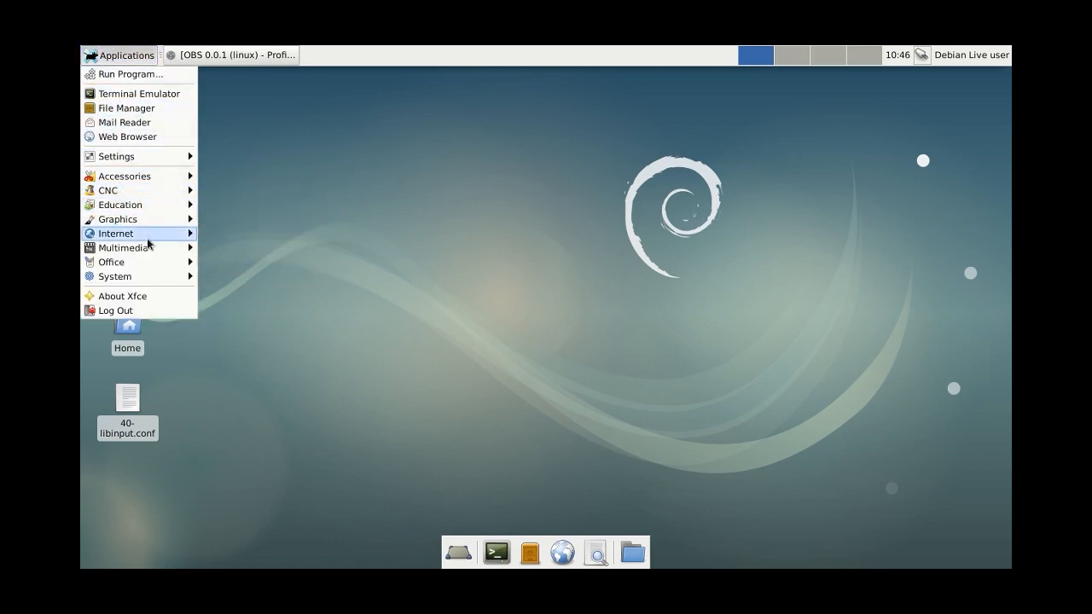
{"action": "mouse_move", "coordinate": [114, 276]}
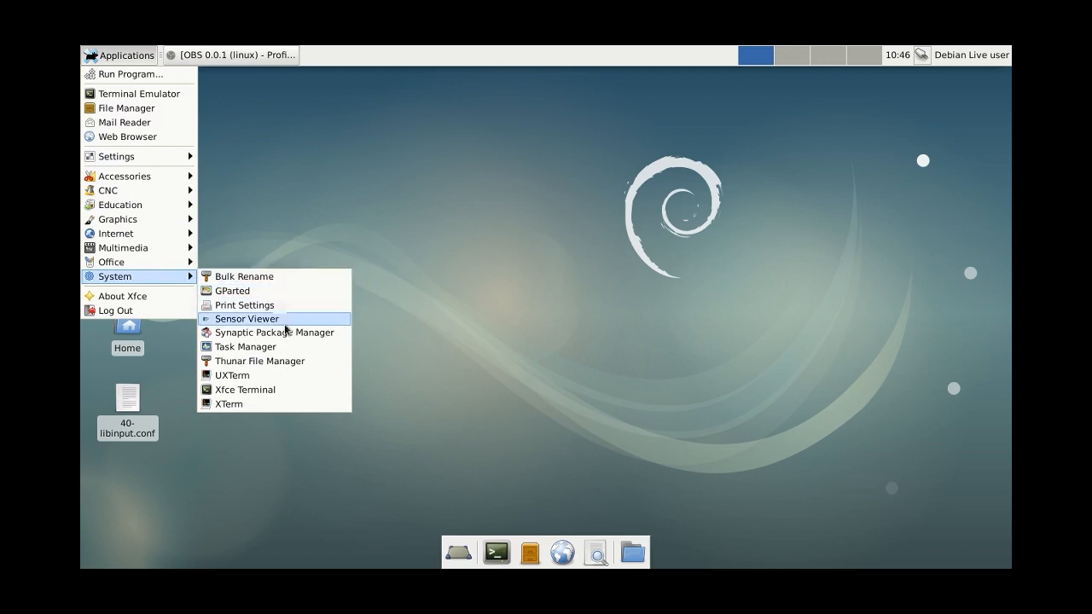
{"action": "left_click", "coordinate": [275, 332]}
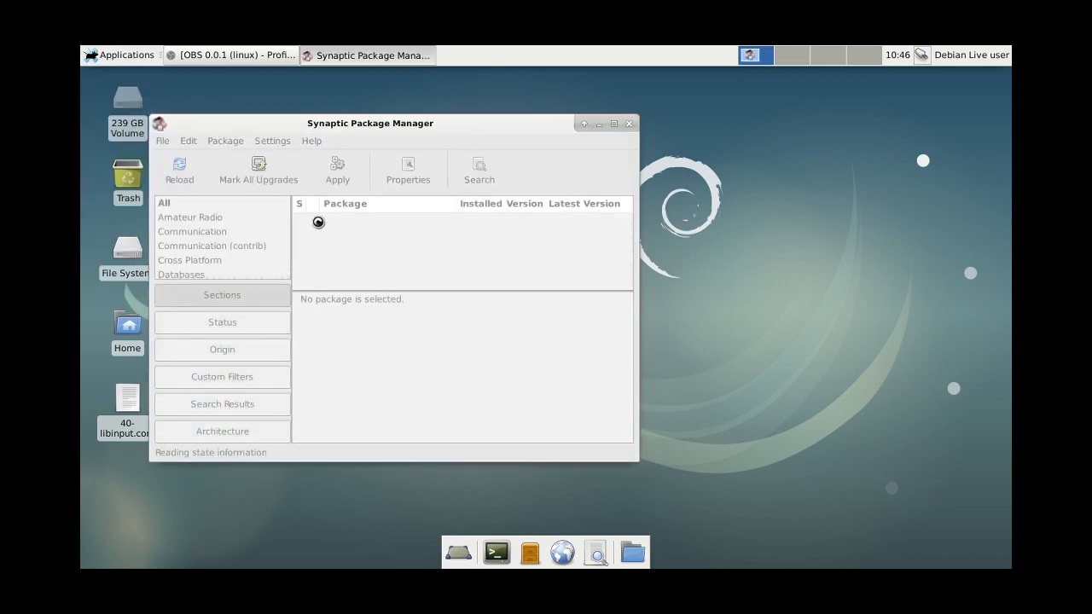
{"action": "left_click", "coordinate": [273, 140]}
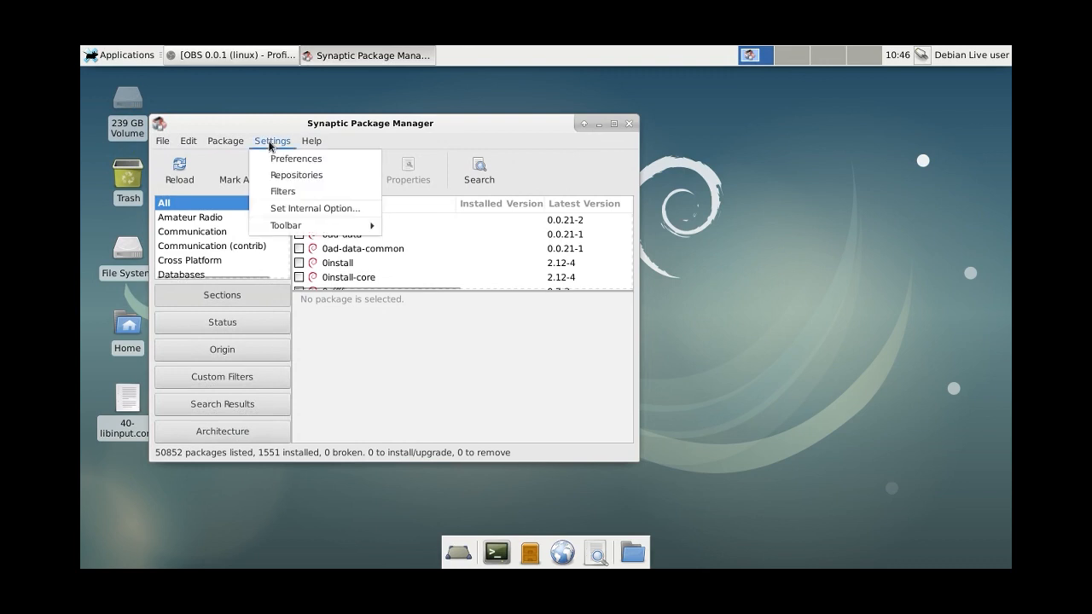
{"action": "left_click", "coordinate": [297, 174]}
{"action": "type", "text": "master-rtpreempt"}
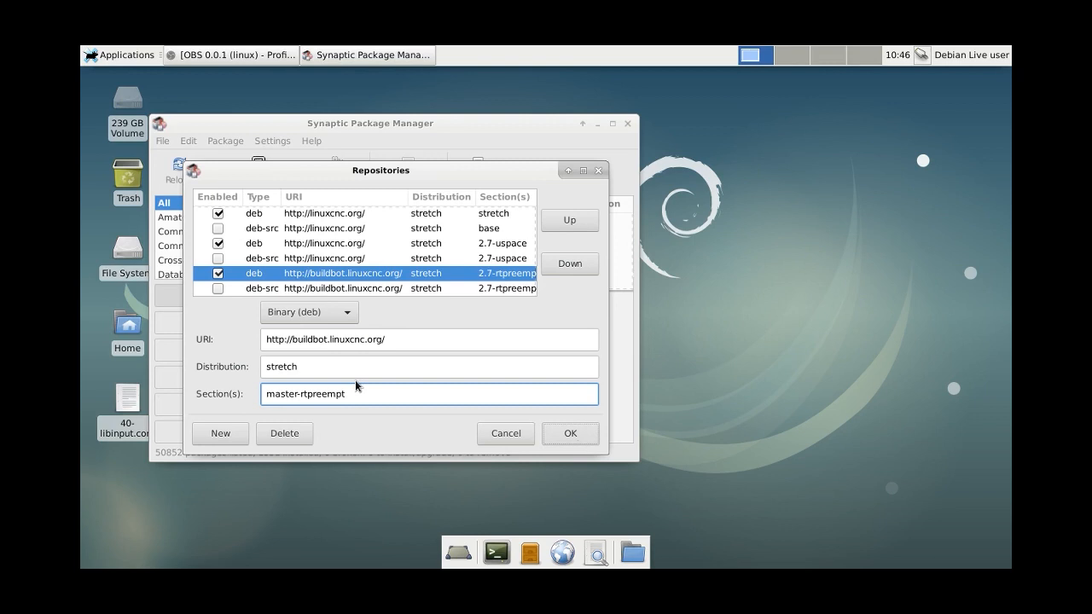
{"action": "left_click", "coordinate": [570, 433]}
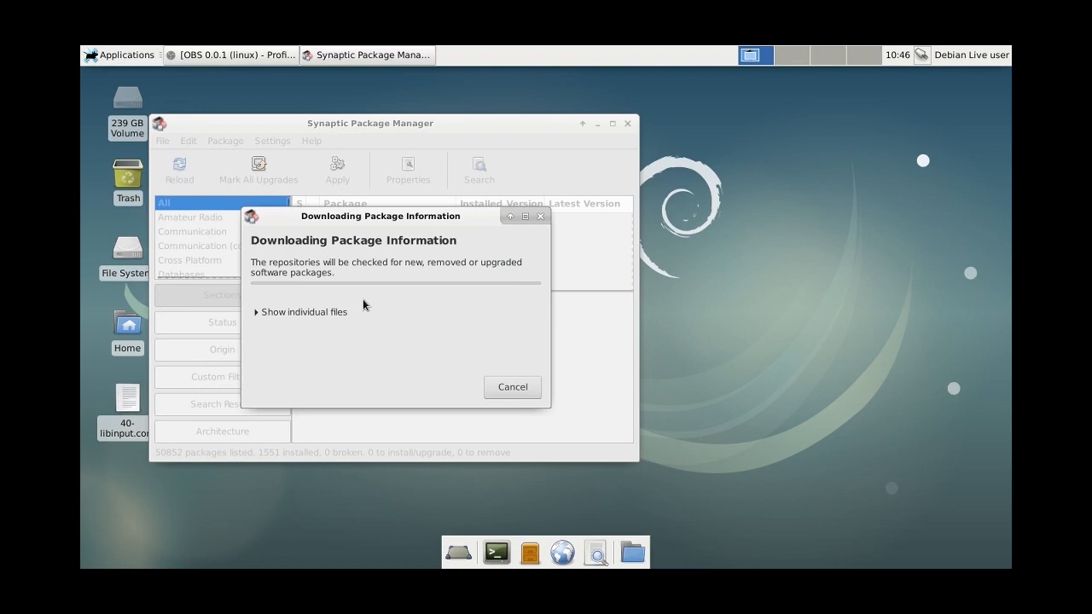
- Open Wired connection 1 for editing from the Network Connections list
{"action": "left_click", "coordinate": [256, 311]}
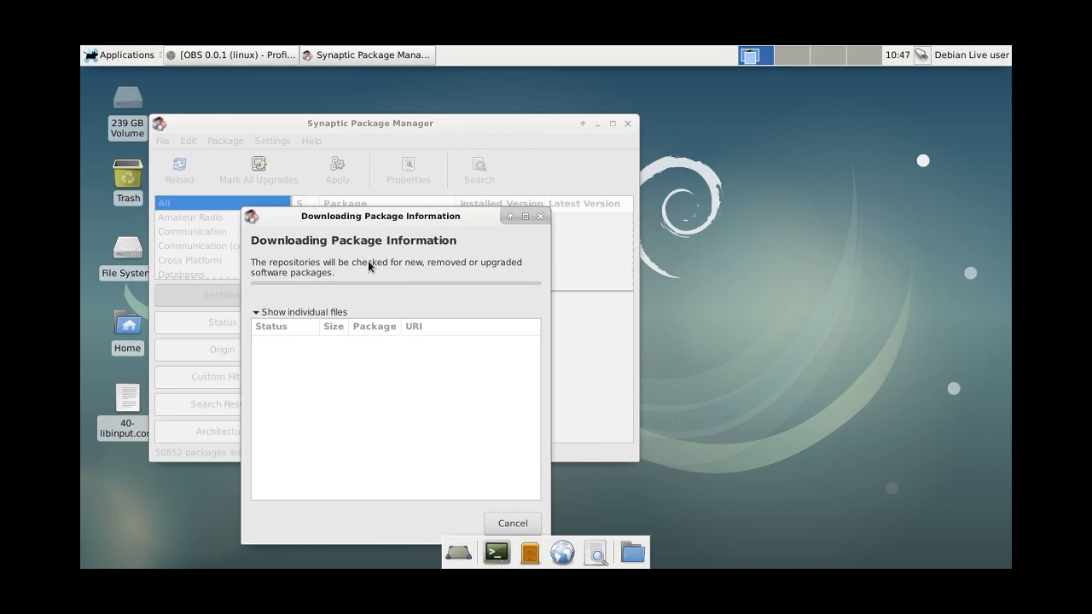
{"action": "mouse_move", "coordinate": [554, 114]}
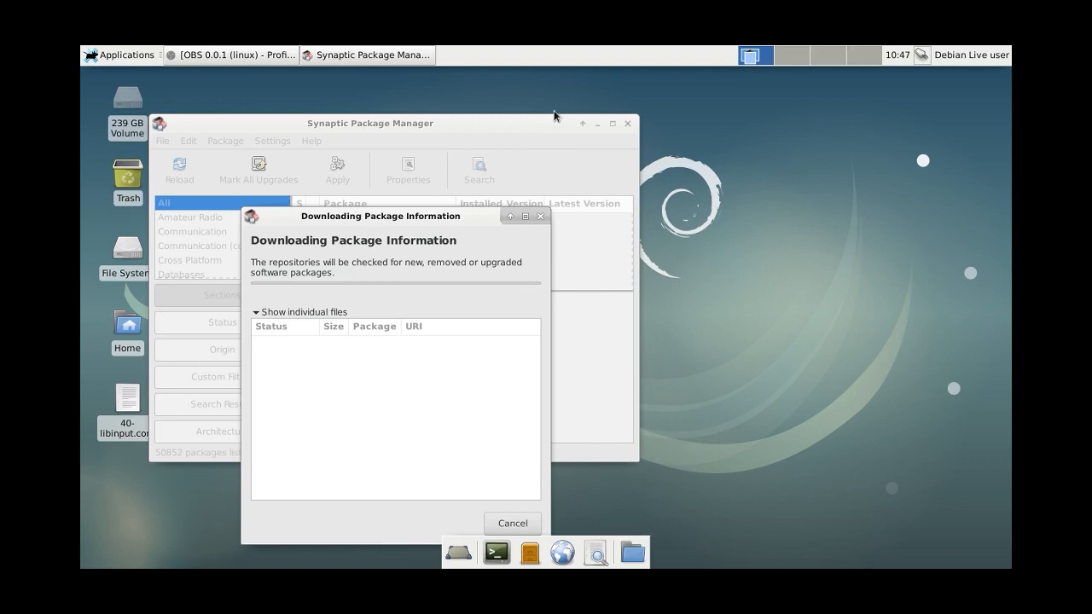
{"action": "mouse_move", "coordinate": [920, 64]}
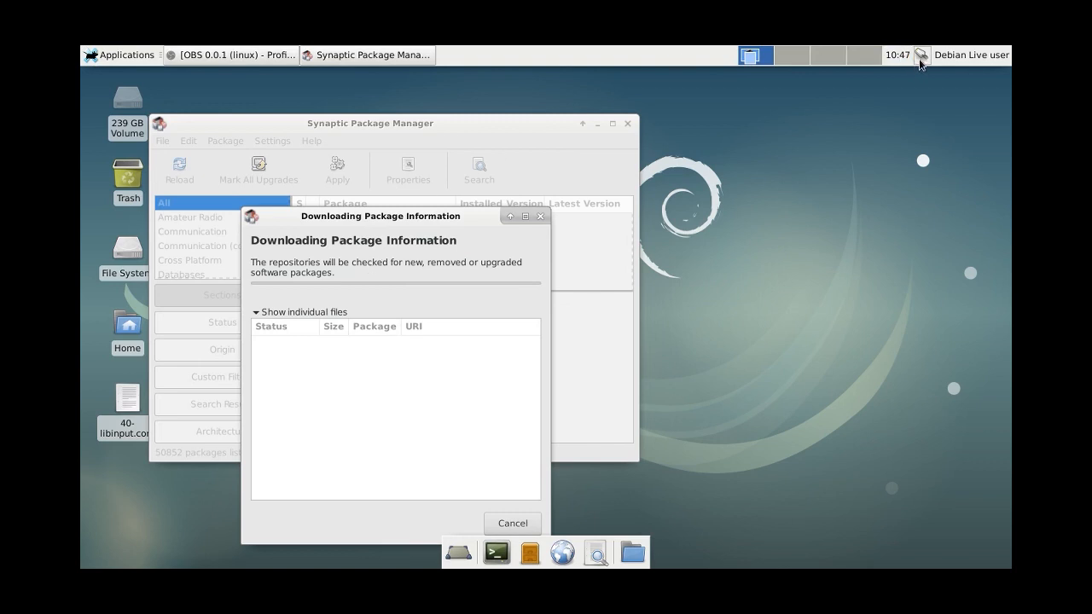
{"action": "left_click", "coordinate": [920, 55]}
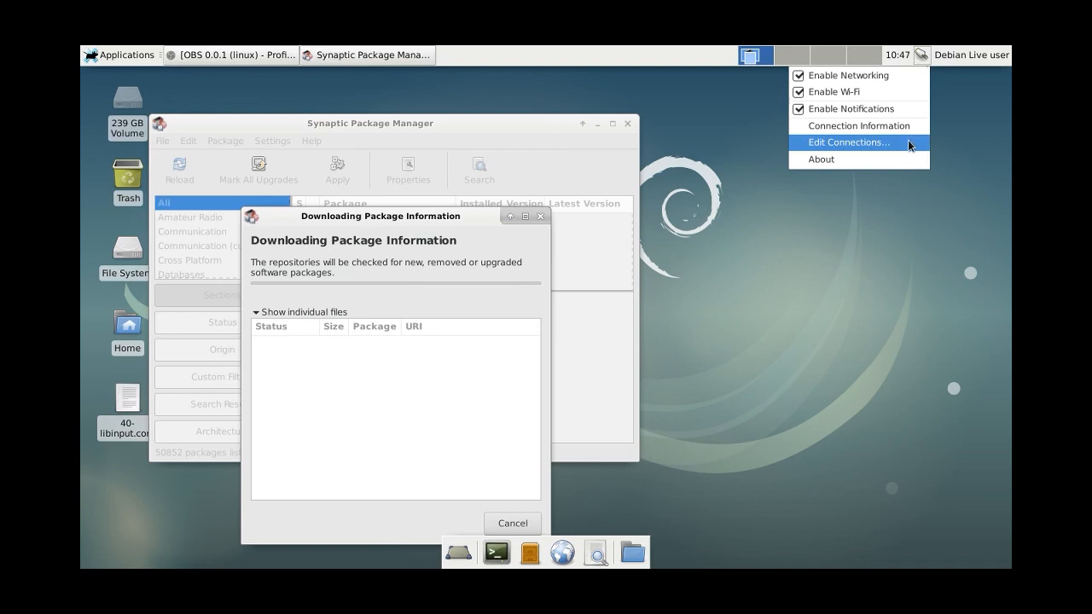
{"action": "left_click", "coordinate": [850, 143]}
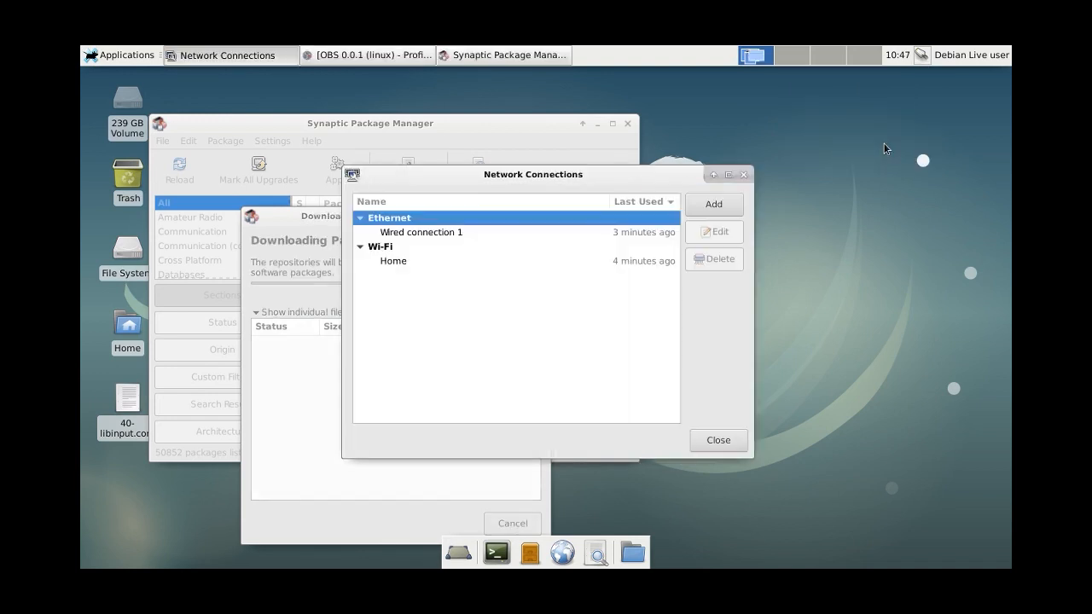
{"action": "left_click", "coordinate": [422, 232]}
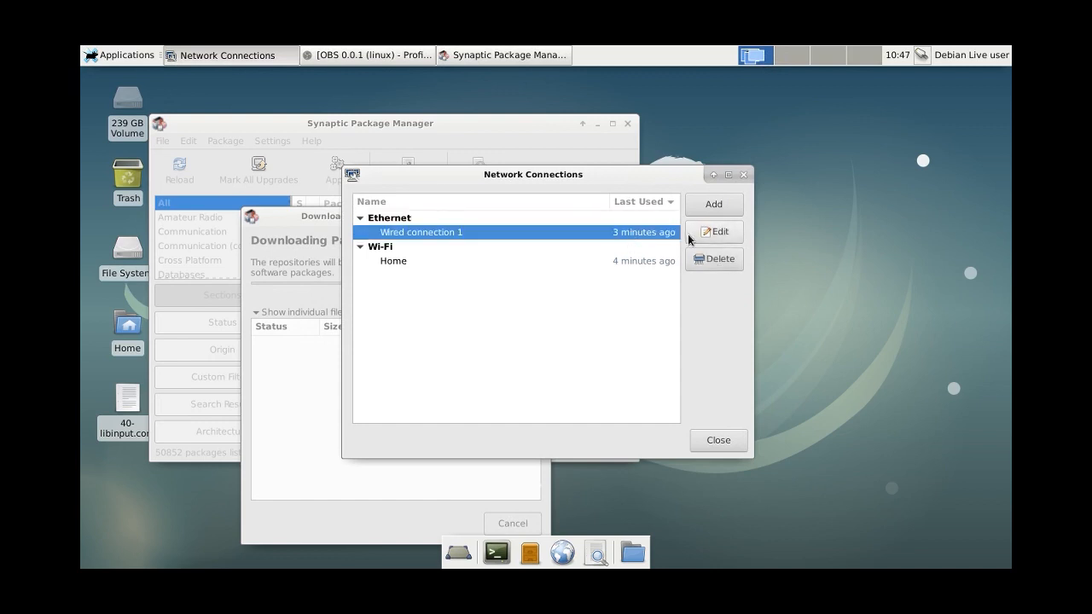
{"action": "left_click", "coordinate": [714, 232]}
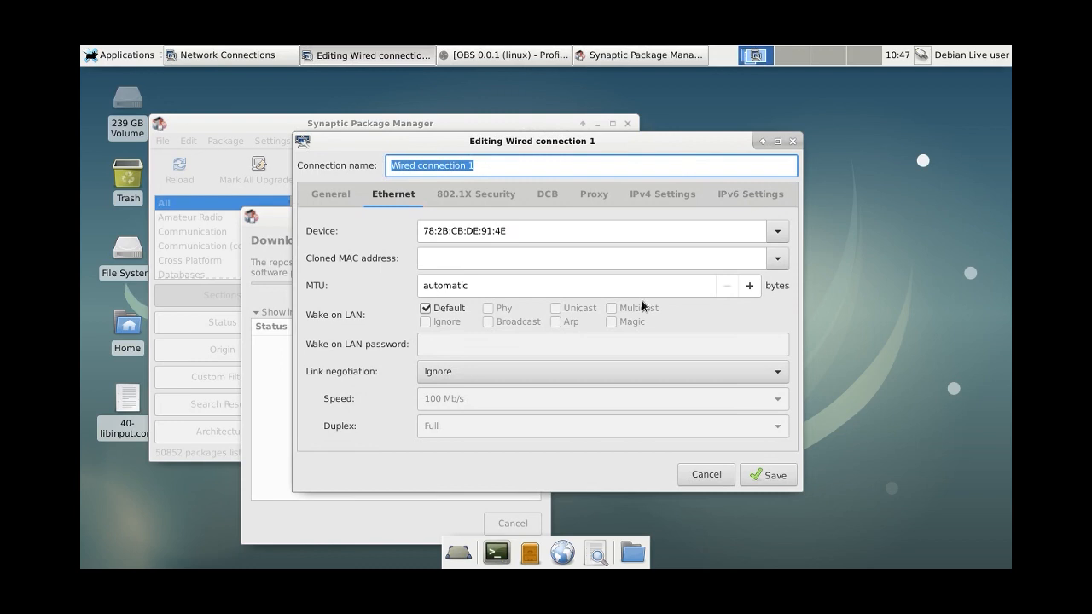
- Keep link negotiation on Ignore and set the IPv4 method to Manual
{"action": "left_click", "coordinate": [600, 372]}
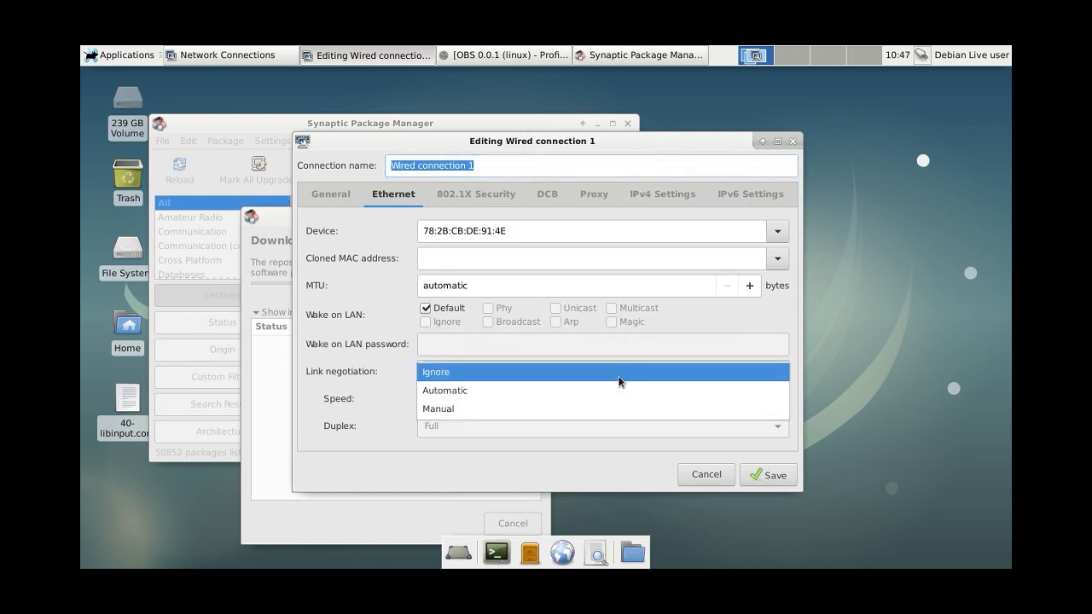
{"action": "left_click", "coordinate": [437, 372]}
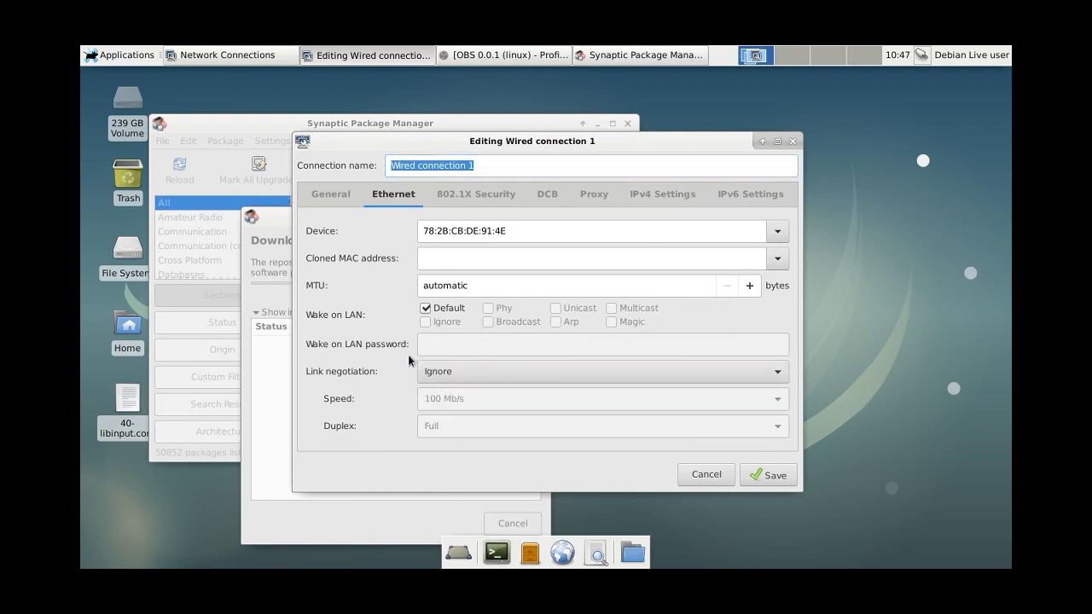
{"action": "left_click", "coordinate": [332, 195]}
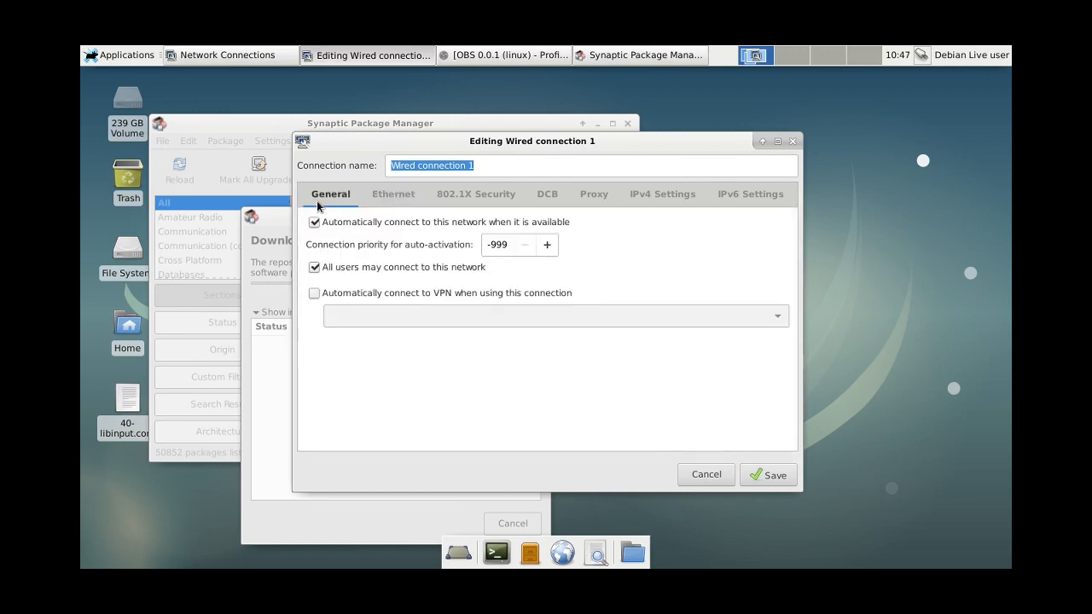
{"action": "mouse_move", "coordinate": [475, 326]}
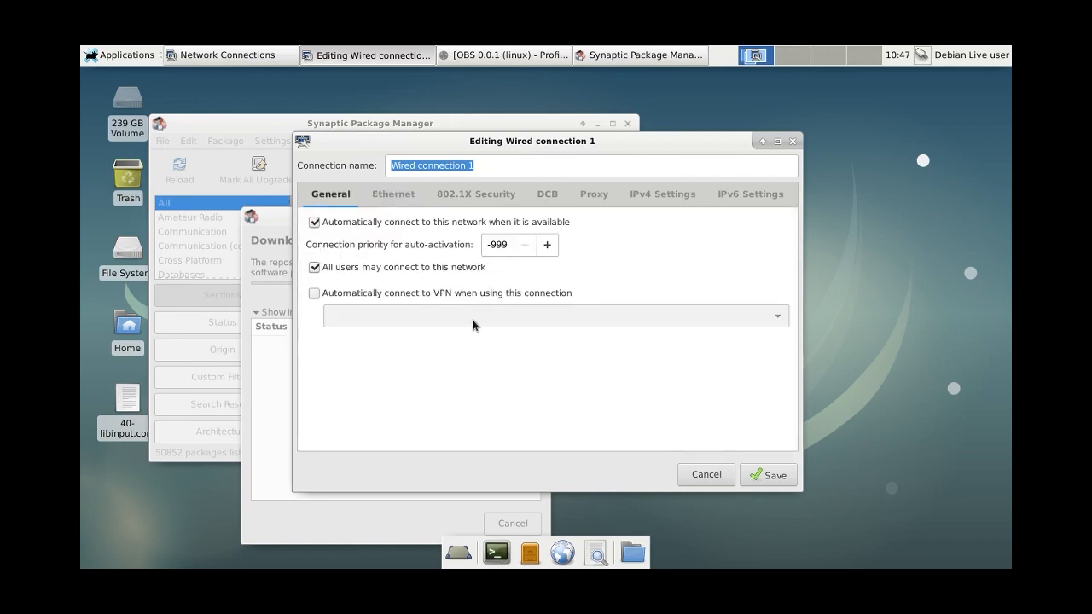
{"action": "left_click", "coordinate": [662, 195]}
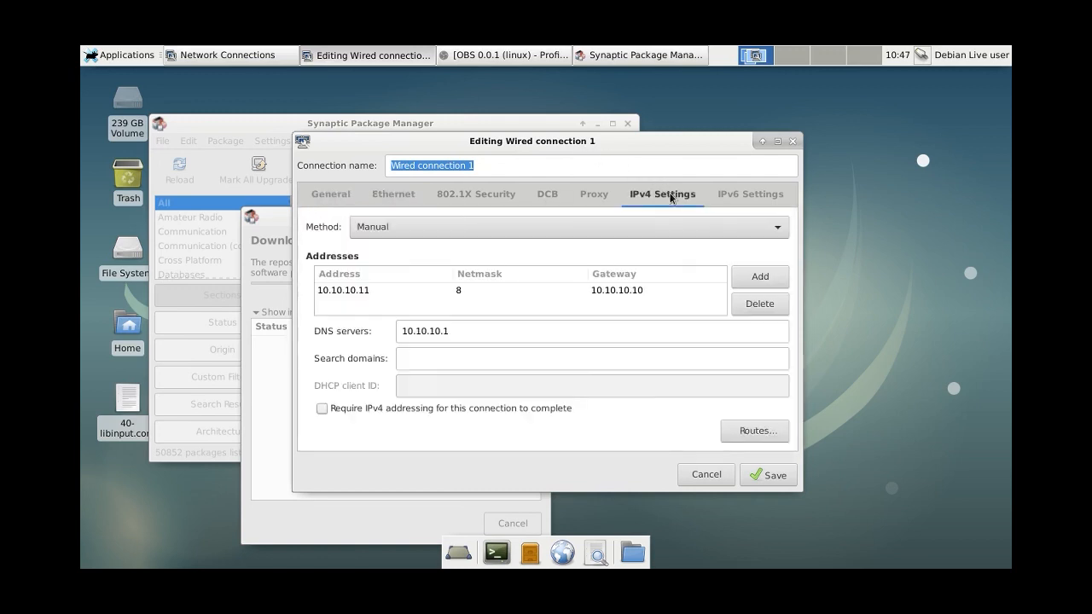
{"action": "left_click", "coordinate": [567, 225]}
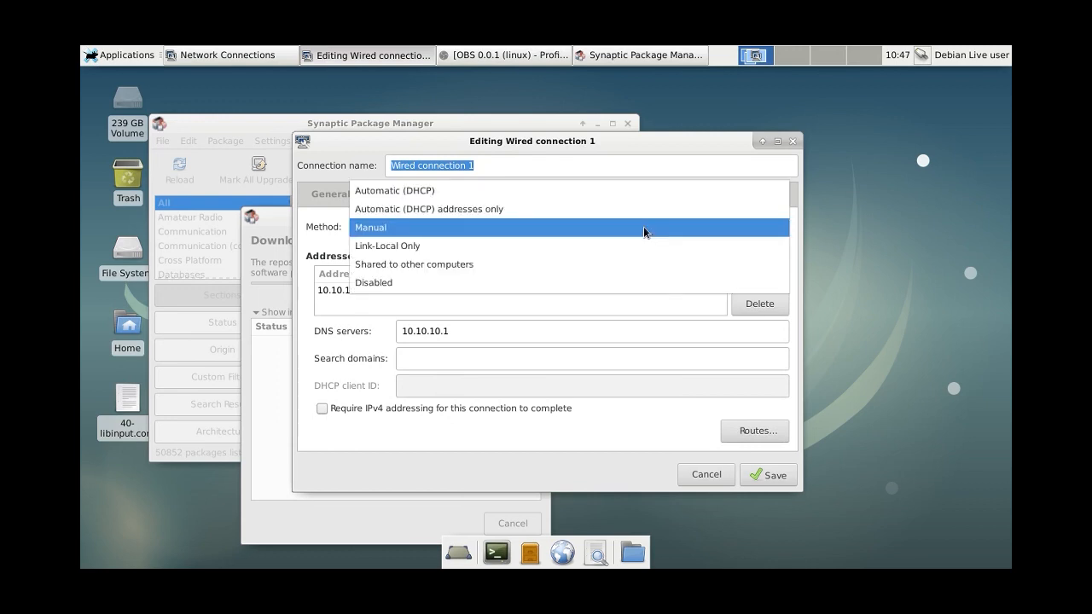
{"action": "left_click", "coordinate": [388, 245]}
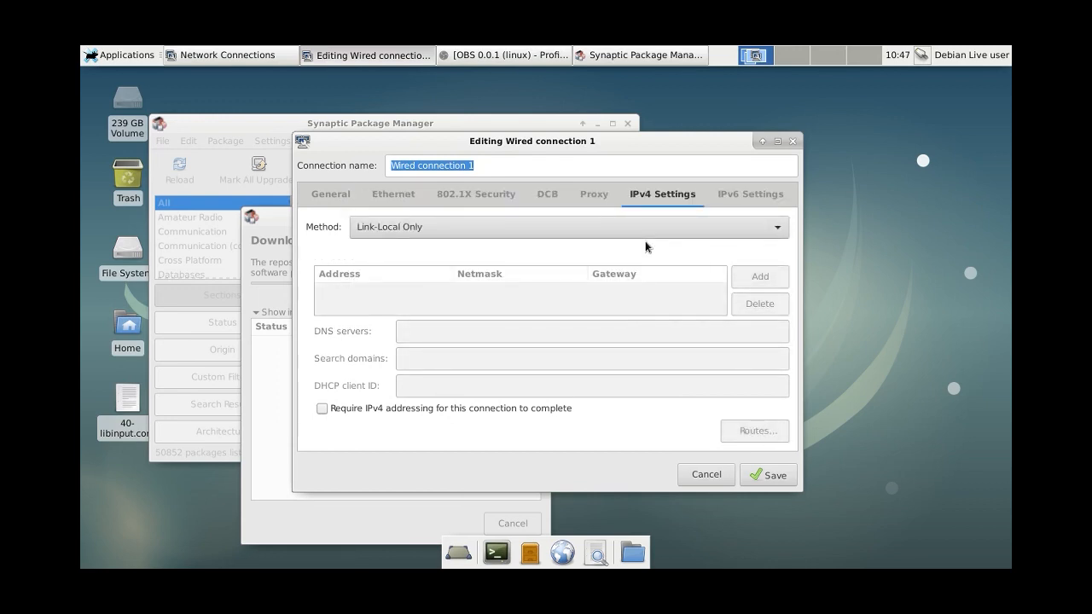
{"action": "left_click", "coordinate": [566, 225]}
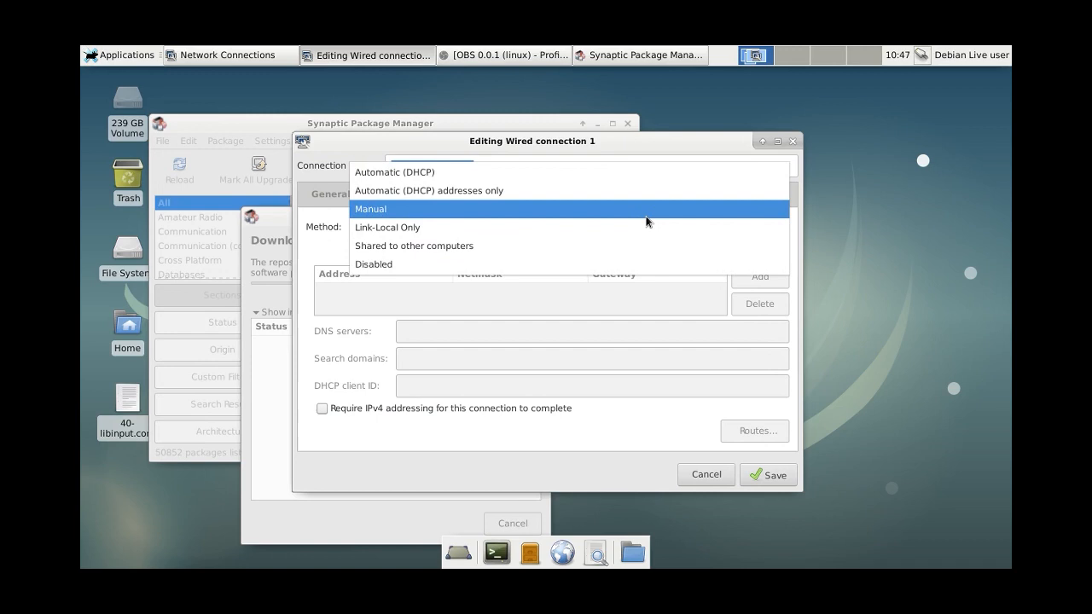
{"action": "left_click", "coordinate": [371, 208]}
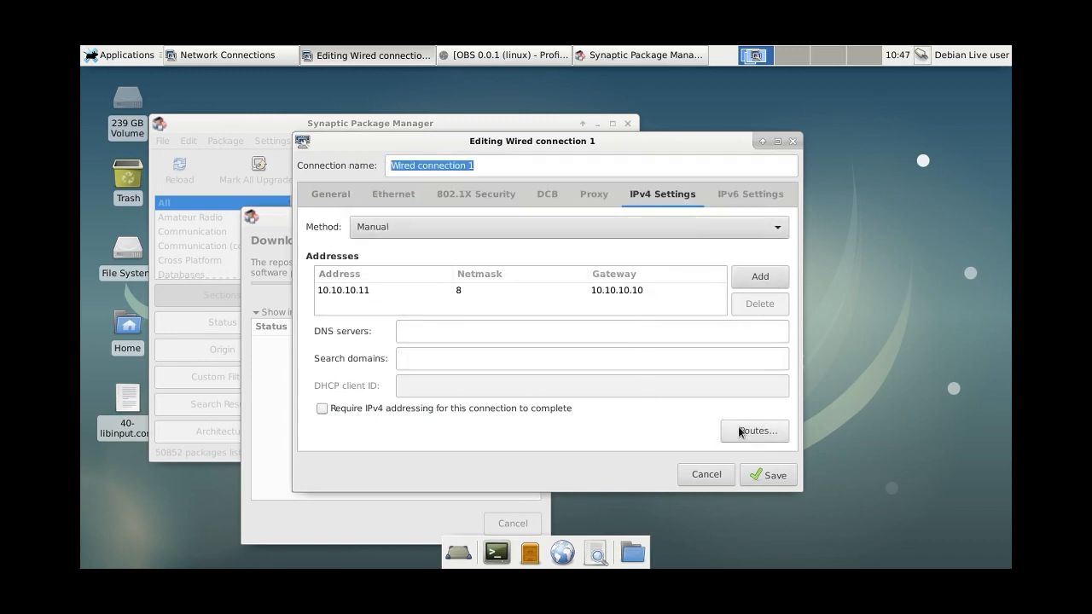
- In Routes, use this connection only for resources on its own network
{"action": "left_click", "coordinate": [754, 430]}
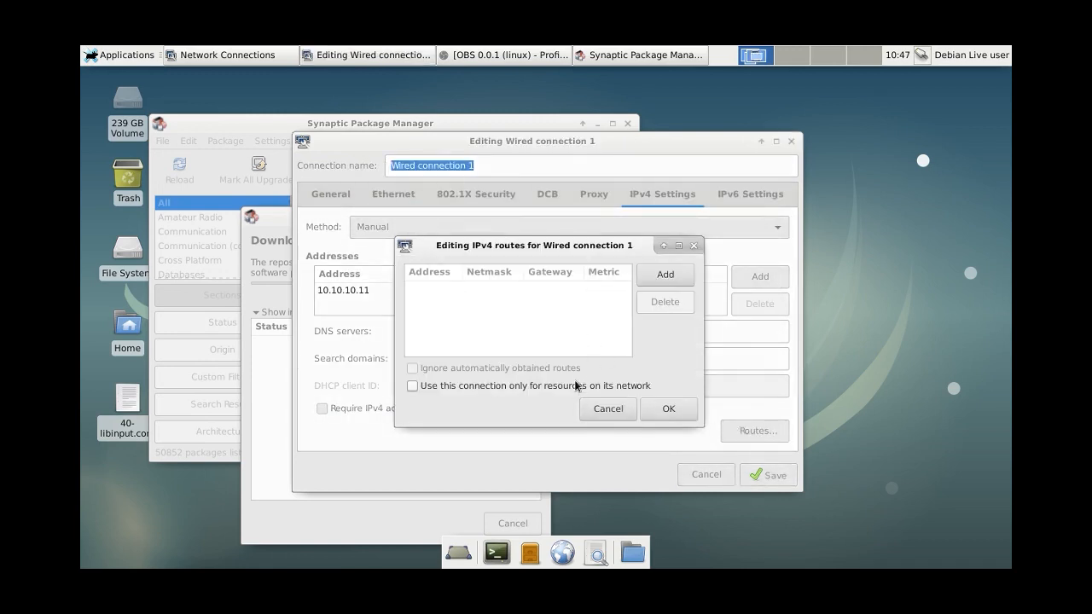
{"action": "mouse_move", "coordinate": [606, 430]}
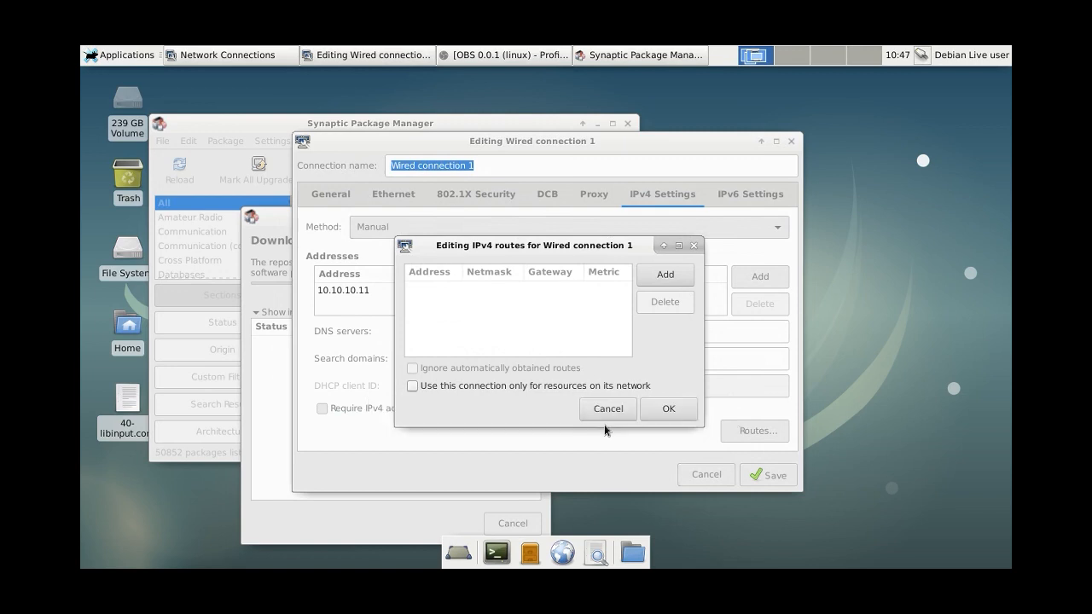
{"action": "left_click", "coordinate": [669, 410]}
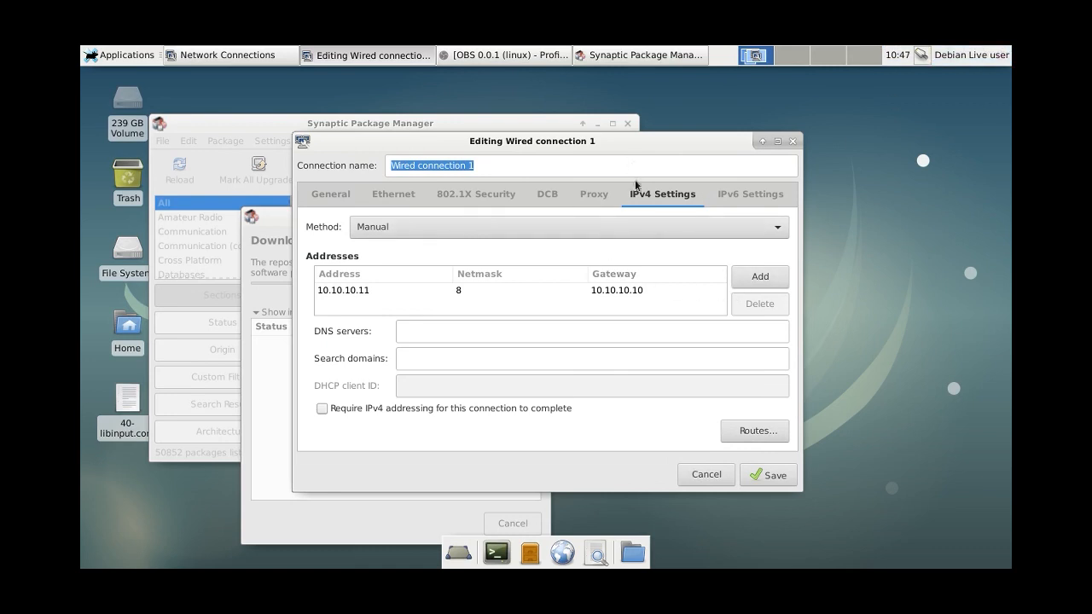
{"action": "left_click", "coordinate": [754, 430]}
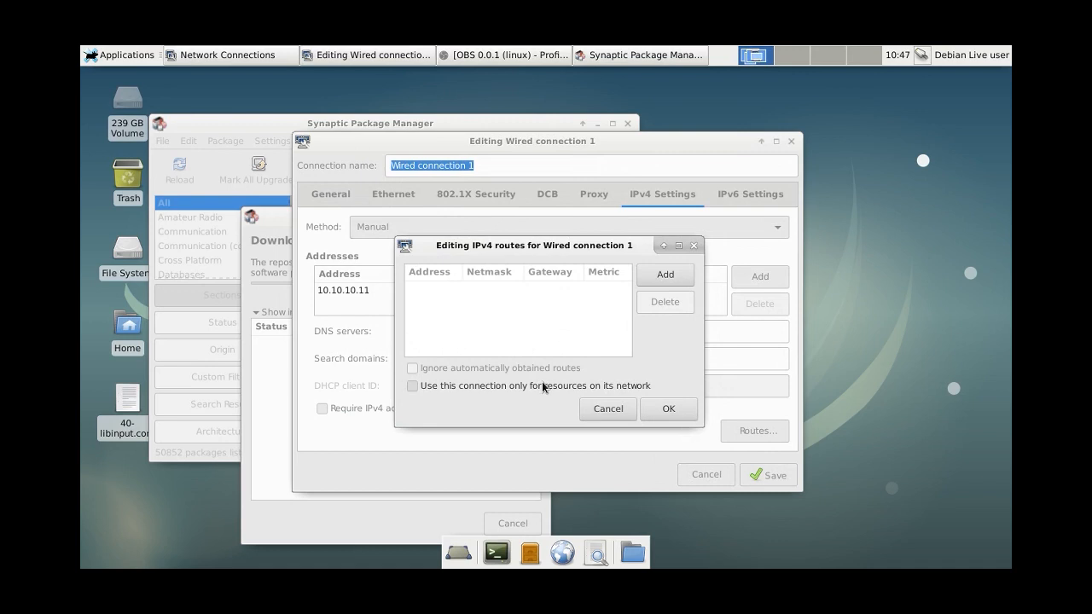
{"action": "left_click", "coordinate": [669, 410]}
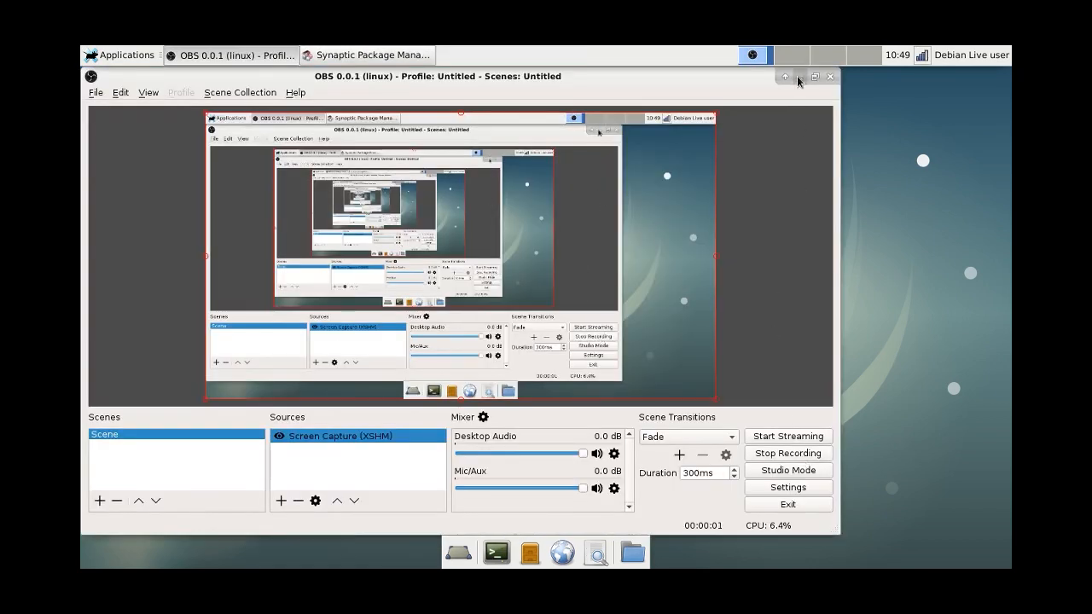
- Search Synaptic for the linuxcnc packages
{"action": "left_click", "coordinate": [367, 54]}
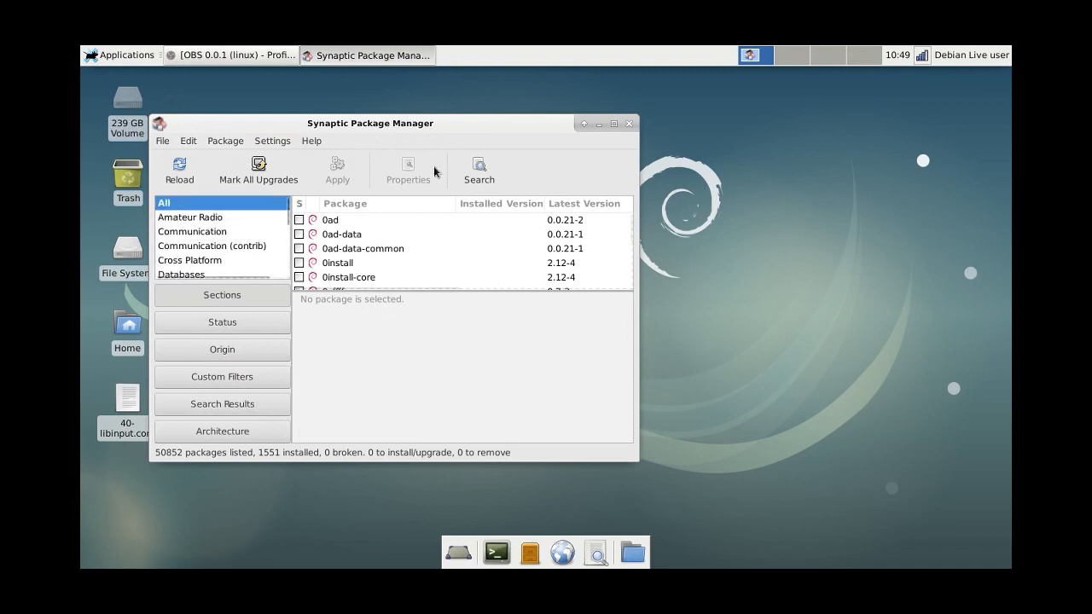
{"action": "left_click", "coordinate": [477, 171]}
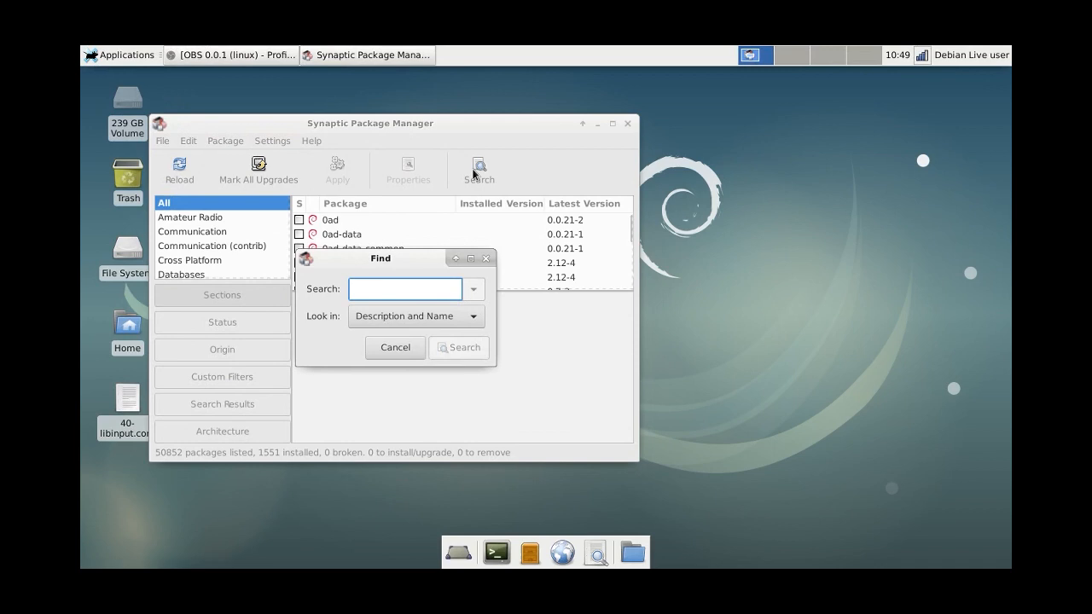
{"action": "type", "text": "linuxcnc"}
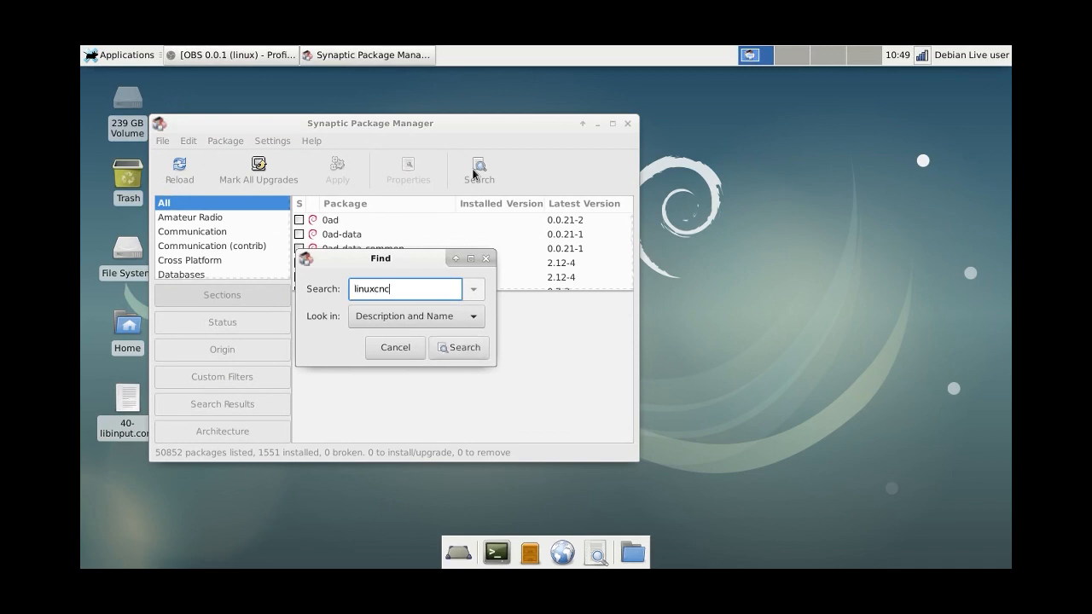
{"action": "left_click", "coordinate": [459, 348]}
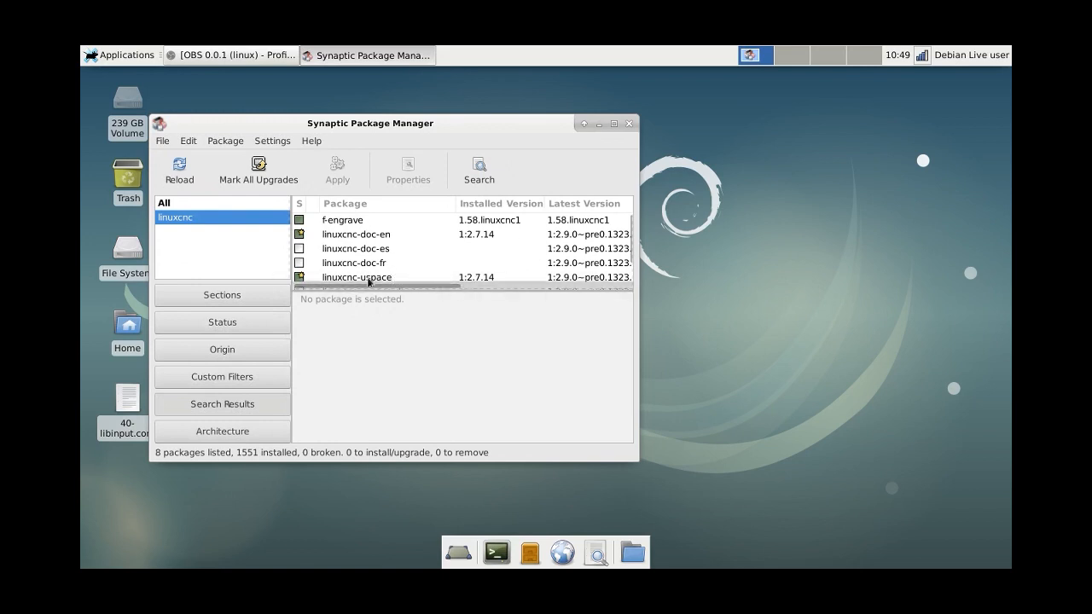
- Mark linuxcnc-uspace for upgrade and accept the additional required packages
{"action": "left_click", "coordinate": [357, 277]}
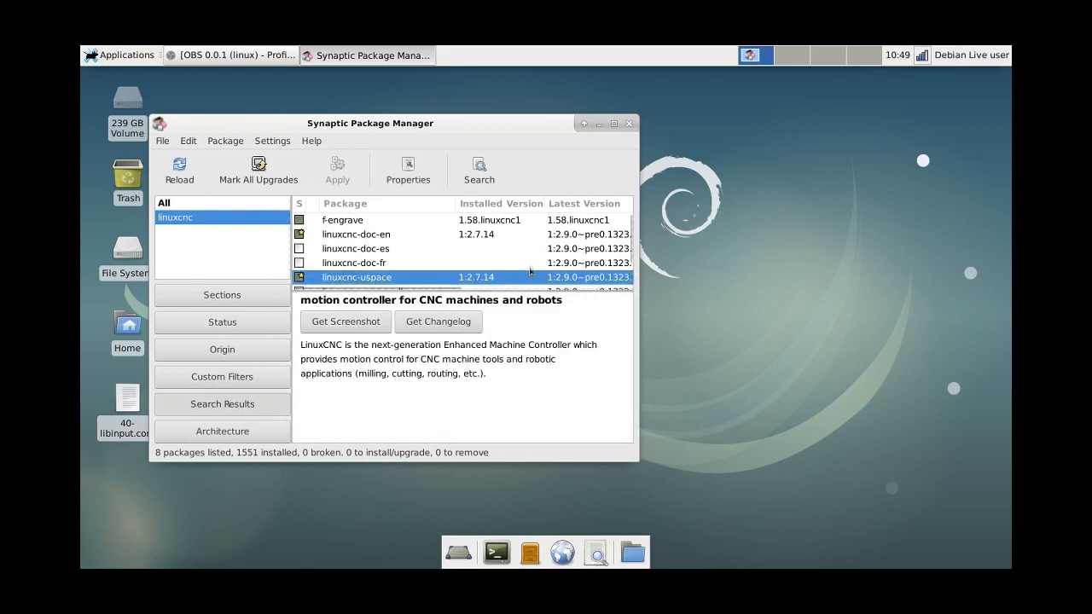
{"action": "mouse_move", "coordinate": [481, 286]}
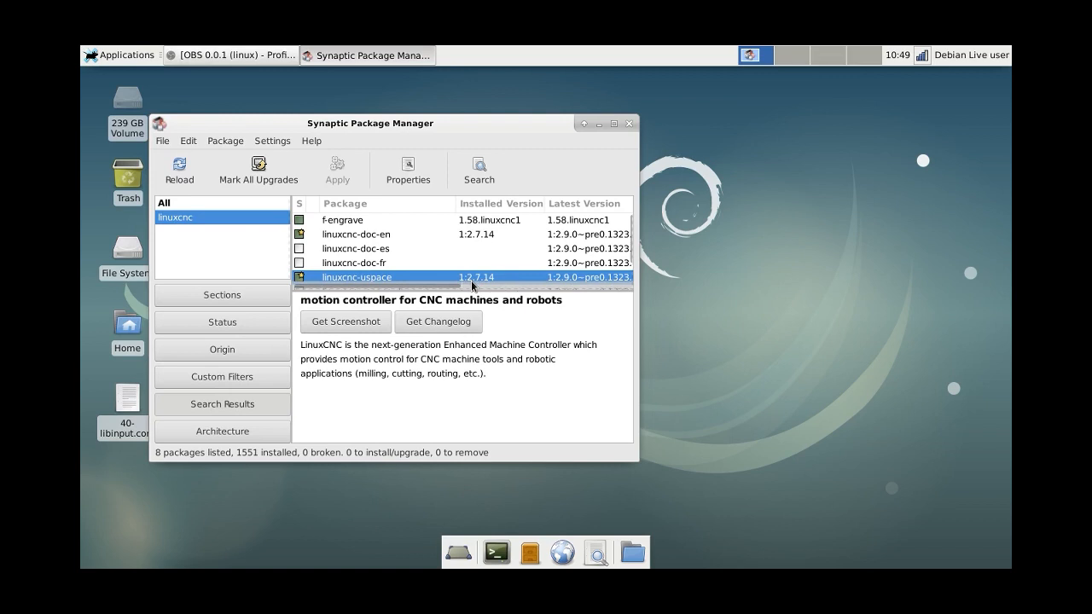
{"action": "mouse_move", "coordinate": [539, 231]}
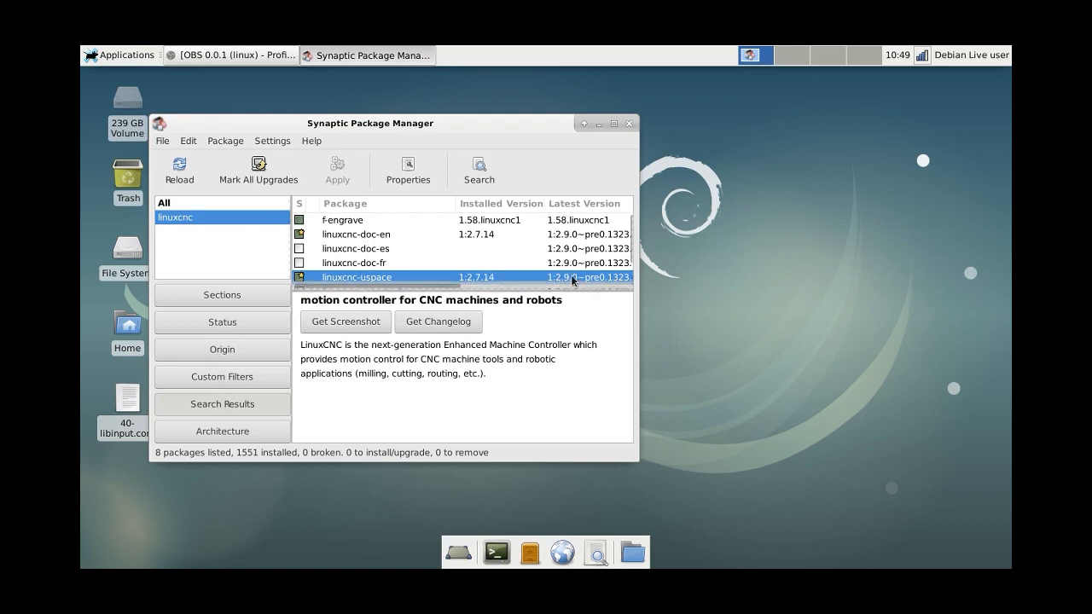
{"action": "right_click", "coordinate": [357, 276]}
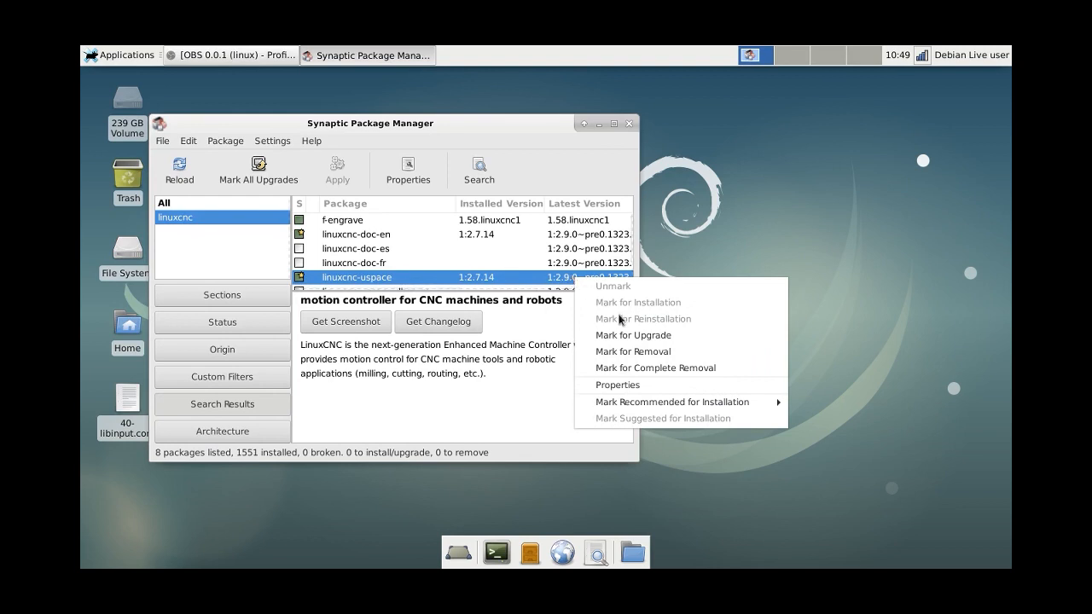
{"action": "left_click", "coordinate": [634, 335]}
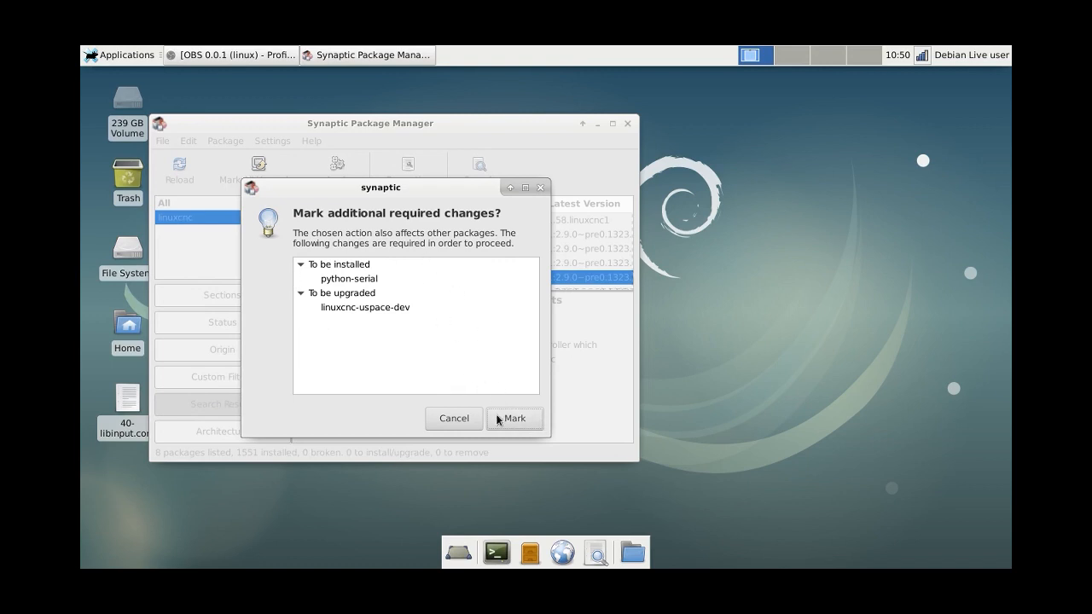
{"action": "left_click", "coordinate": [515, 418]}
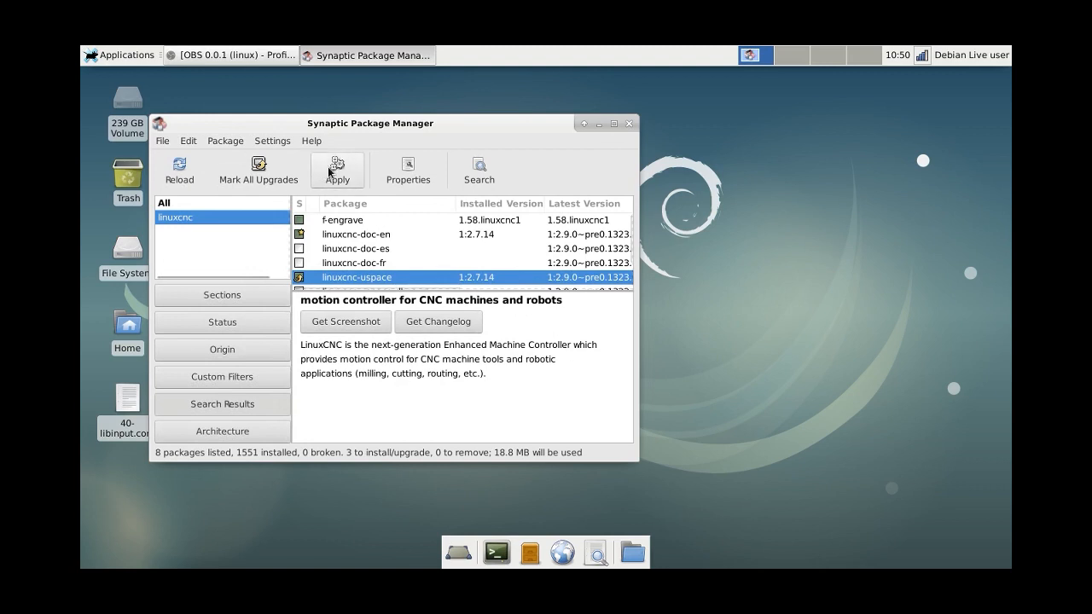
- Apply the marked changes so linuxcnc-uspace upgrades to 1:2.9.0, then close Synaptic
{"action": "left_click", "coordinate": [337, 171]}
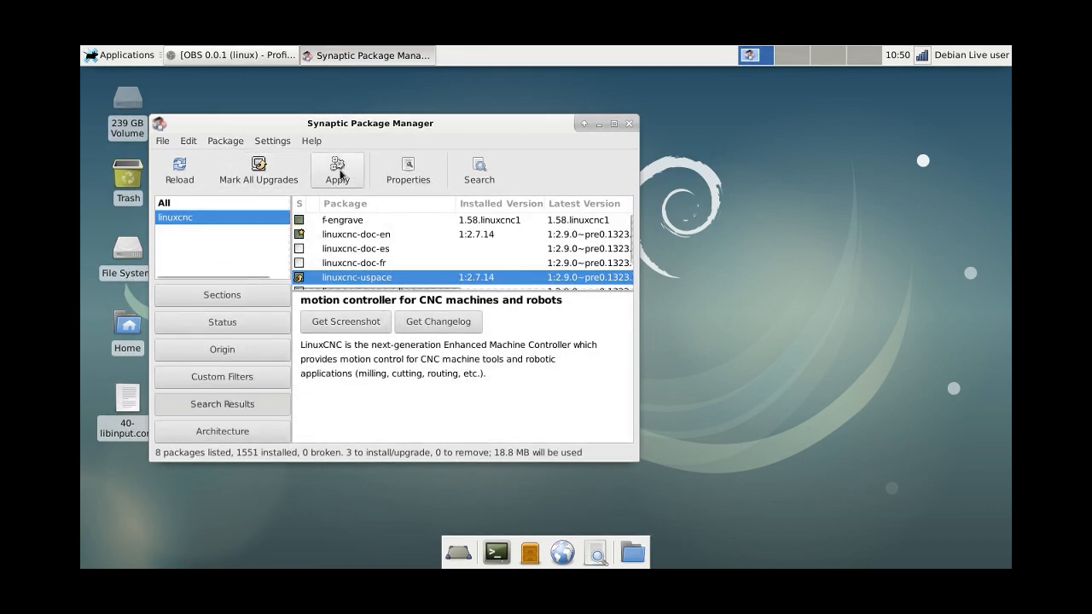
{"action": "left_click", "coordinate": [338, 169]}
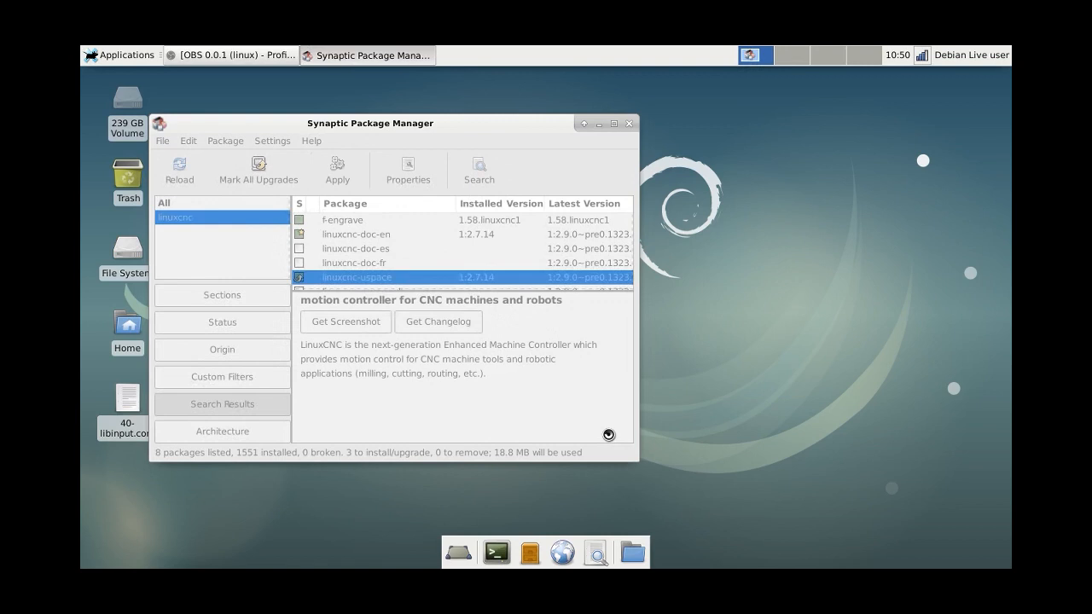
{"action": "left_click", "coordinate": [338, 171]}
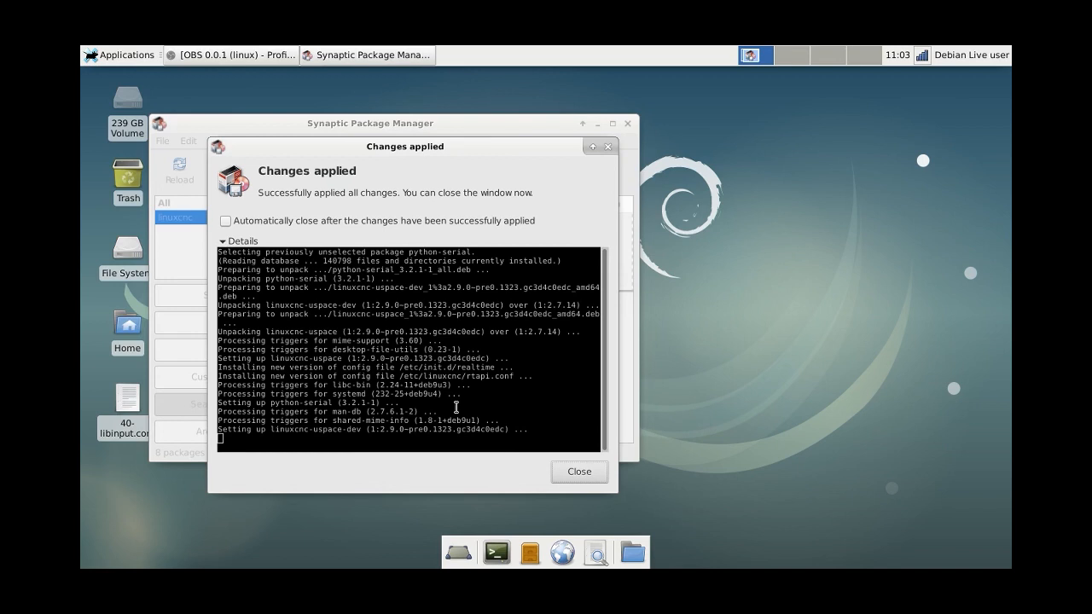
{"action": "left_click", "coordinate": [578, 471]}
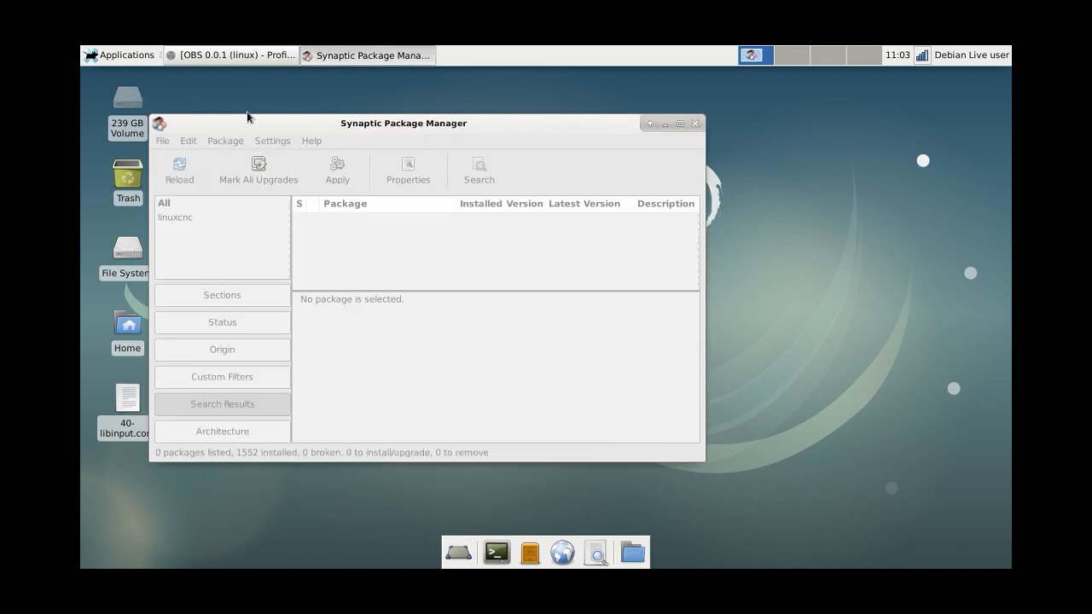
{"action": "left_click", "coordinate": [175, 217]}
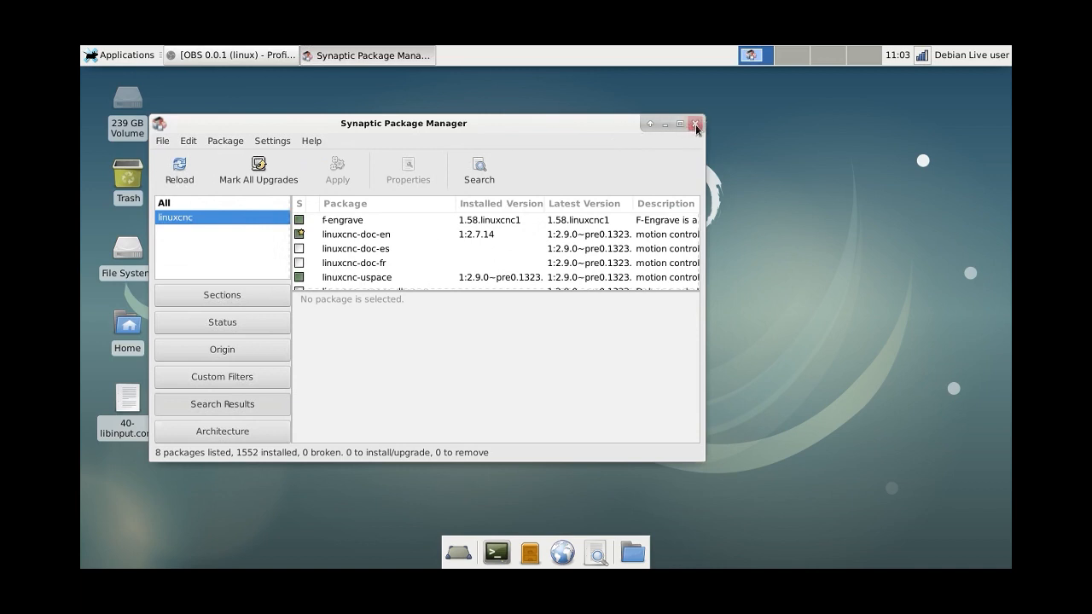
{"action": "left_click", "coordinate": [696, 123]}
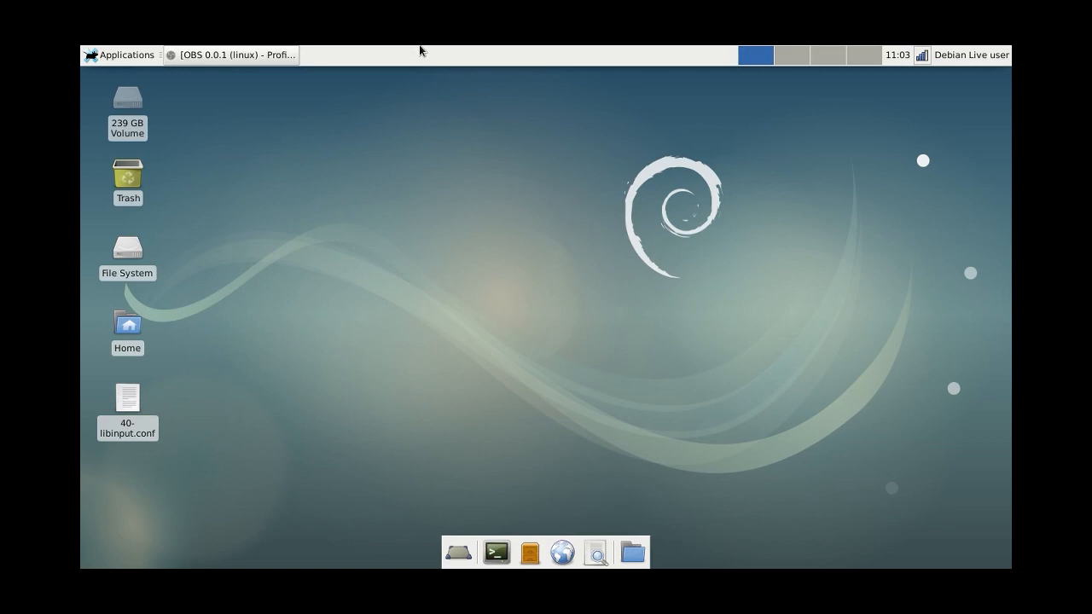
- Launch PNCconf from the applications menu and start a new configuration
{"action": "left_click", "coordinate": [119, 55]}
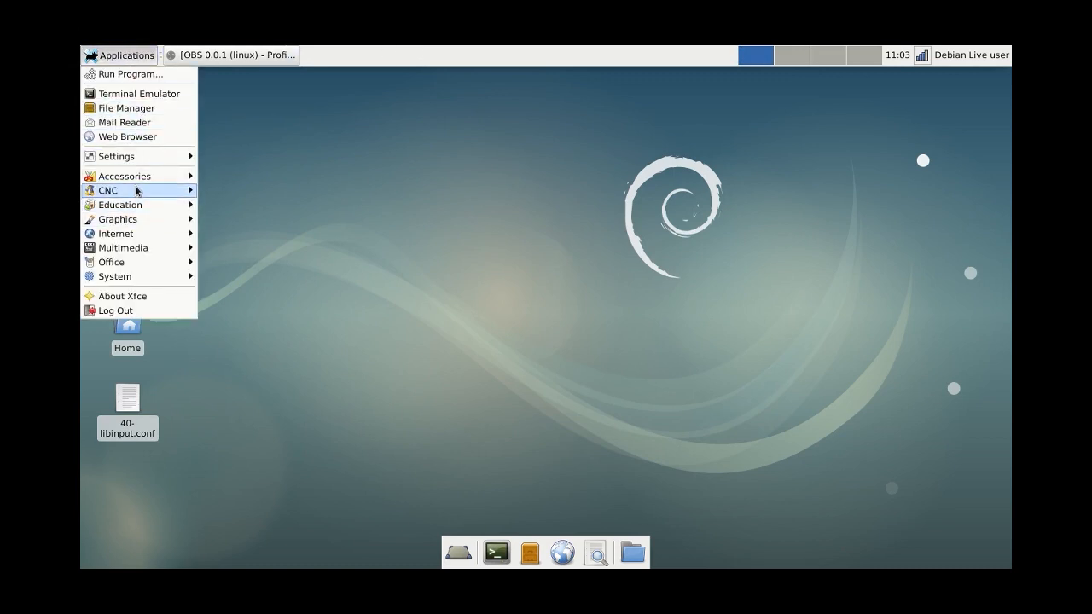
{"action": "mouse_move", "coordinate": [109, 192]}
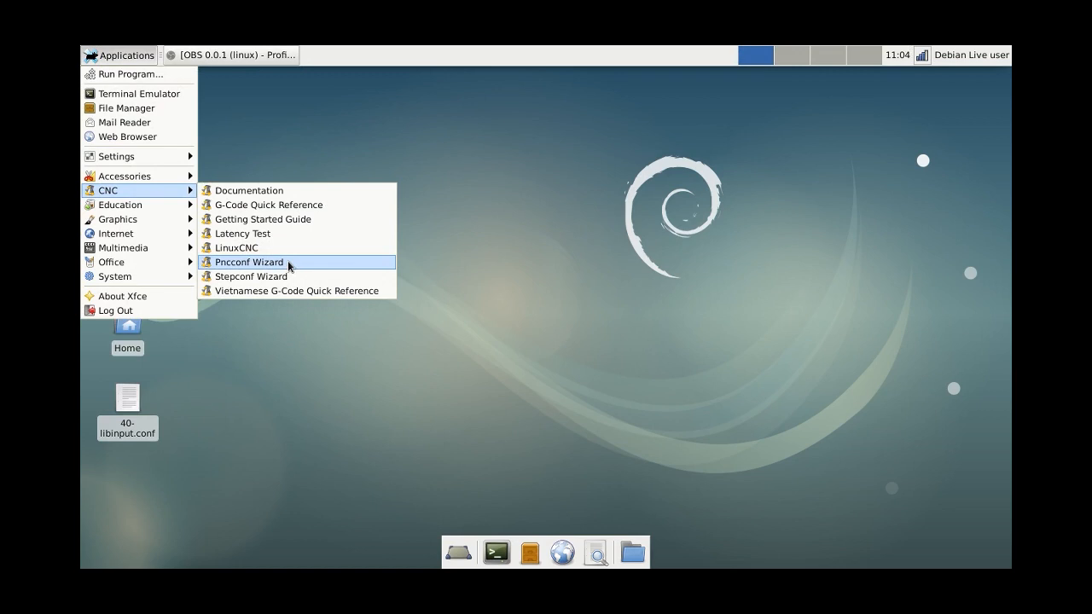
{"action": "left_click", "coordinate": [249, 263]}
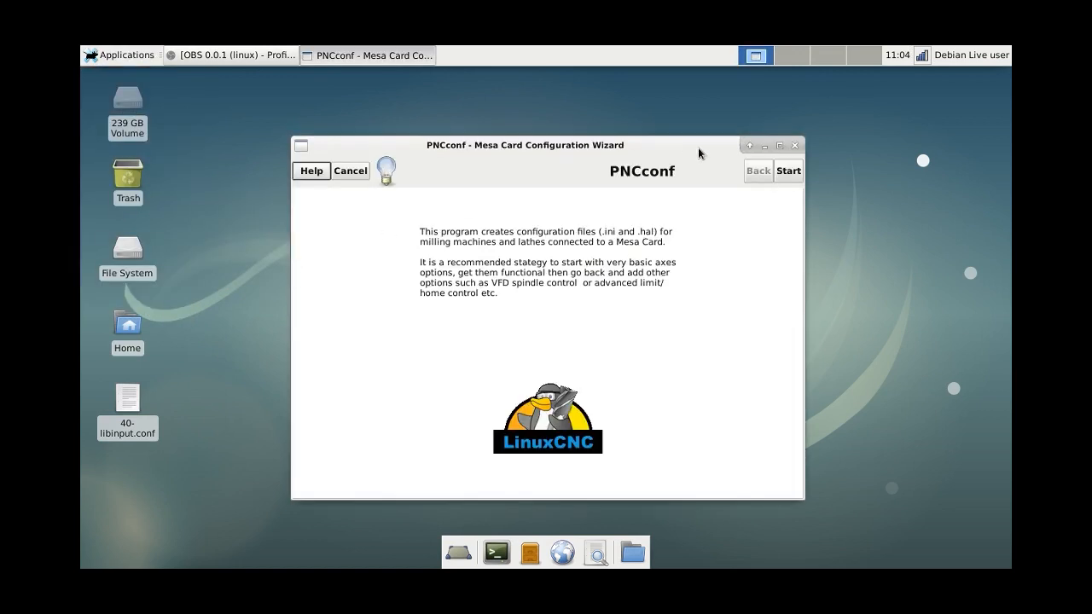
{"action": "left_click", "coordinate": [789, 171]}
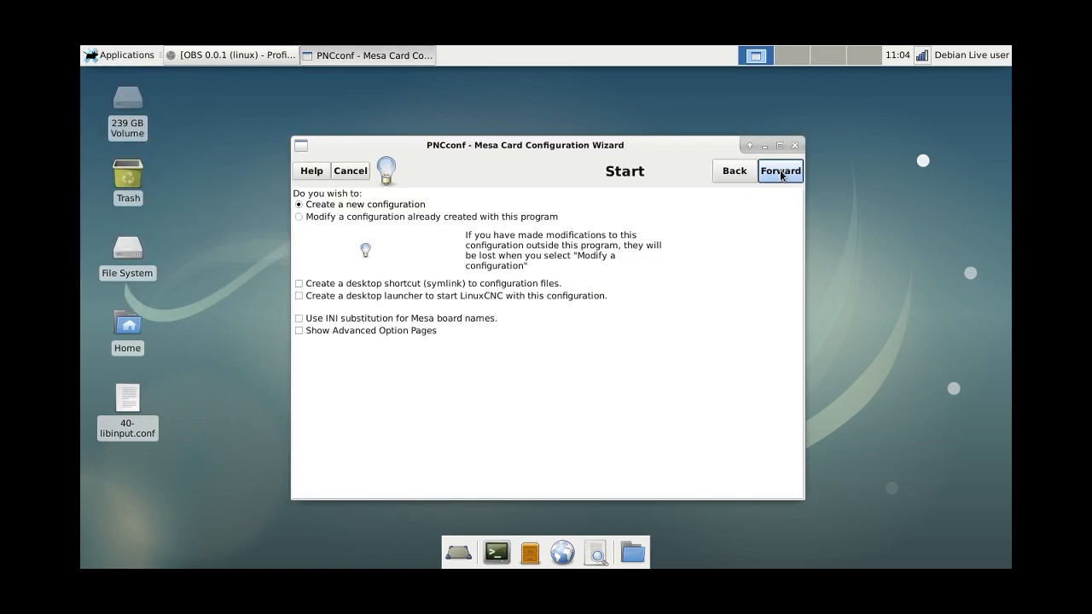
{"action": "left_click", "coordinate": [779, 171]}
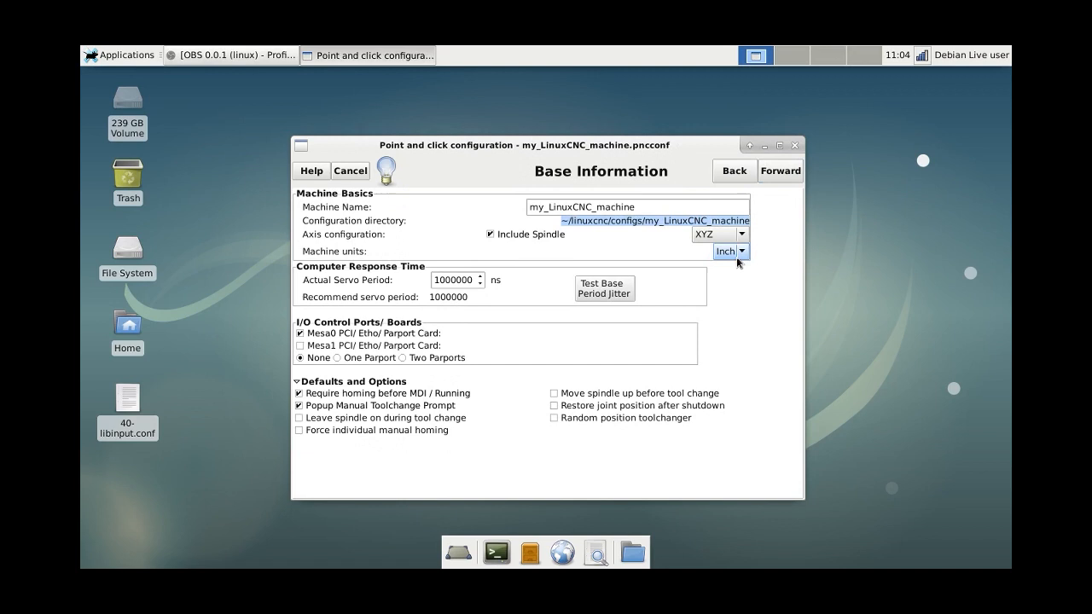
- Set machine units to mm and have the spindle move up before tool changes, then continue
{"action": "left_click", "coordinate": [726, 251]}
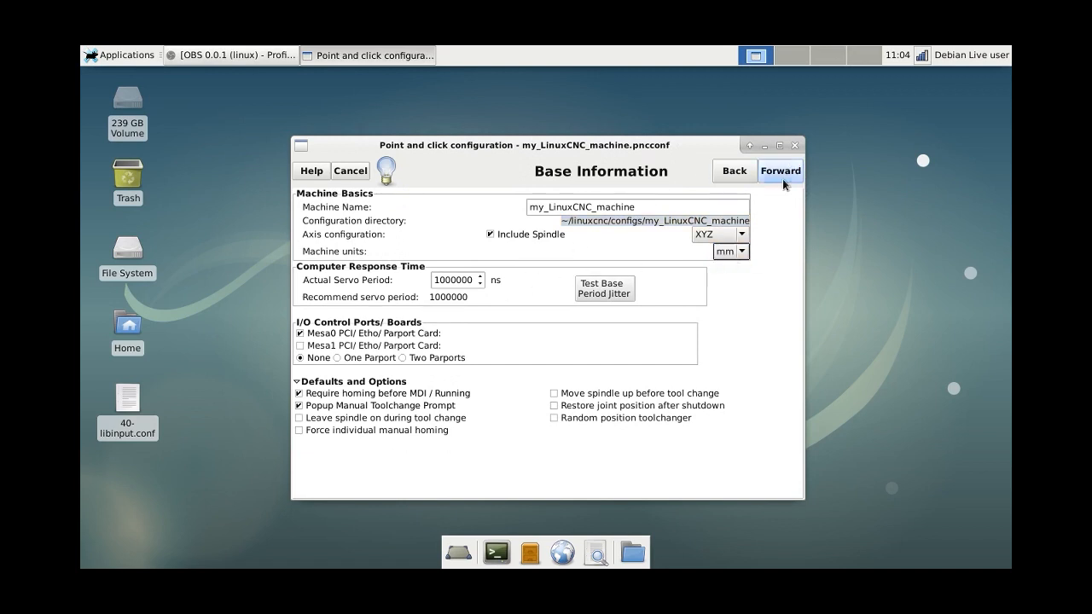
{"action": "mouse_move", "coordinate": [519, 317]}
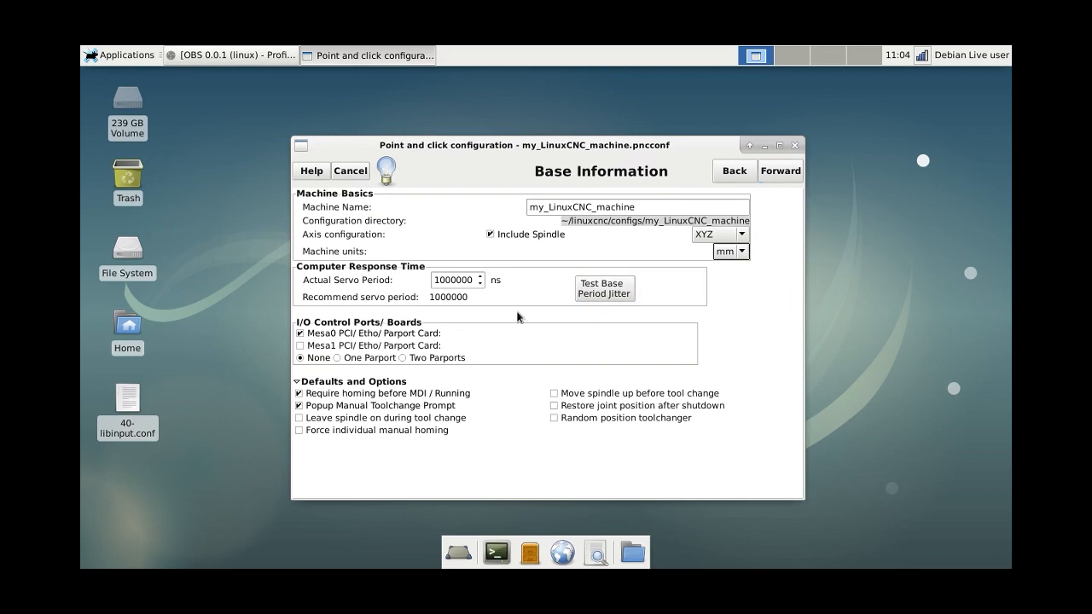
{"action": "left_click", "coordinate": [379, 406]}
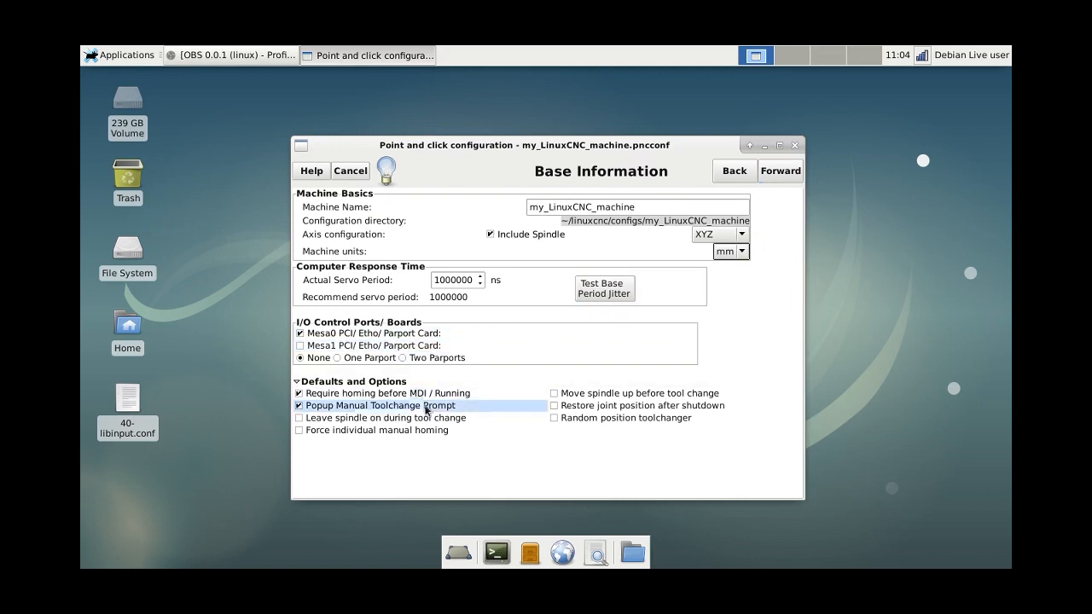
{"action": "mouse_move", "coordinate": [381, 411]}
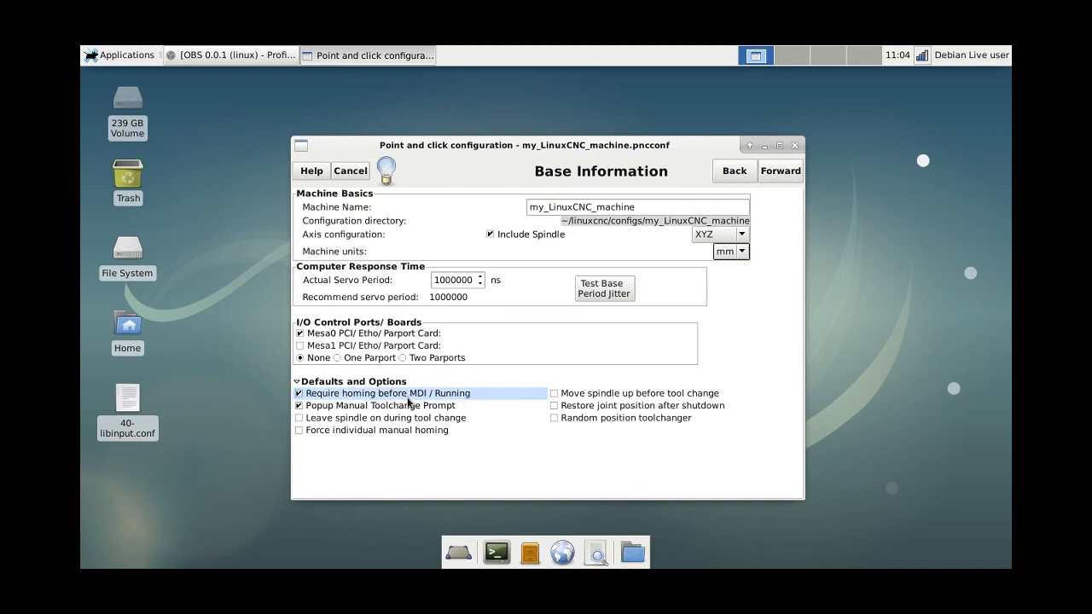
{"action": "left_click", "coordinate": [381, 405]}
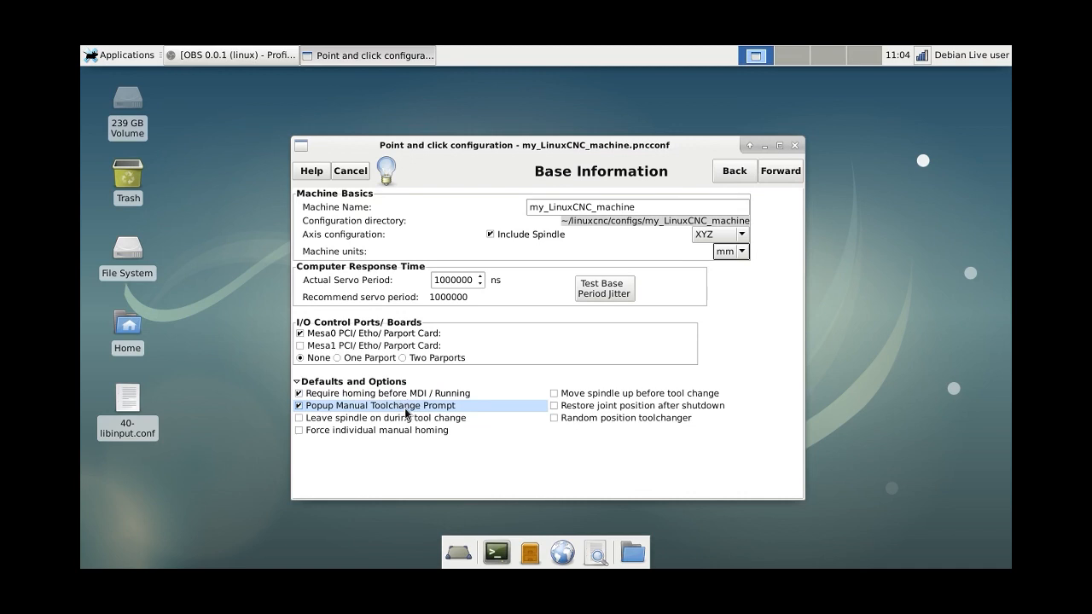
{"action": "mouse_move", "coordinate": [468, 410]}
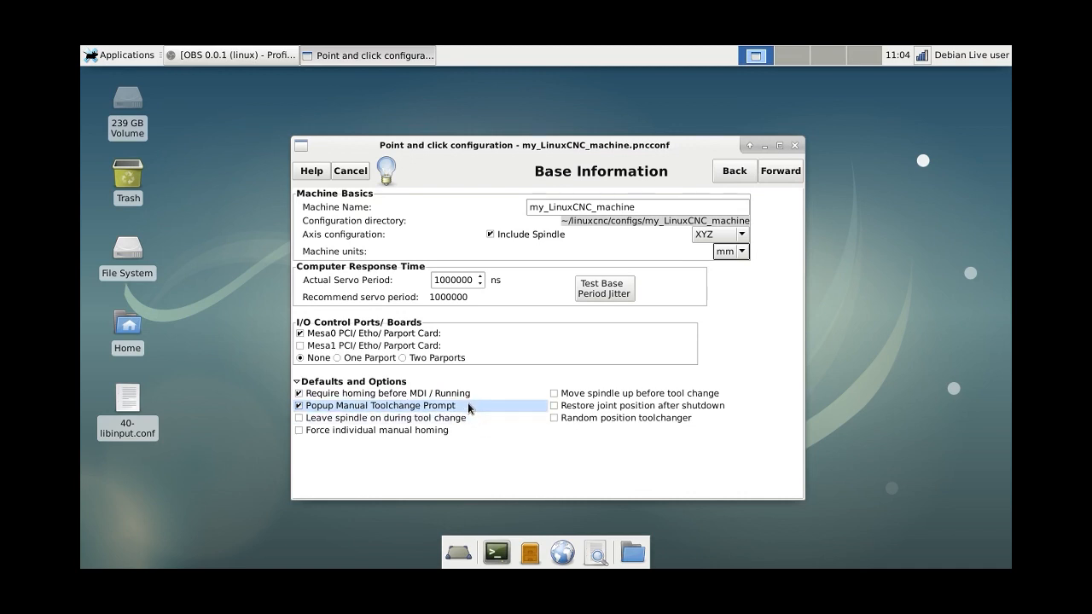
{"action": "mouse_move", "coordinate": [411, 409]}
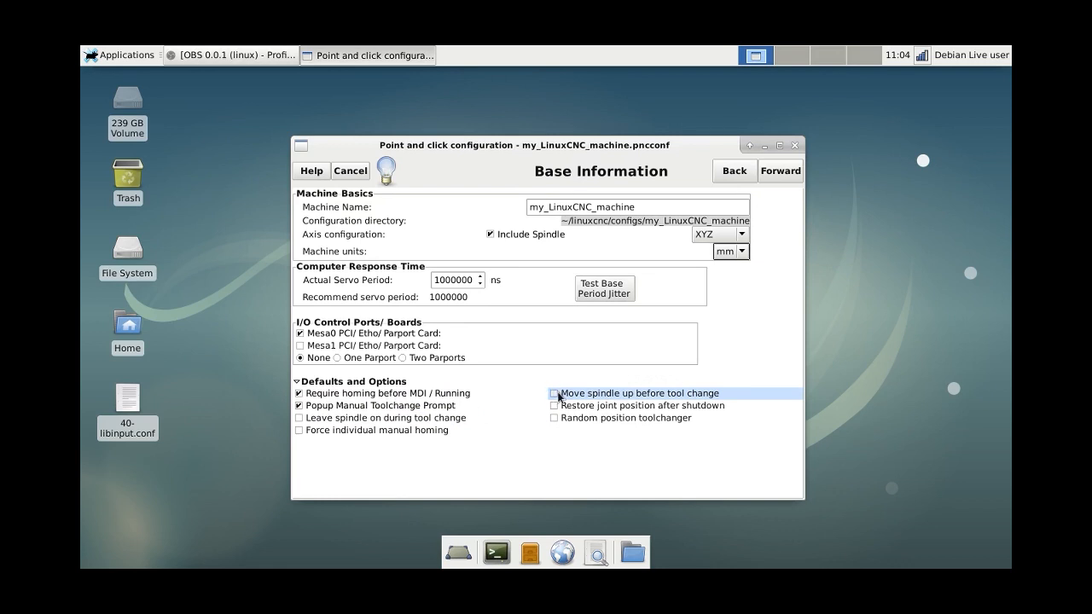
{"action": "left_click", "coordinate": [554, 393]}
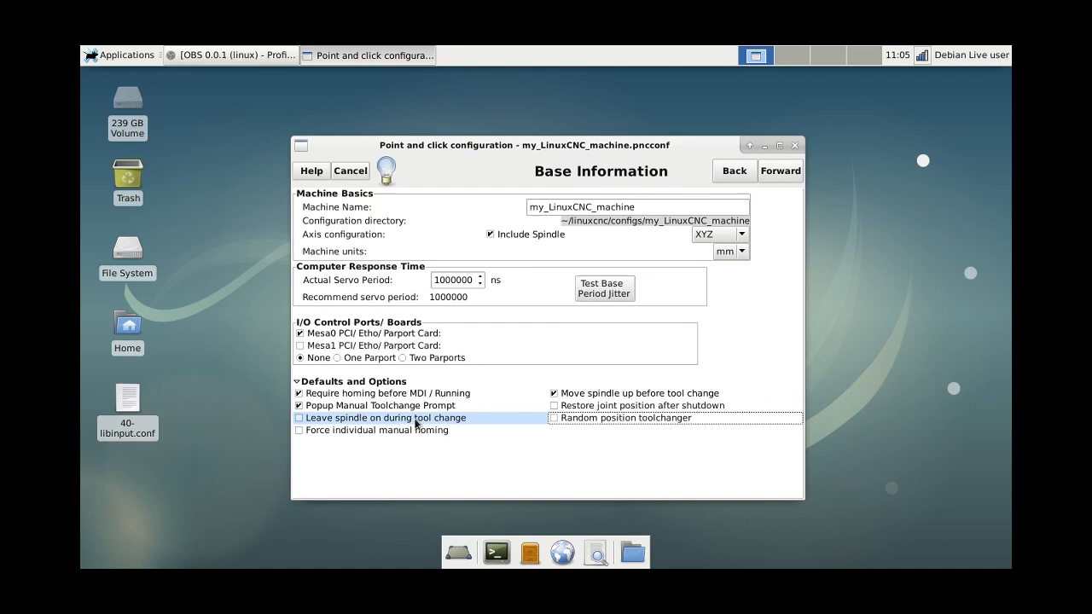
{"action": "mouse_move", "coordinate": [470, 423]}
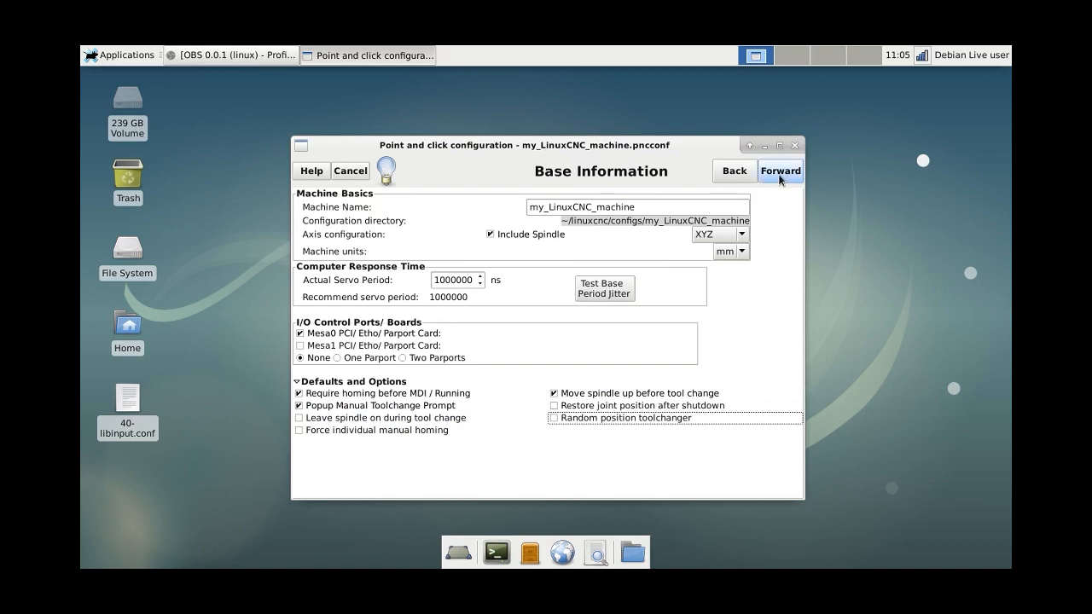
{"action": "left_click", "coordinate": [779, 171]}
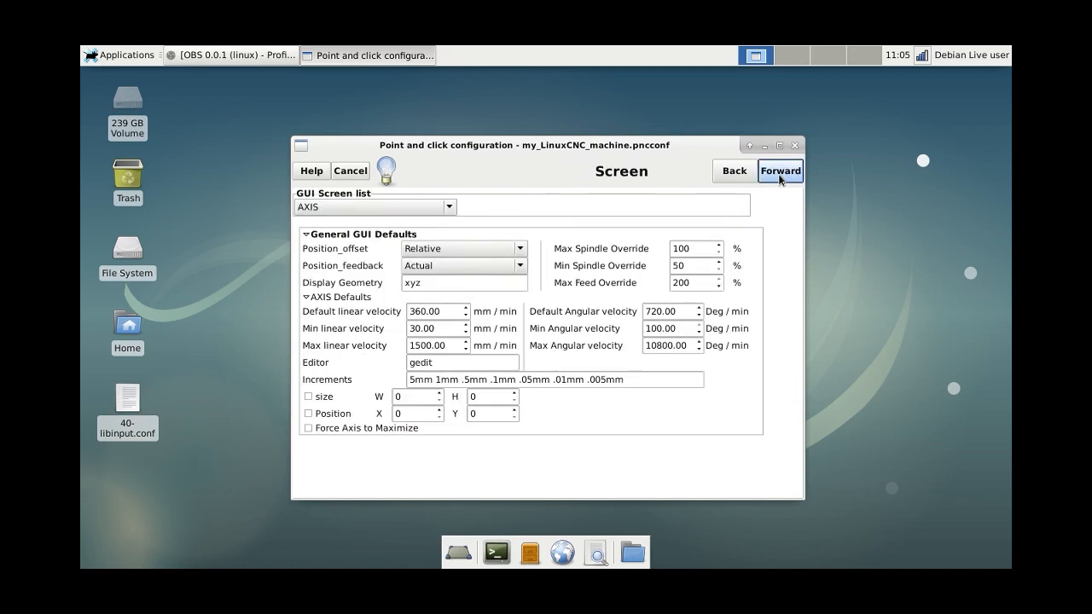
{"action": "mouse_move", "coordinate": [669, 297]}
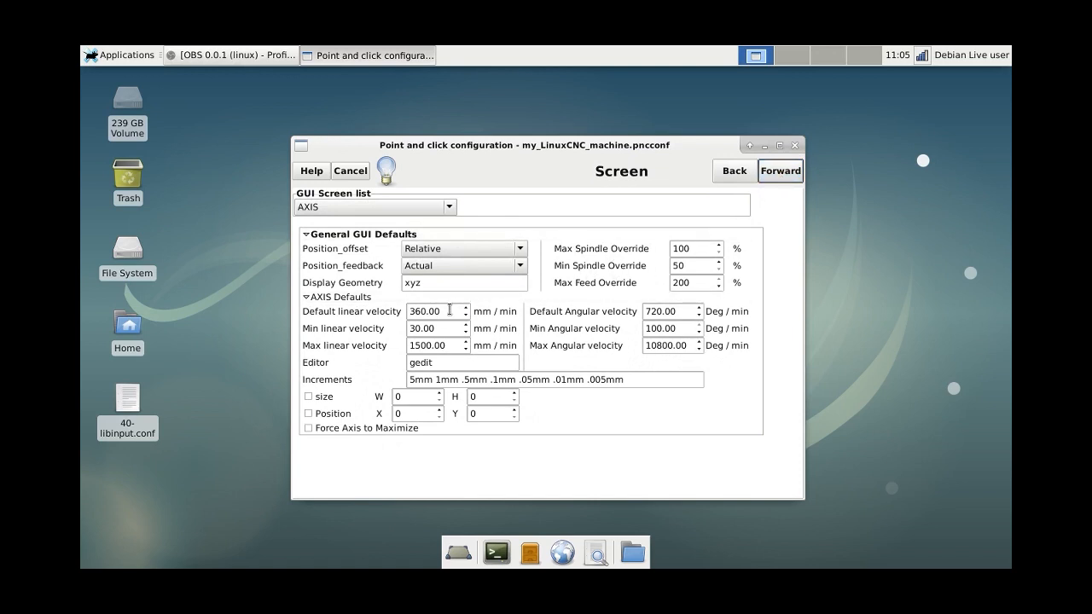
{"action": "mouse_move", "coordinate": [379, 378]}
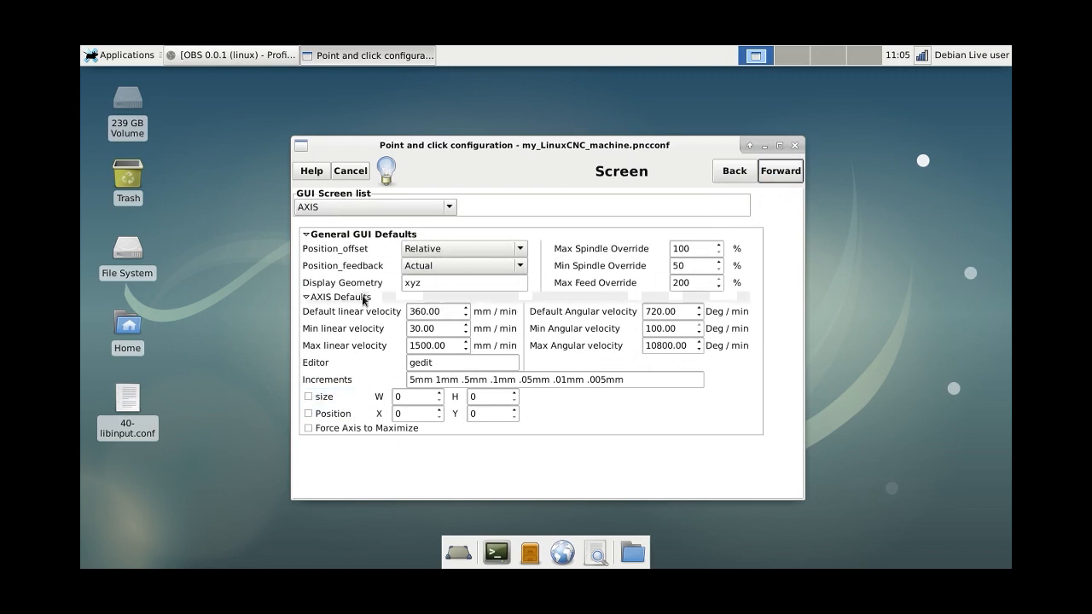
{"action": "mouse_move", "coordinate": [526, 418]}
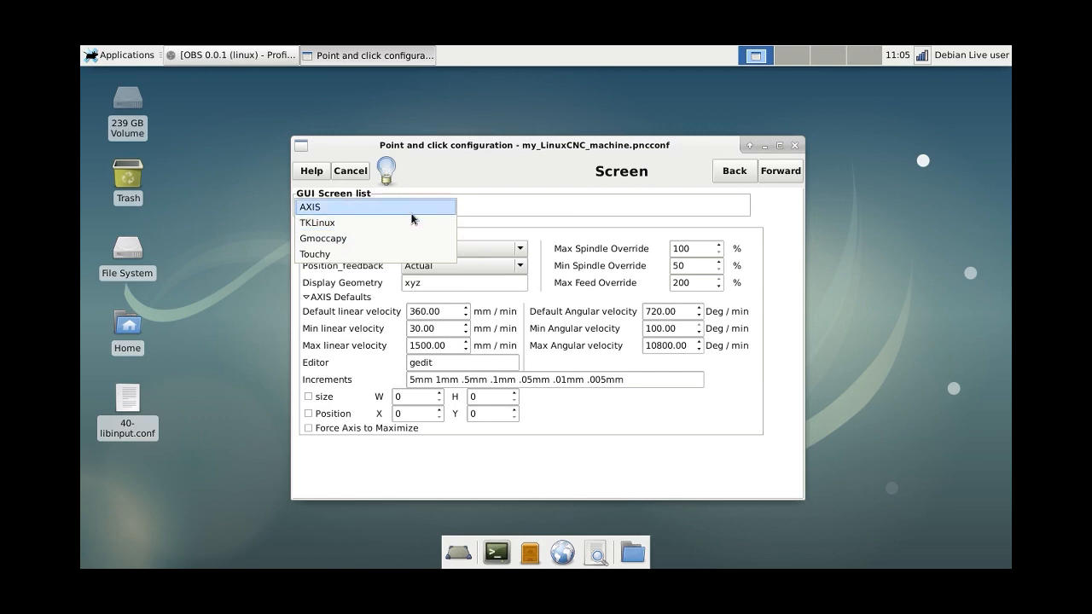
{"action": "left_click", "coordinate": [322, 239]}
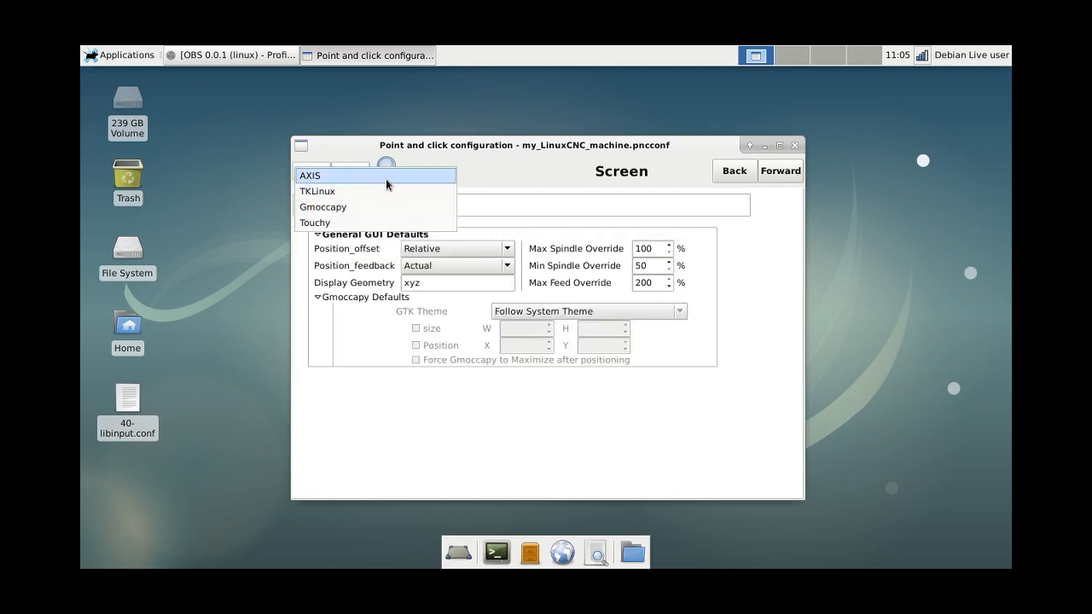
{"action": "left_click", "coordinate": [310, 174]}
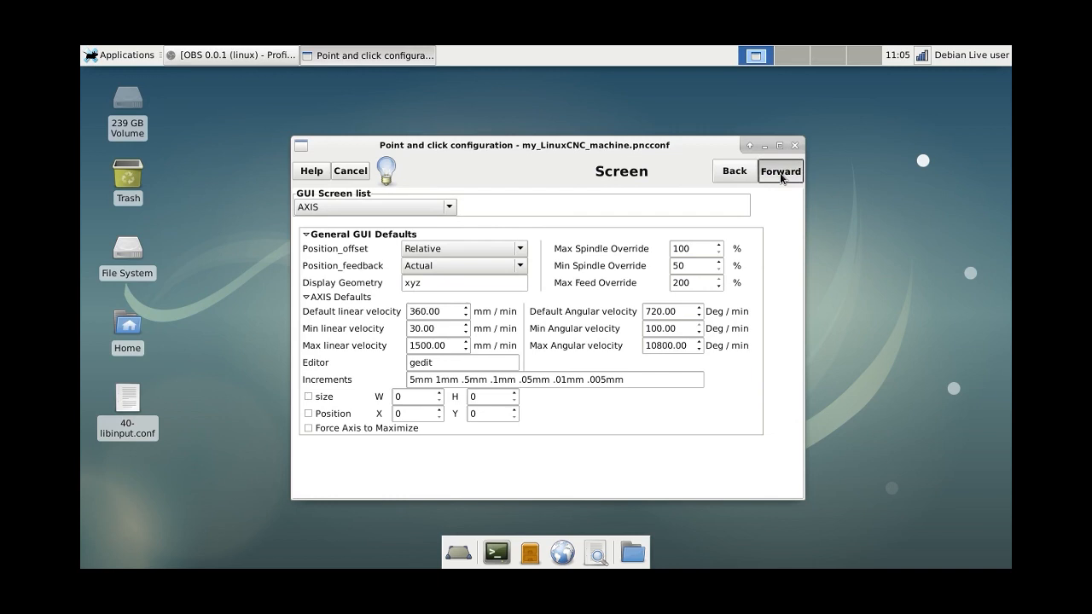
- Include a custom PyVCP panel as a spindle speed display and preview the sample panel
{"action": "left_click", "coordinate": [778, 171]}
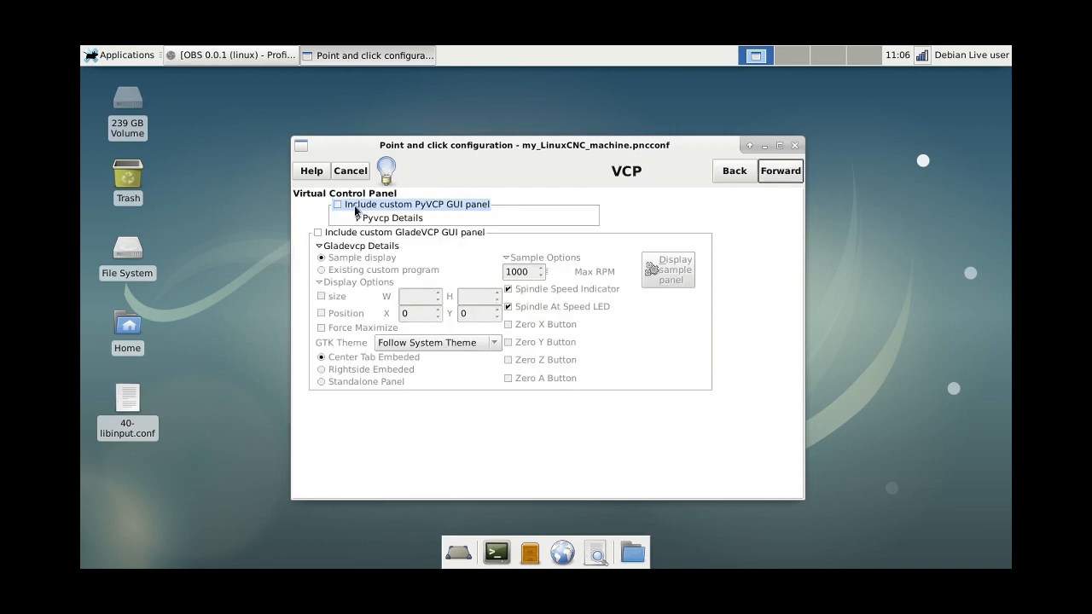
{"action": "left_click", "coordinate": [335, 205]}
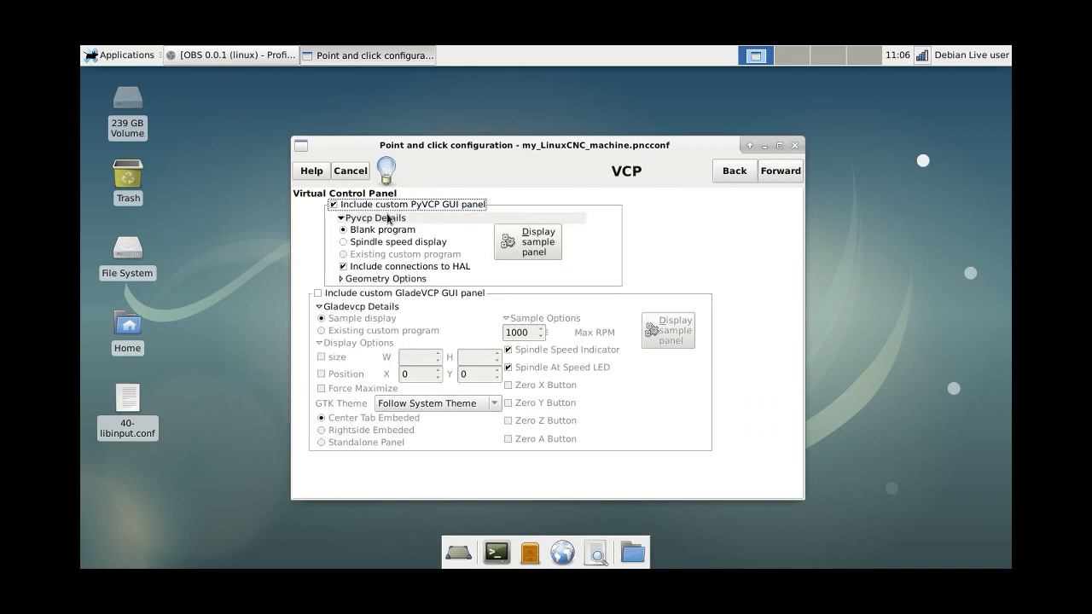
{"action": "left_click", "coordinate": [382, 228]}
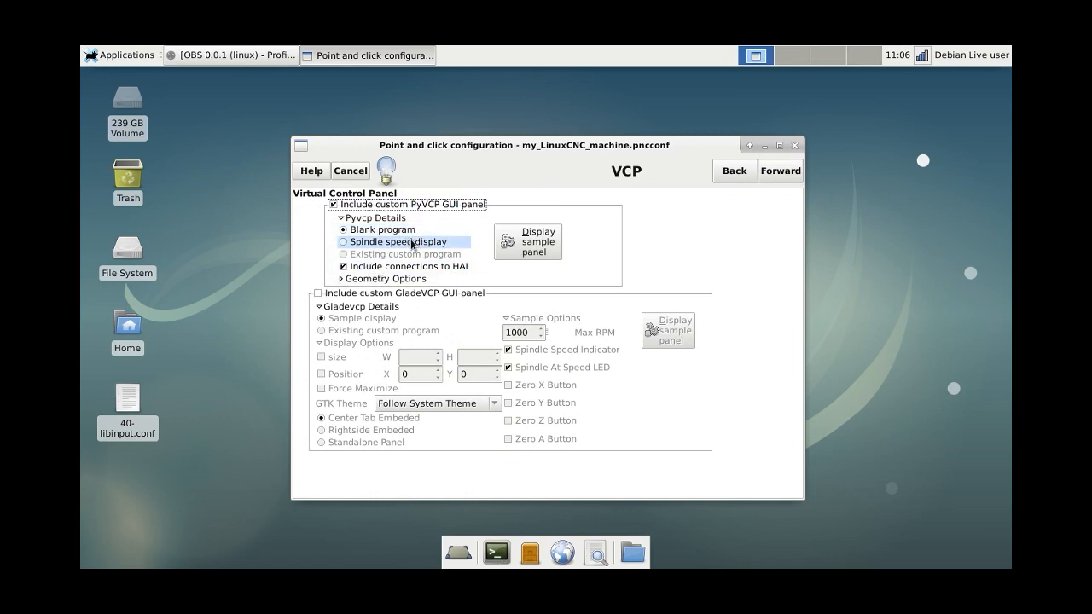
{"action": "left_click", "coordinate": [345, 242]}
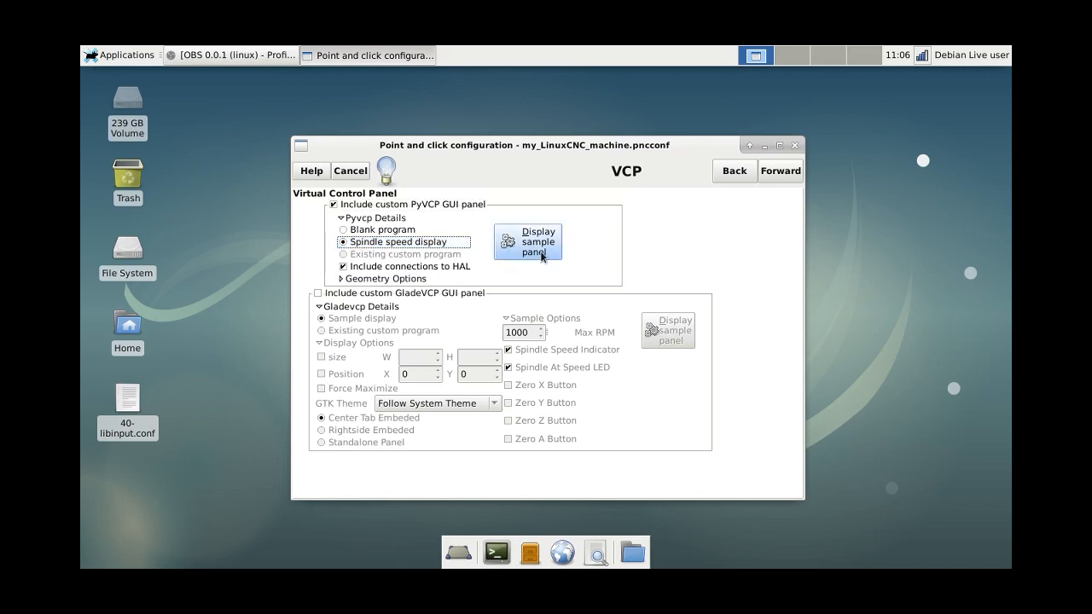
{"action": "left_click", "coordinate": [527, 242]}
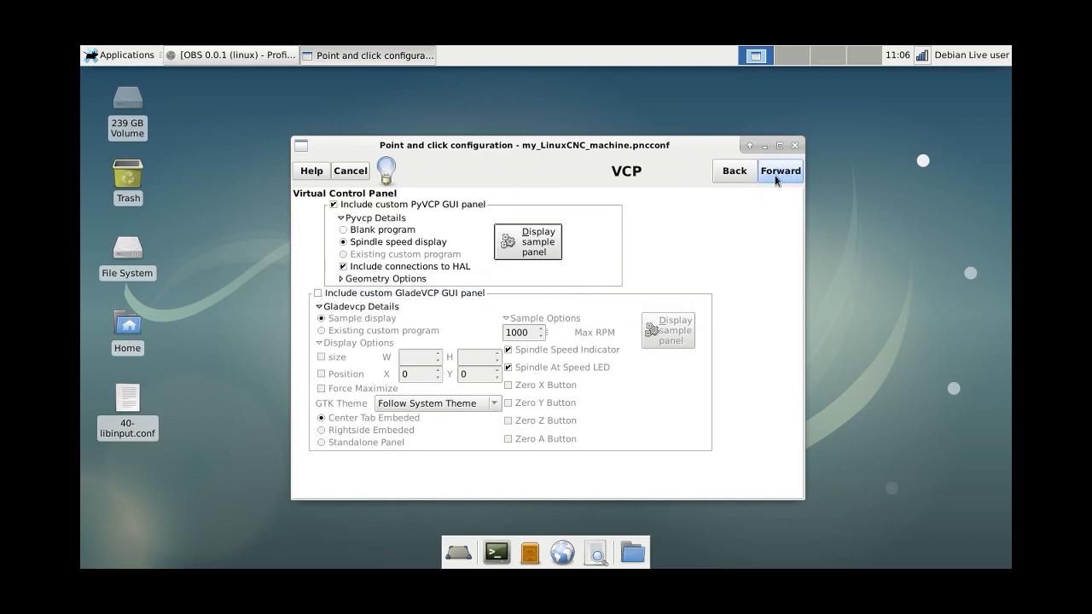
- Choose the 7i76e board for Mesa card 0 at address 10.10.10.10 and accept component changes
{"action": "left_click", "coordinate": [778, 171]}
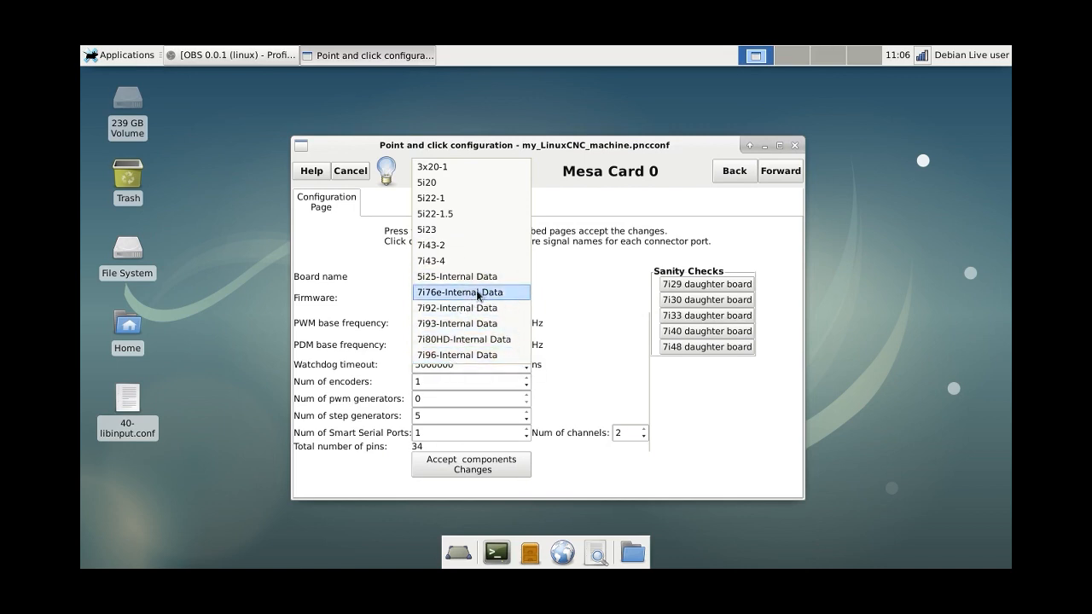
{"action": "left_click", "coordinate": [458, 292]}
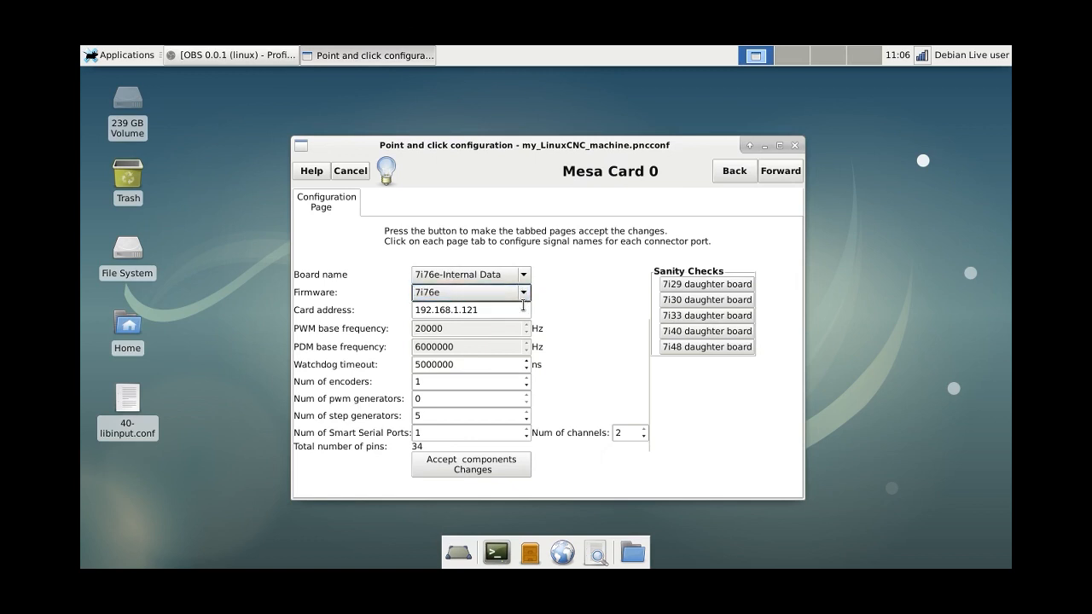
{"action": "left_click", "coordinate": [469, 292]}
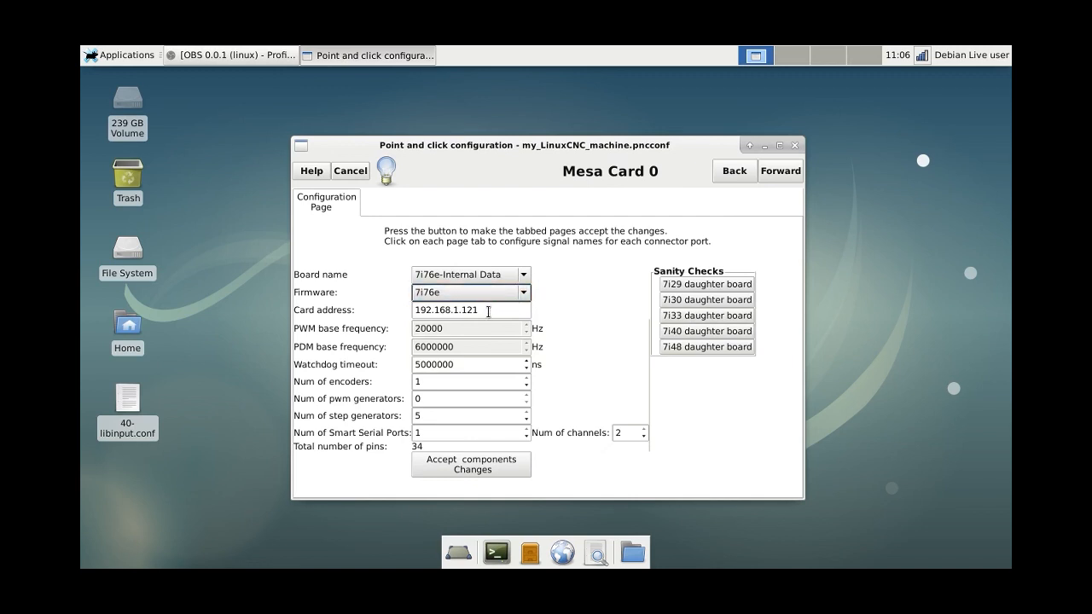
{"action": "triple_click", "coordinate": [470, 310]}
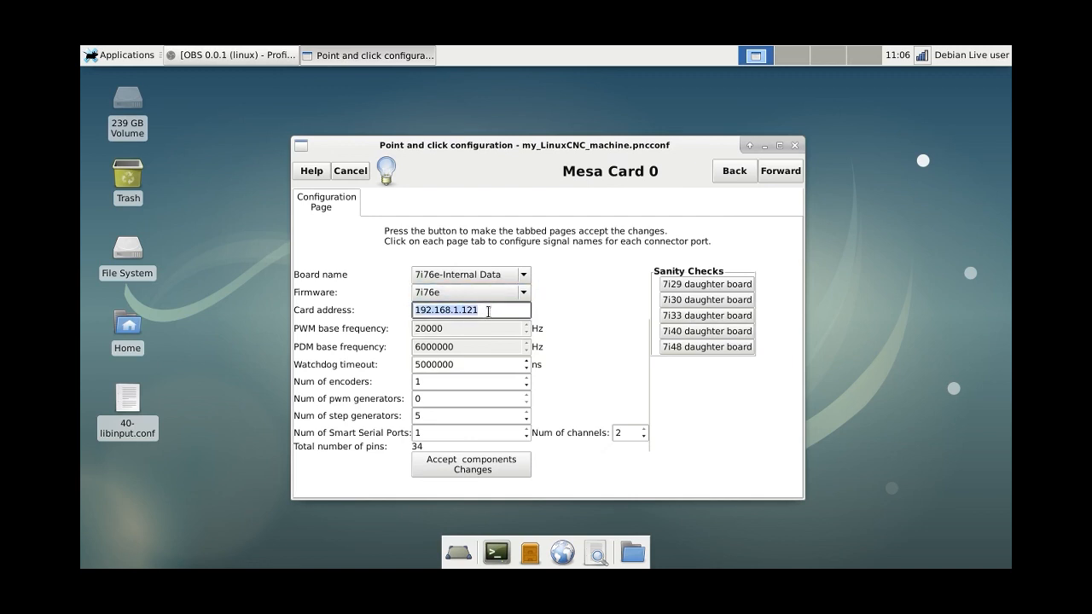
{"action": "type", "text": "10.10.10"}
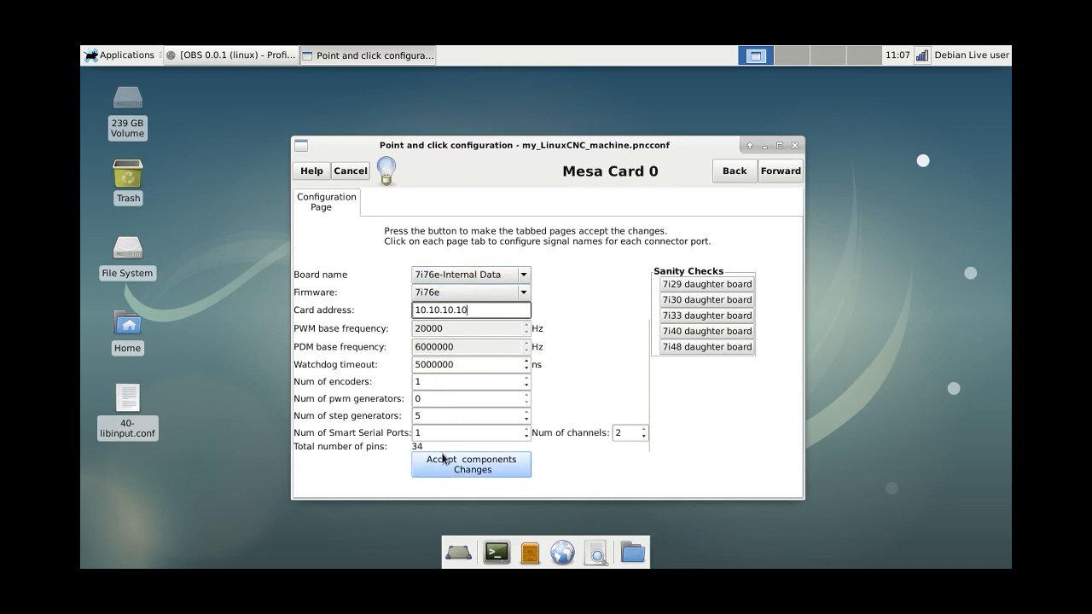
{"action": "left_click", "coordinate": [471, 464]}
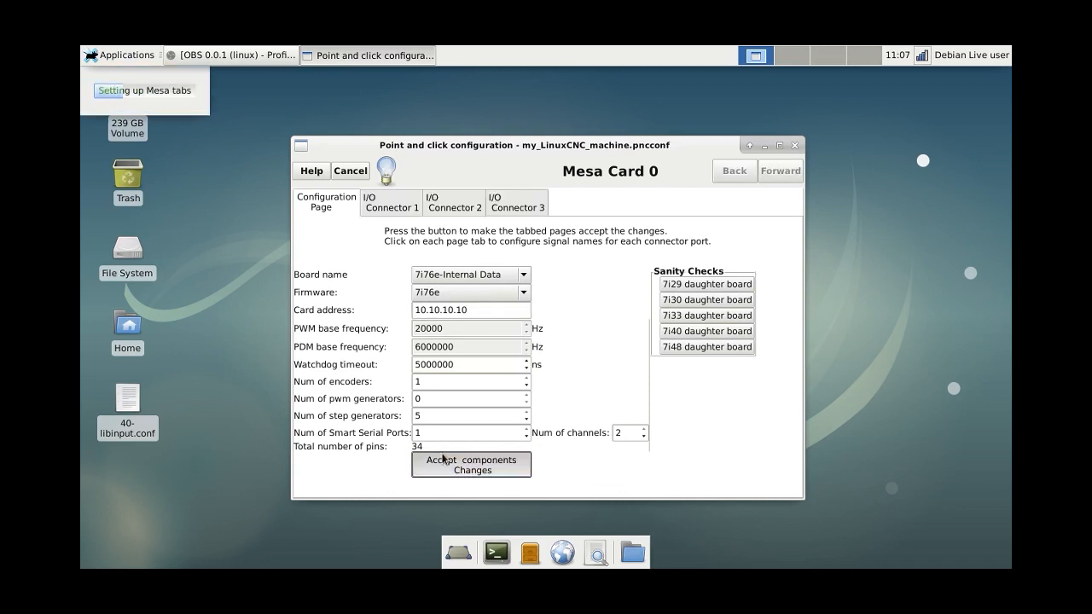
- On I/O Connector 1 assign StepGens 0, 1 and 2 to the X, Y and Z axes
{"action": "left_click", "coordinate": [471, 464]}
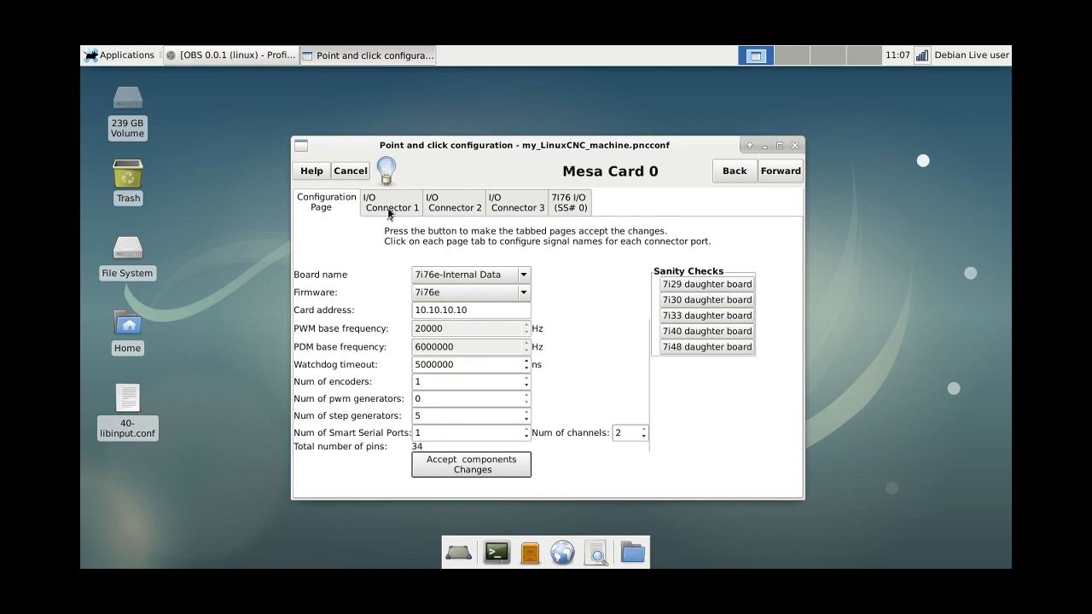
{"action": "left_click", "coordinate": [391, 201]}
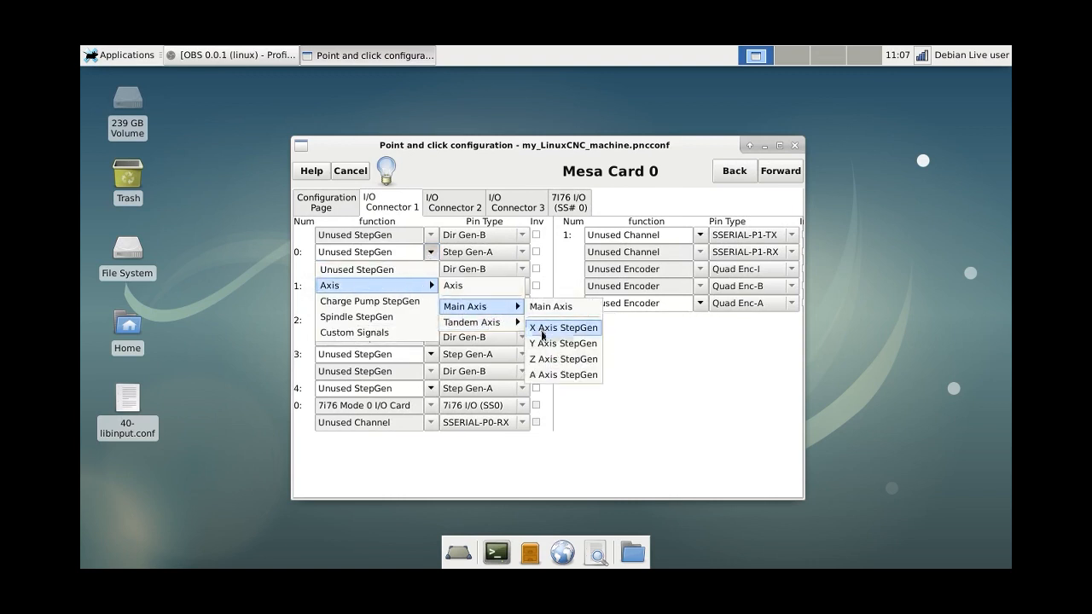
{"action": "left_click", "coordinate": [564, 328]}
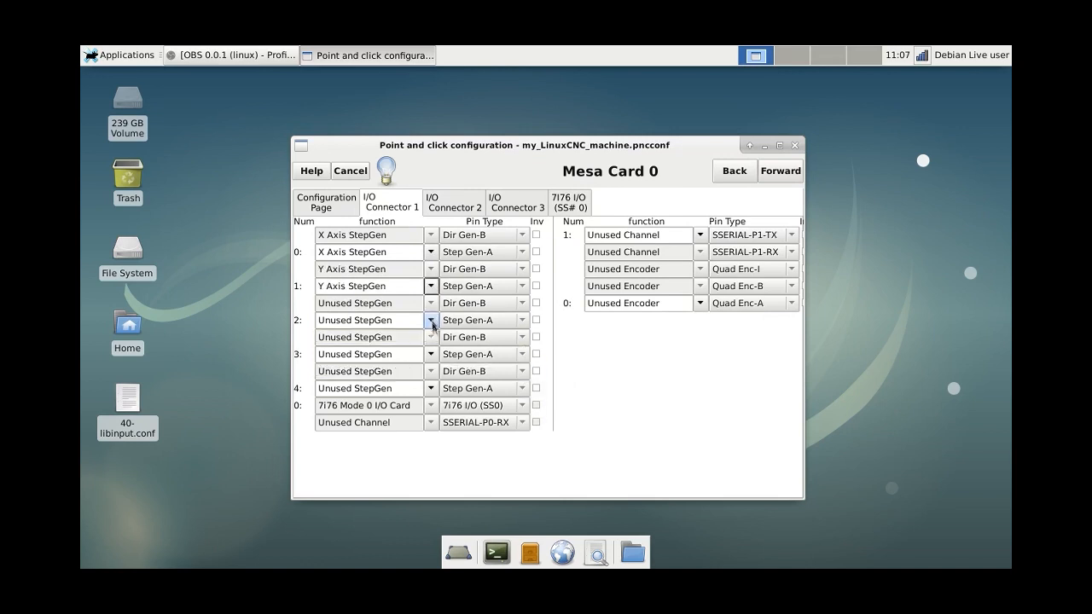
{"action": "left_click", "coordinate": [431, 321]}
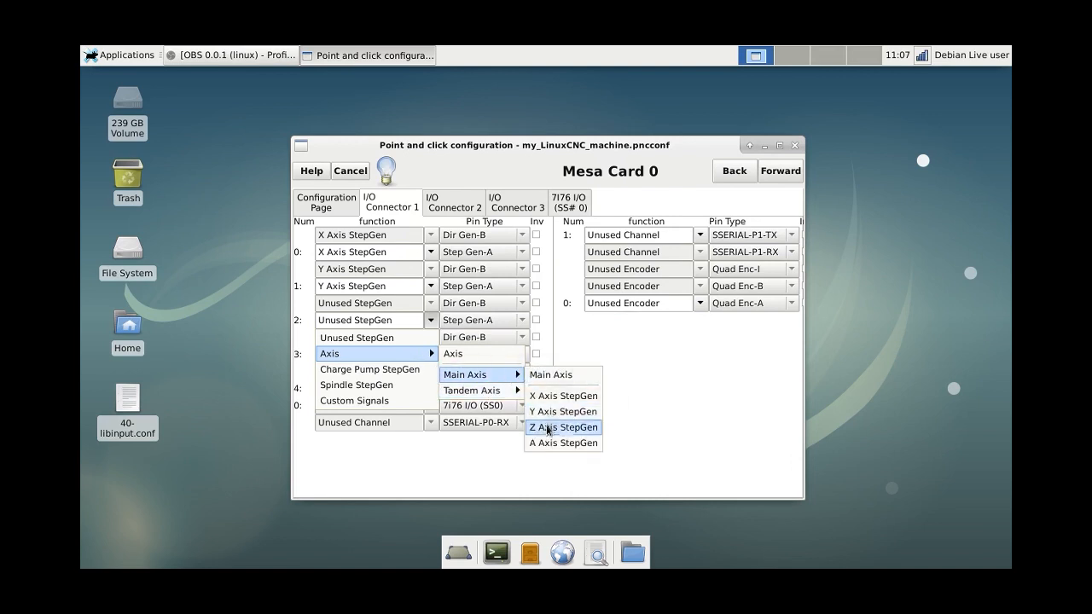
{"action": "left_click", "coordinate": [563, 426]}
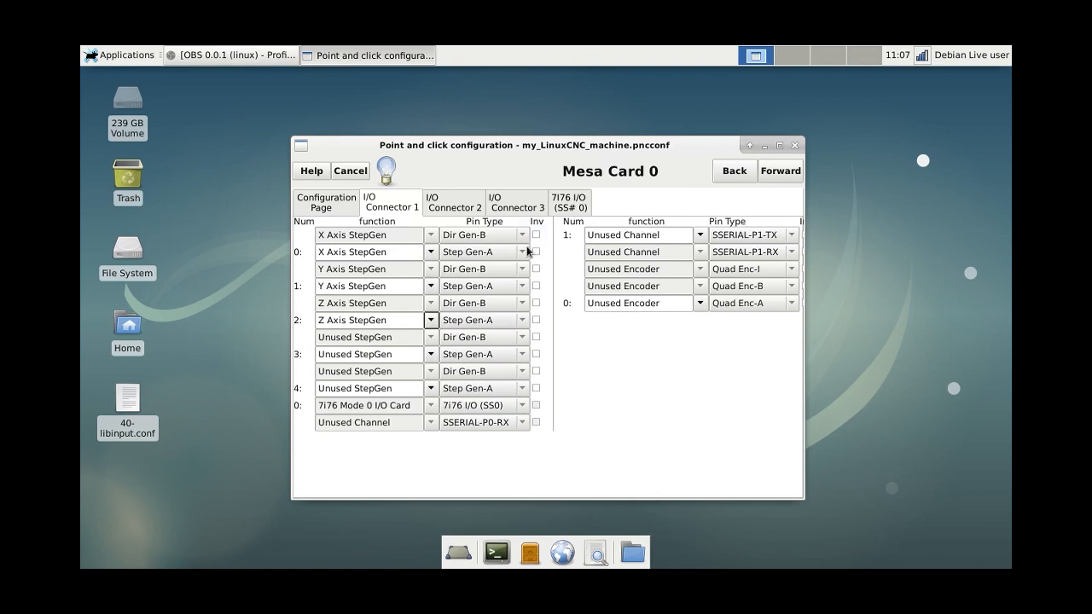
{"action": "mouse_move", "coordinate": [454, 202]}
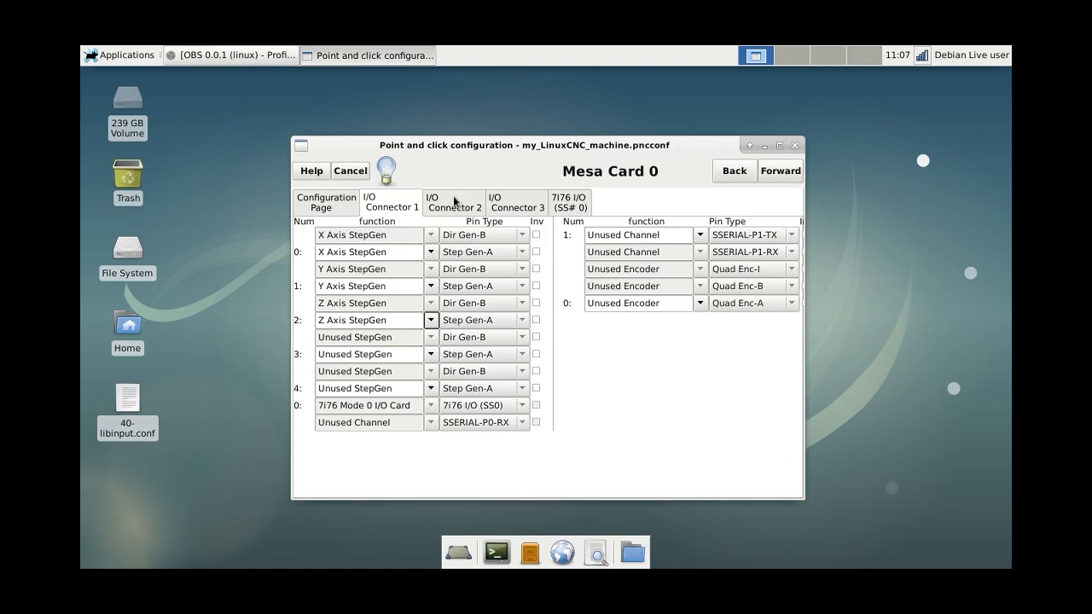
{"action": "left_click", "coordinate": [454, 201]}
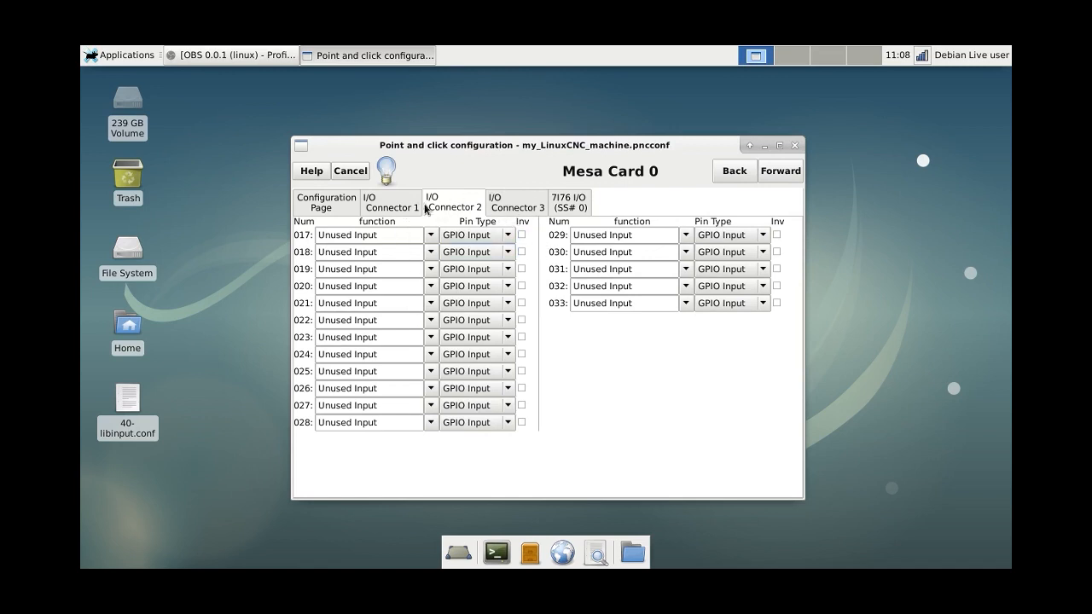
{"action": "mouse_move", "coordinate": [382, 236]}
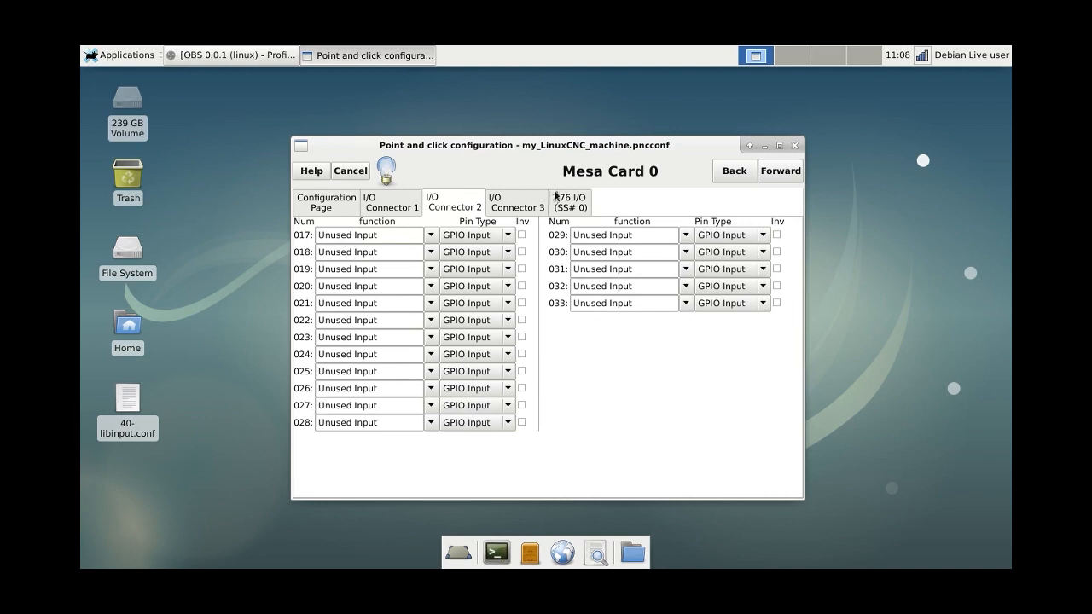
- Set the 7i76 analog output TB4 function to Spindle Output
{"action": "left_click", "coordinate": [517, 202]}
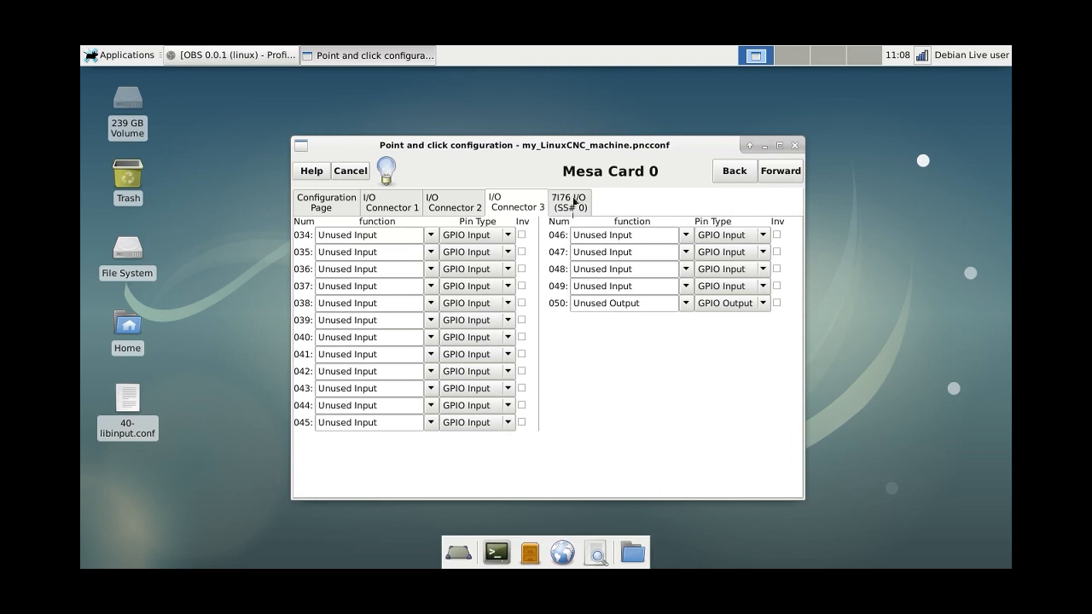
{"action": "left_click", "coordinate": [454, 201]}
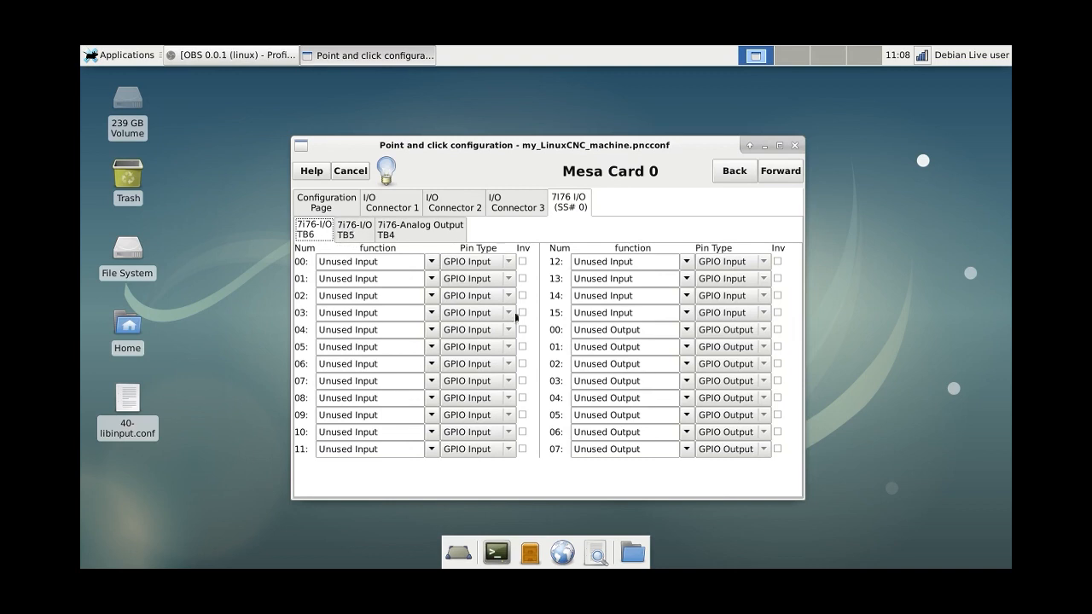
{"action": "left_click", "coordinate": [345, 229]}
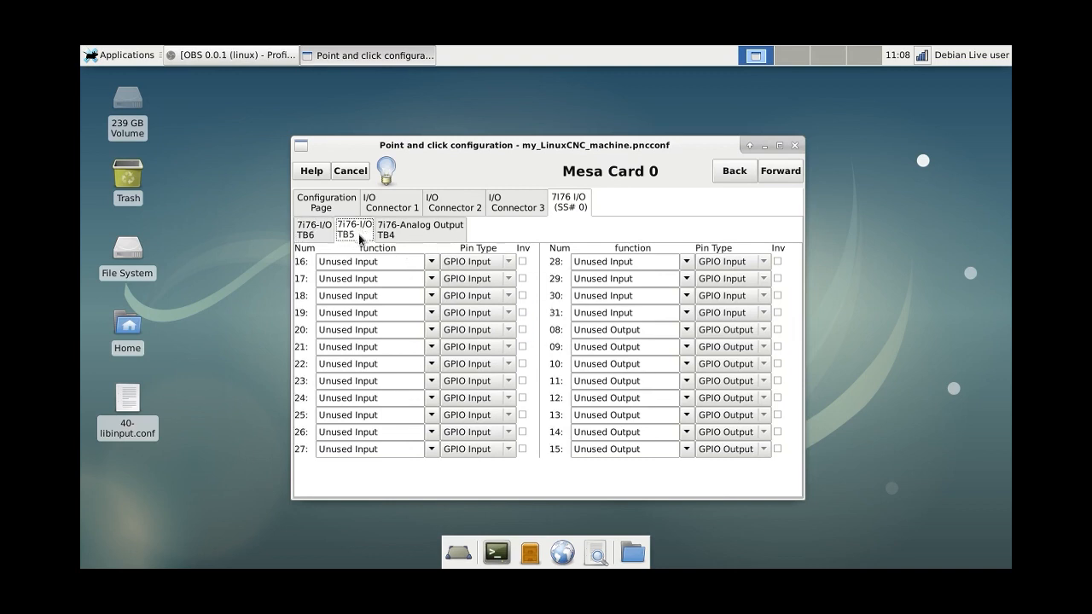
{"action": "left_click", "coordinate": [419, 228]}
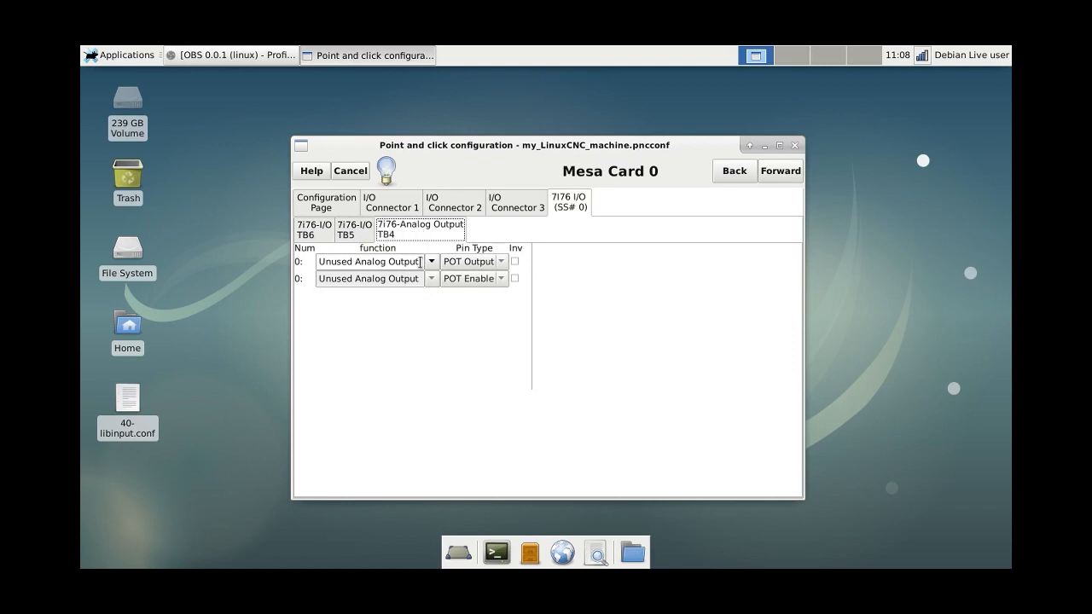
{"action": "left_click", "coordinate": [430, 278]}
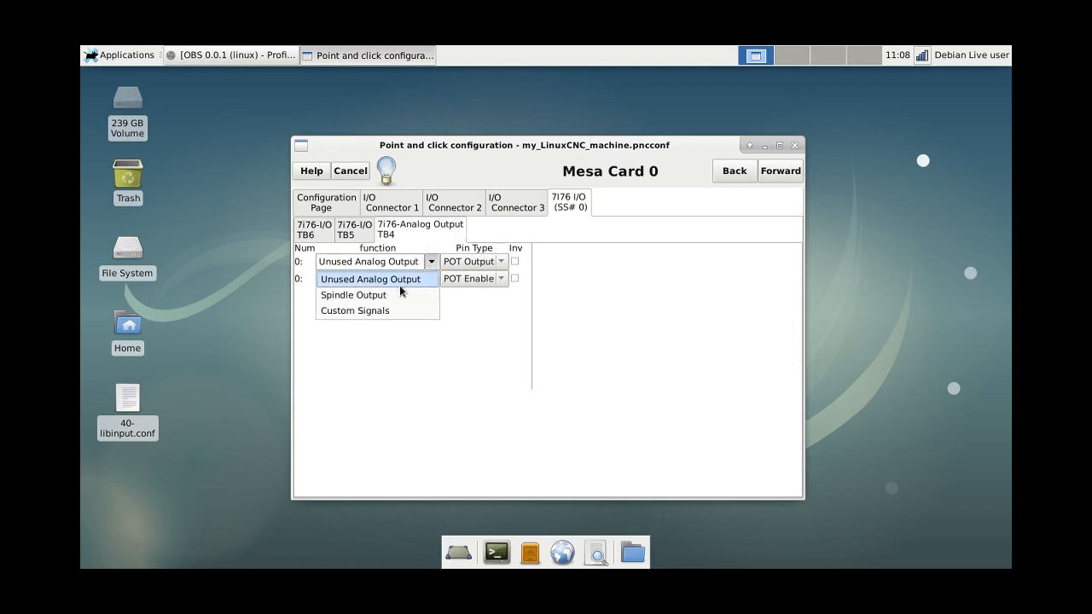
{"action": "left_click", "coordinate": [351, 294]}
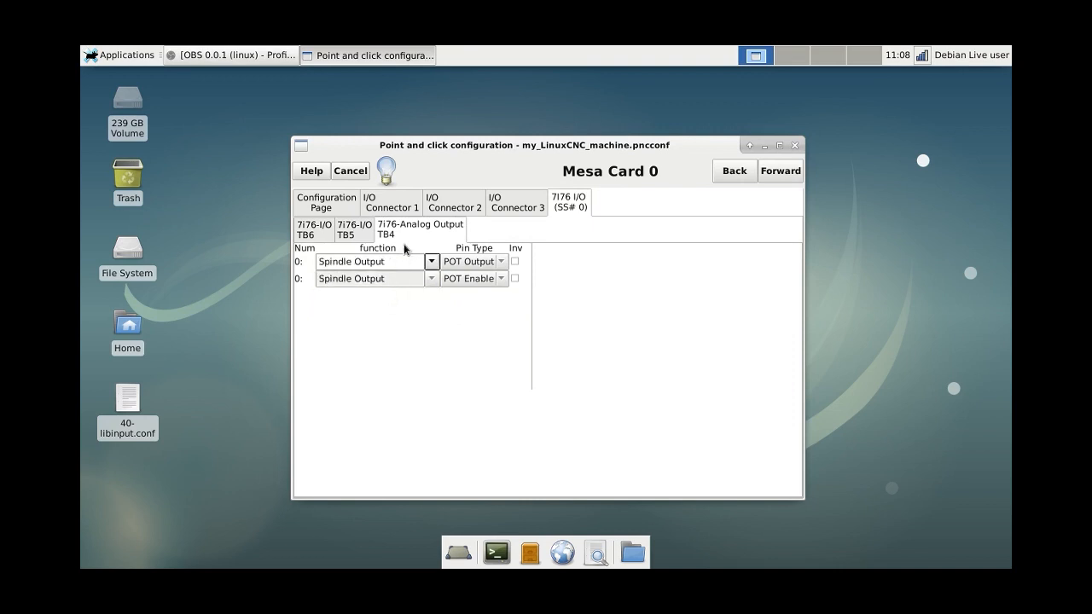
{"action": "mouse_move", "coordinate": [734, 171]}
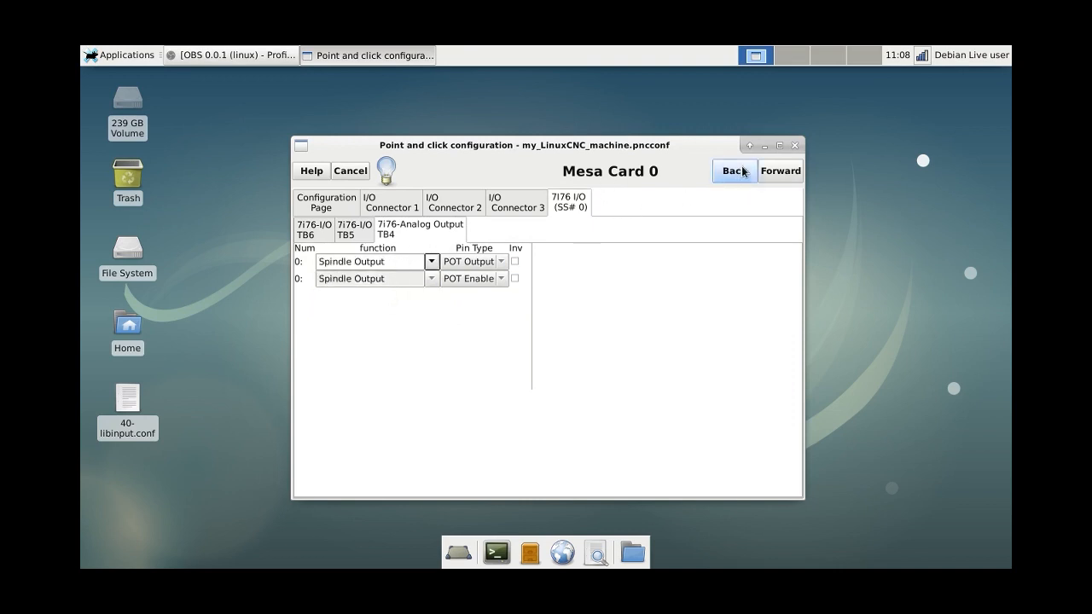
{"action": "mouse_move", "coordinate": [788, 201]}
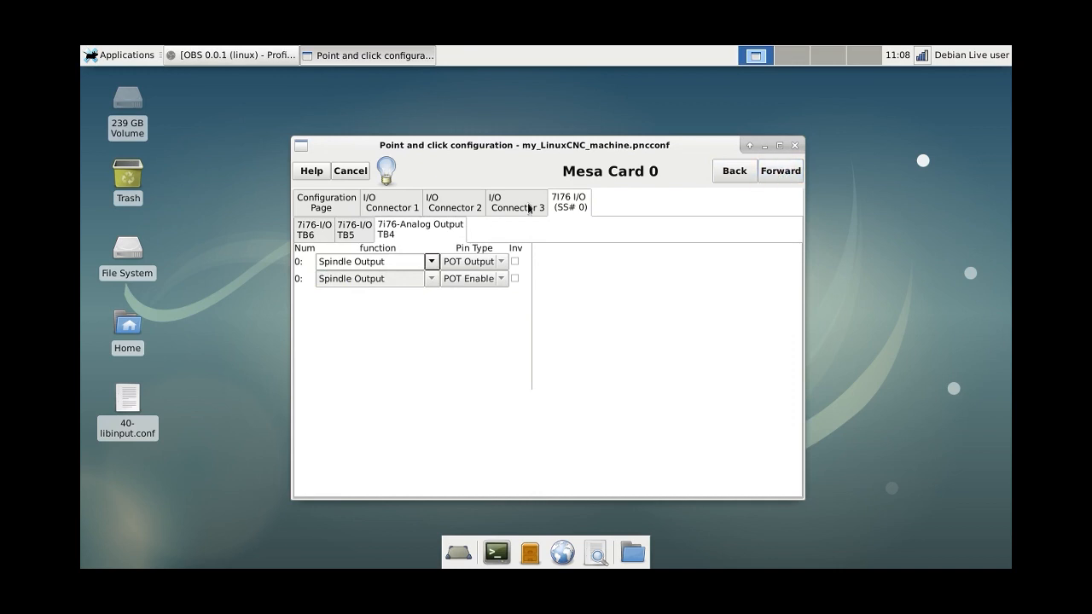
- Review Connector 3, TB5 and TB6 inputs, trying X Home on input 04
{"action": "left_click", "coordinate": [517, 202]}
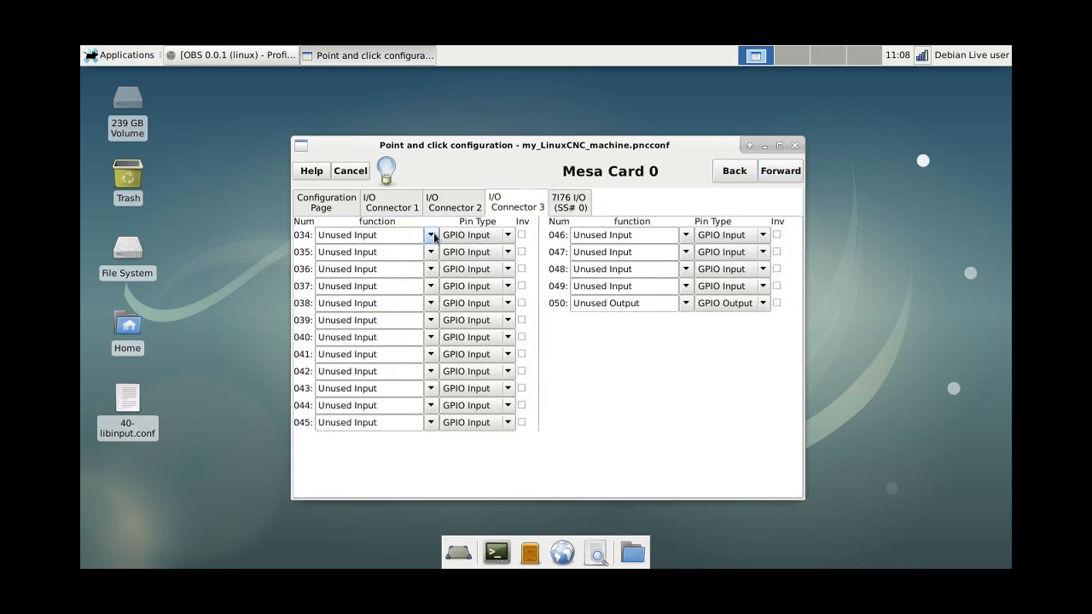
{"action": "left_click", "coordinate": [454, 201]}
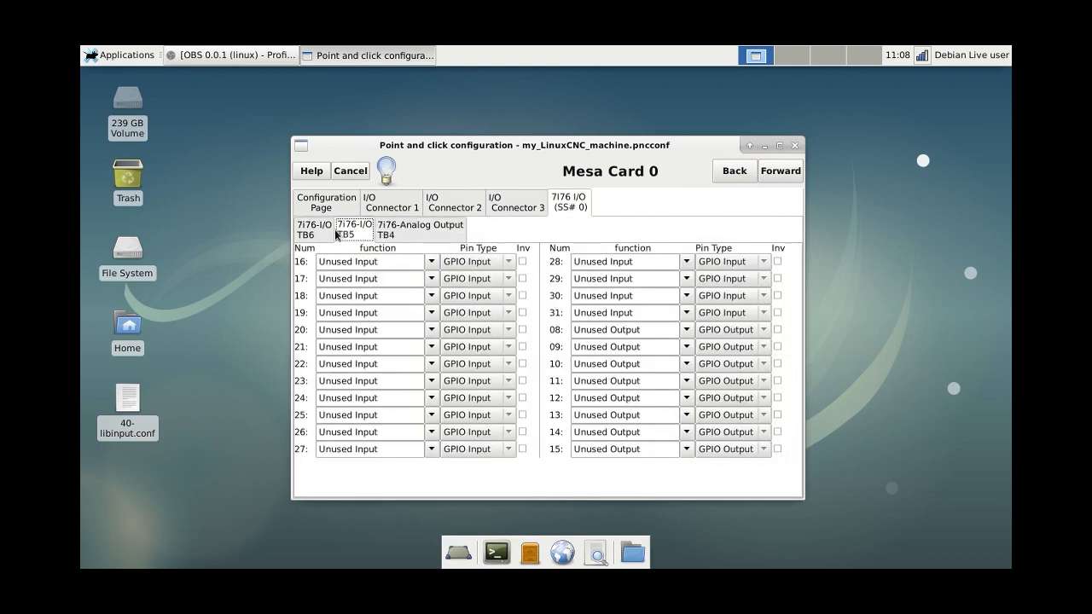
{"action": "left_click", "coordinate": [314, 229]}
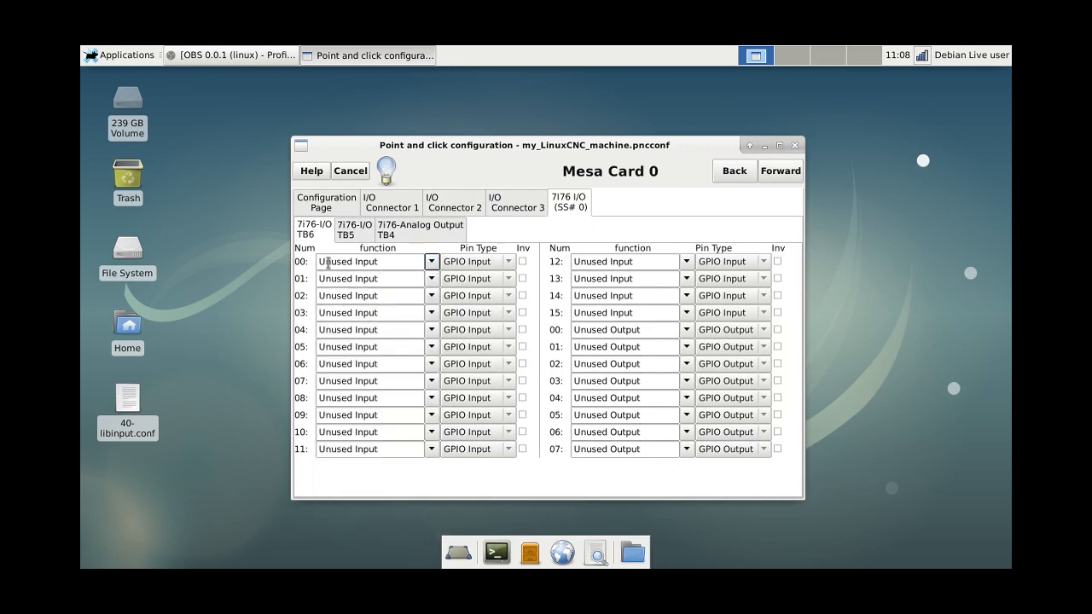
{"action": "mouse_move", "coordinate": [331, 278]}
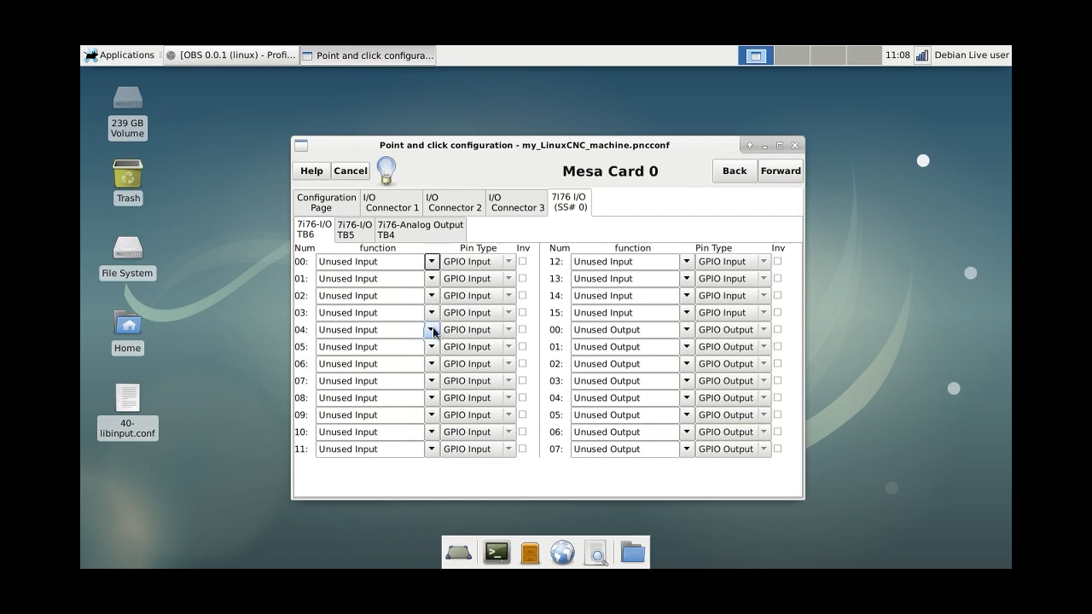
{"action": "left_click", "coordinate": [430, 329]}
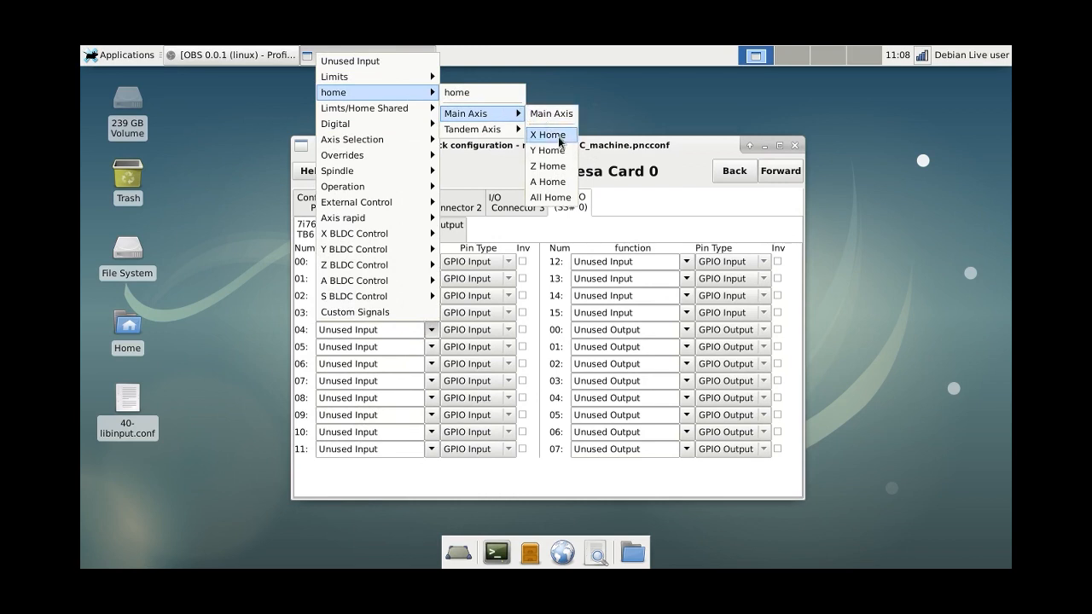
{"action": "left_click", "coordinate": [546, 133]}
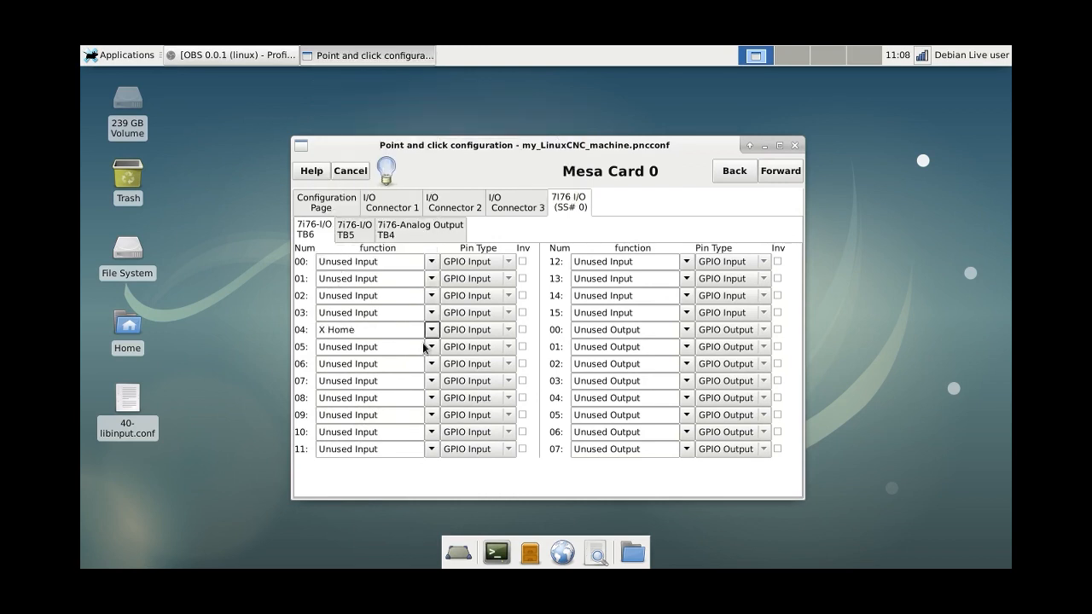
{"action": "left_click", "coordinate": [430, 347]}
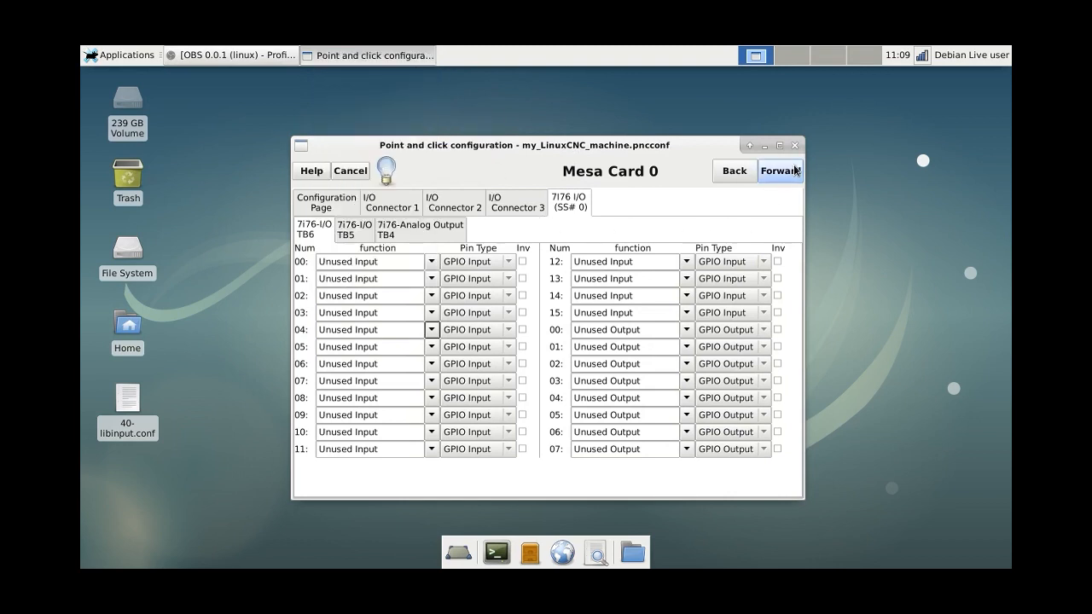
- Move on from the Mesa card pins to the X Motor page
{"action": "left_click", "coordinate": [778, 171]}
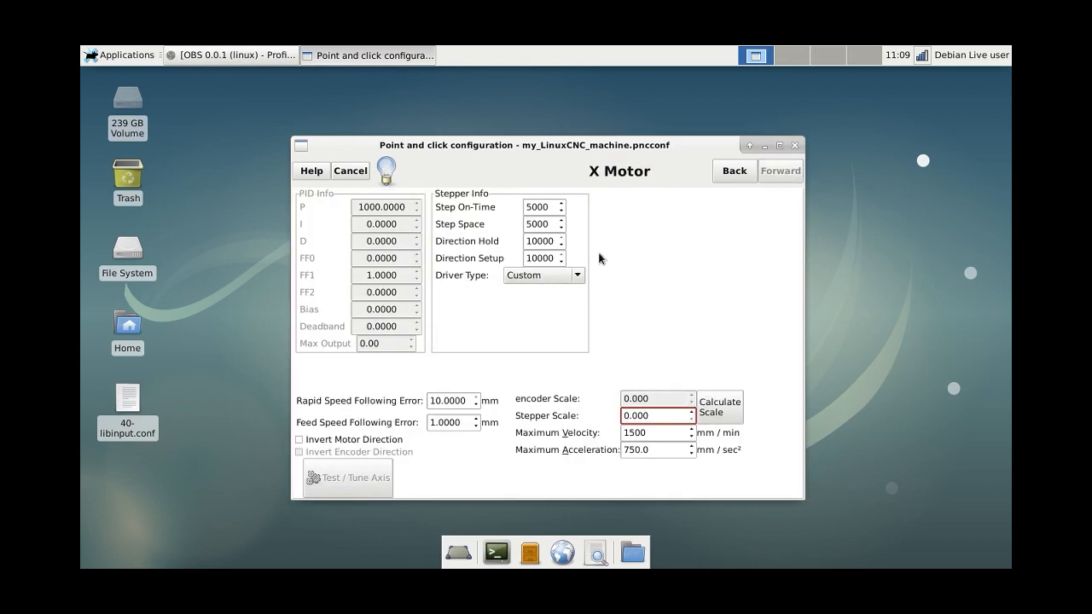
{"action": "mouse_move", "coordinate": [543, 290]}
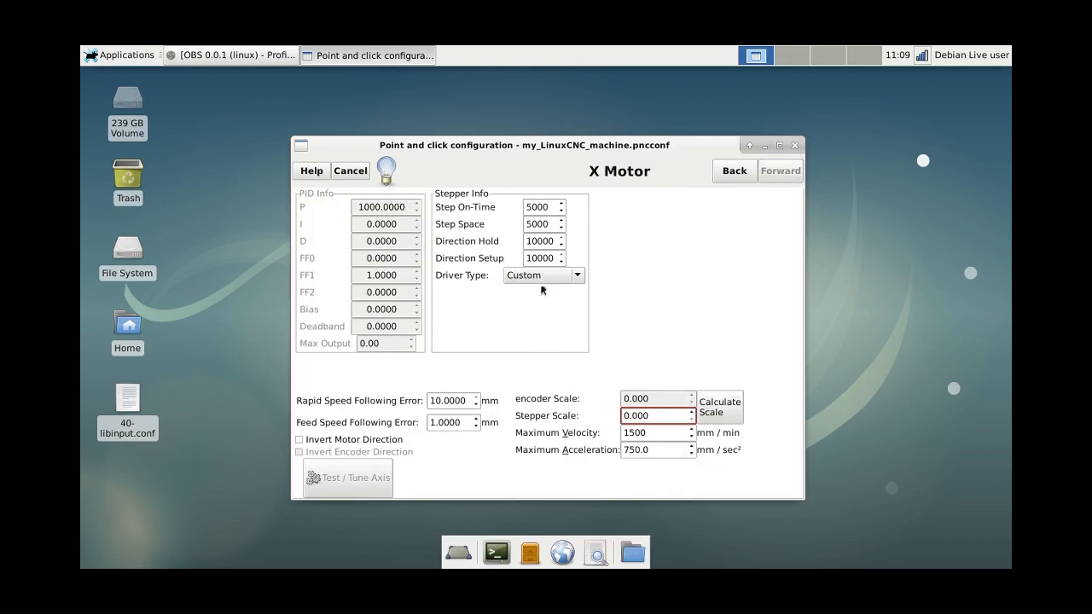
{"action": "mouse_move", "coordinate": [647, 349]}
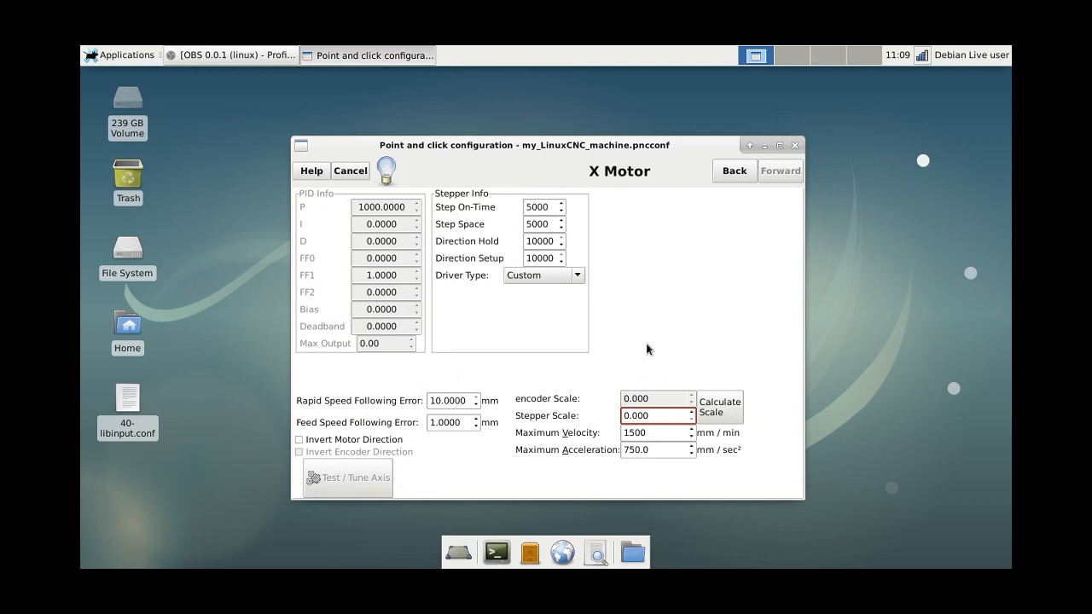
{"action": "mouse_move", "coordinate": [697, 410]}
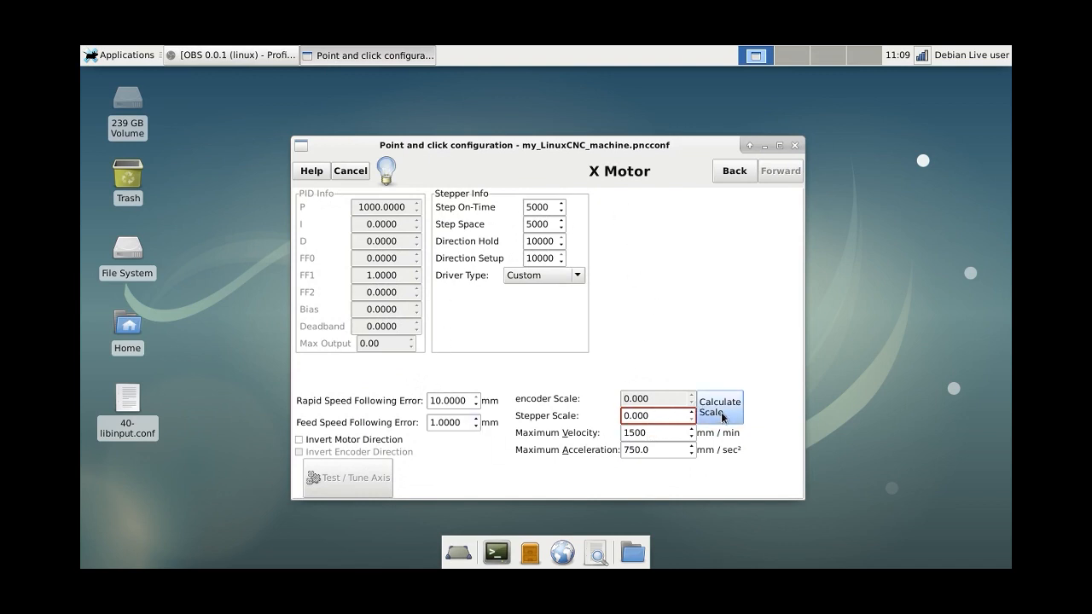
- Calculate the X axis scale from microstep 8, 10 mm leadscrew pitch and 200 steps/rev, giving 160 steps/mm
{"action": "left_click", "coordinate": [720, 406]}
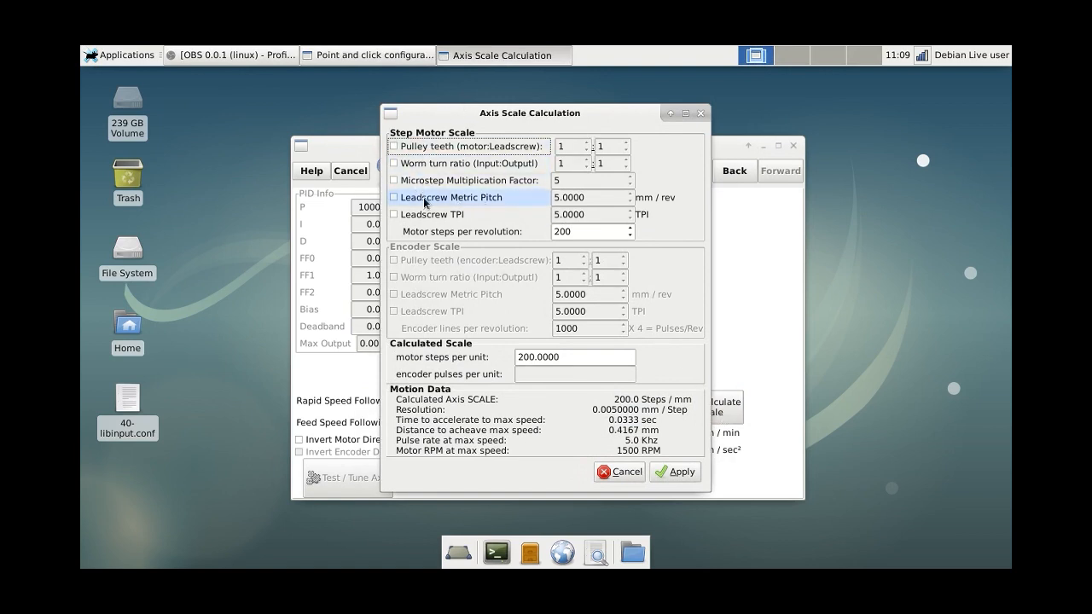
{"action": "left_click", "coordinate": [393, 198]}
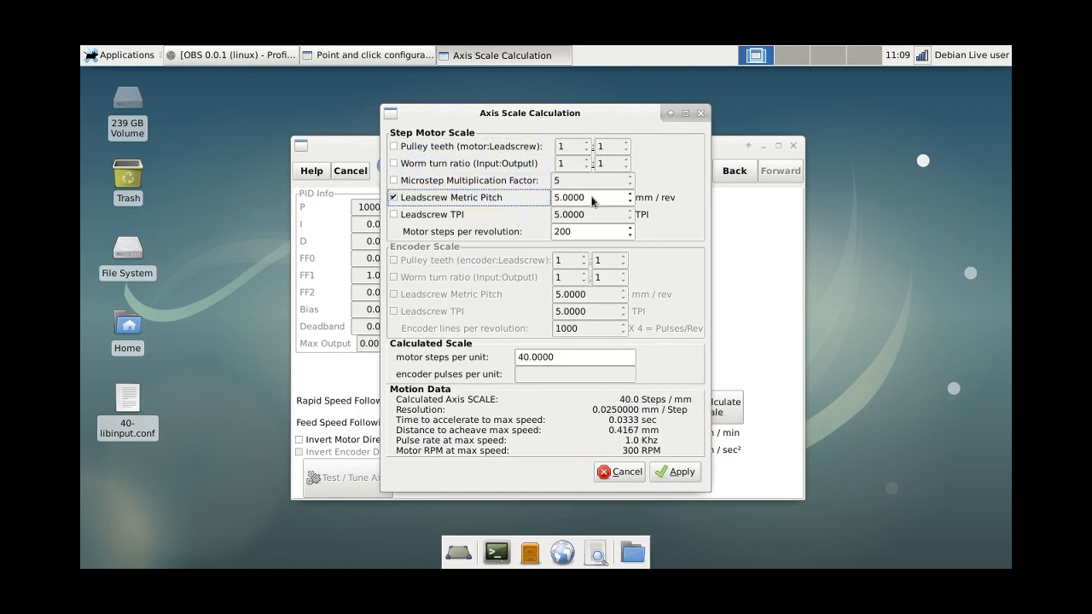
{"action": "left_click", "coordinate": [392, 181]}
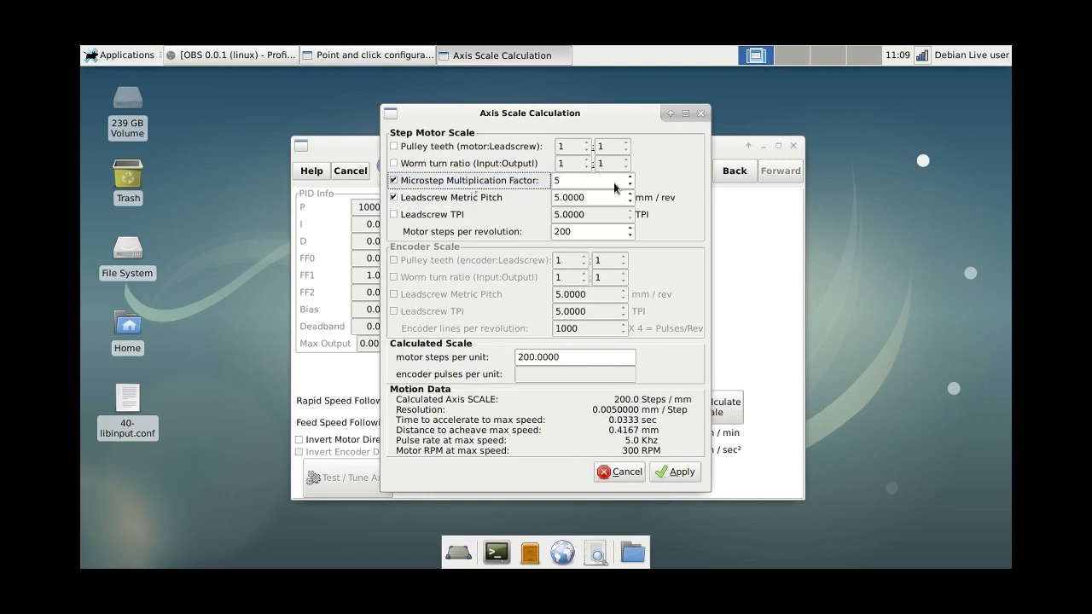
{"action": "left_click", "coordinate": [589, 181]}
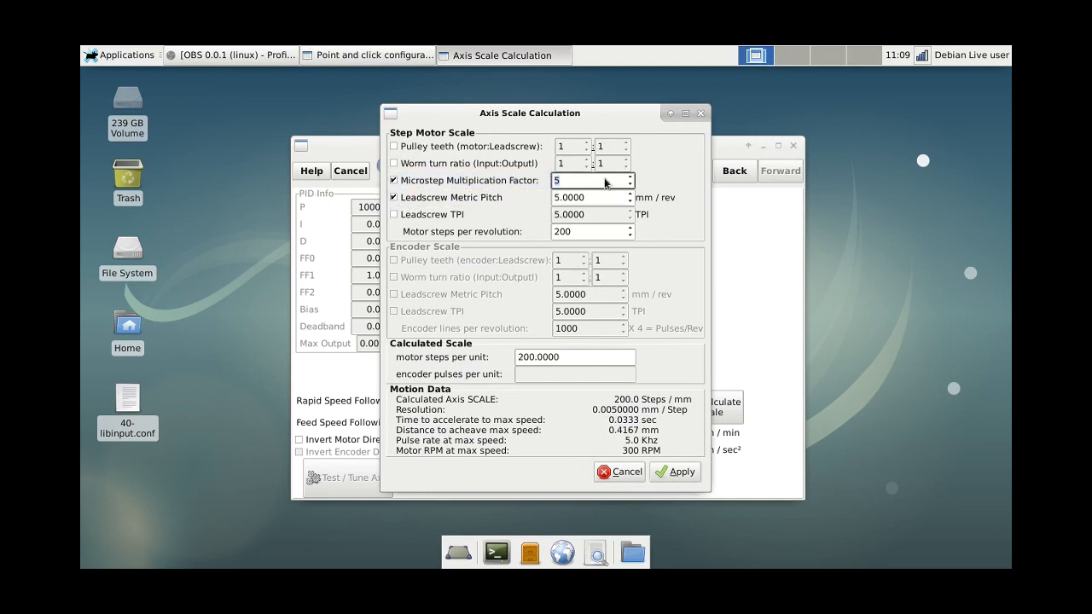
{"action": "type", "text": "8"}
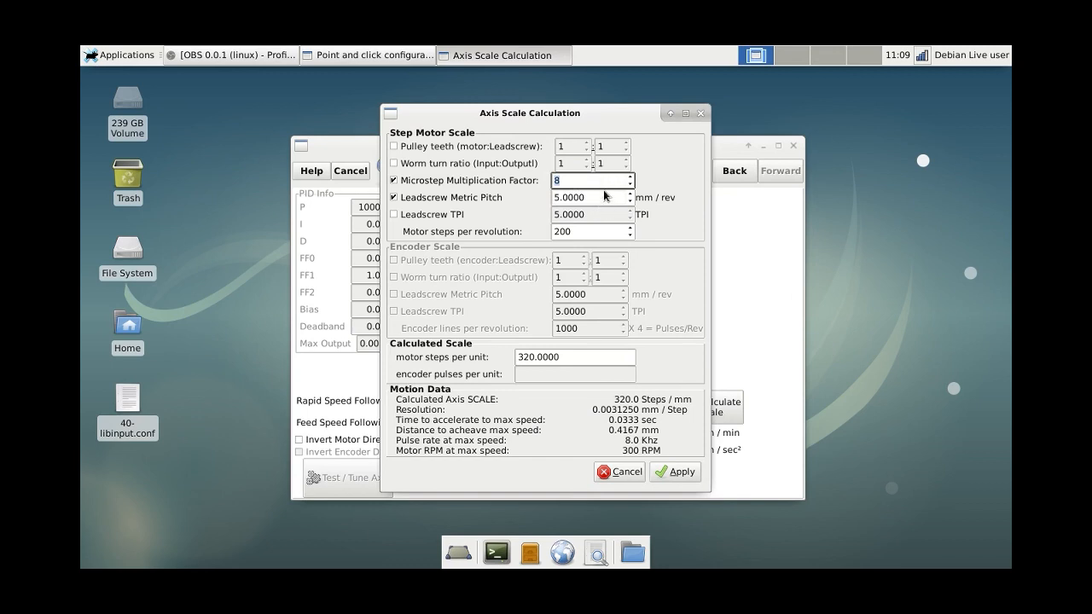
{"action": "mouse_move", "coordinate": [587, 204]}
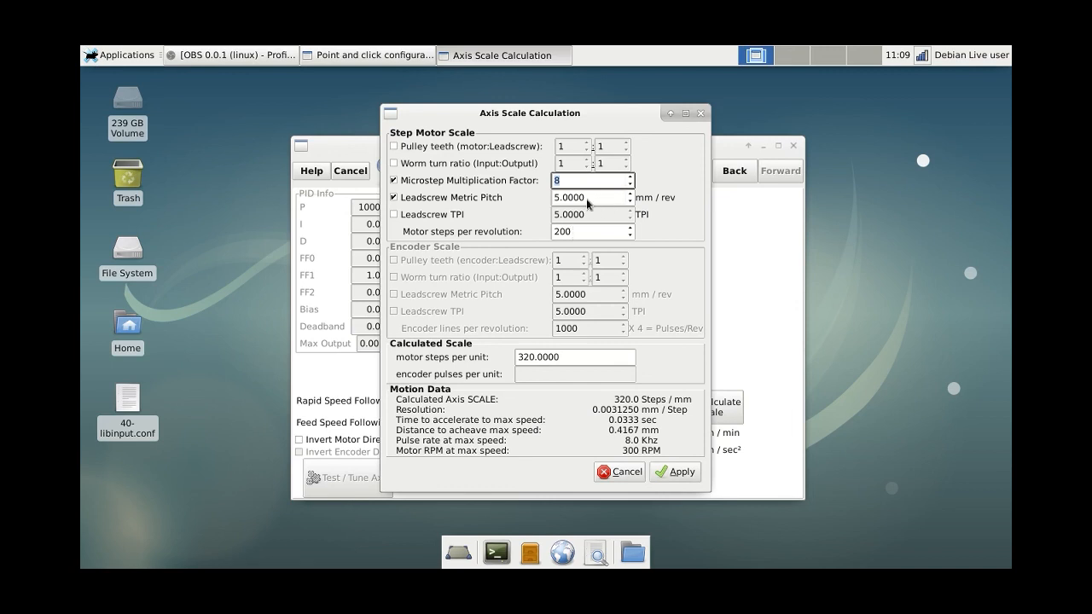
{"action": "left_click", "coordinate": [588, 198]}
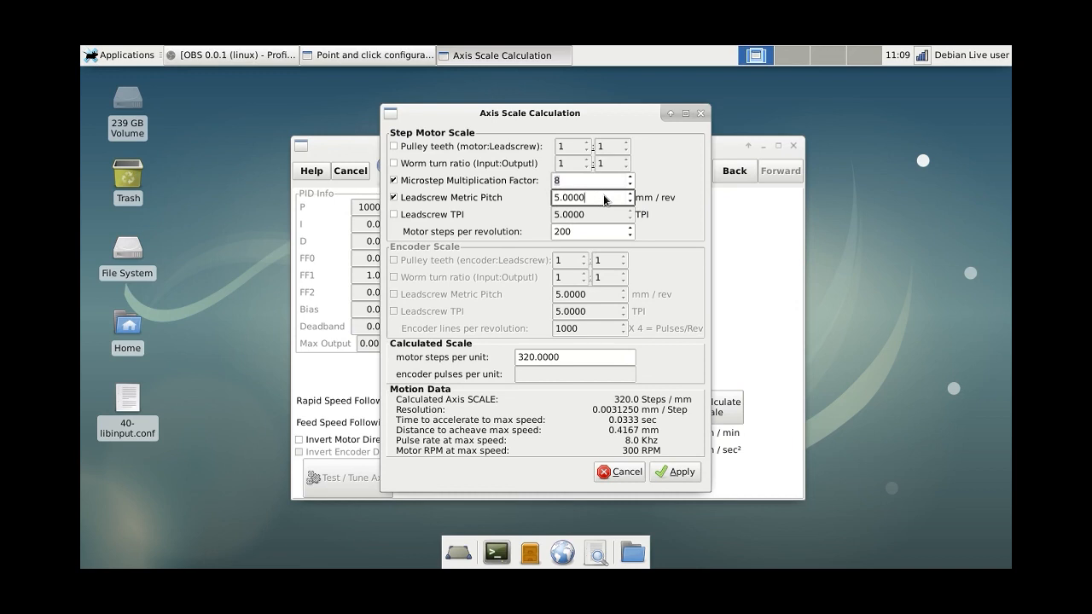
{"action": "mouse_move", "coordinate": [512, 259]}
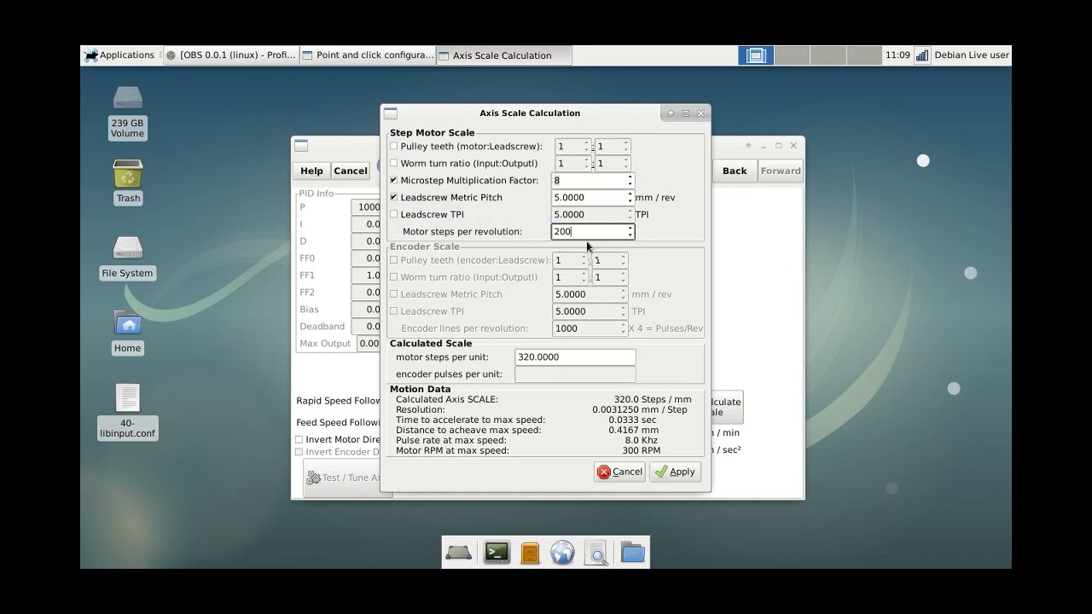
{"action": "mouse_move", "coordinate": [509, 246]}
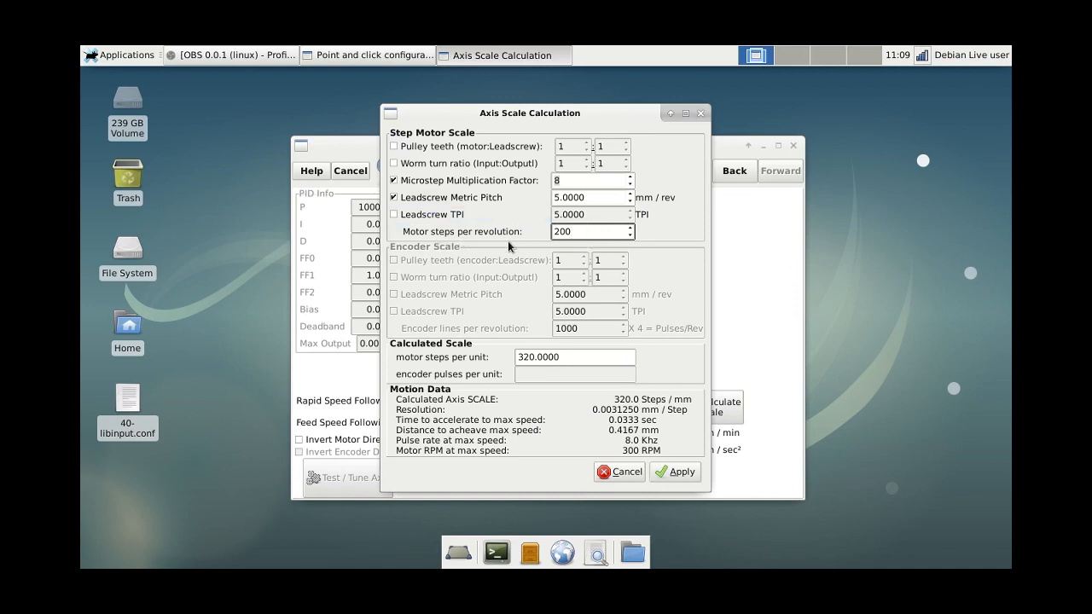
{"action": "left_click", "coordinate": [584, 232]}
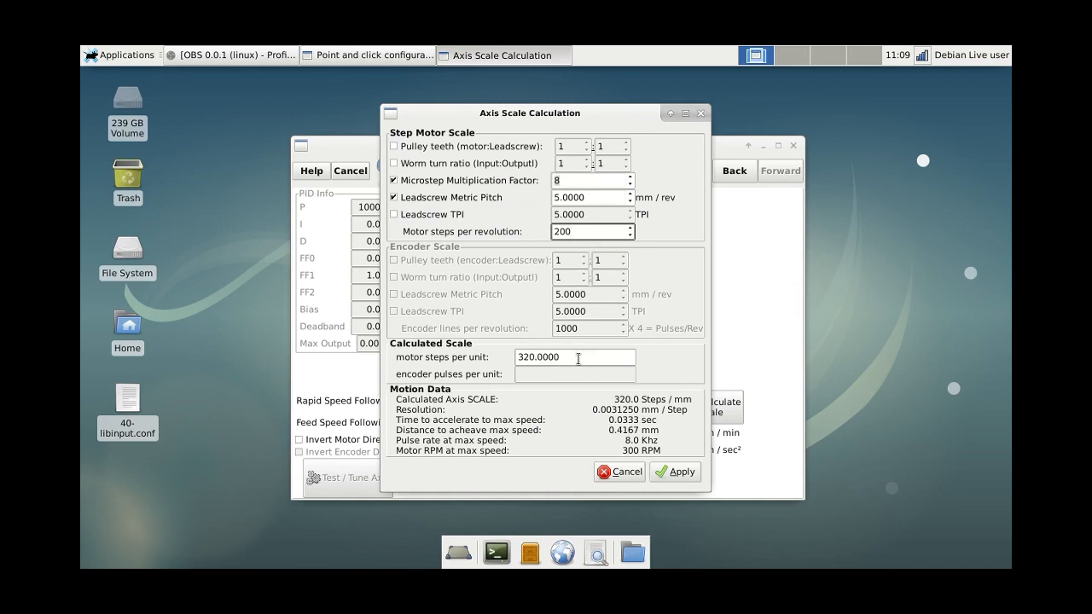
{"action": "triple_click", "coordinate": [573, 357]}
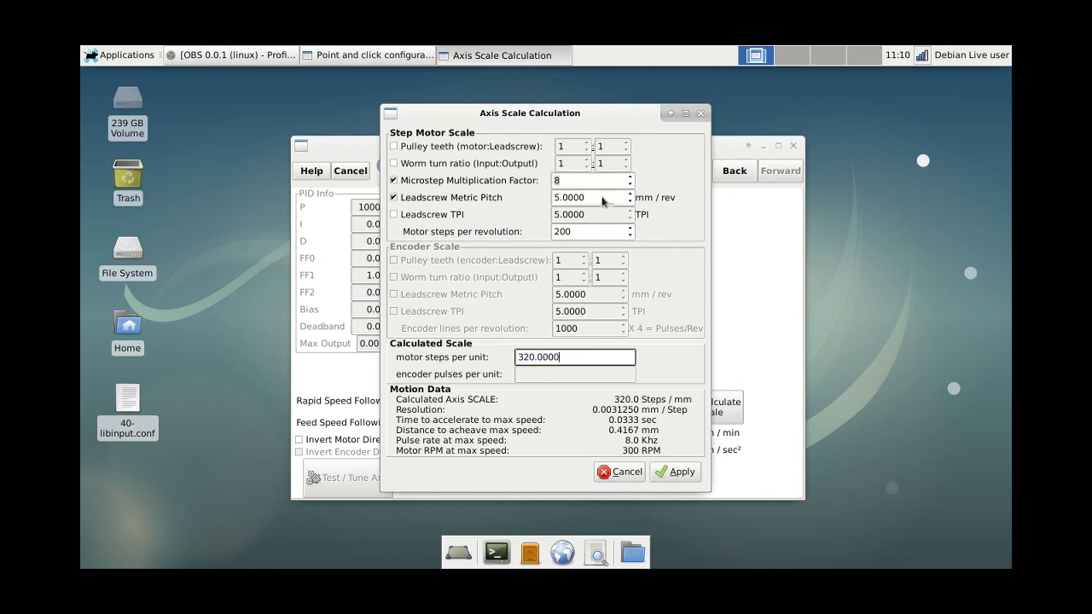
{"action": "left_click", "coordinate": [588, 198]}
{"action": "type", "text": "10.0000"}
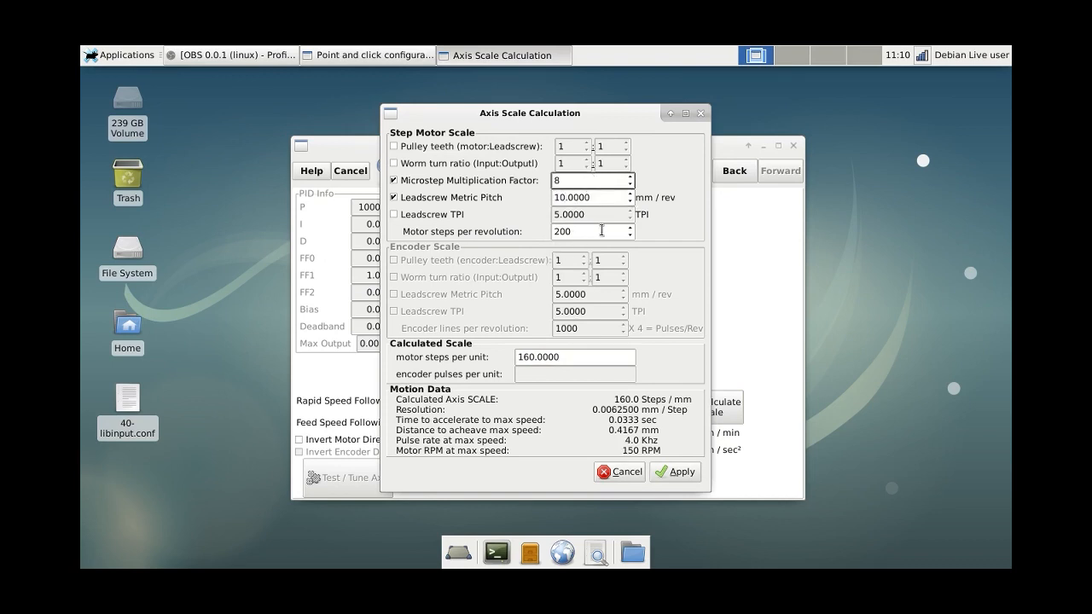
{"action": "left_click", "coordinate": [589, 198]}
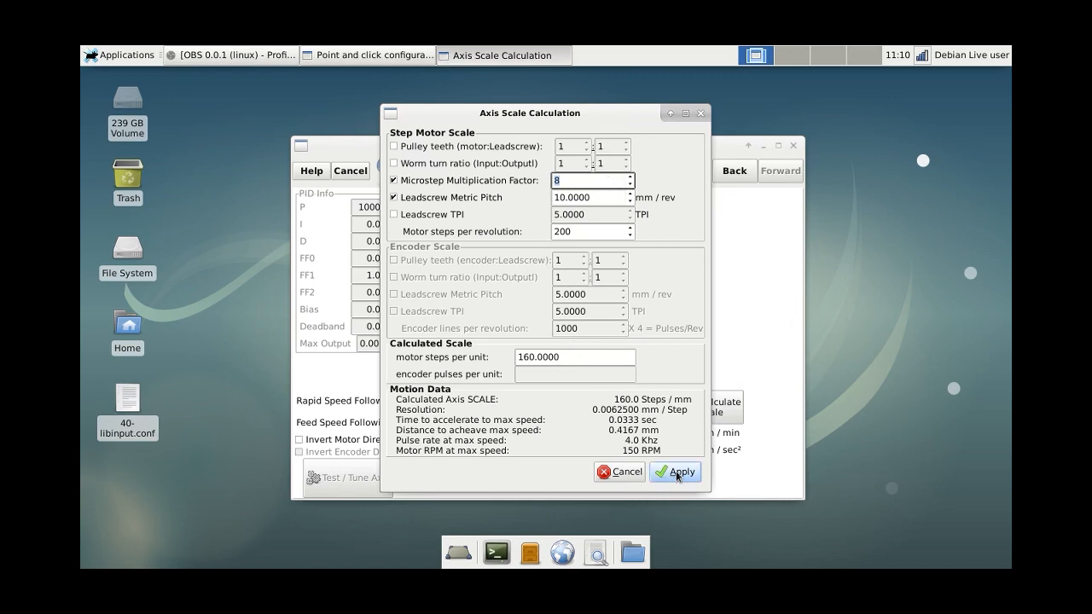
- Apply the 160 stepper scale on the X Motor page and enable Invert Motor Direction
{"action": "left_click", "coordinate": [676, 472]}
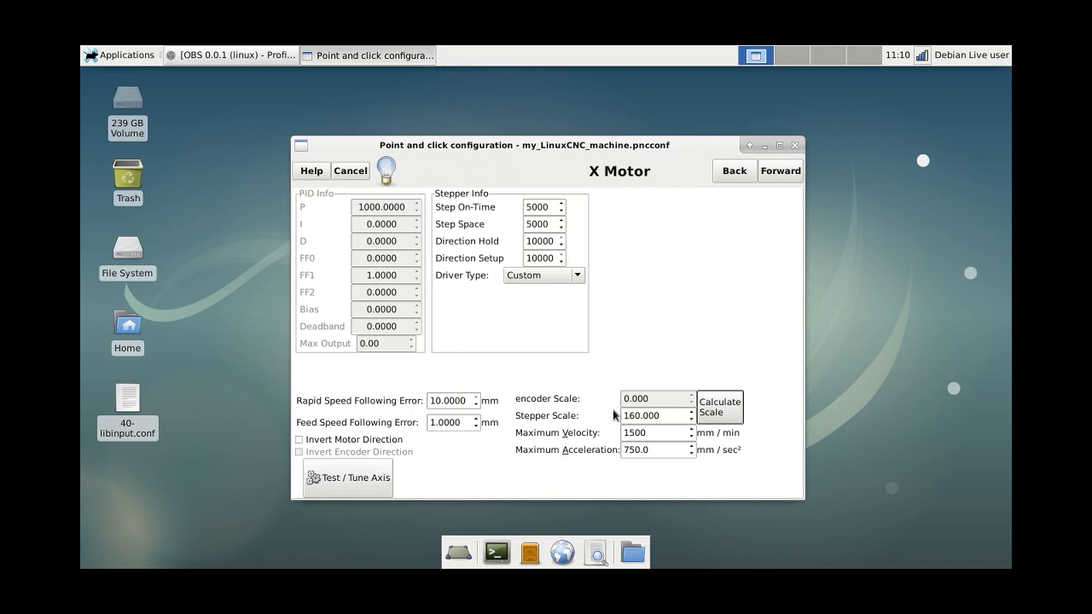
{"action": "left_click", "coordinate": [778, 171]}
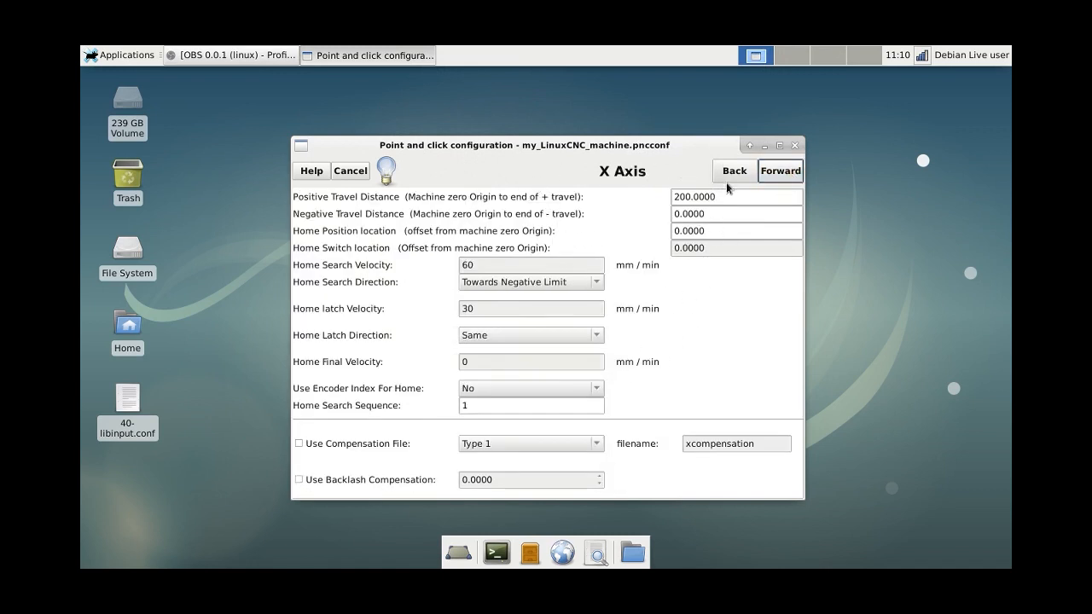
{"action": "left_click", "coordinate": [778, 171]}
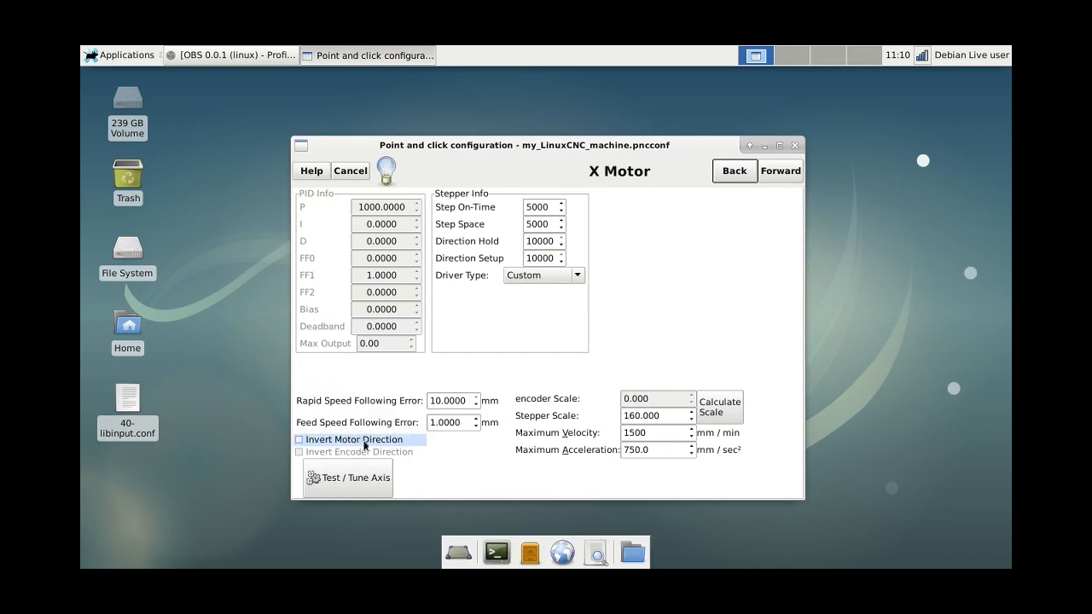
{"action": "left_click", "coordinate": [298, 440]}
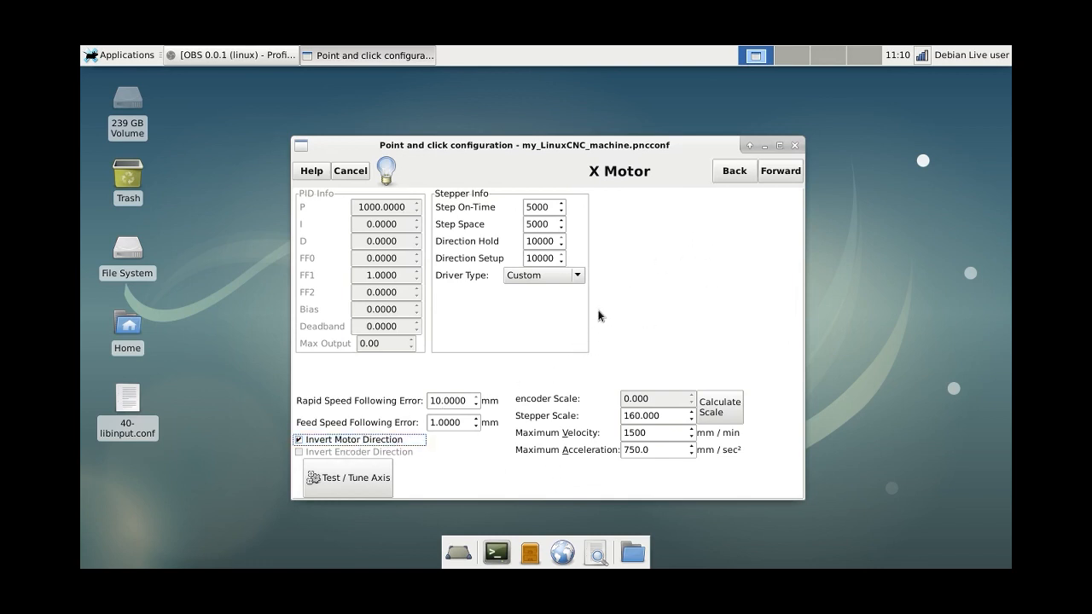
{"action": "mouse_move", "coordinate": [656, 246]}
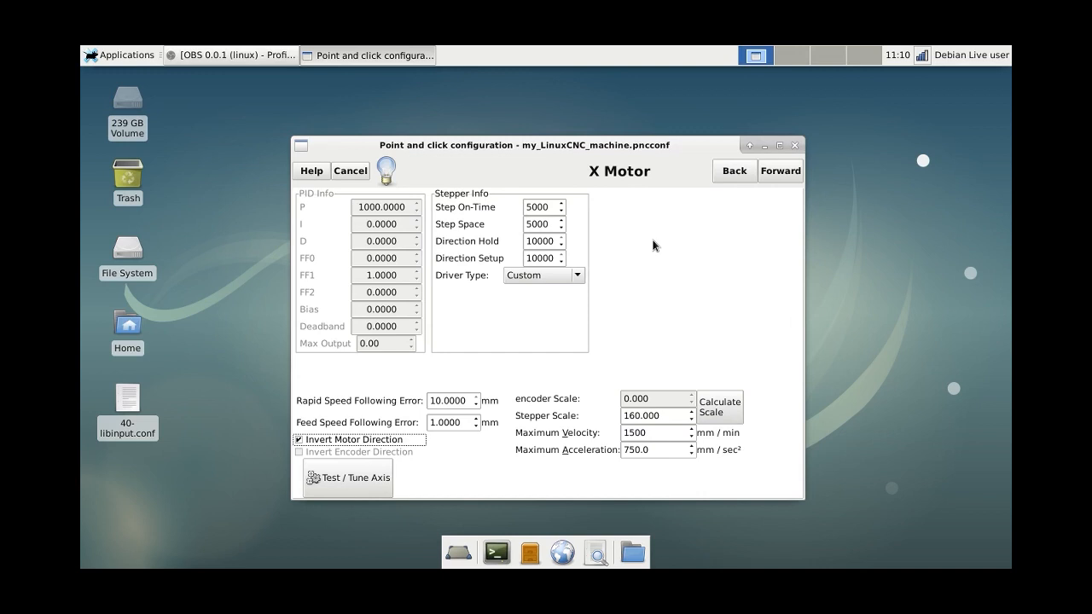
{"action": "mouse_move", "coordinate": [635, 293]}
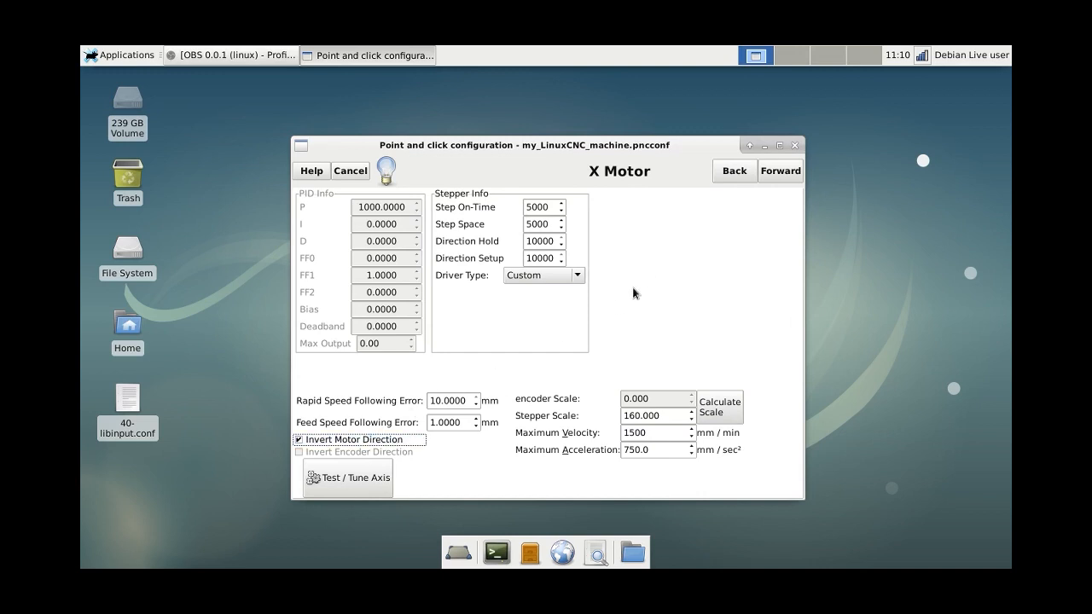
{"action": "mouse_move", "coordinate": [683, 280]}
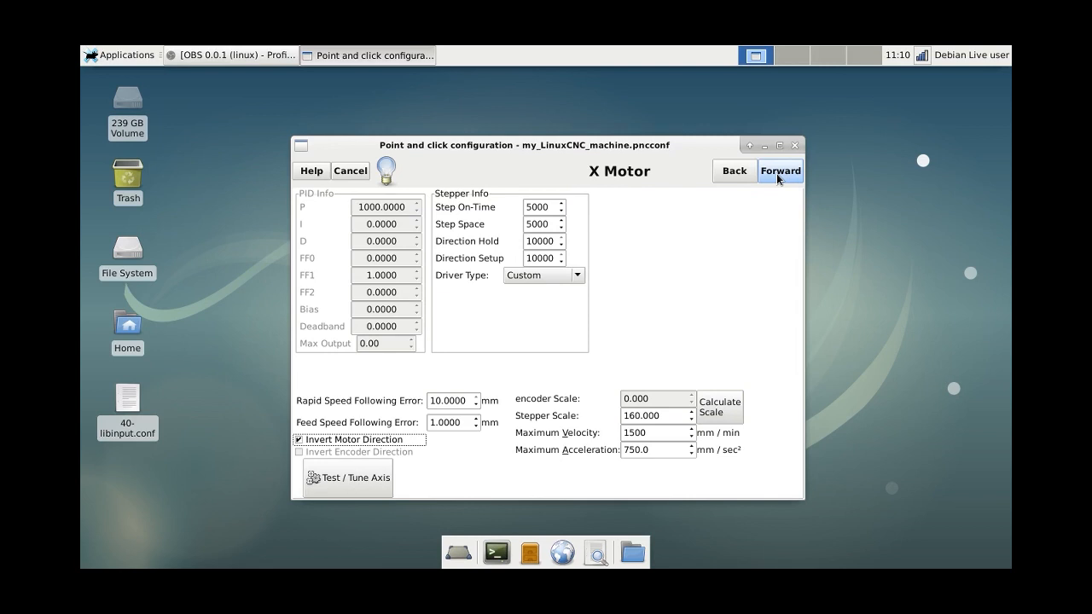
- Enter 200 as the X axis negative travel distance, matching the 200 positive travel
{"action": "left_click", "coordinate": [778, 170]}
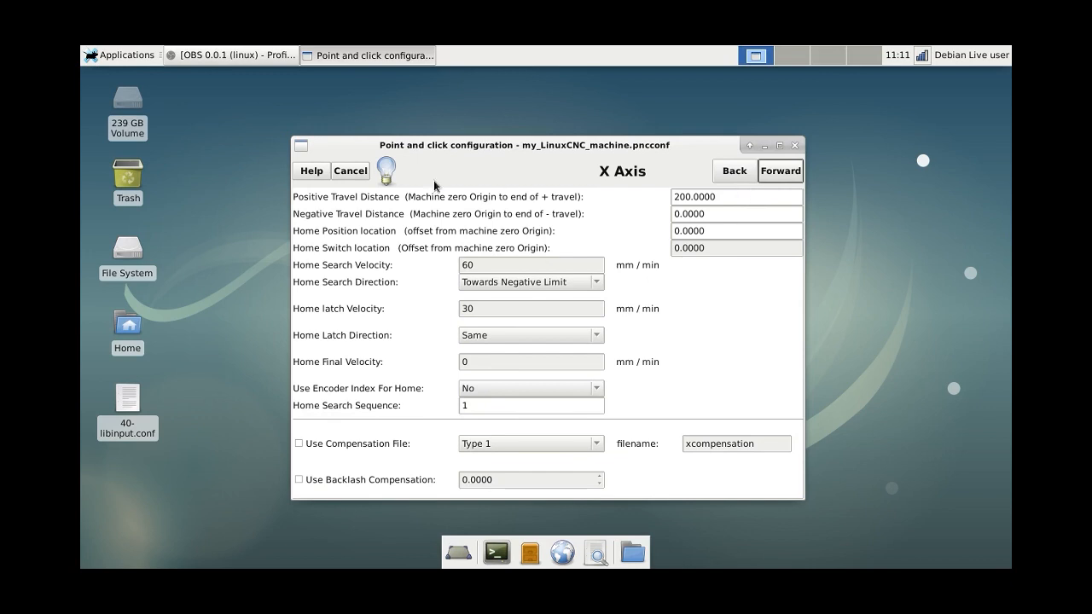
{"action": "mouse_move", "coordinate": [266, 225]}
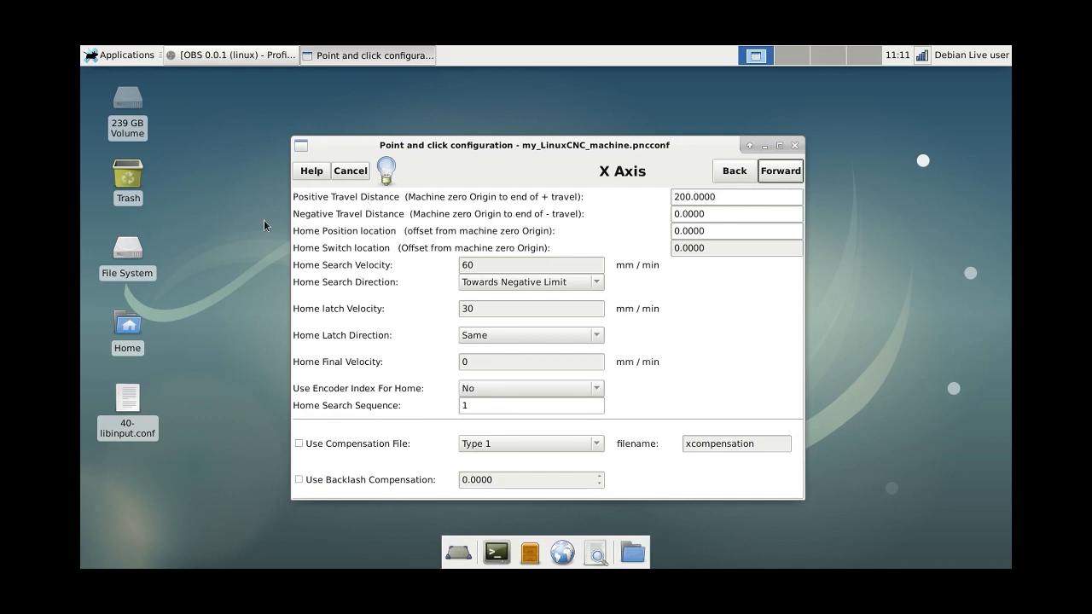
{"action": "mouse_move", "coordinate": [347, 220]}
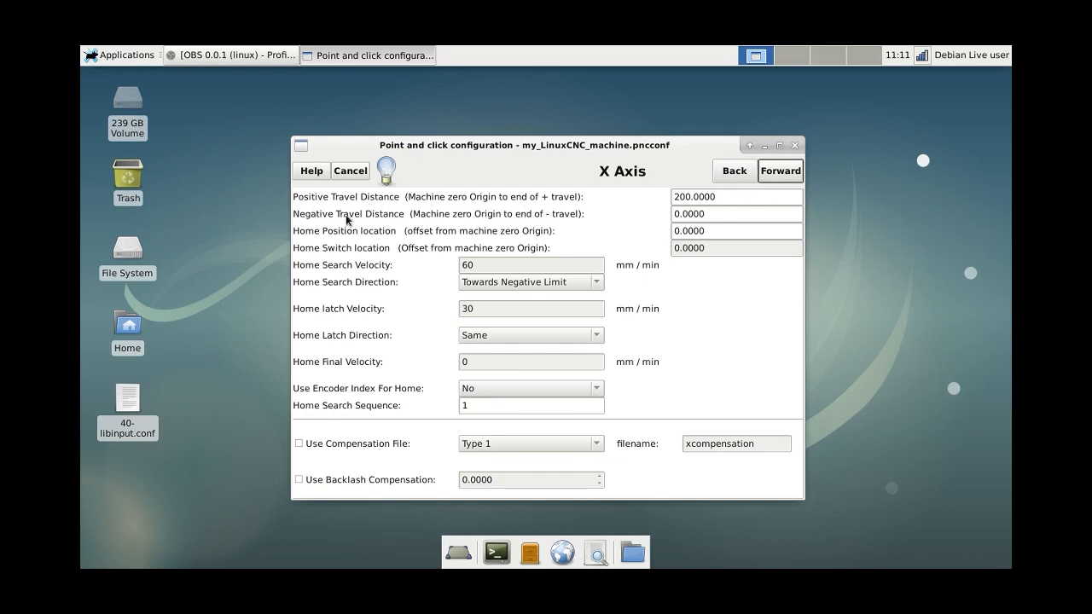
{"action": "mouse_move", "coordinate": [748, 210]}
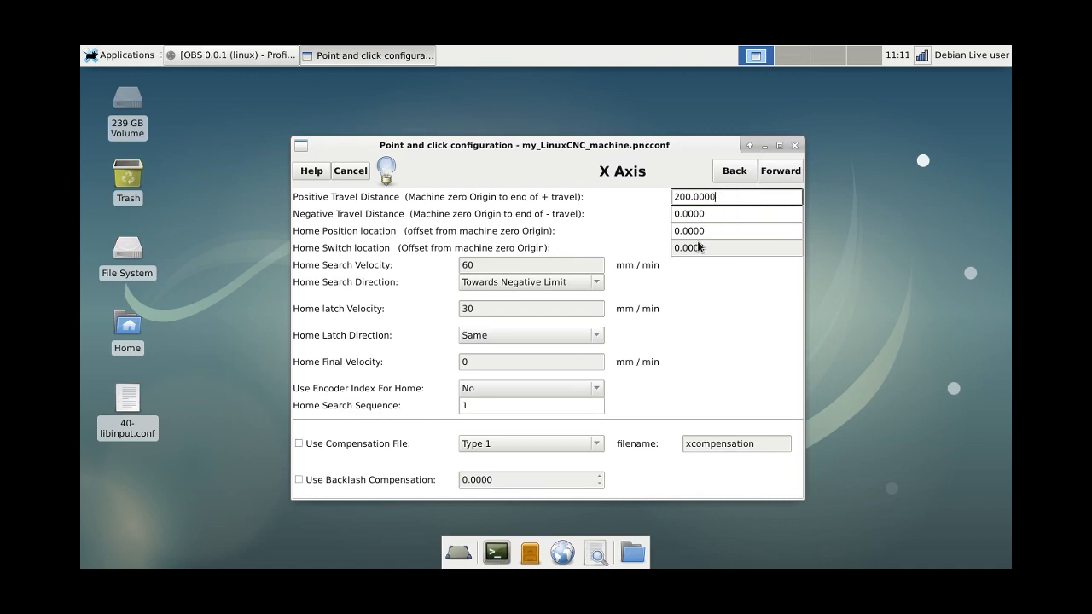
{"action": "left_click", "coordinate": [736, 213]}
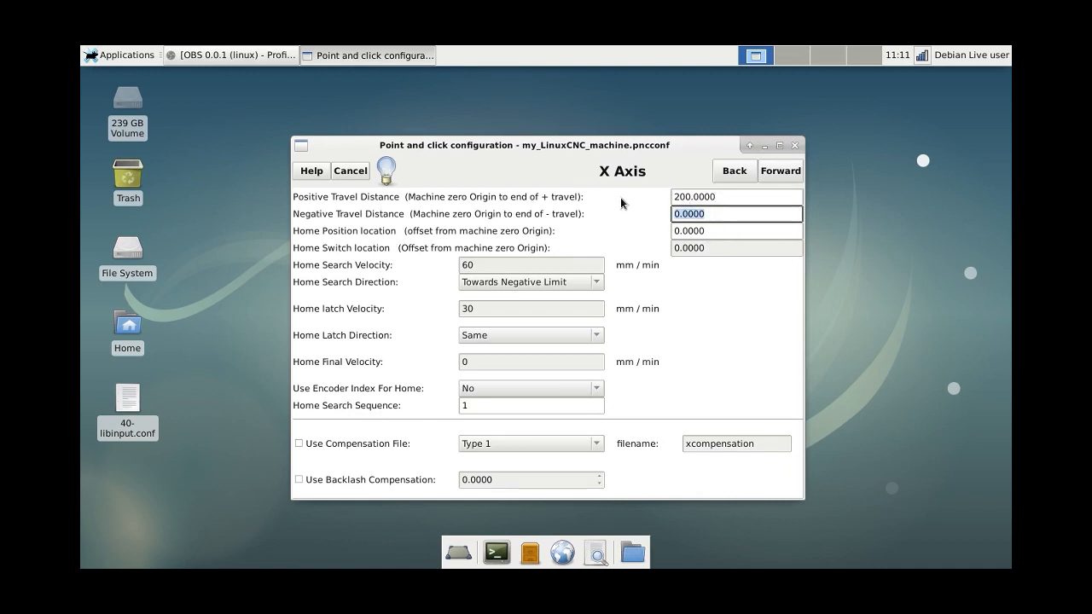
{"action": "type", "text": "200"}
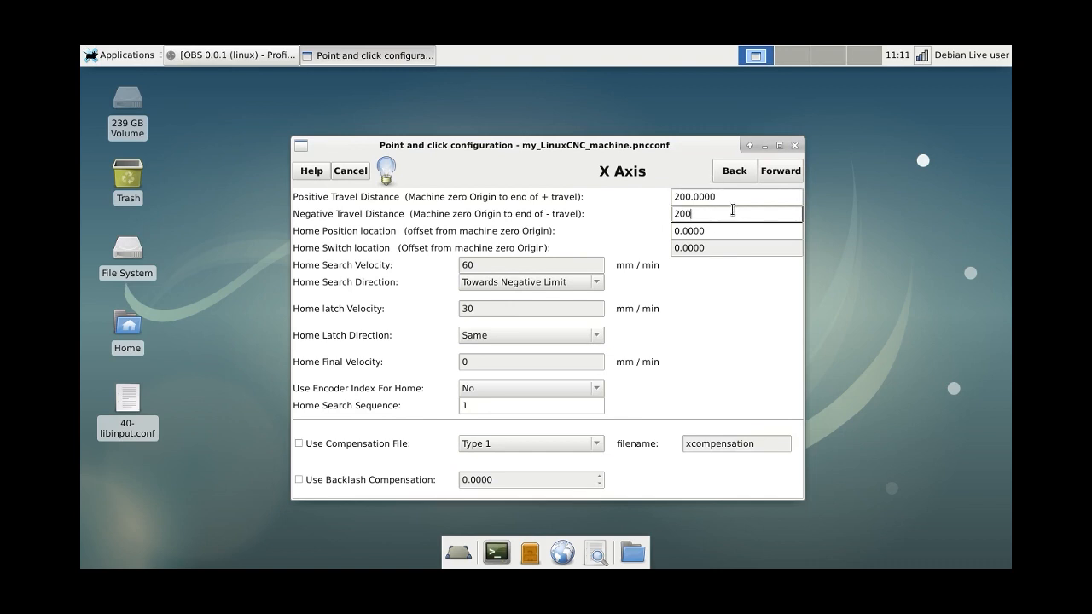
{"action": "mouse_move", "coordinate": [743, 244]}
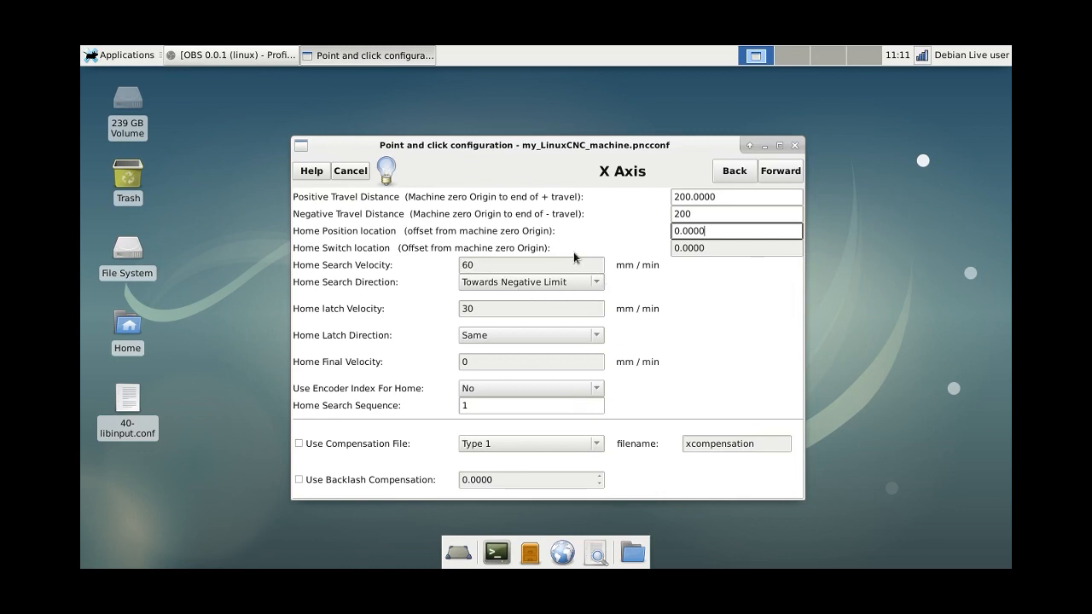
{"action": "mouse_move", "coordinate": [423, 290]}
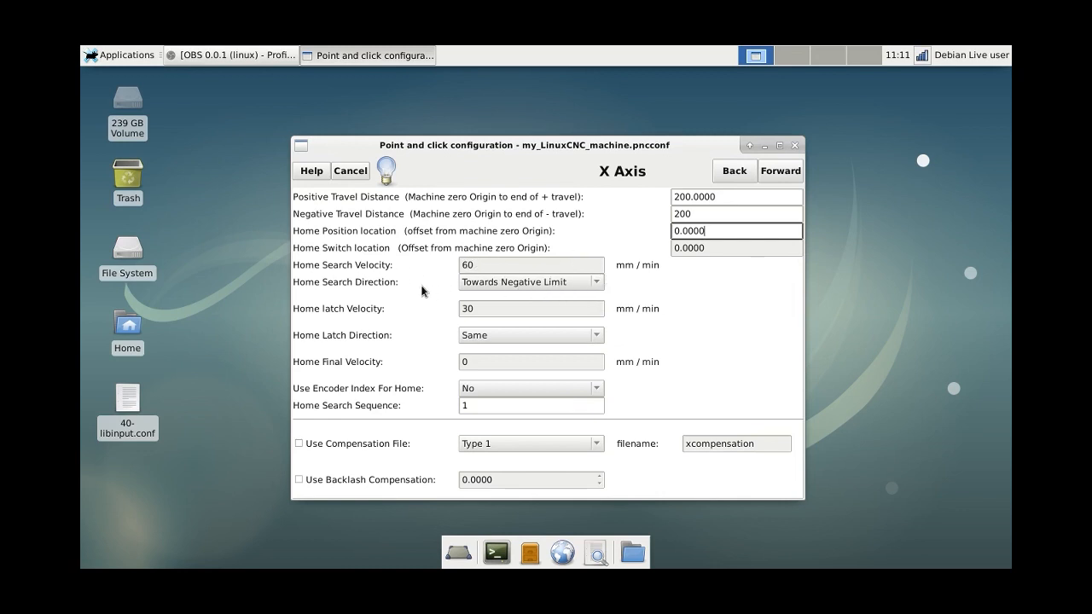
{"action": "left_click", "coordinate": [737, 213]}
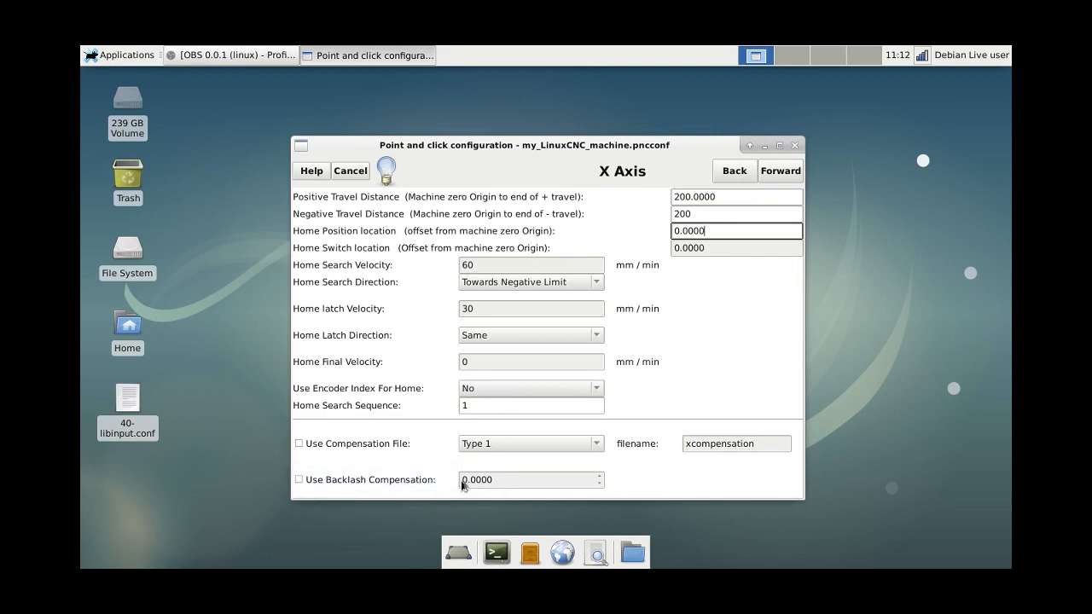
- Set the Y motor stepper scale to 160 and enable Invert Motor Direction
{"action": "left_click", "coordinate": [778, 171]}
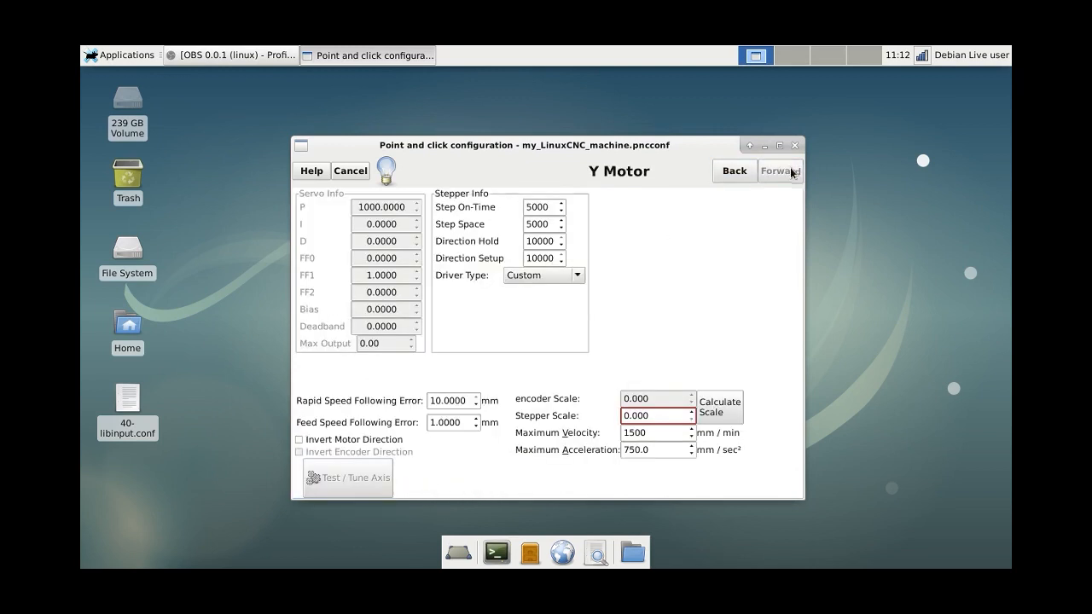
{"action": "left_click", "coordinate": [651, 416]}
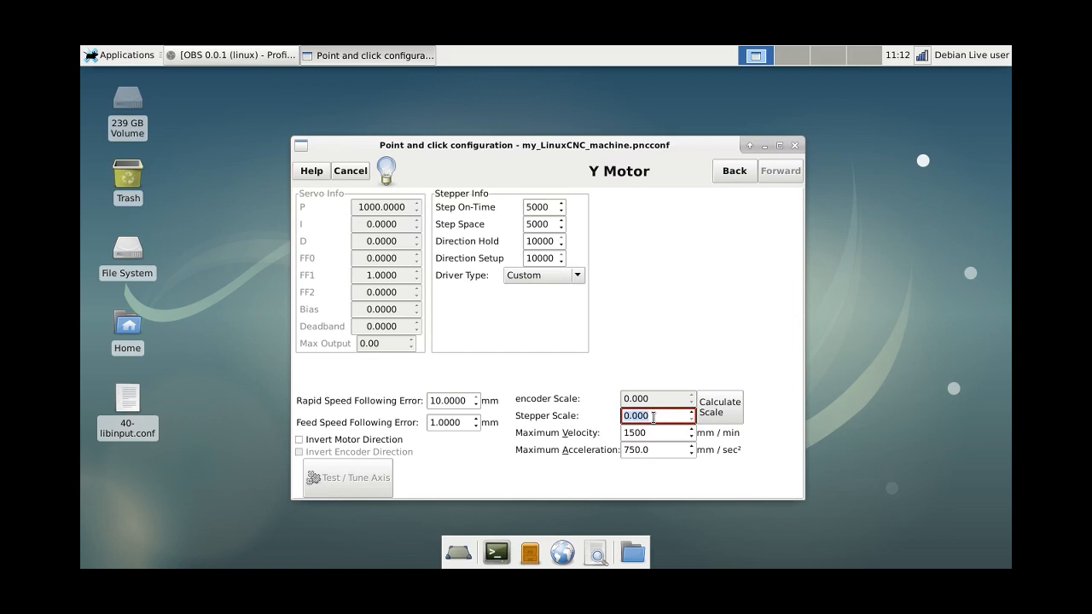
{"action": "type", "text": "16"}
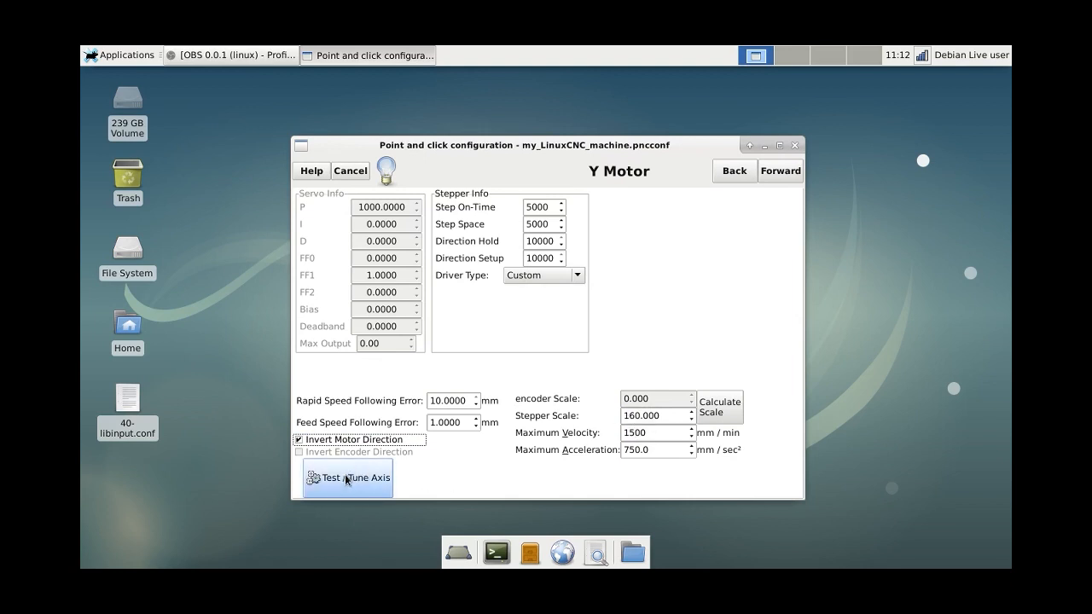
{"action": "left_click", "coordinate": [349, 478]}
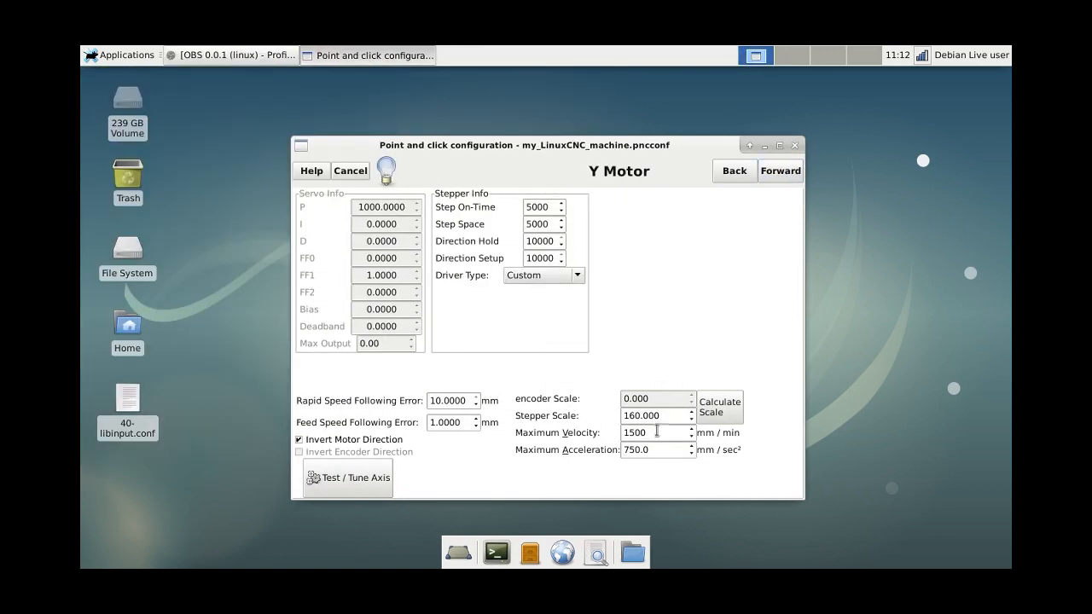
- Leave the Y axis unchanged, then set the Z motor stepper scale to 160 with inverted direction
{"action": "left_click", "coordinate": [780, 171]}
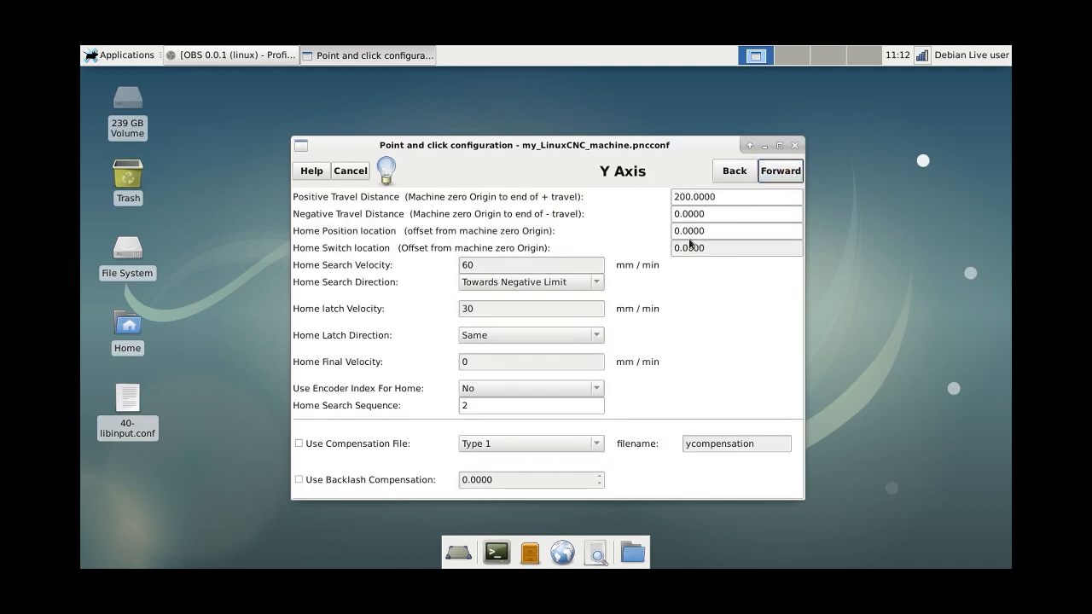
{"action": "triple_click", "coordinate": [737, 213]}
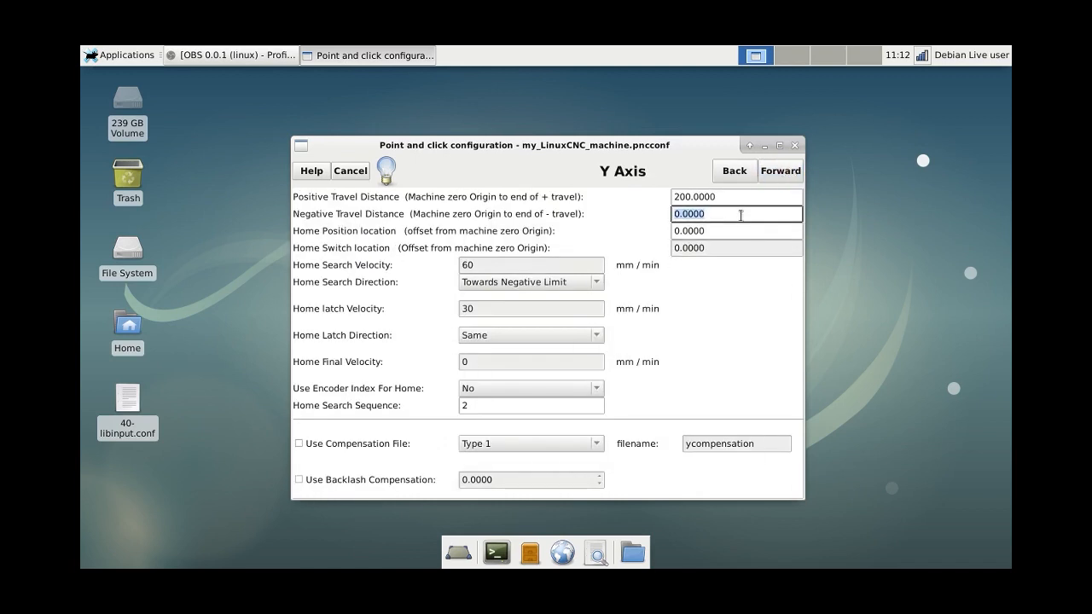
{"action": "left_click", "coordinate": [780, 171]}
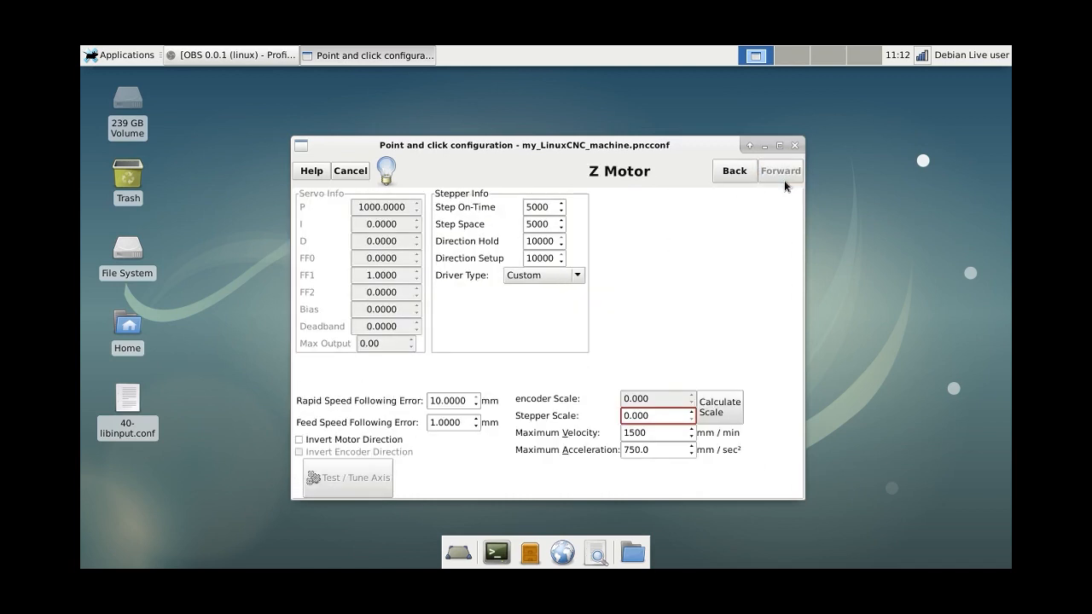
{"action": "left_click", "coordinate": [652, 417]}
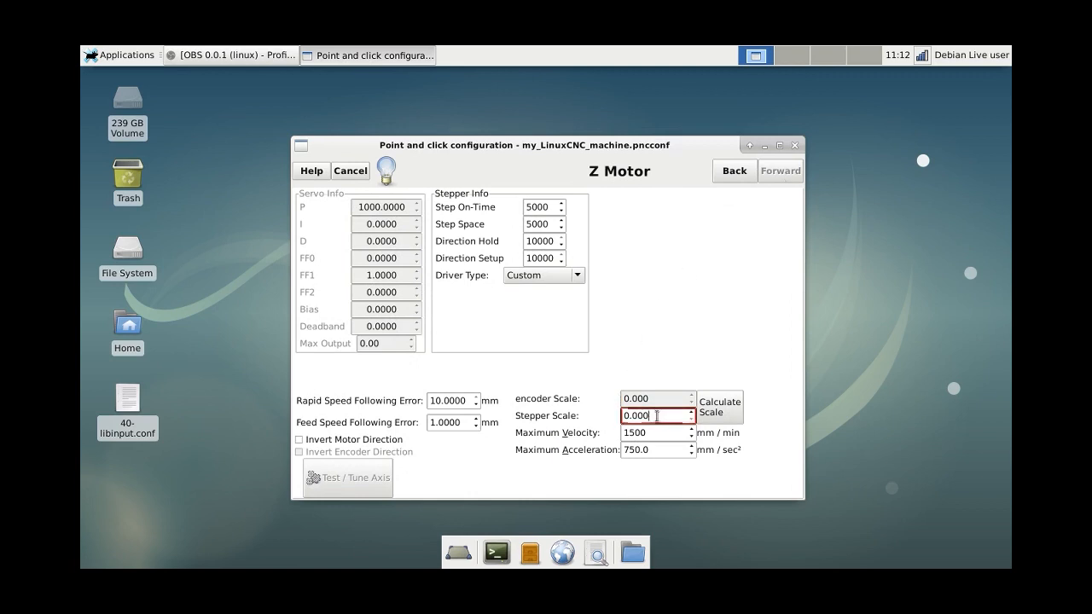
{"action": "type", "text": "16"}
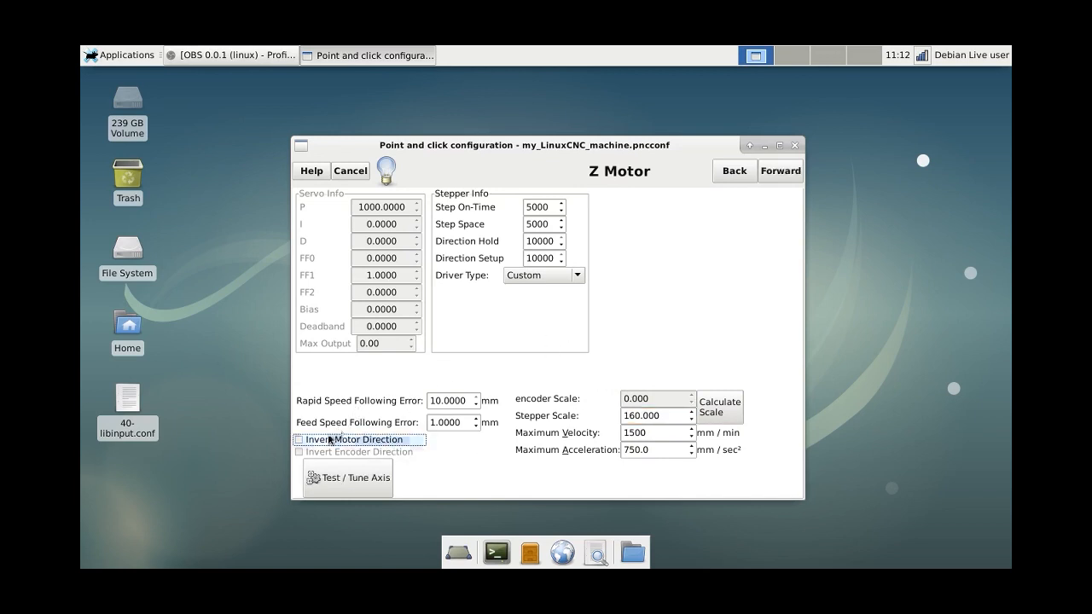
{"action": "left_click", "coordinate": [734, 170]}
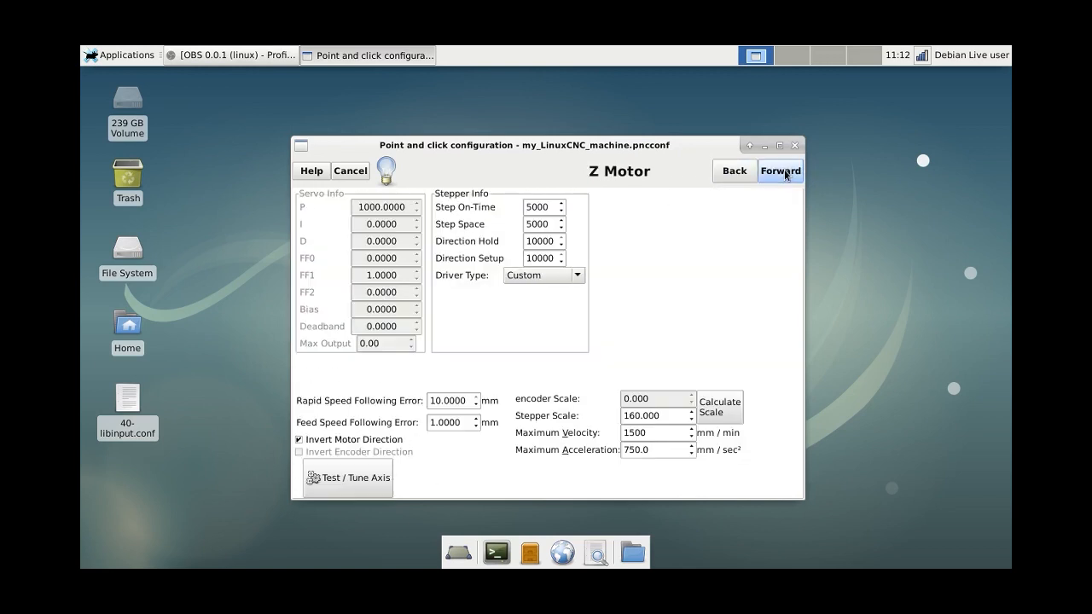
{"action": "left_click", "coordinate": [778, 171]}
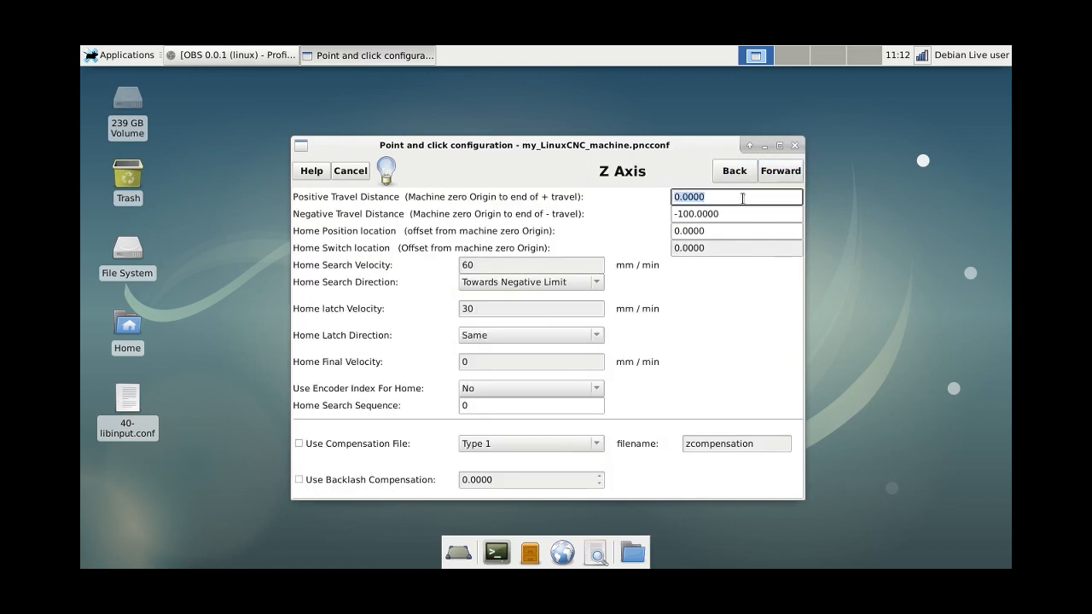
- Enter 100 as the Z axis positive travel distance and continue to the Spindle Motor page
{"action": "left_click", "coordinate": [737, 213]}
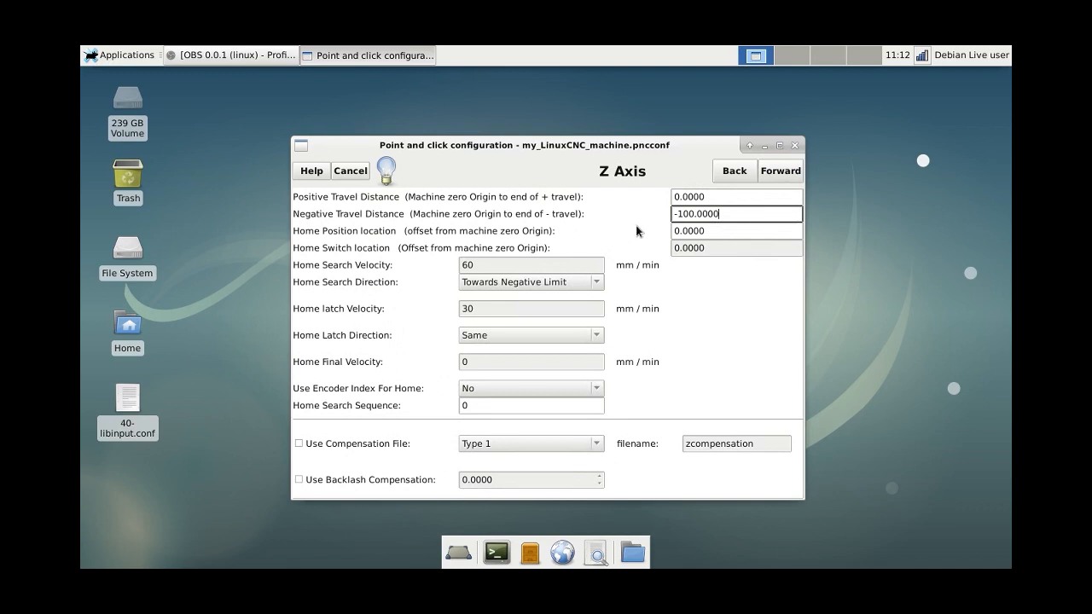
{"action": "left_click", "coordinate": [738, 198]}
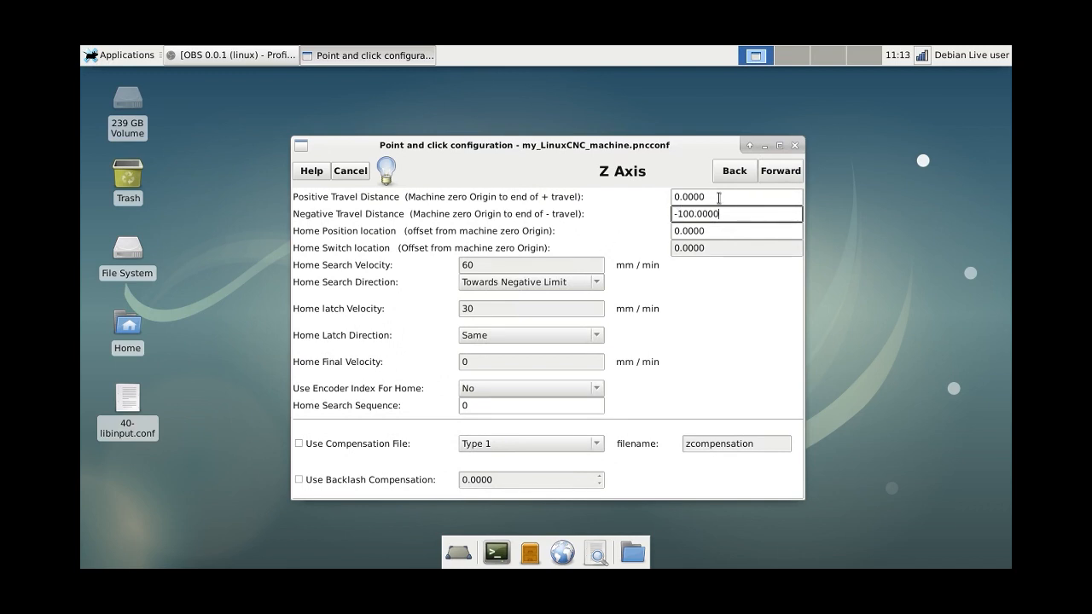
{"action": "type", "text": "100"}
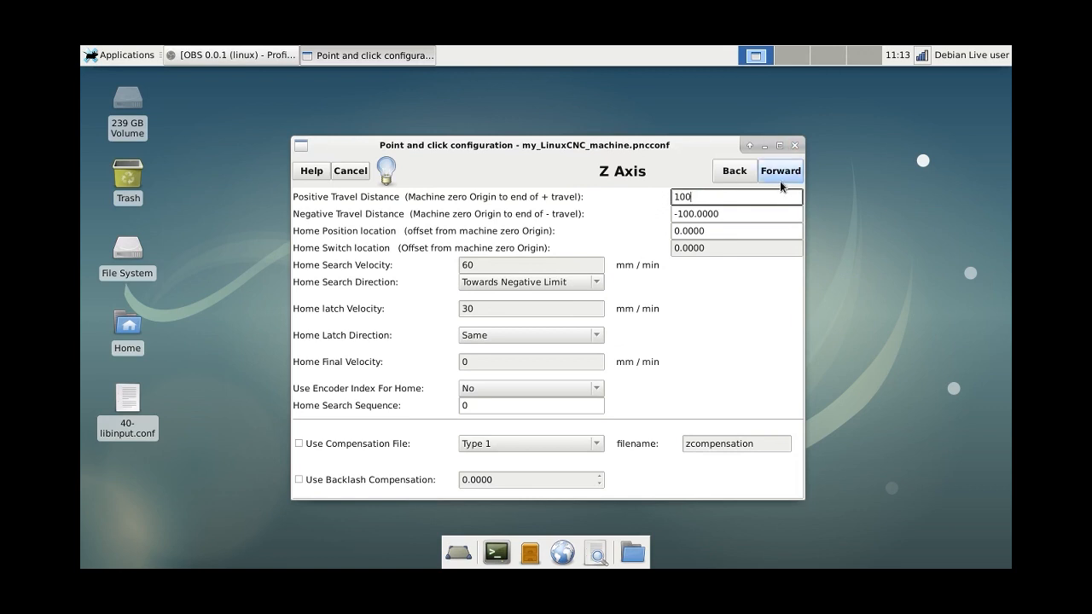
{"action": "left_click", "coordinate": [778, 171]}
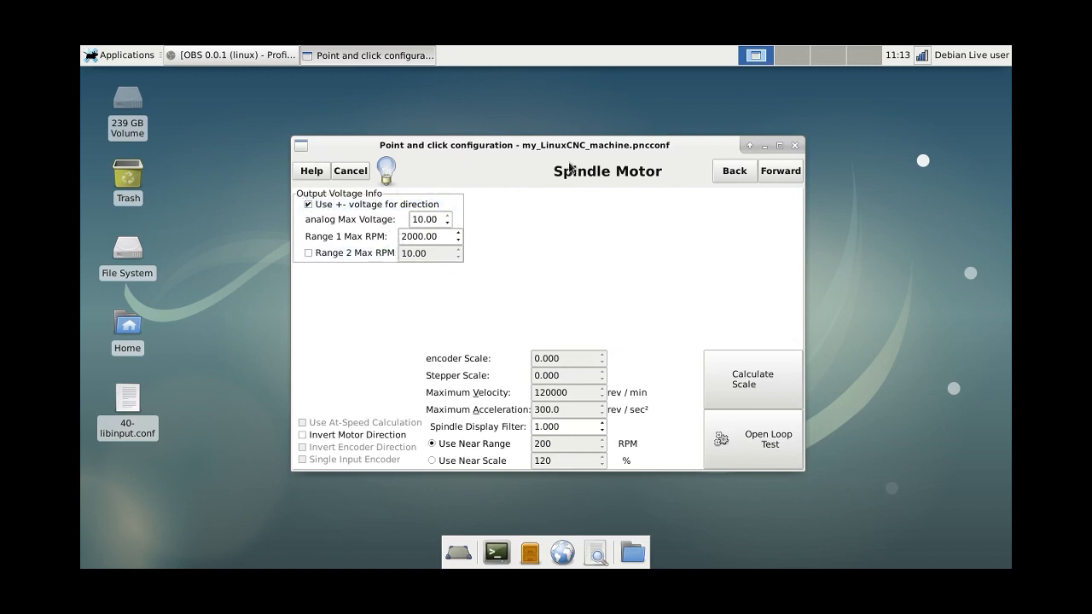
- Disable ± voltage spindle direction, set Range 1 Max RPM to 24000, and reach Almost Done
{"action": "left_click", "coordinate": [376, 204]}
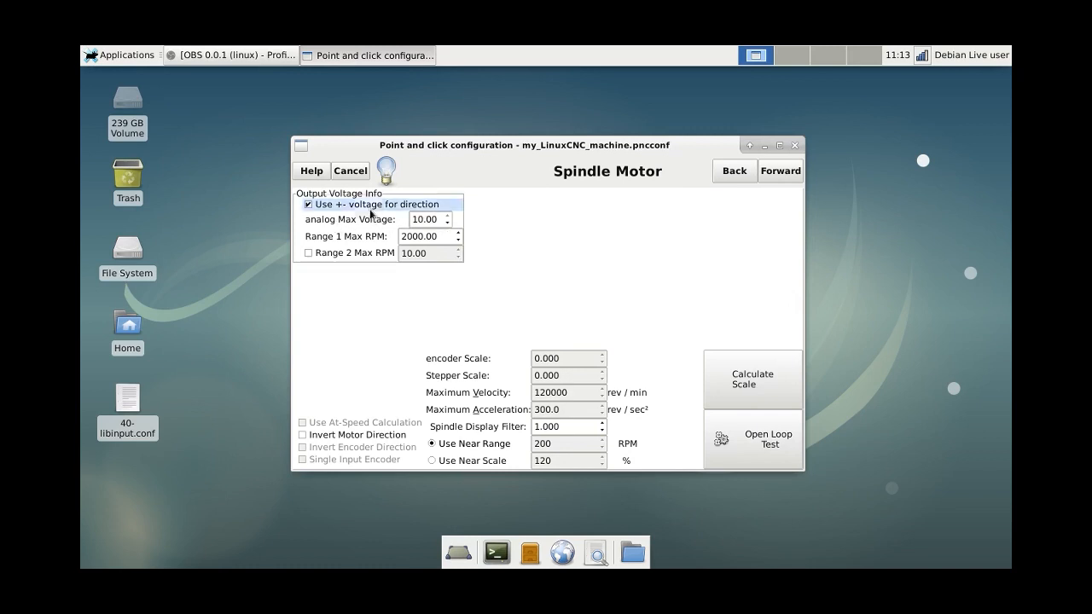
{"action": "left_click", "coordinate": [307, 205]}
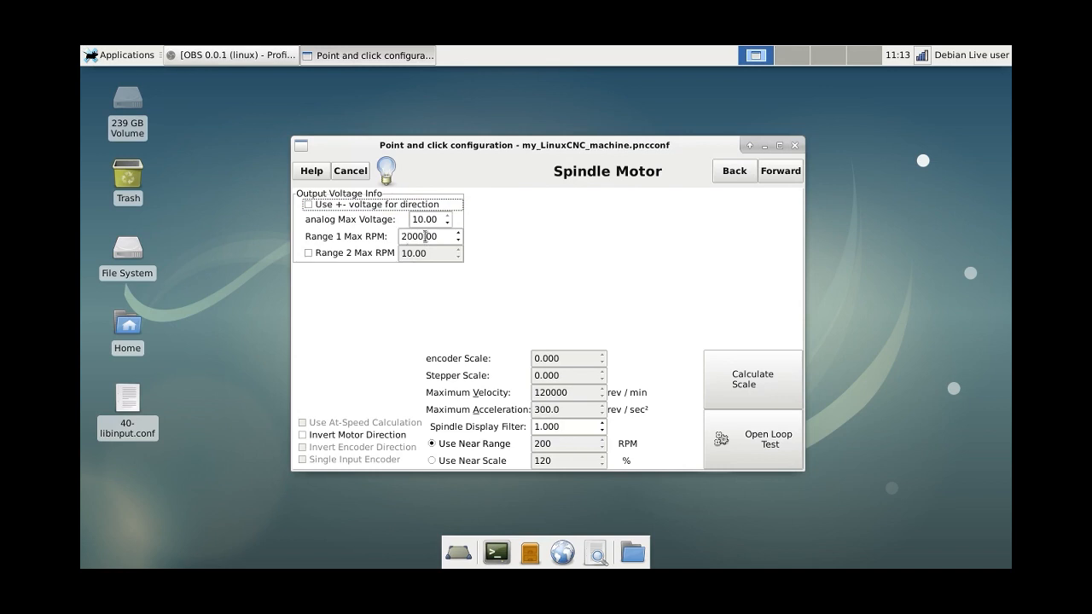
{"action": "double_click", "coordinate": [424, 236]}
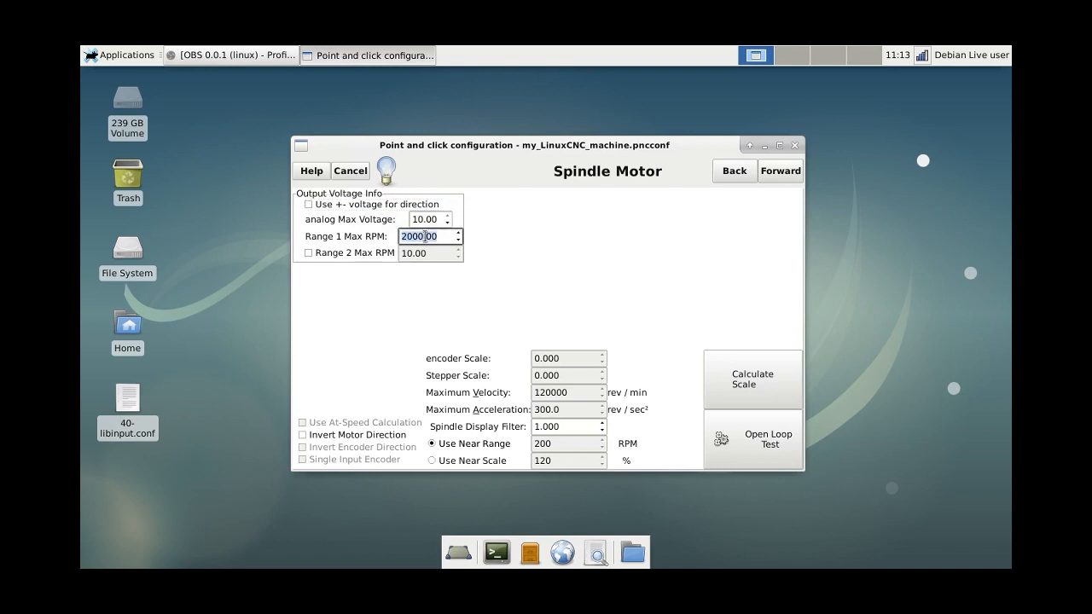
{"action": "type", "text": "2400"}
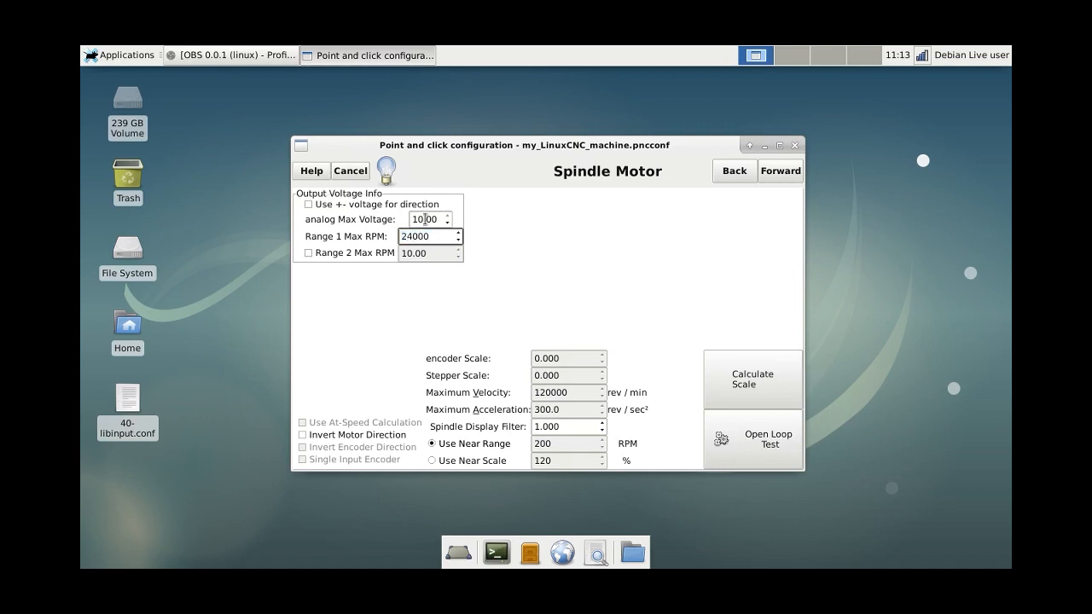
{"action": "left_click", "coordinate": [567, 427]}
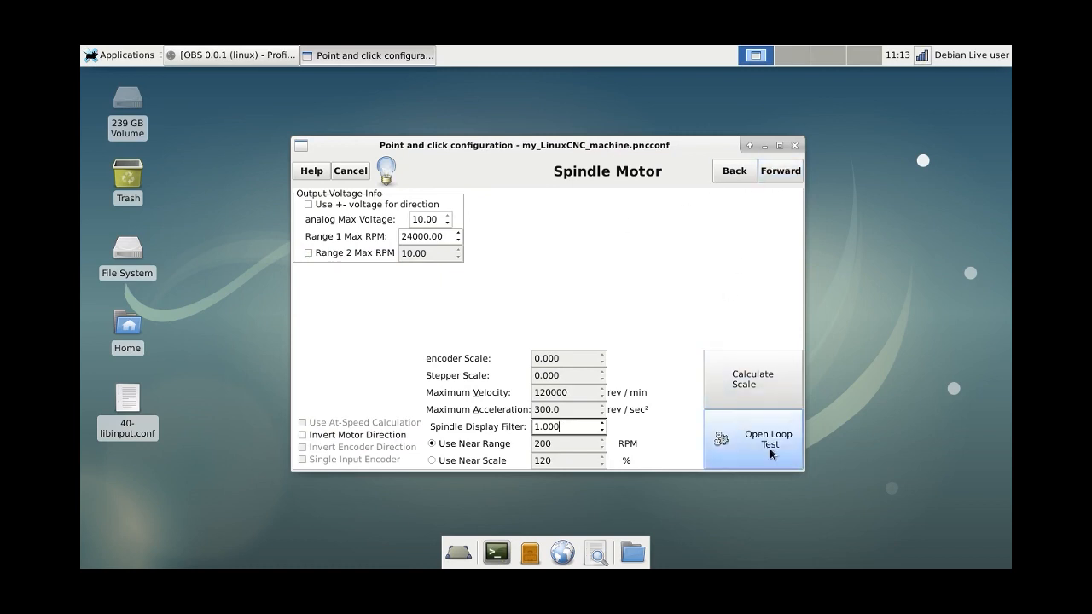
{"action": "mouse_move", "coordinate": [766, 154]}
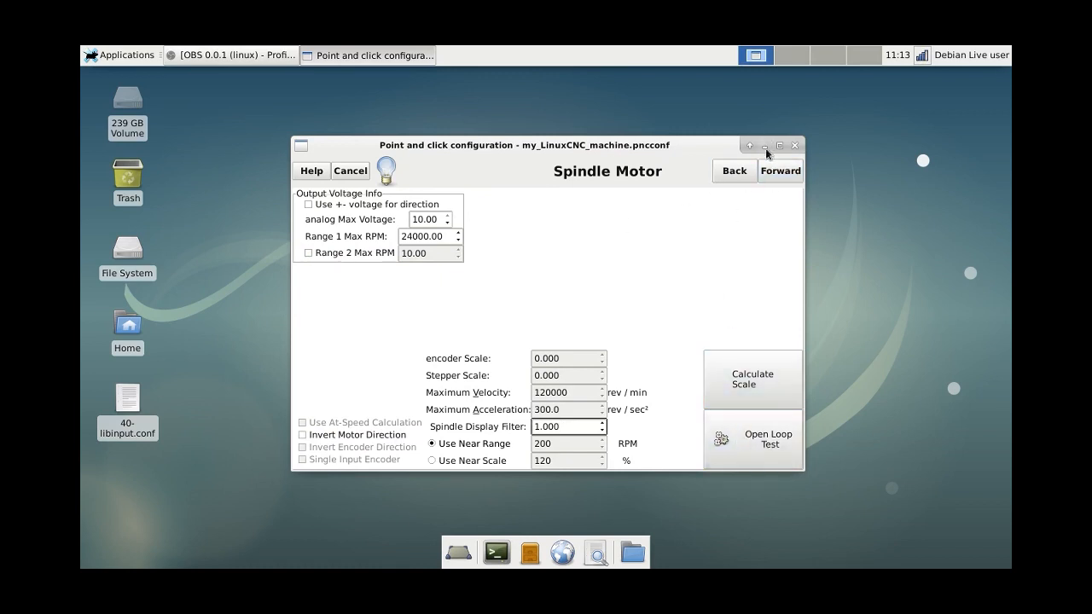
{"action": "left_click", "coordinate": [778, 171]}
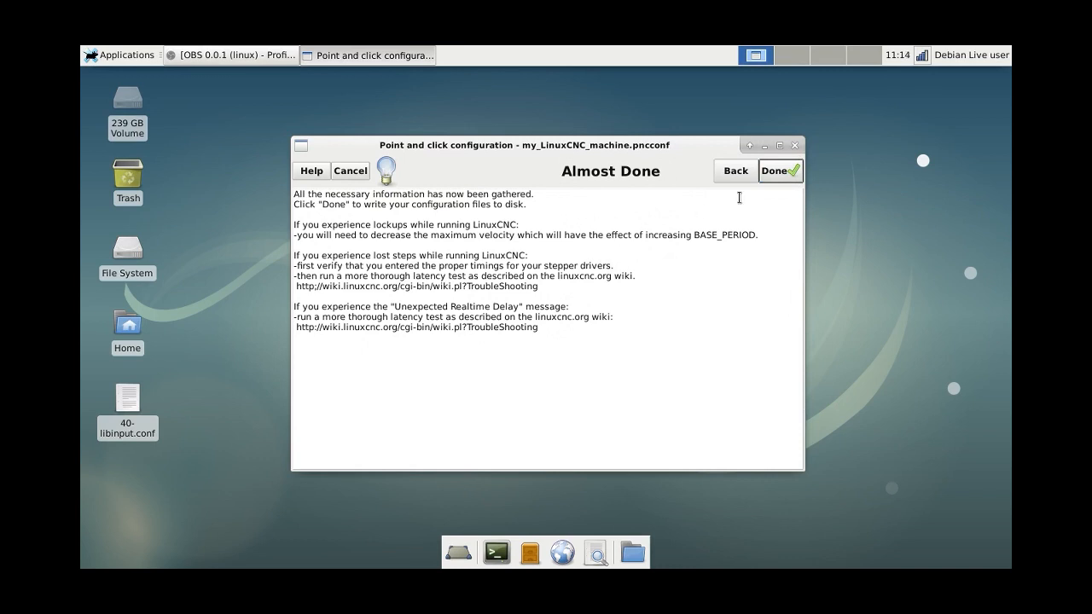
- Finish the wizard so the configuration files are written, then start PNCconf again
{"action": "left_click", "coordinate": [775, 170]}
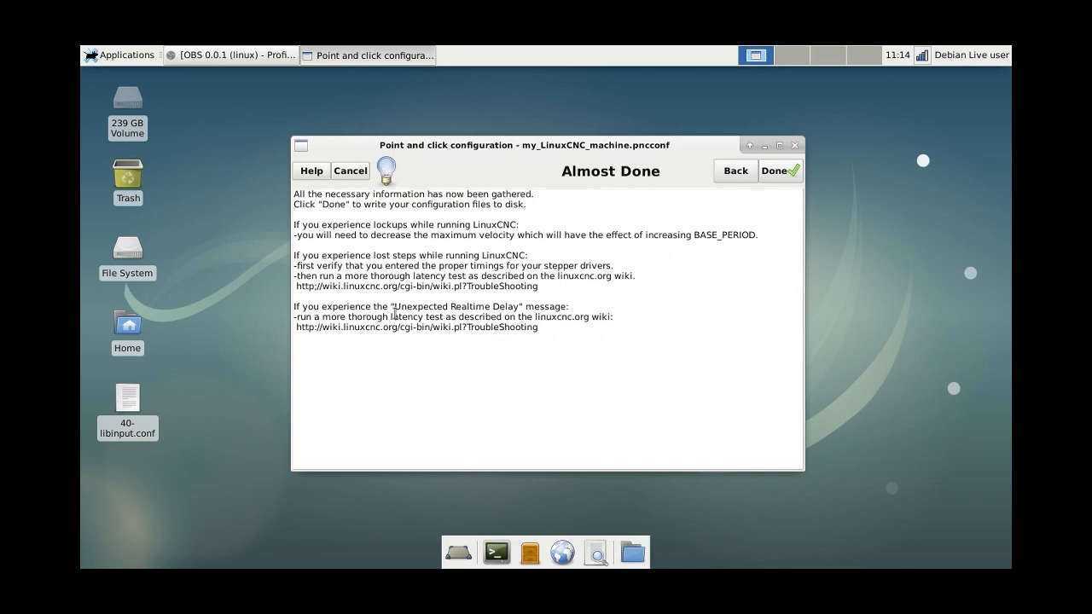
{"action": "mouse_move", "coordinate": [447, 253]}
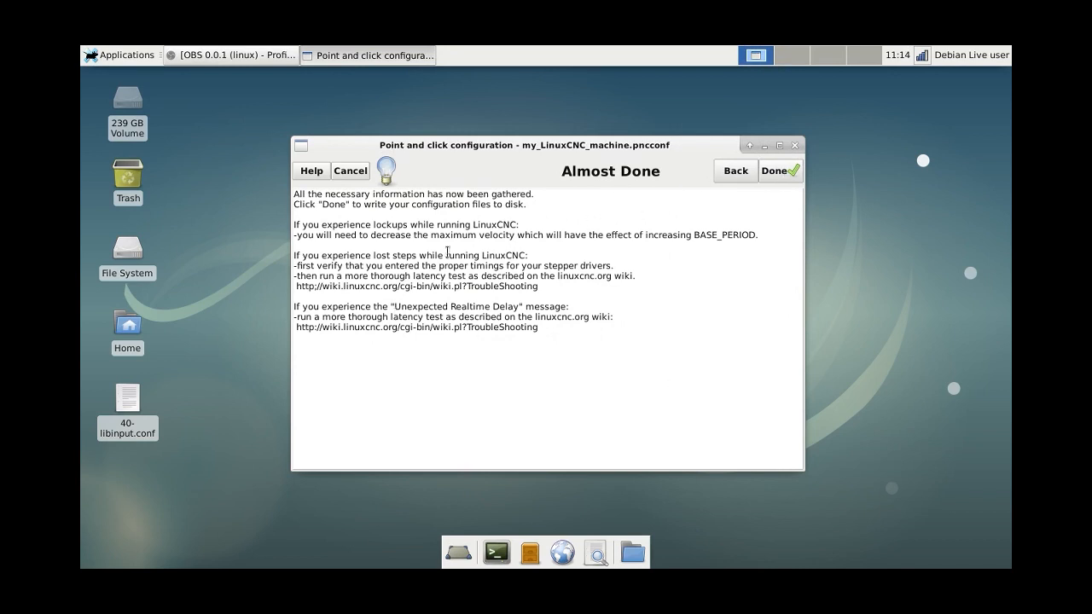
{"action": "mouse_move", "coordinate": [630, 162]}
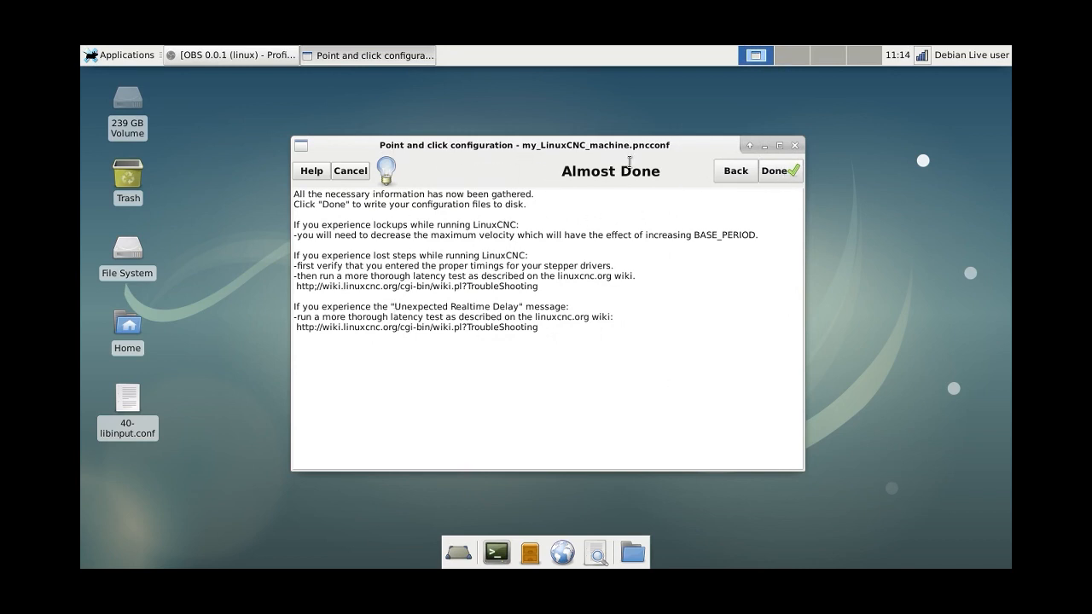
{"action": "left_click", "coordinate": [778, 171]}
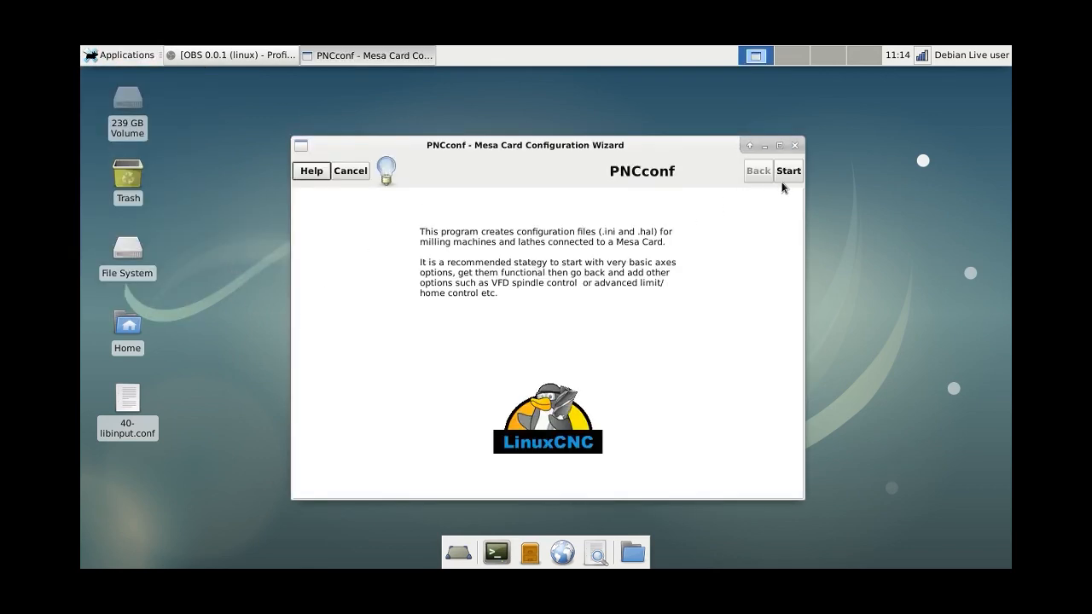
{"action": "left_click", "coordinate": [789, 171]}
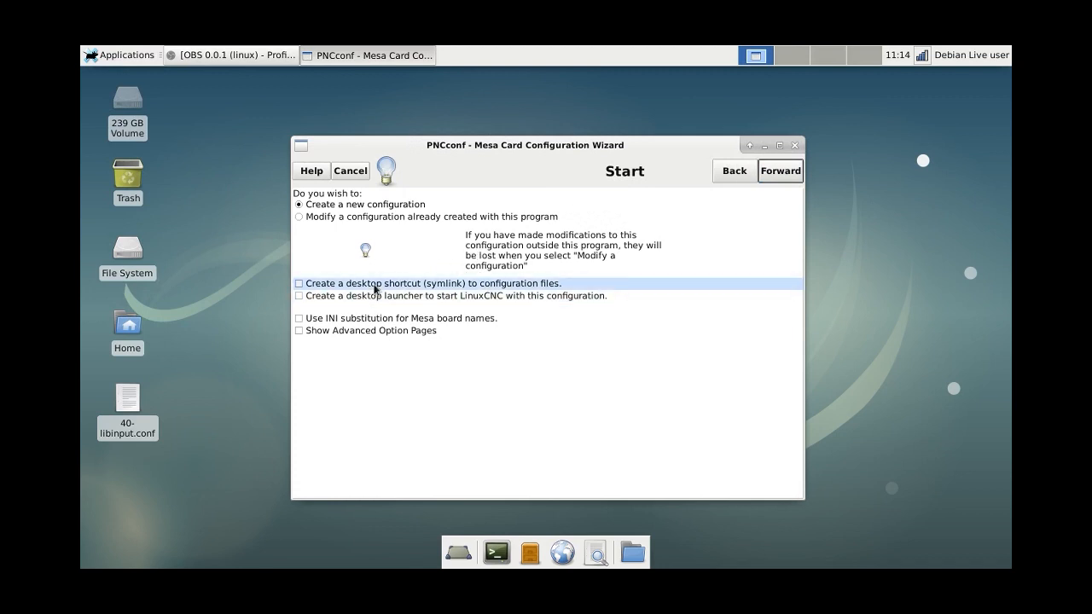
- Choose Modify a configuration with Create a desktop launcher ticked and reach the file chooser
{"action": "left_click", "coordinate": [298, 215]}
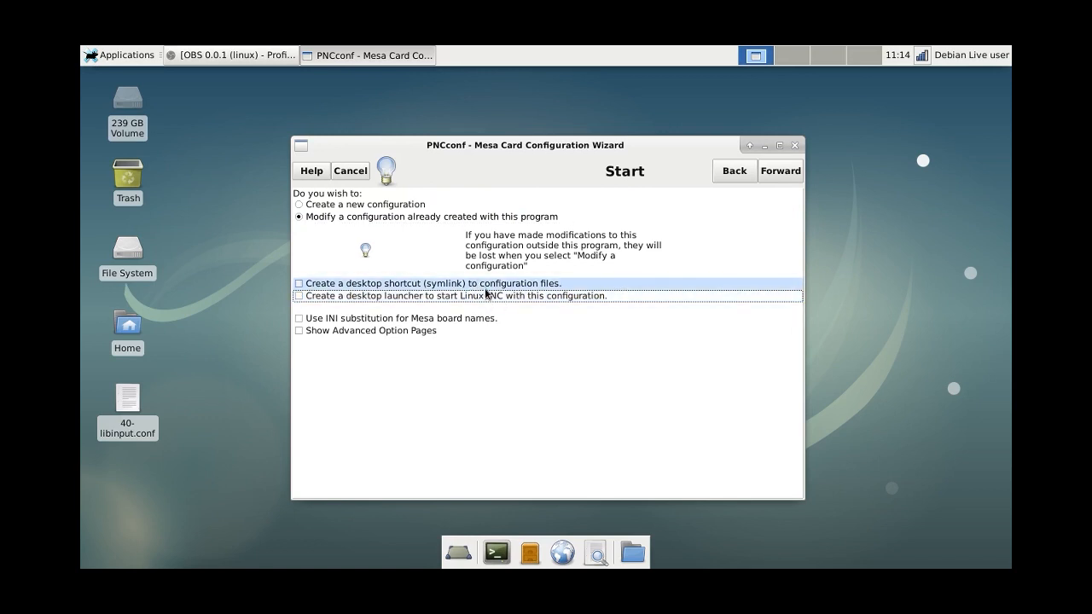
{"action": "left_click", "coordinate": [299, 295]}
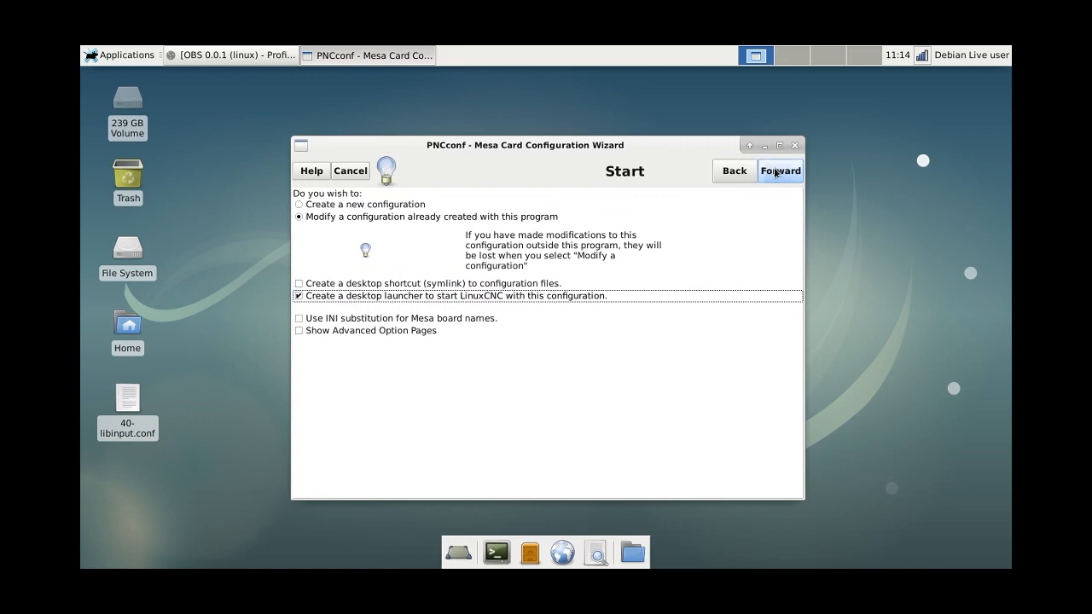
{"action": "left_click", "coordinate": [779, 171]}
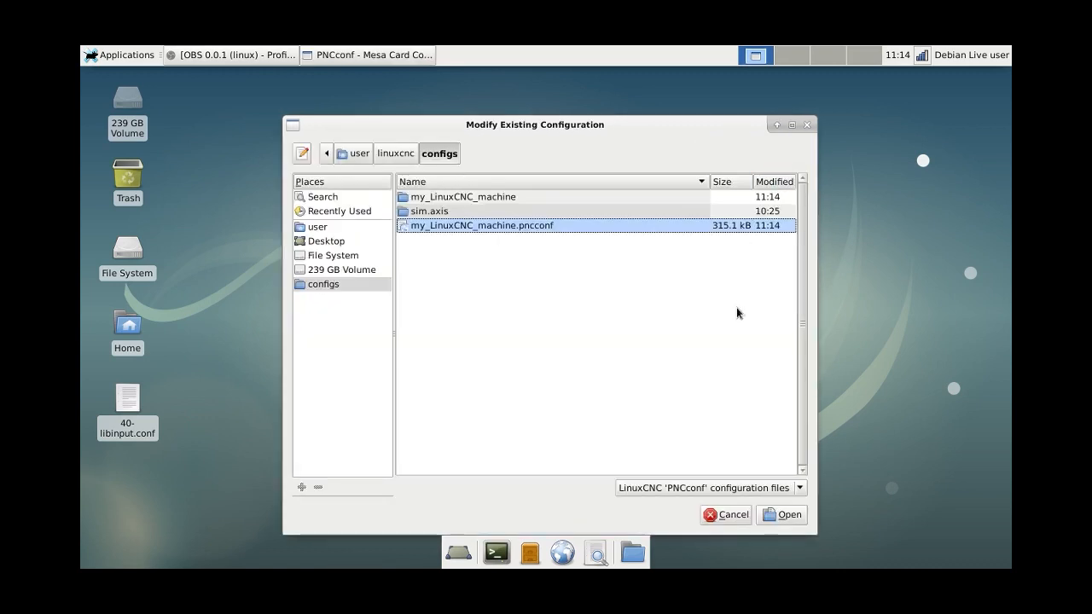
- Reopen my_LinuxCNC_machine.pncconf and advance to the VCP page
{"action": "left_click", "coordinate": [782, 515]}
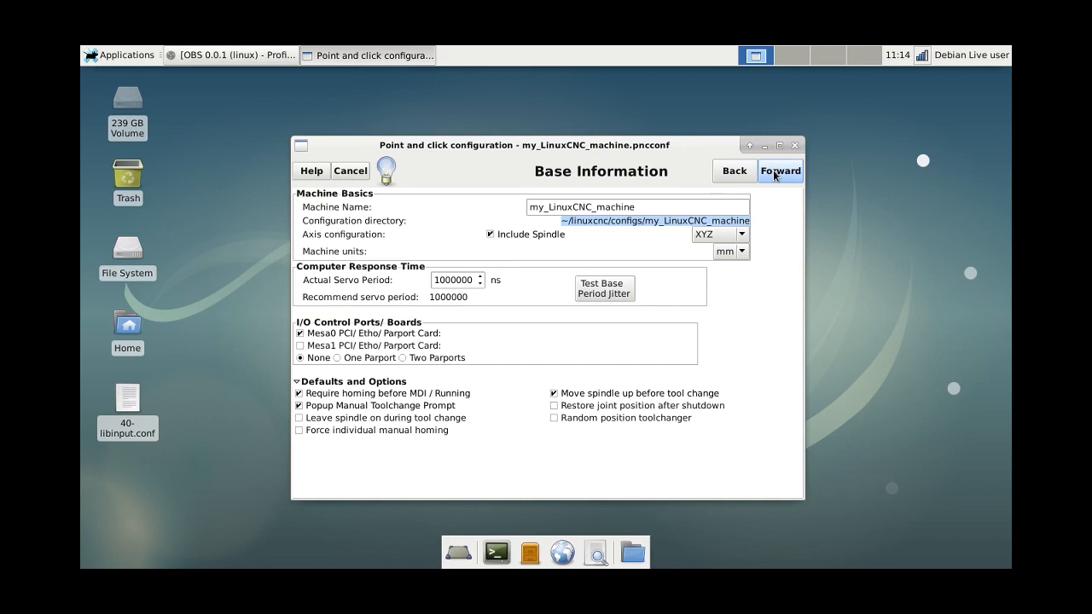
{"action": "left_click", "coordinate": [778, 171]}
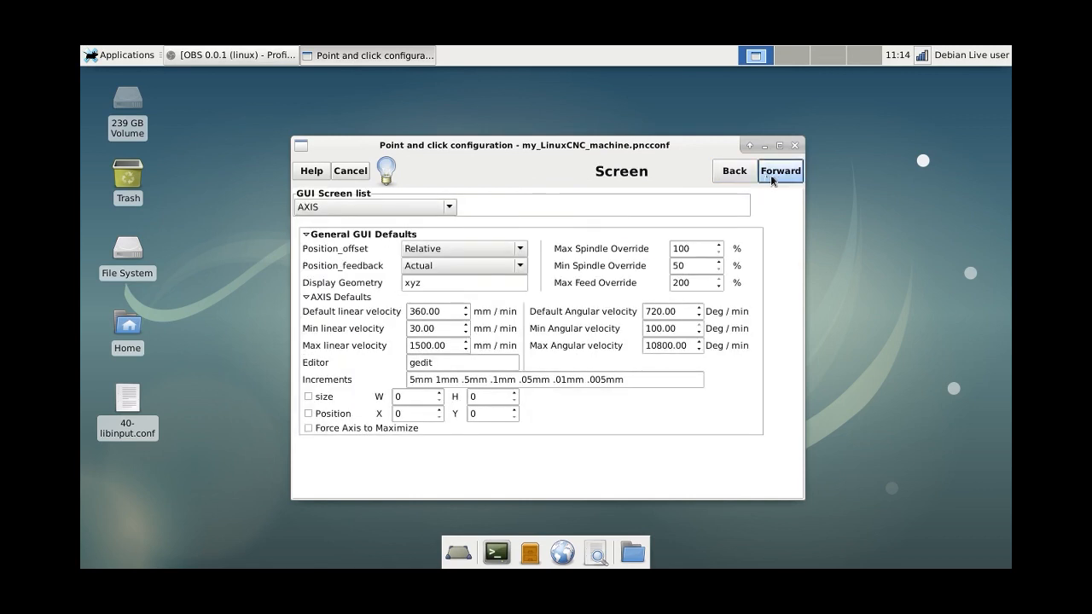
{"action": "left_click", "coordinate": [778, 171]}
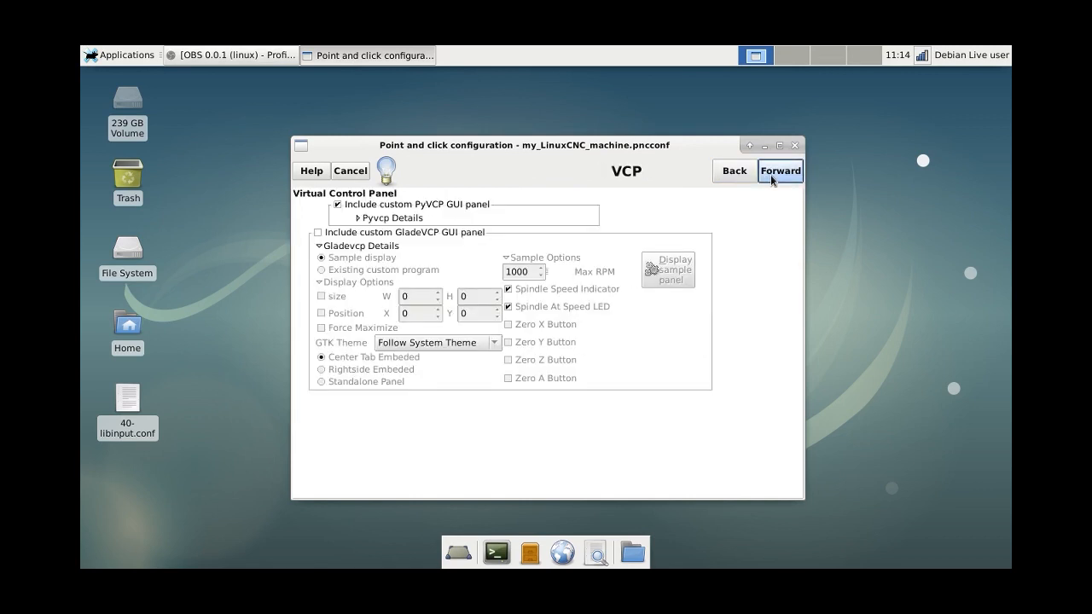
{"action": "left_click", "coordinate": [778, 170]}
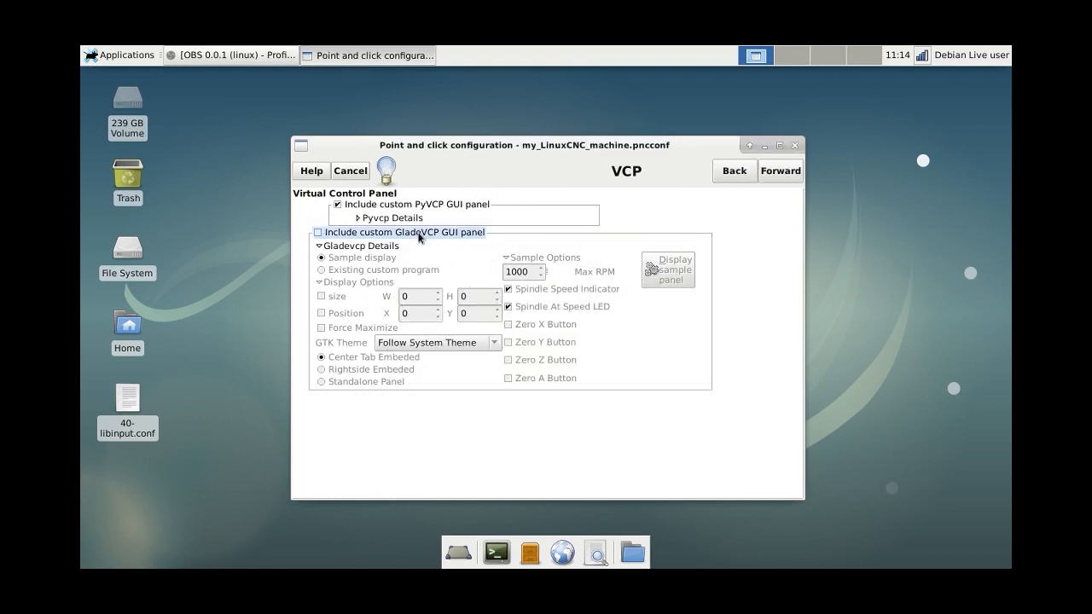
- Set the PyVCP panel to an existing custom program and continue to the Mesa Card 0 settings
{"action": "left_click", "coordinate": [358, 218]}
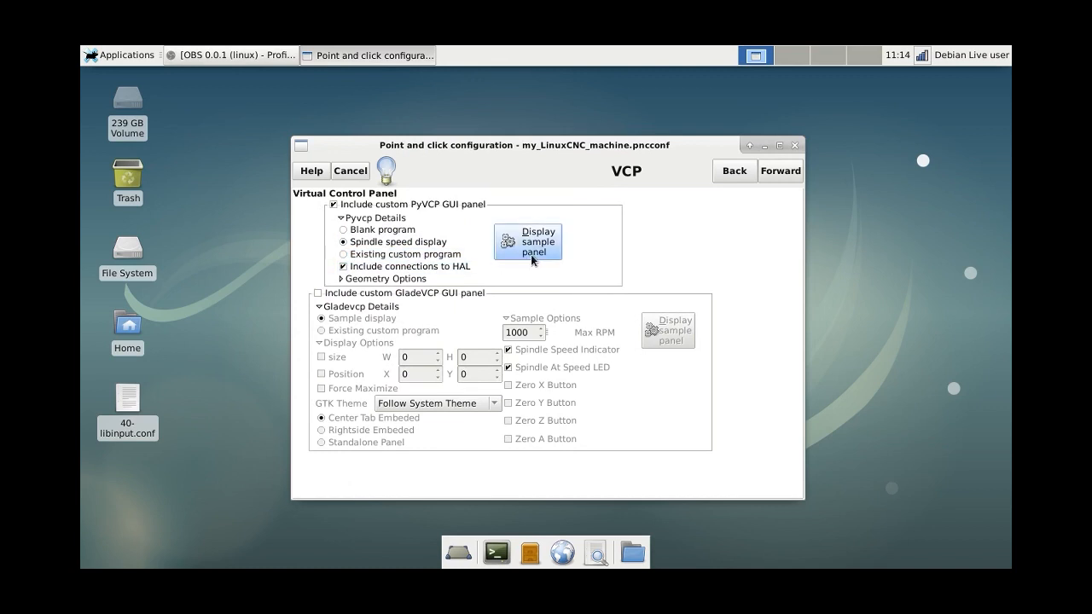
{"action": "mouse_move", "coordinate": [666, 186]}
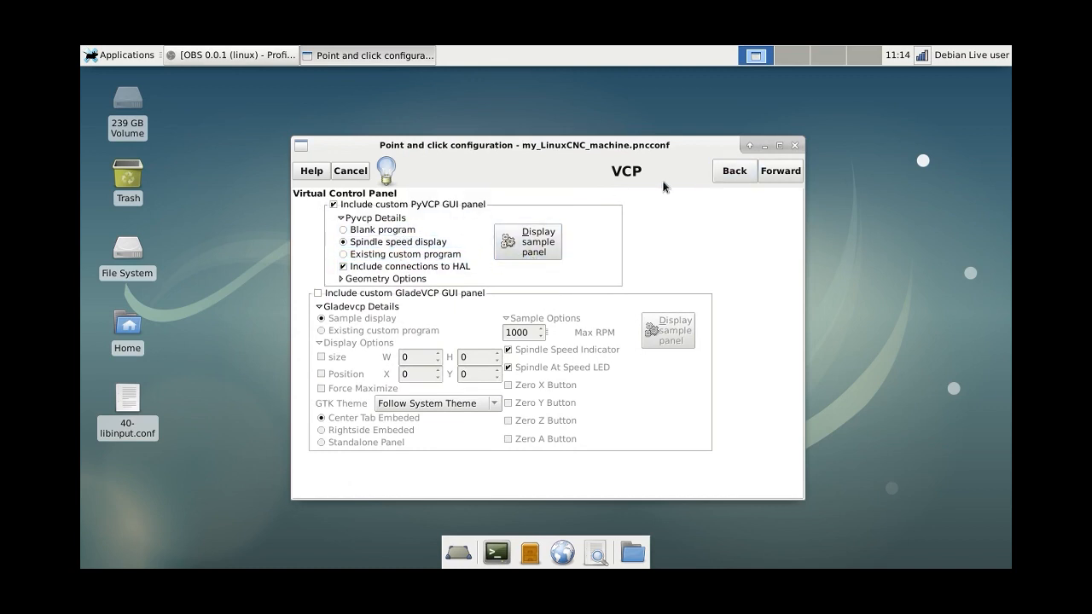
{"action": "mouse_move", "coordinate": [488, 244]}
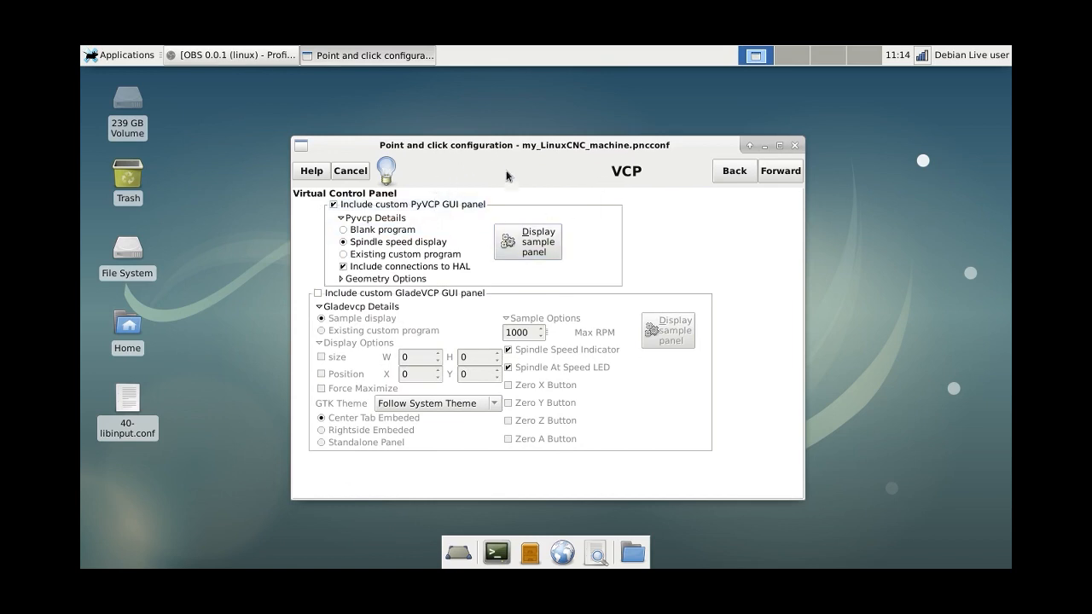
{"action": "left_click", "coordinate": [396, 243]}
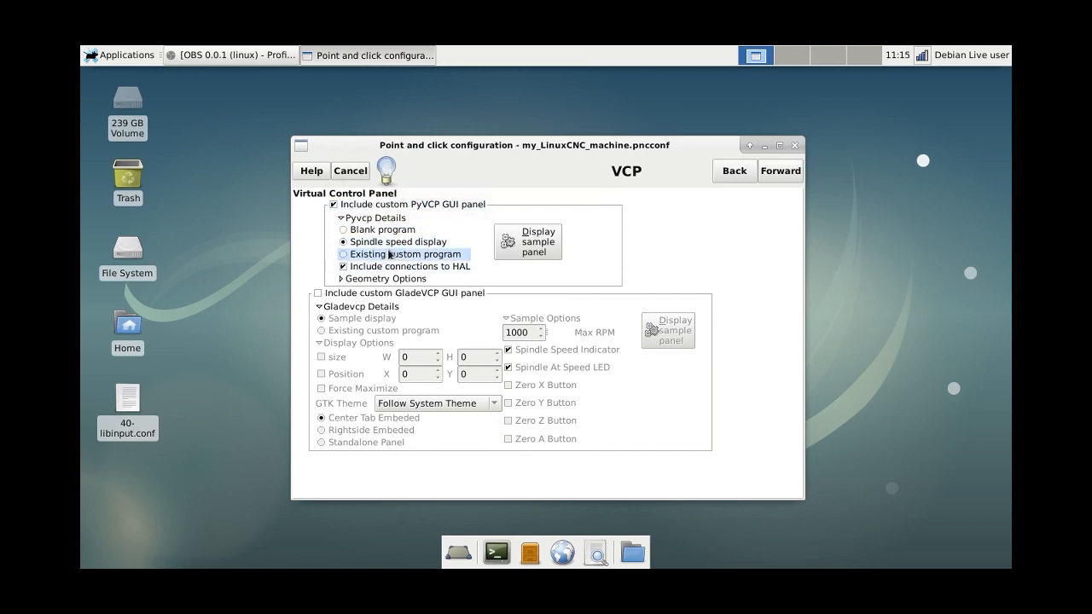
{"action": "left_click", "coordinate": [343, 243]}
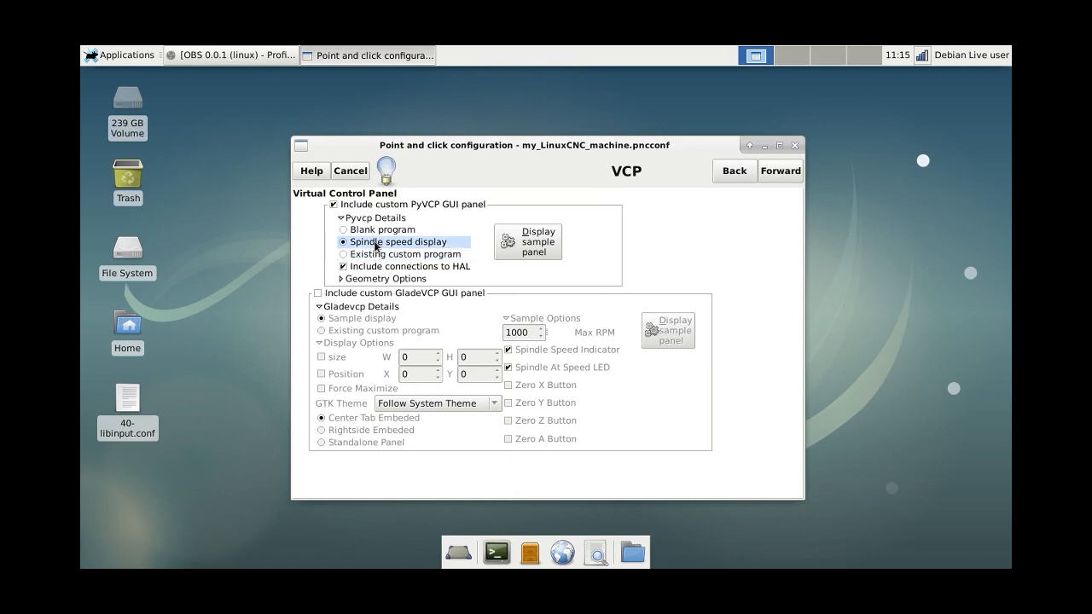
{"action": "mouse_move", "coordinate": [447, 244]}
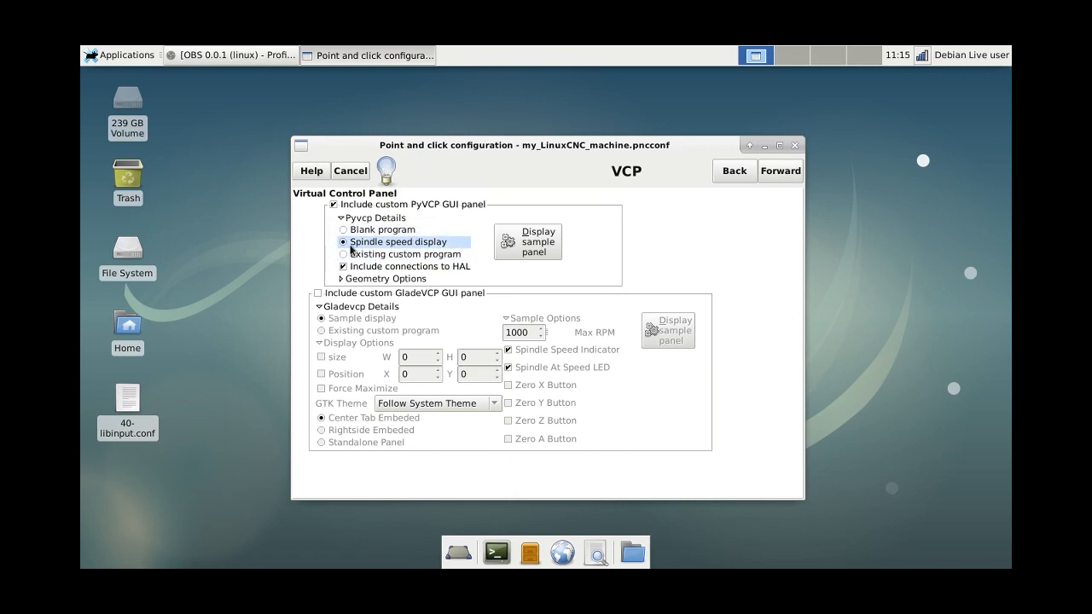
{"action": "left_click", "coordinate": [343, 254]}
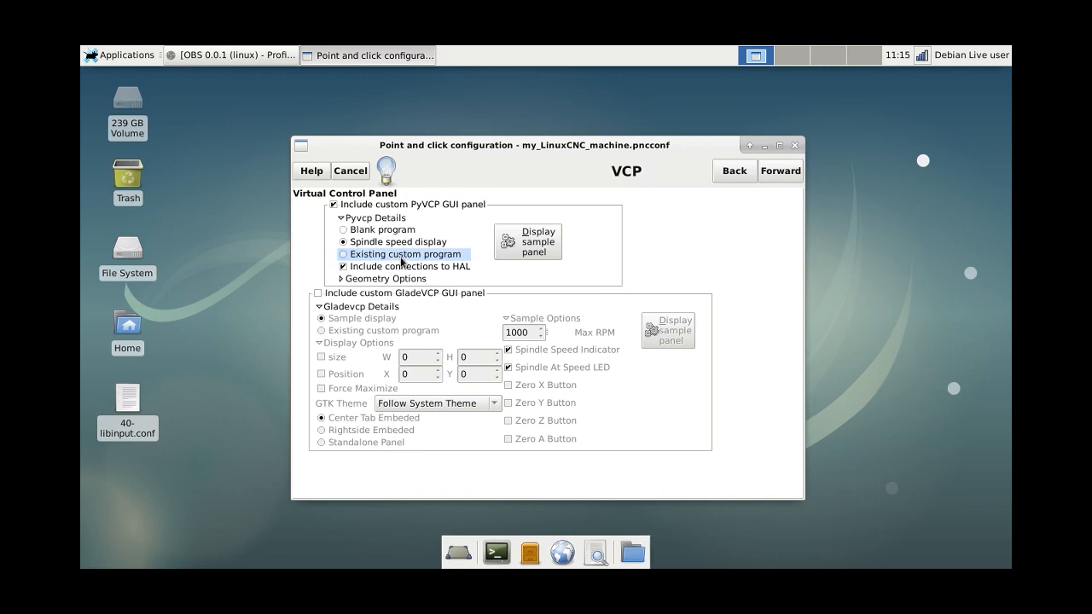
{"action": "left_click", "coordinate": [343, 255]}
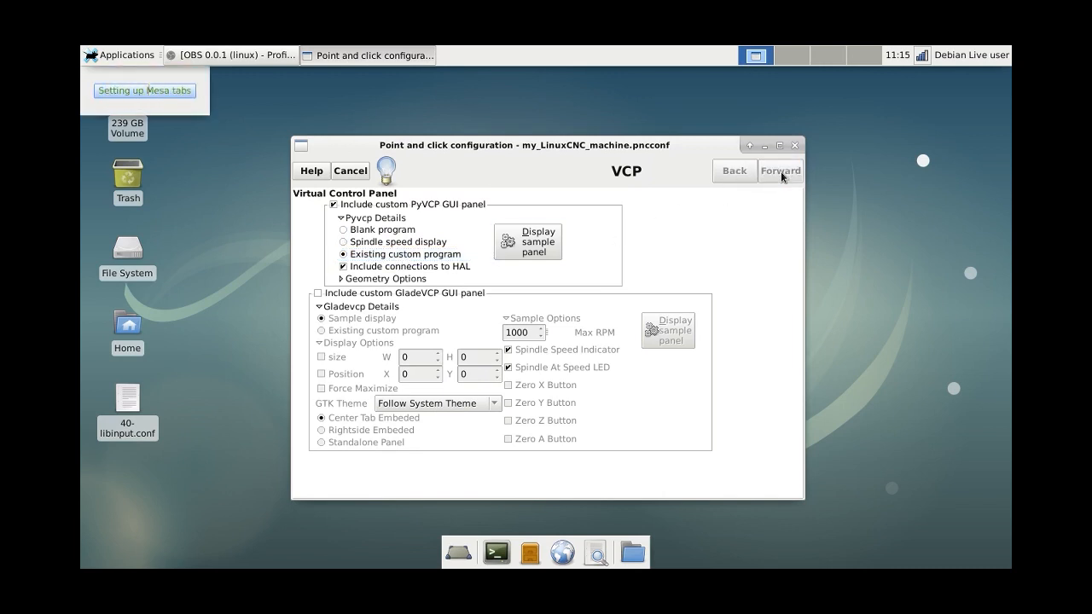
{"action": "left_click", "coordinate": [780, 170]}
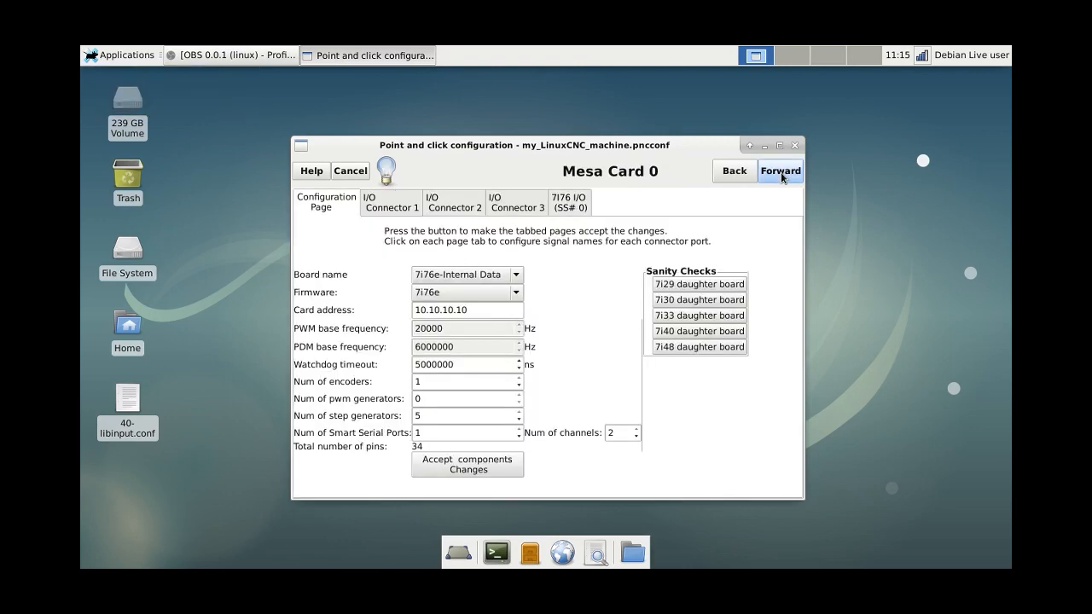
- Finish the remaining wizard pages and start LinuxCNC from the new my_LinuxCNC_machine desktop launcher
{"action": "left_click", "coordinate": [778, 171]}
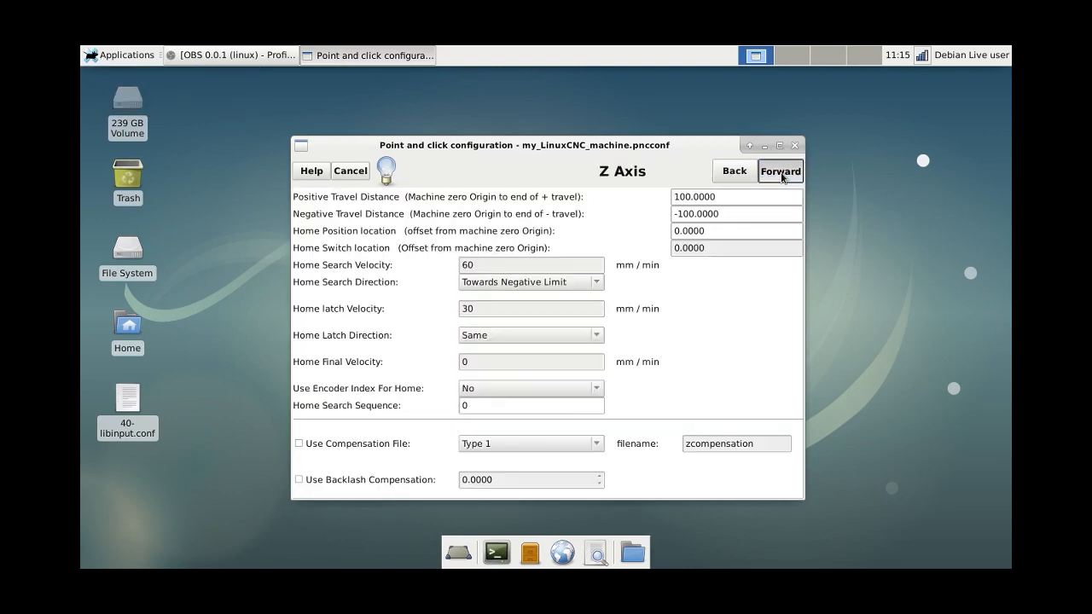
{"action": "left_click", "coordinate": [779, 170]}
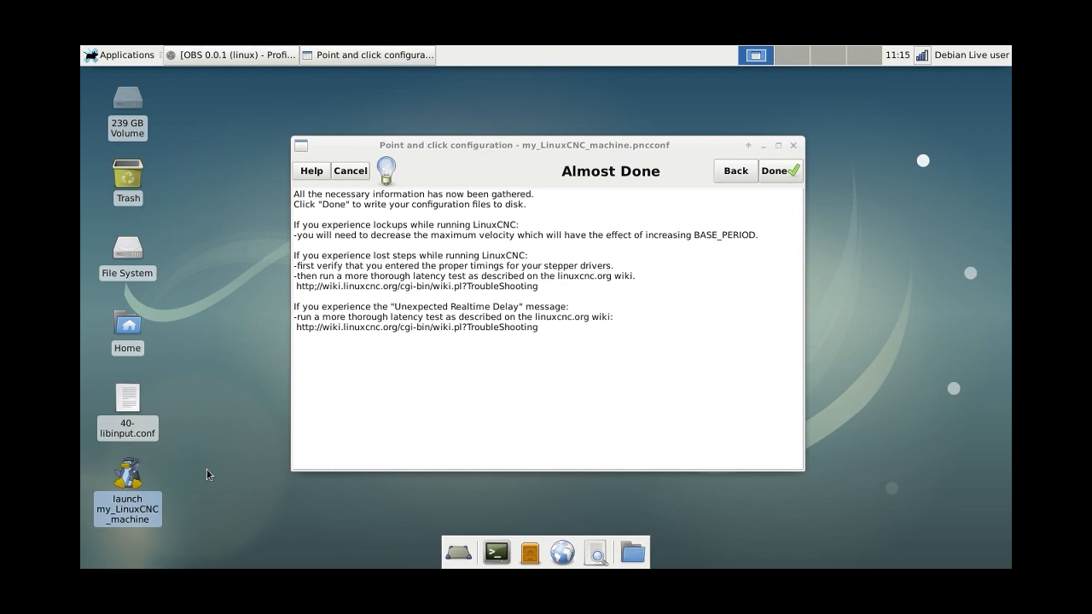
{"action": "left_click", "coordinate": [779, 171]}
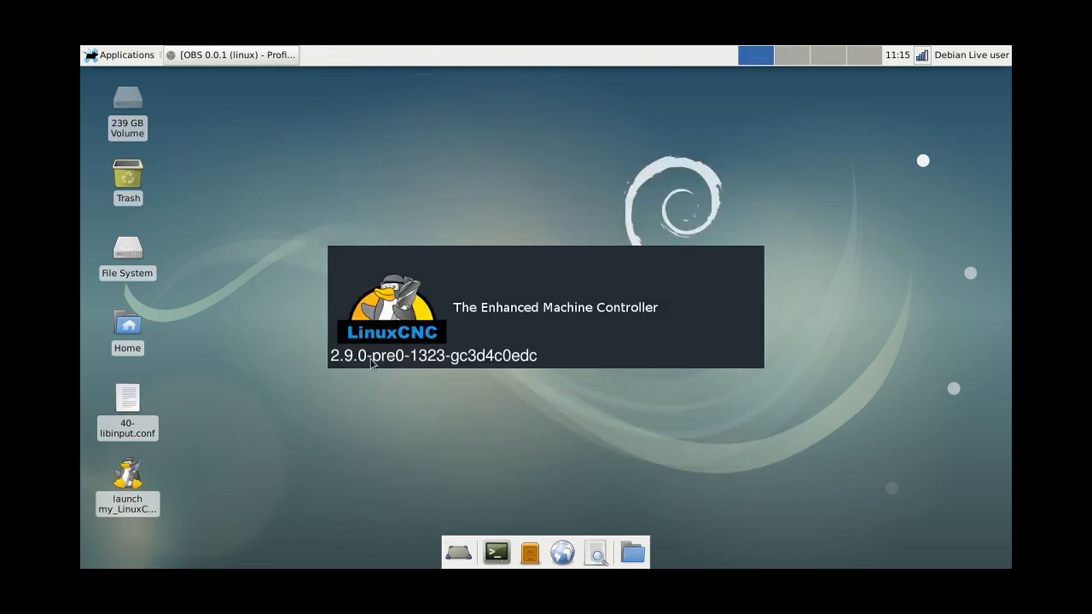